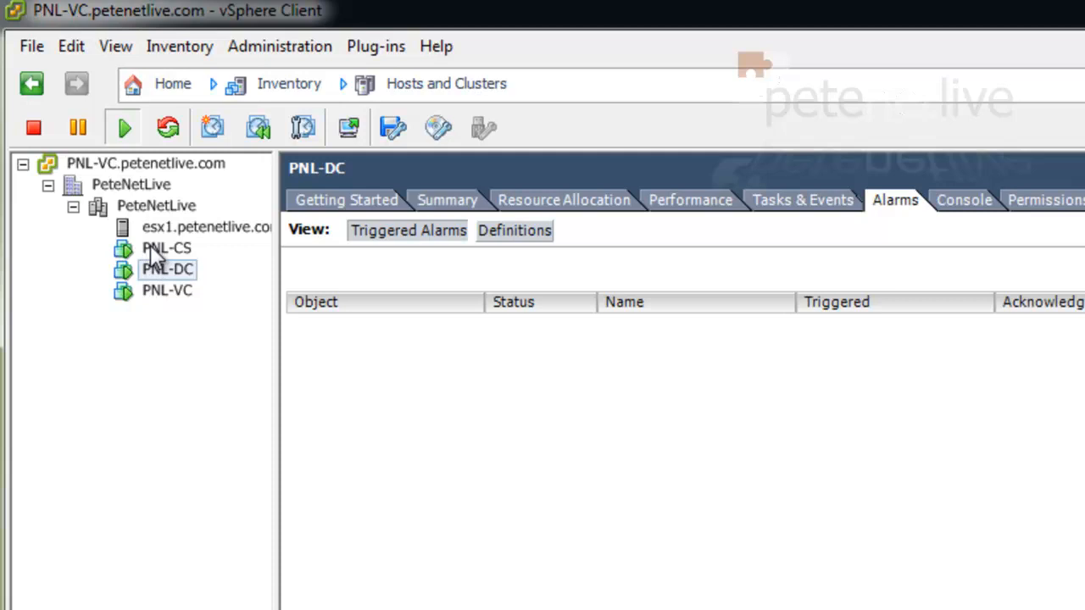
{"action": "mouse_move", "coordinate": [153, 296]}
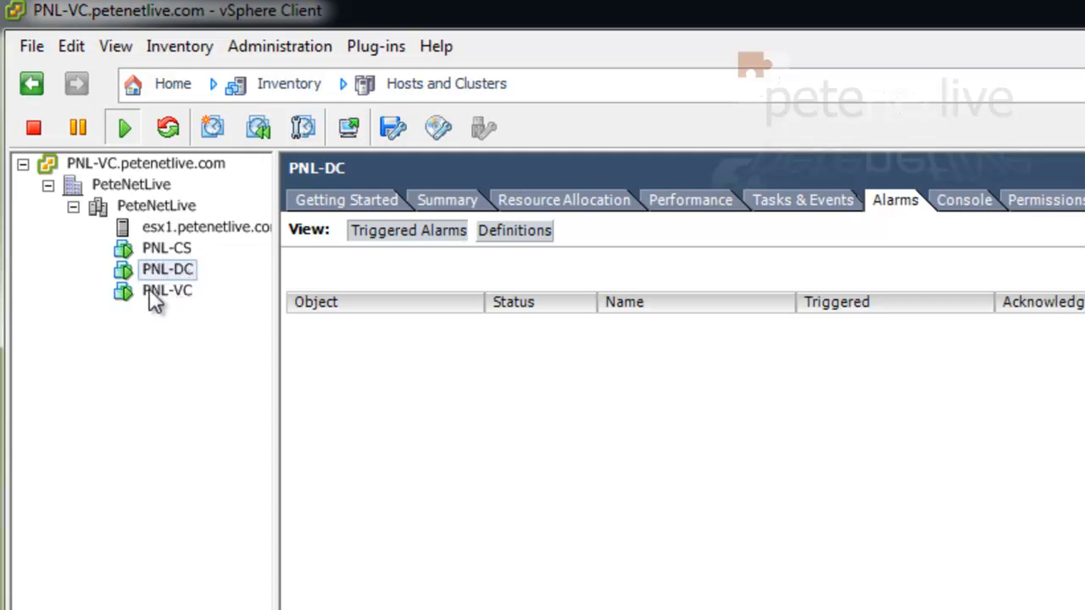
{"action": "mouse_move", "coordinate": [165, 203]}
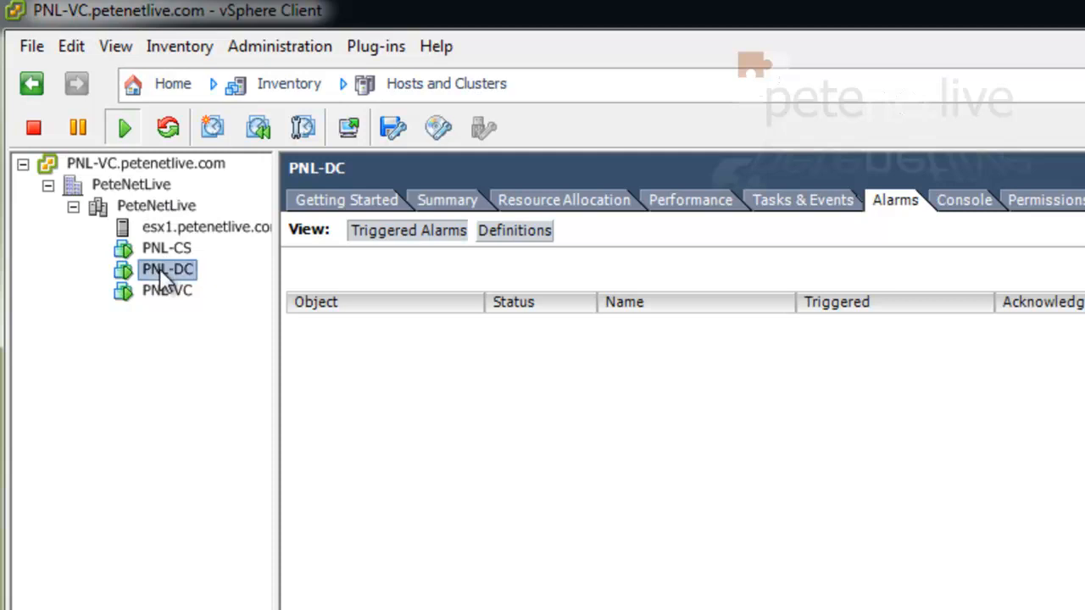
Step: Launch a new SQL Server 2008 R2 installation from the Installation Center's Installation options
{"action": "right_click", "coordinate": [167, 269]}
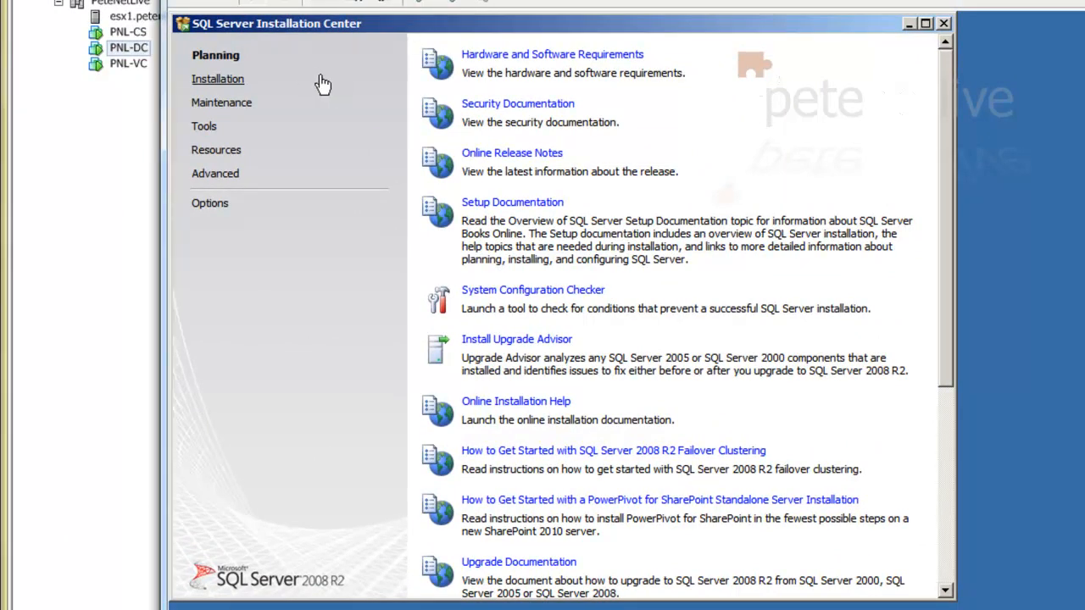
{"action": "left_click", "coordinate": [217, 78]}
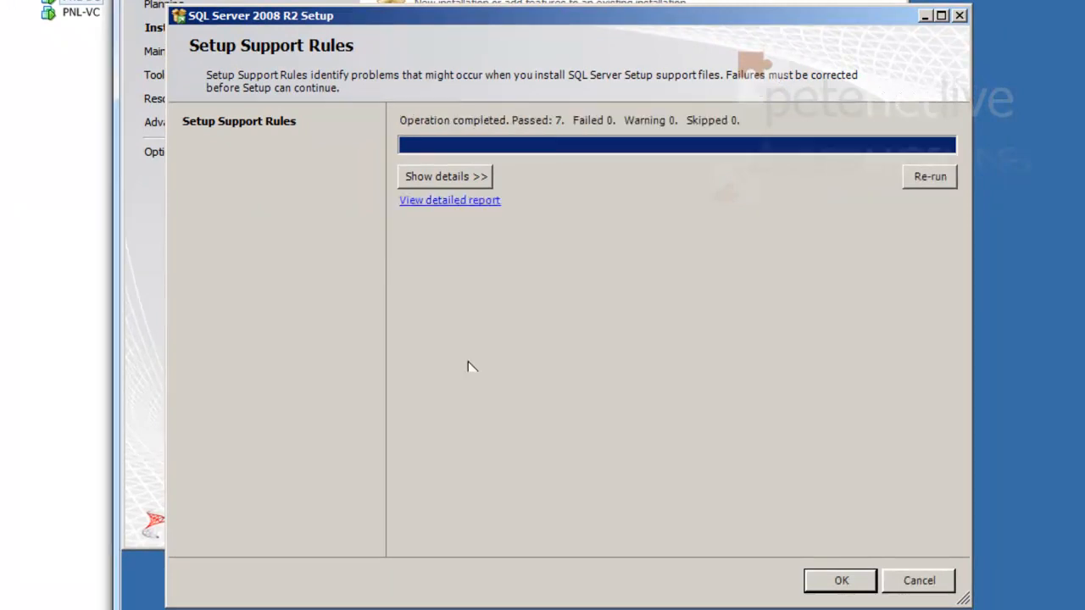
{"action": "mouse_move", "coordinate": [841, 580]}
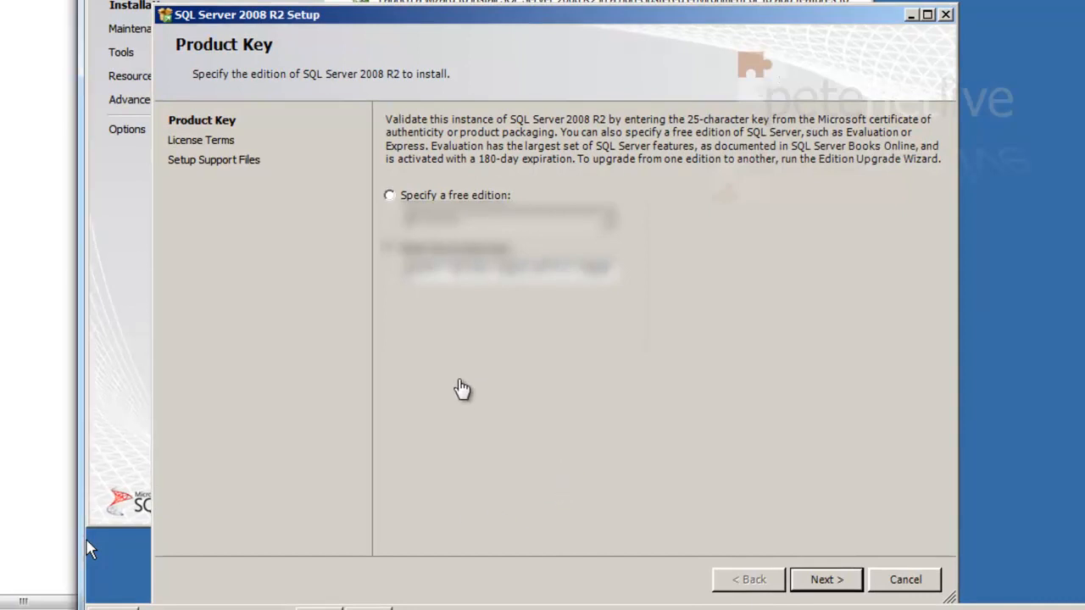
{"action": "mouse_move", "coordinate": [464, 390]}
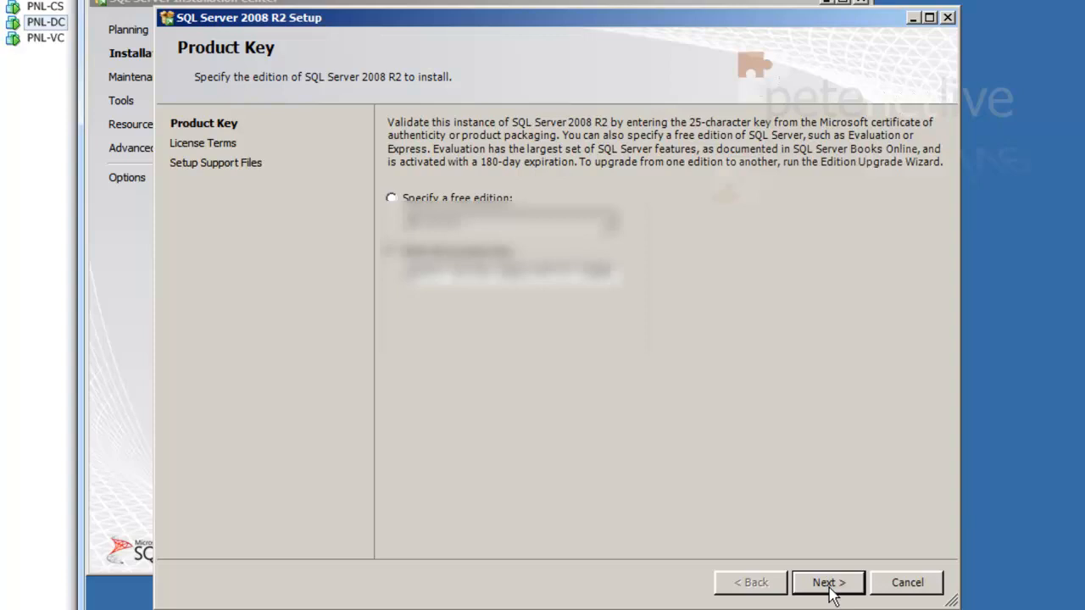
Step: Pass the product key page, accept the license terms, and install the setup support files
{"action": "left_click", "coordinate": [828, 582]}
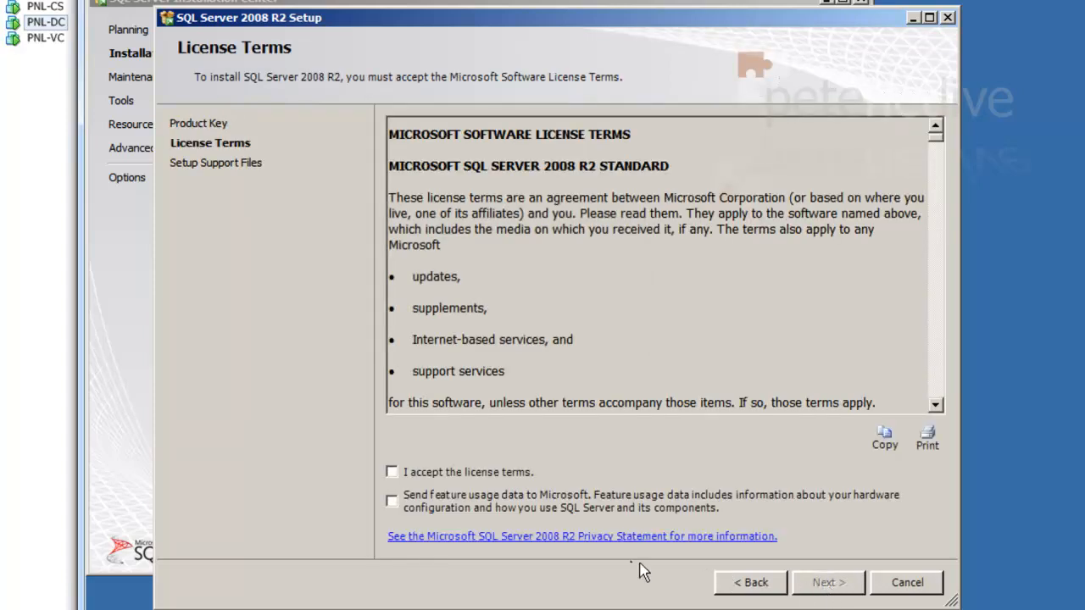
{"action": "left_click", "coordinate": [391, 472]}
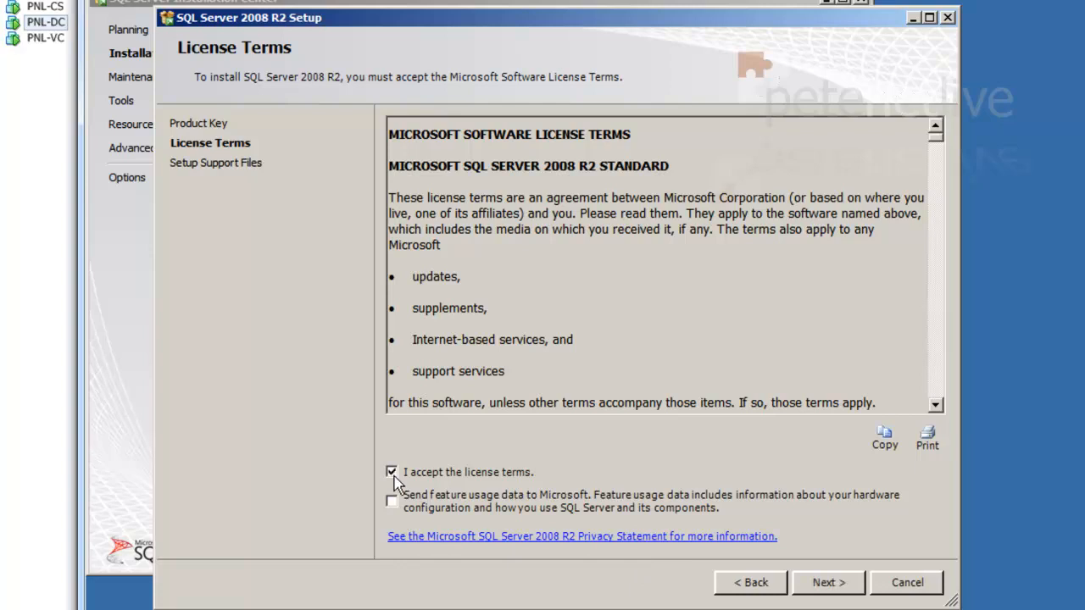
{"action": "mouse_move", "coordinate": [463, 524]}
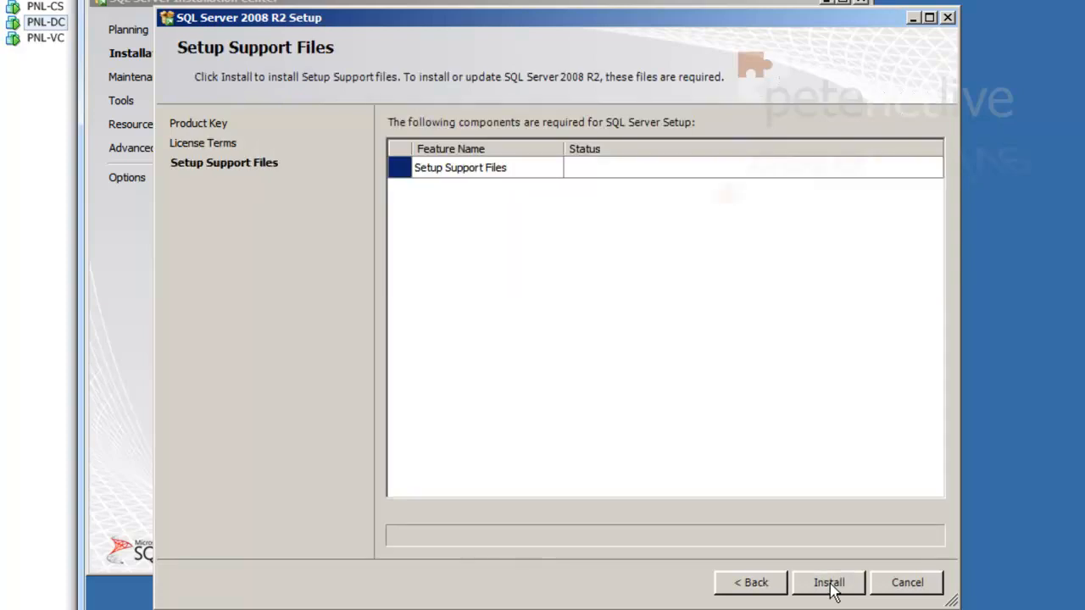
{"action": "mouse_move", "coordinate": [250, 404]}
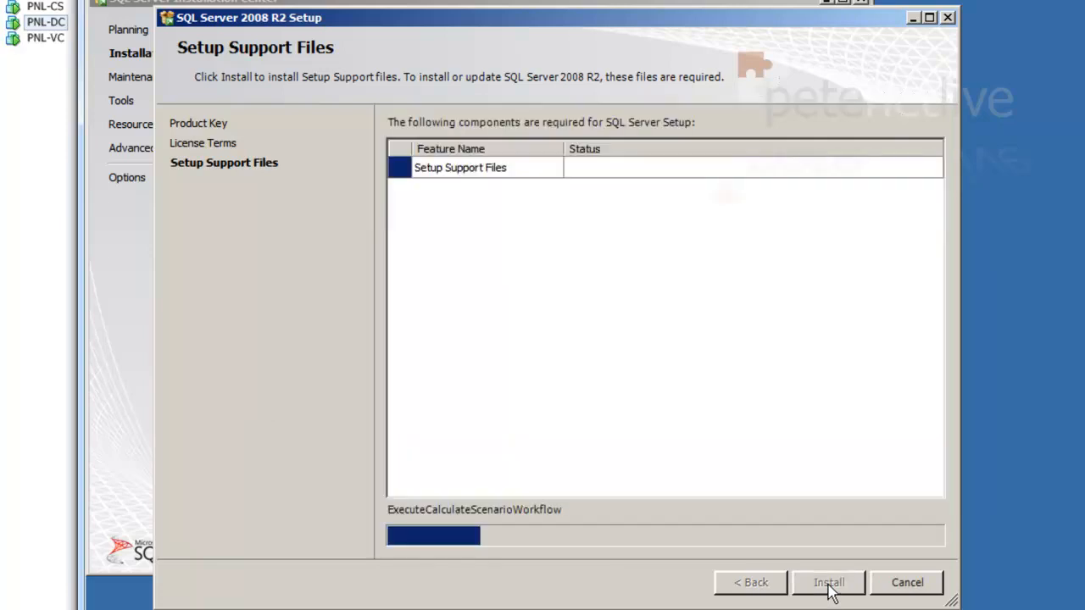
{"action": "left_click", "coordinate": [828, 582]}
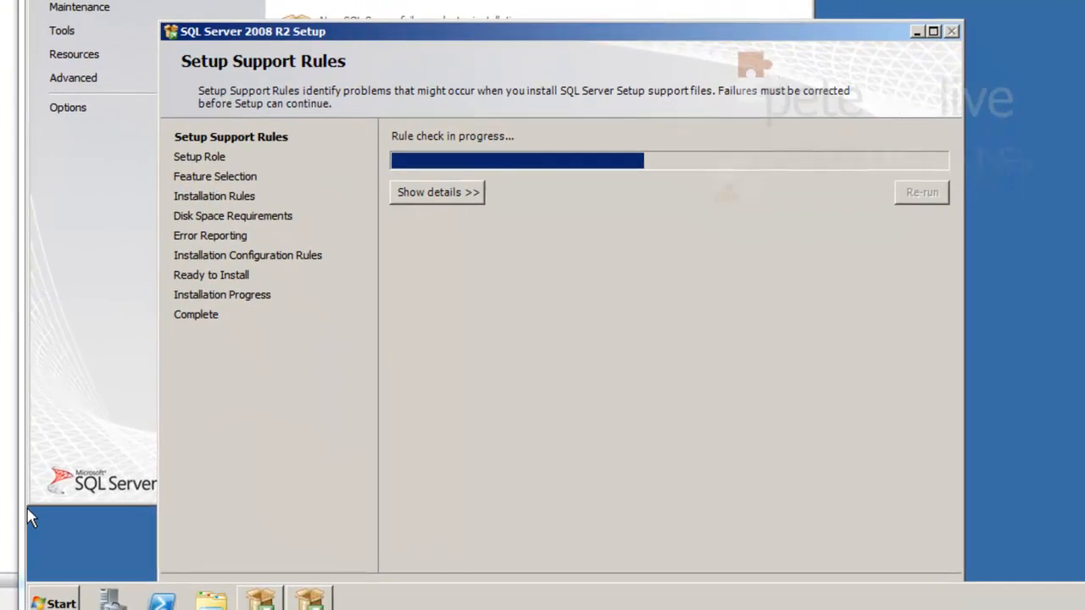
Step: Show the individual rule results and read the Windows Firewall warning message
{"action": "left_click", "coordinate": [435, 192]}
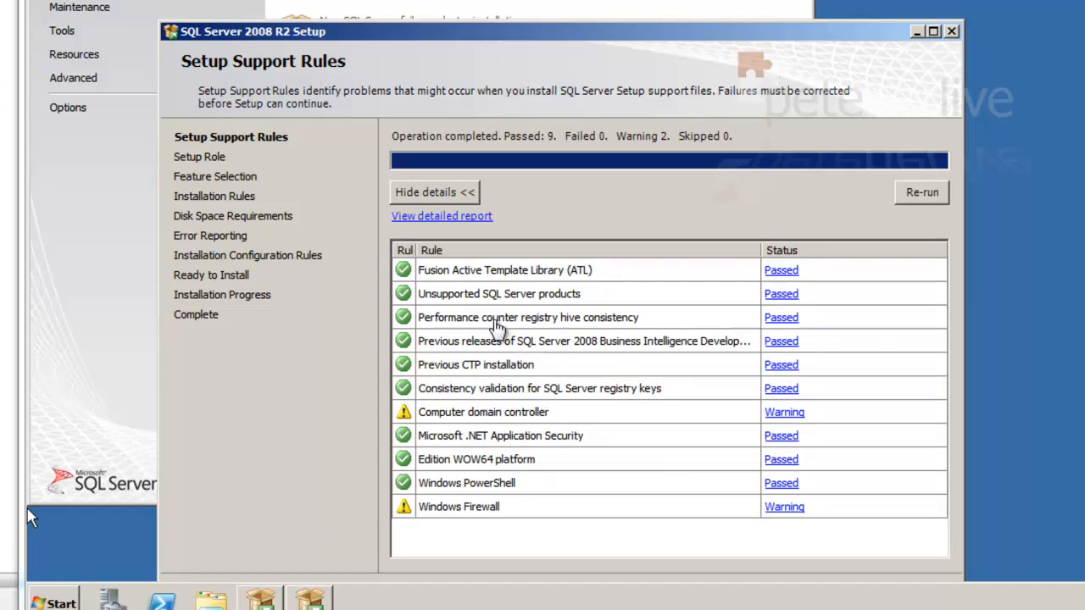
{"action": "mouse_move", "coordinate": [777, 517]}
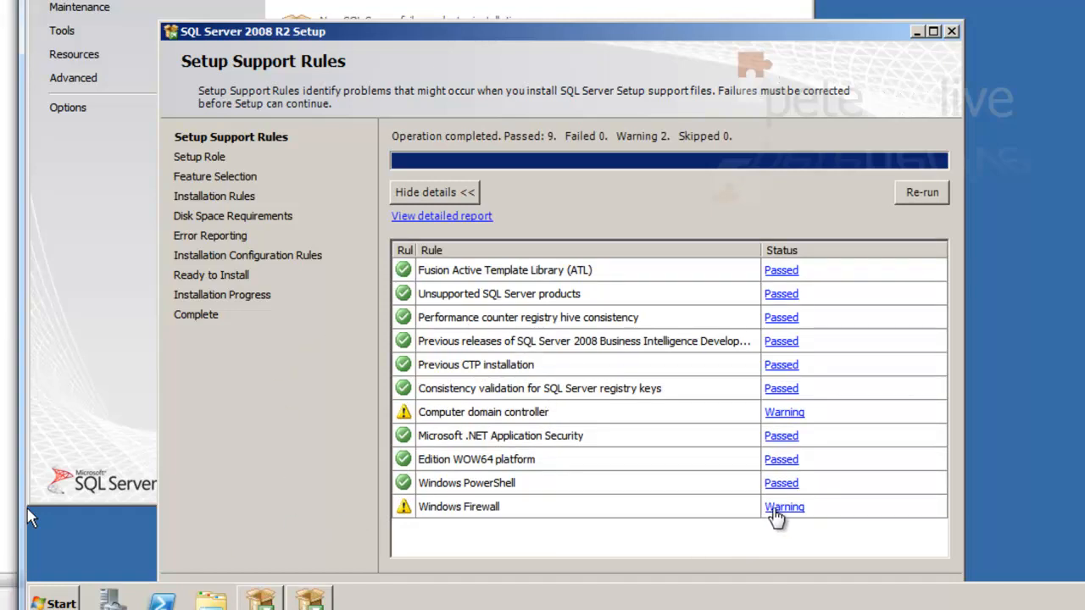
{"action": "left_click", "coordinate": [783, 507]}
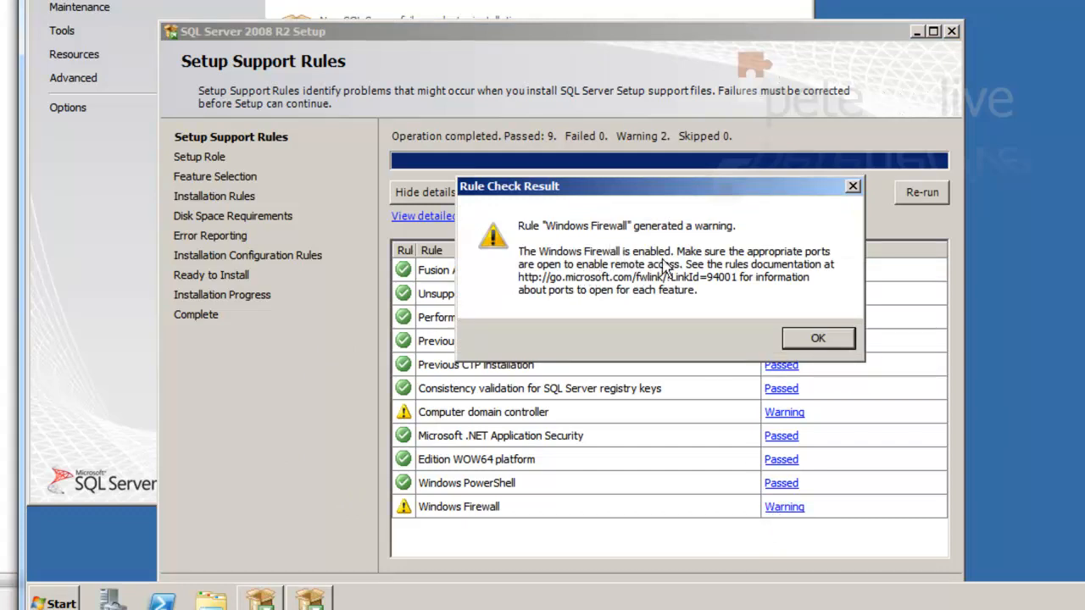
{"action": "mouse_move", "coordinate": [737, 288]}
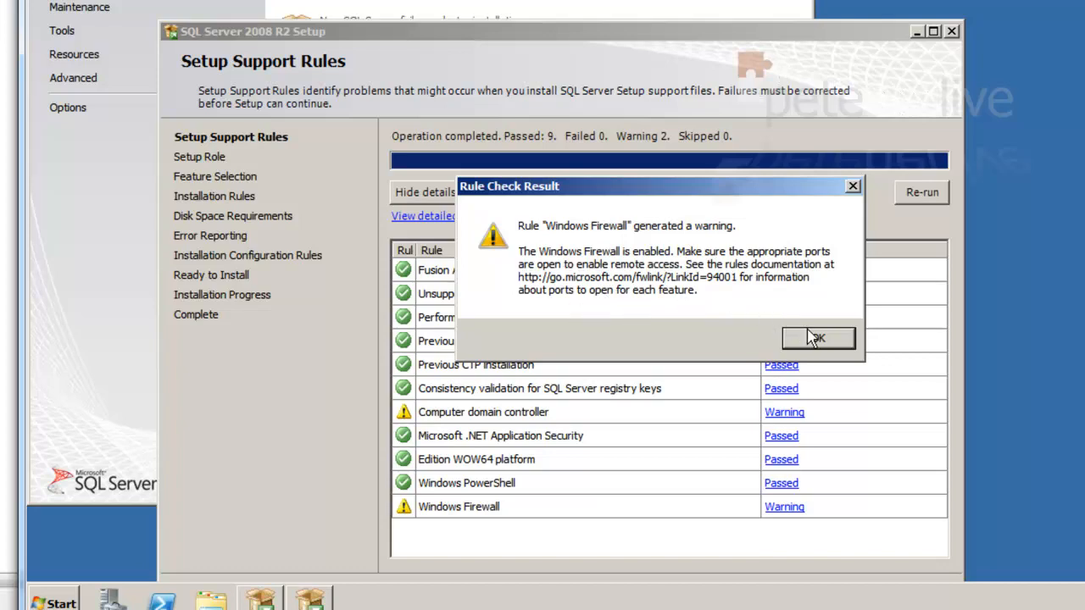
{"action": "left_click", "coordinate": [816, 338]}
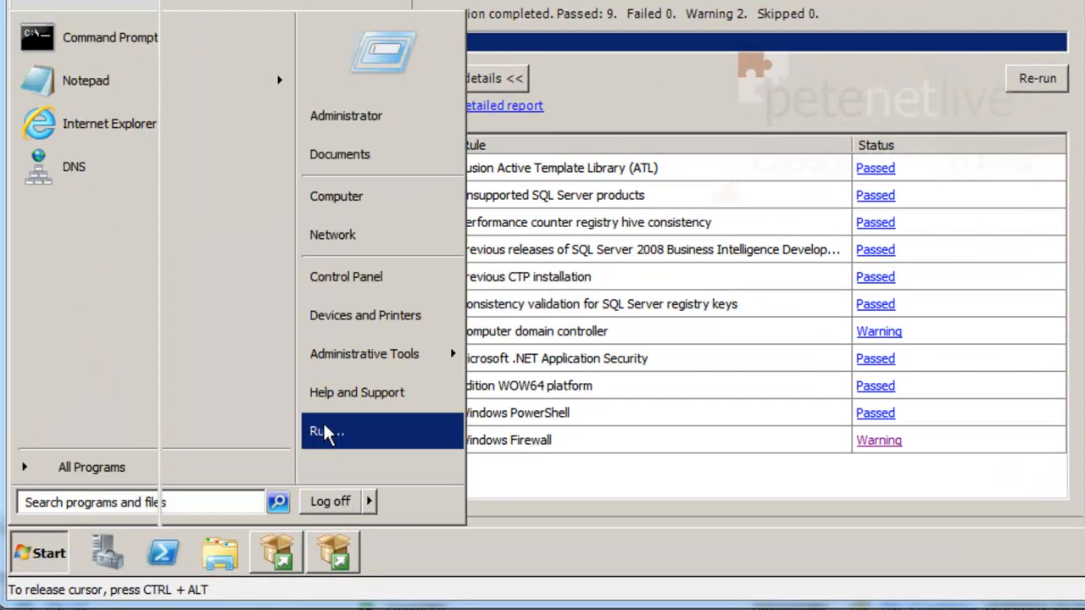
Step: Run firewall.cpl and switch Windows Firewall off for the domain network
{"action": "left_click", "coordinate": [326, 432]}
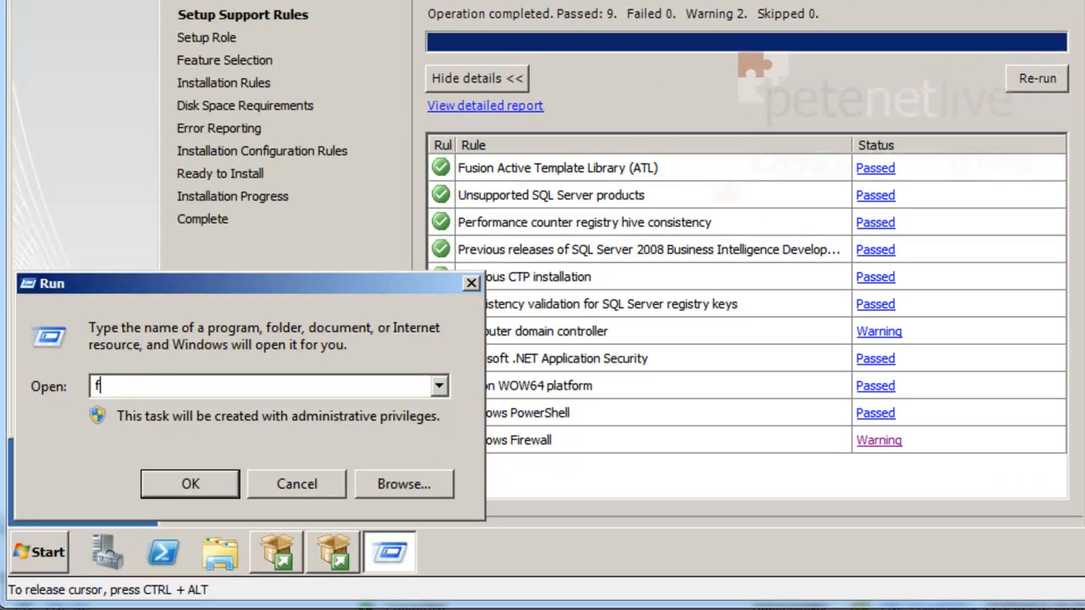
{"action": "type", "text": "irewall.c"}
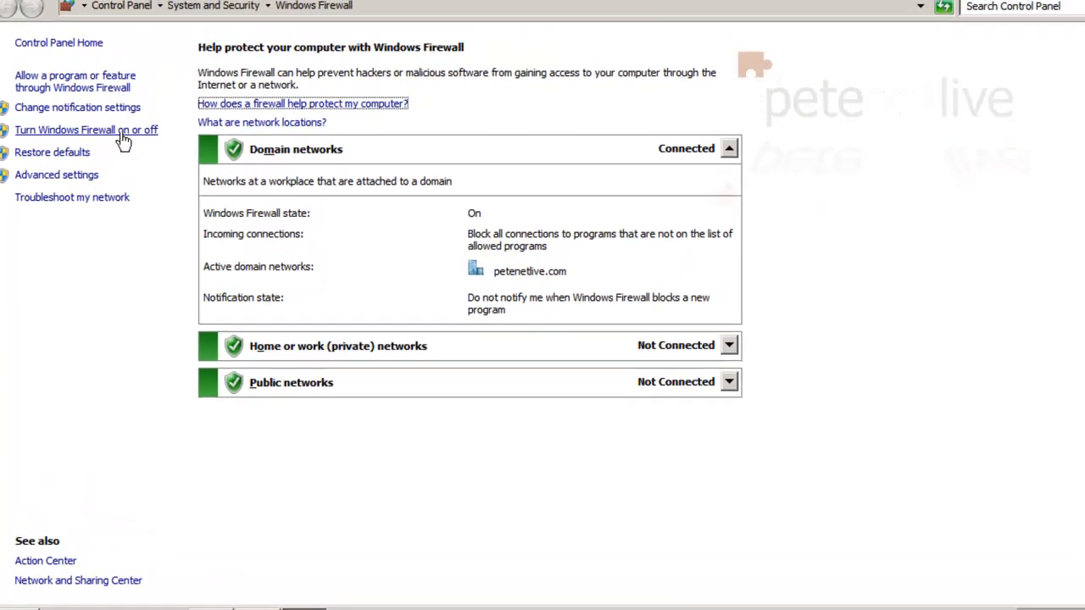
{"action": "left_click", "coordinate": [86, 129]}
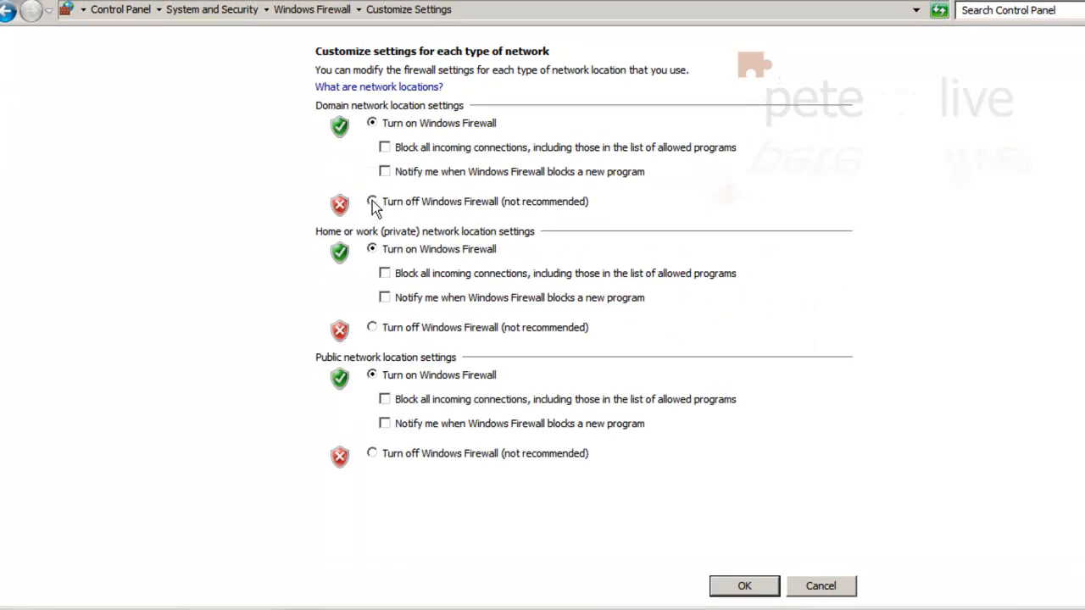
{"action": "left_click", "coordinate": [371, 201]}
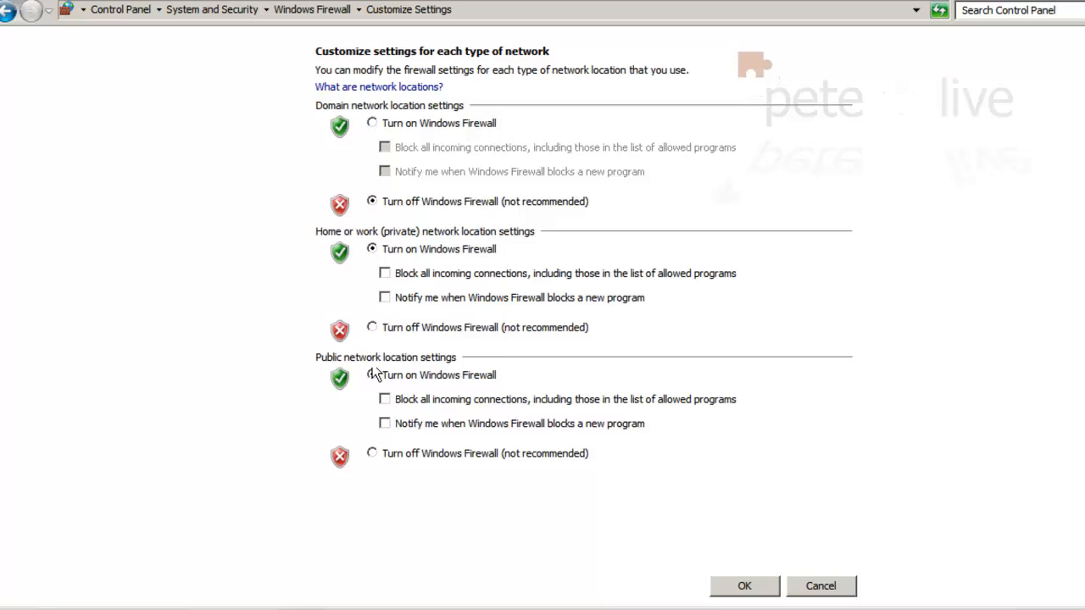
{"action": "left_click", "coordinate": [371, 327]}
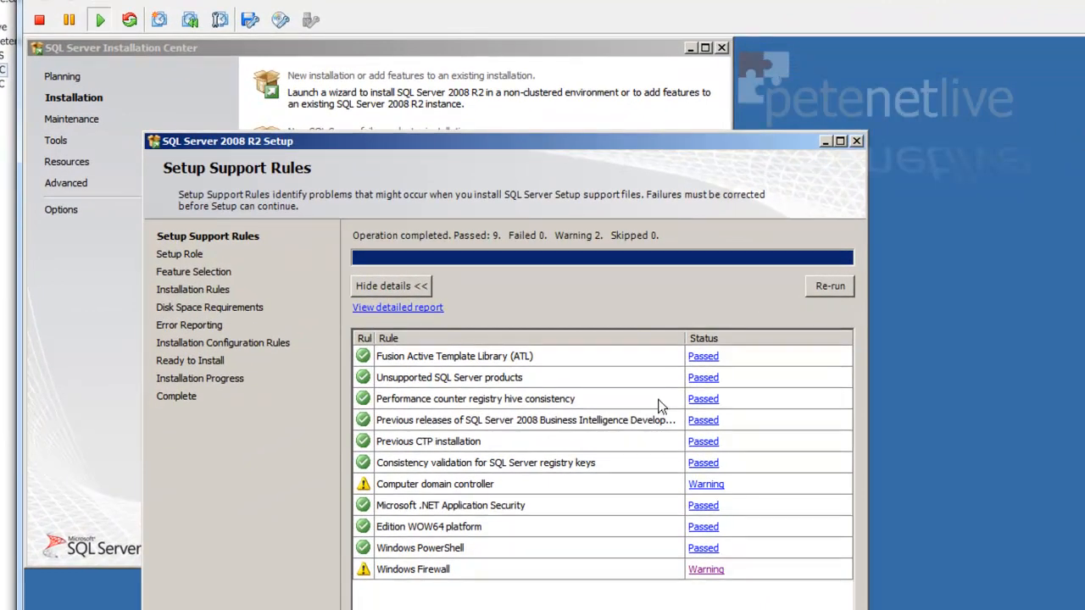
Step: Review and dismiss the Computer domain controller warning, then advance to the Setup Role page
{"action": "left_click", "coordinate": [706, 484]}
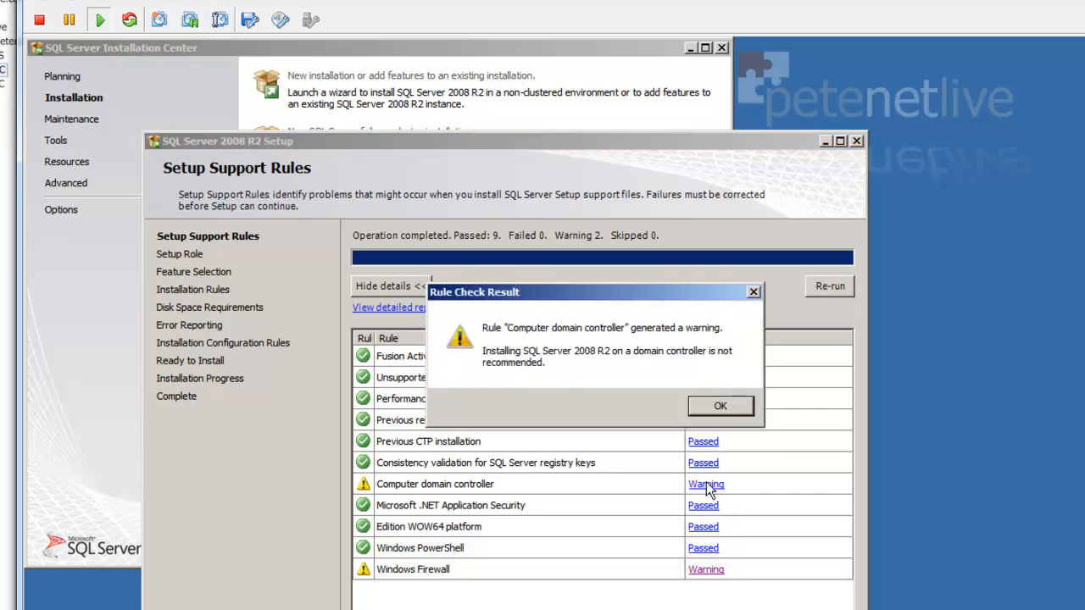
{"action": "mouse_move", "coordinate": [559, 388]}
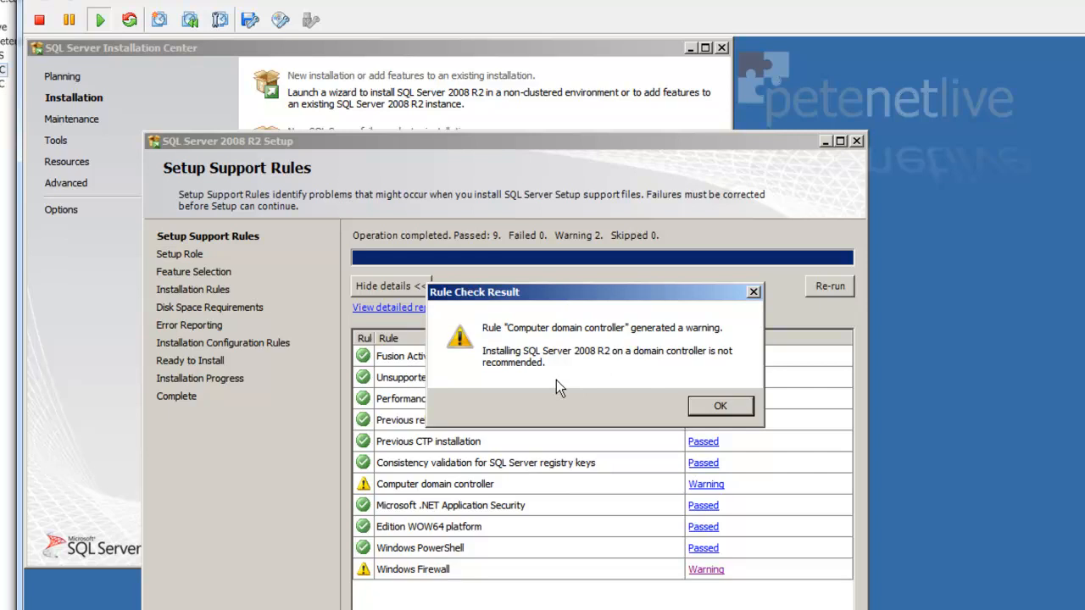
{"action": "mouse_move", "coordinate": [707, 415]}
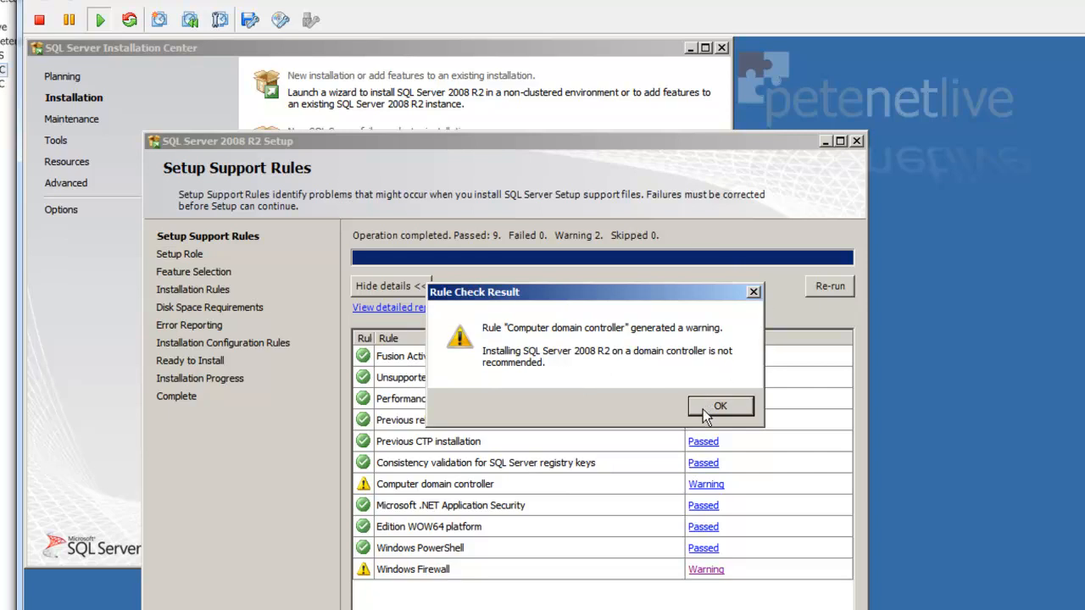
{"action": "left_click", "coordinate": [719, 406]}
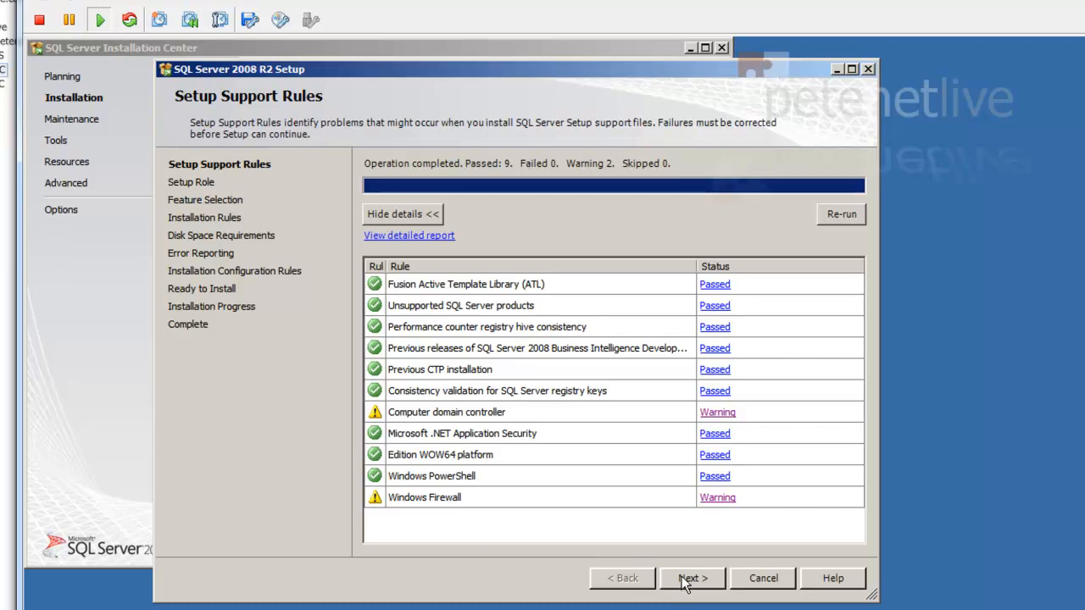
{"action": "left_click", "coordinate": [691, 578]}
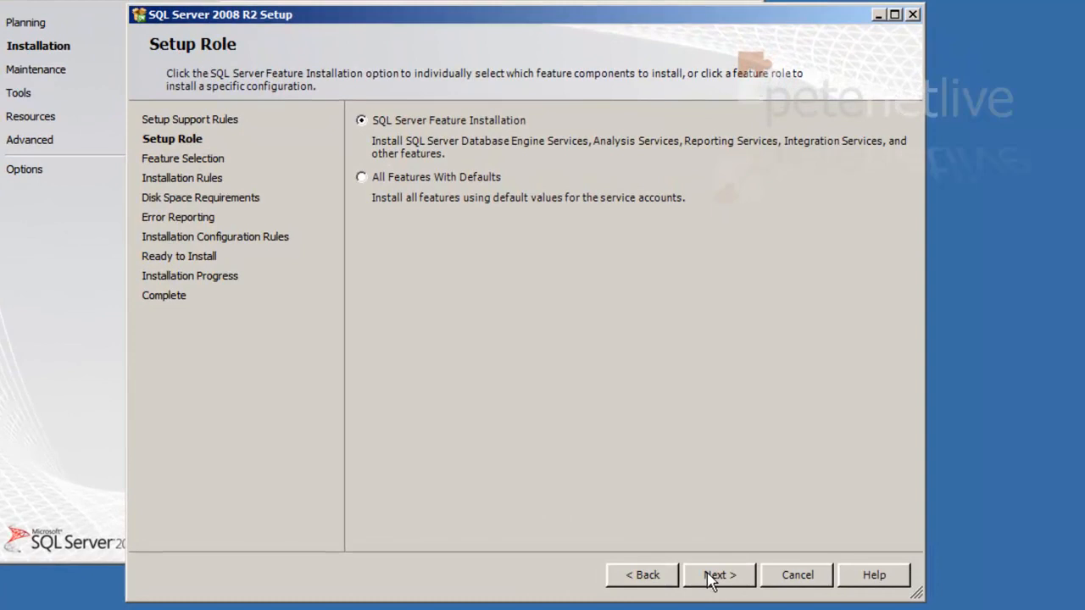
{"action": "mouse_move", "coordinate": [360, 181]}
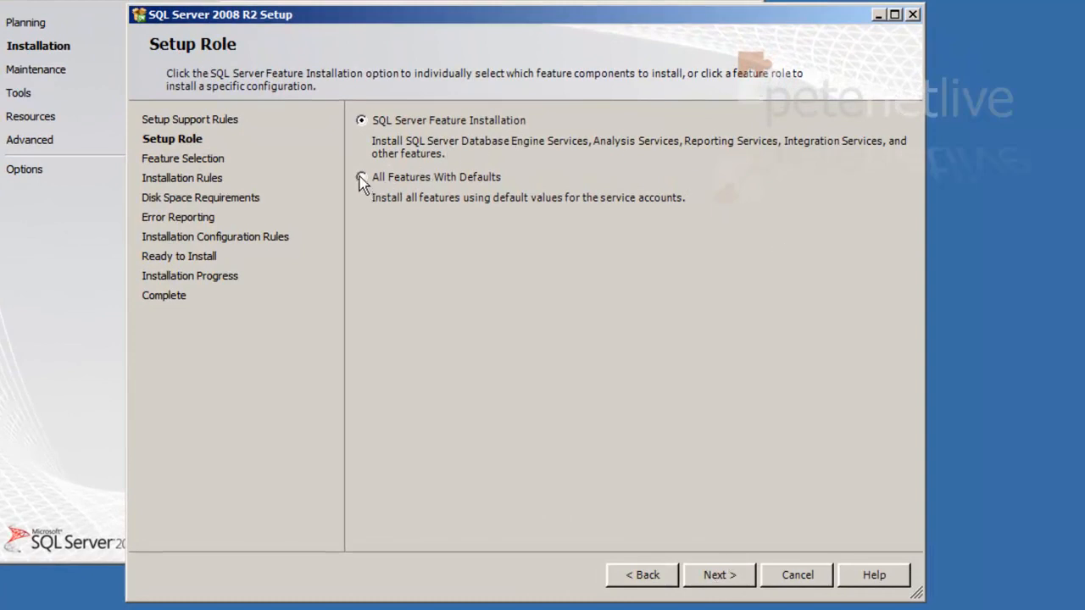
Step: Keep the all-features default role and full feature list, continuing to Installation Rules
{"action": "left_click", "coordinate": [361, 176]}
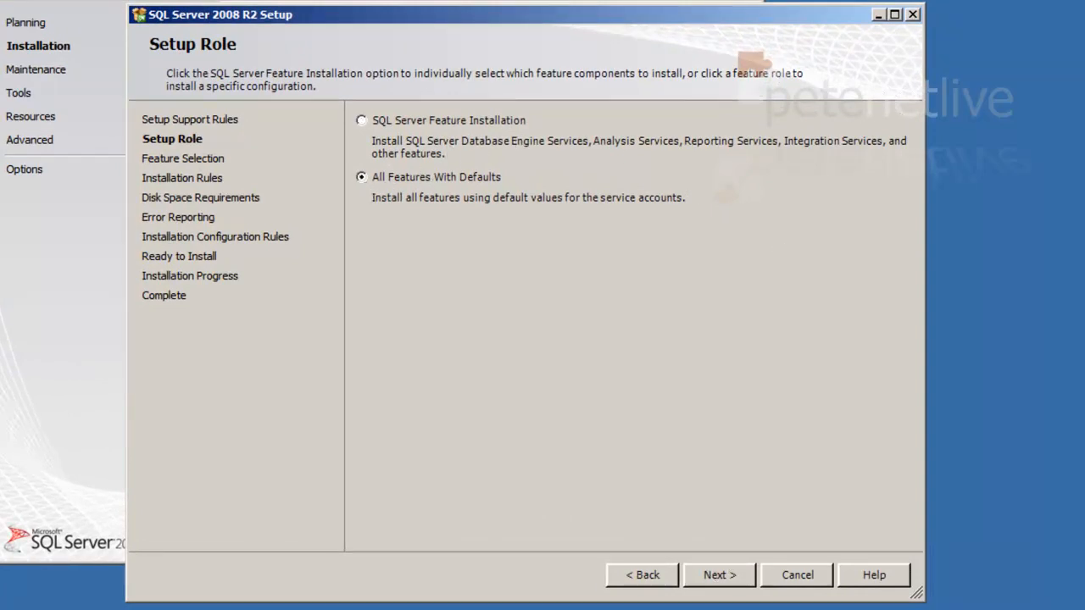
{"action": "left_click", "coordinate": [718, 575]}
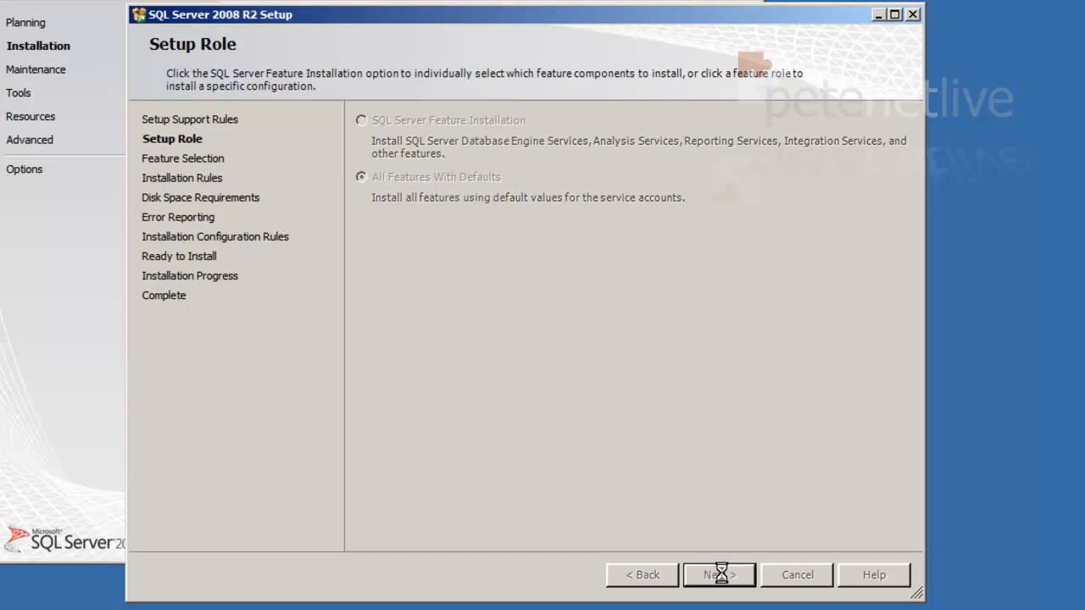
{"action": "left_click", "coordinate": [719, 574]}
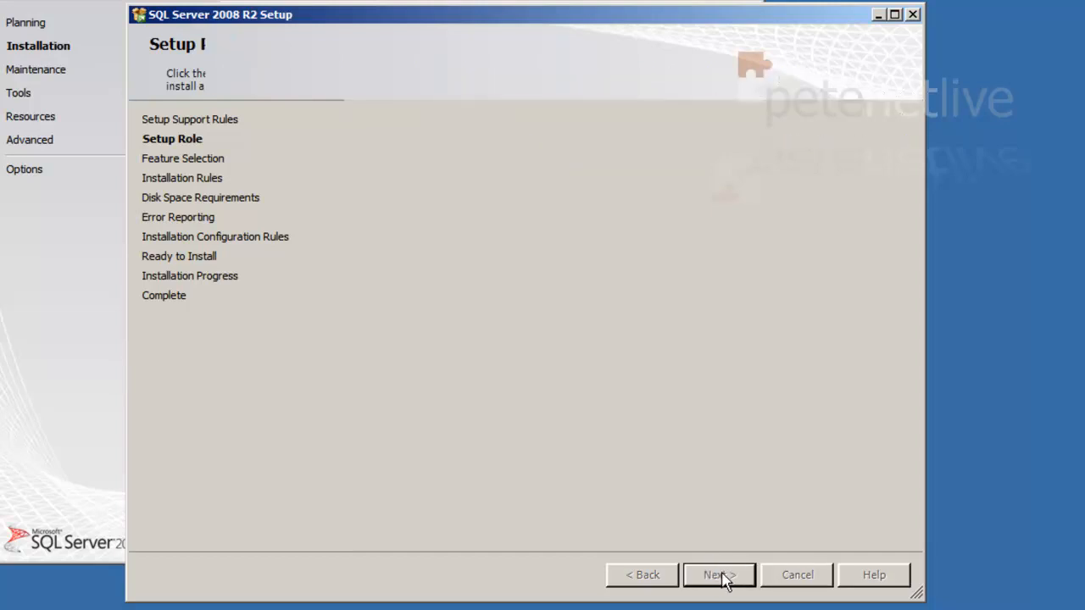
{"action": "left_click", "coordinate": [717, 575]}
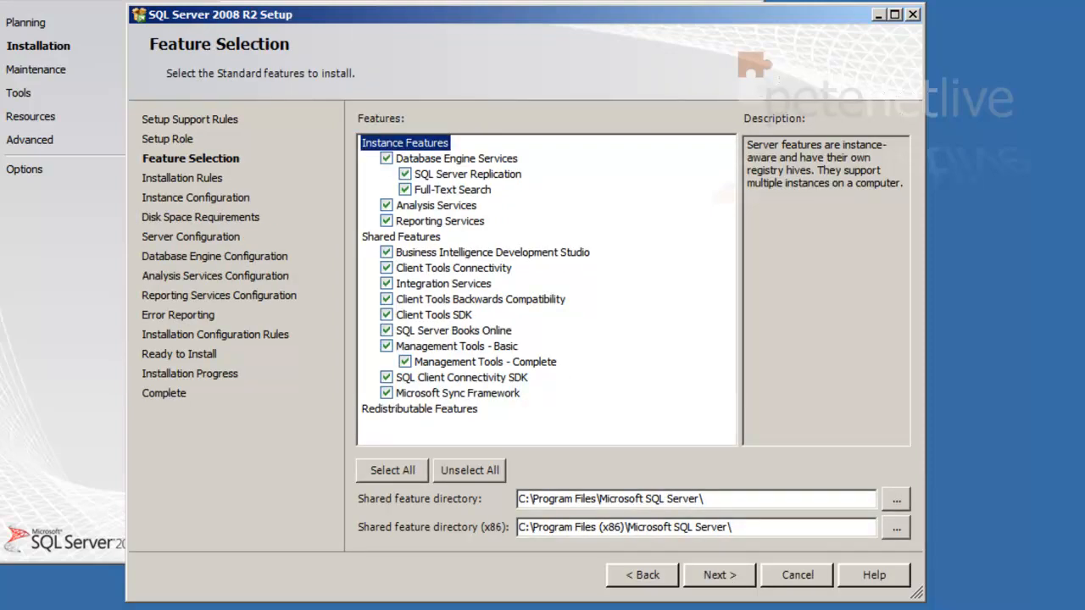
{"action": "mouse_move", "coordinate": [247, 494]}
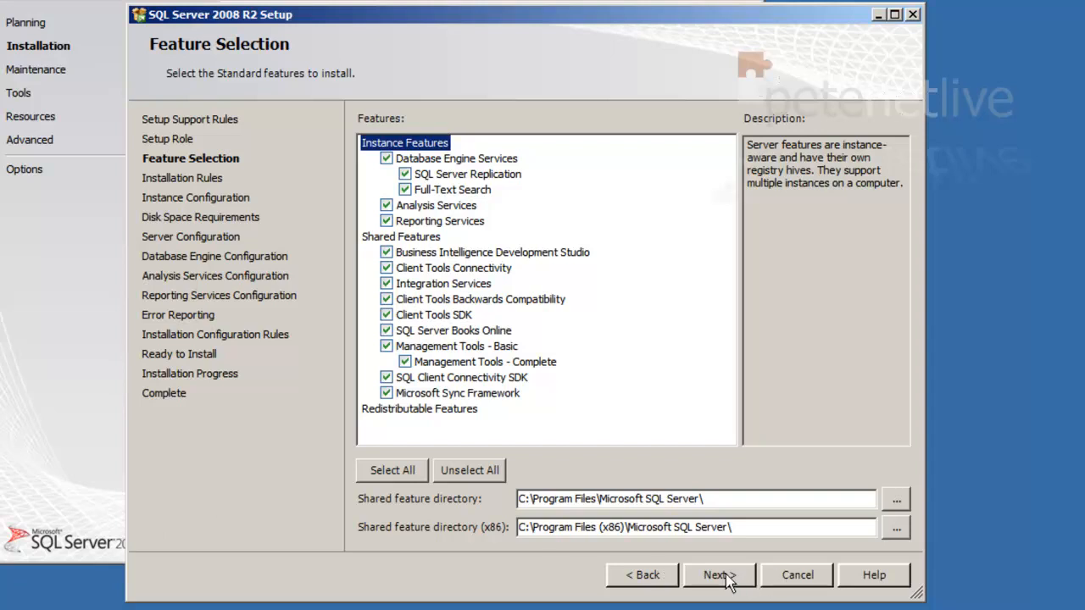
{"action": "left_click", "coordinate": [718, 574]}
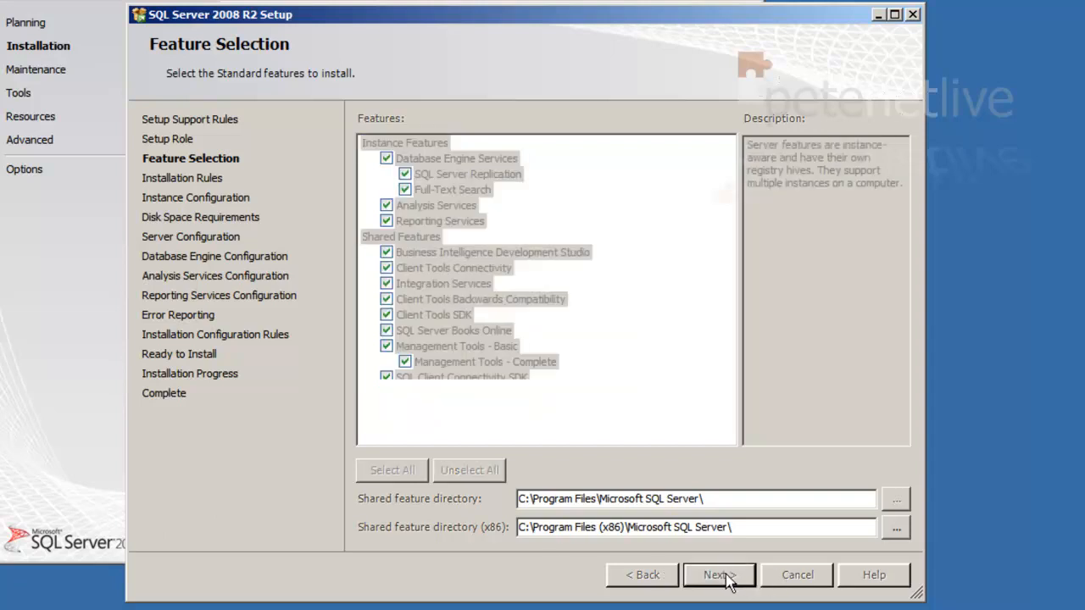
{"action": "left_click", "coordinate": [716, 574]}
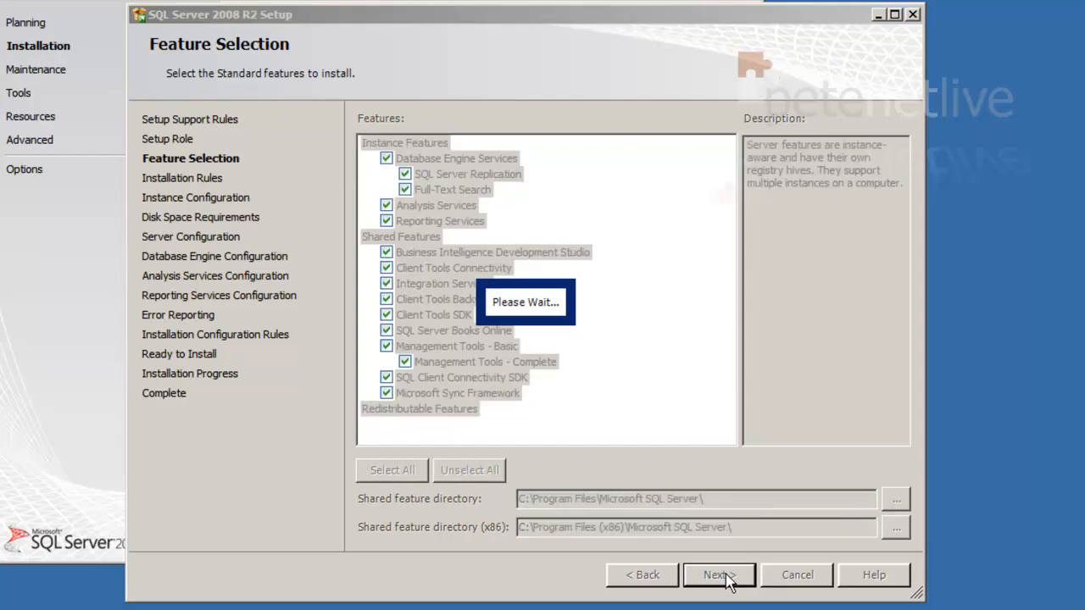
{"action": "left_click", "coordinate": [718, 574]}
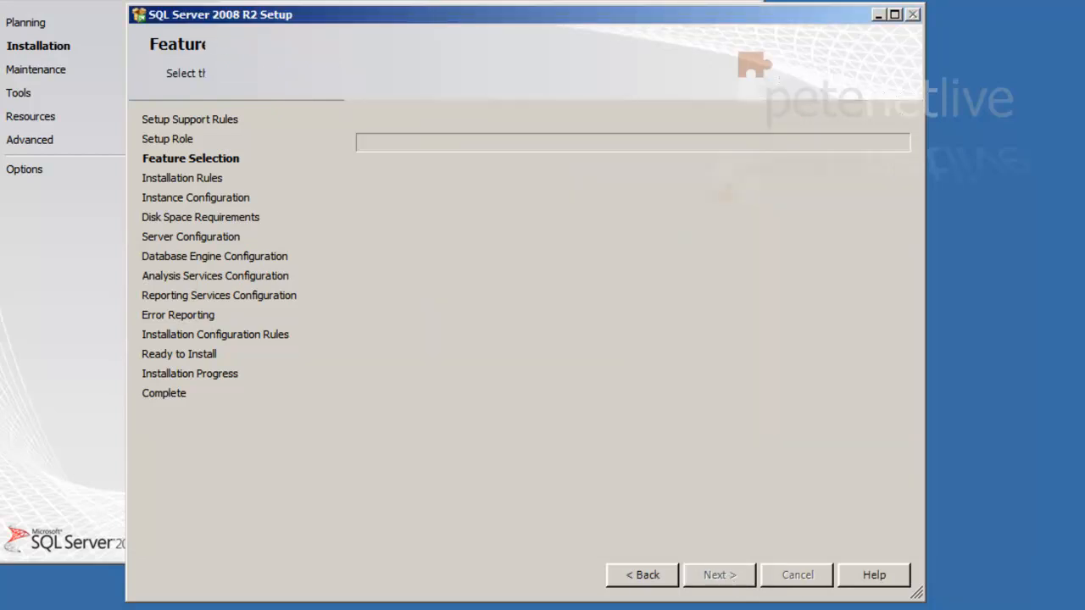
{"action": "left_click", "coordinate": [718, 575]}
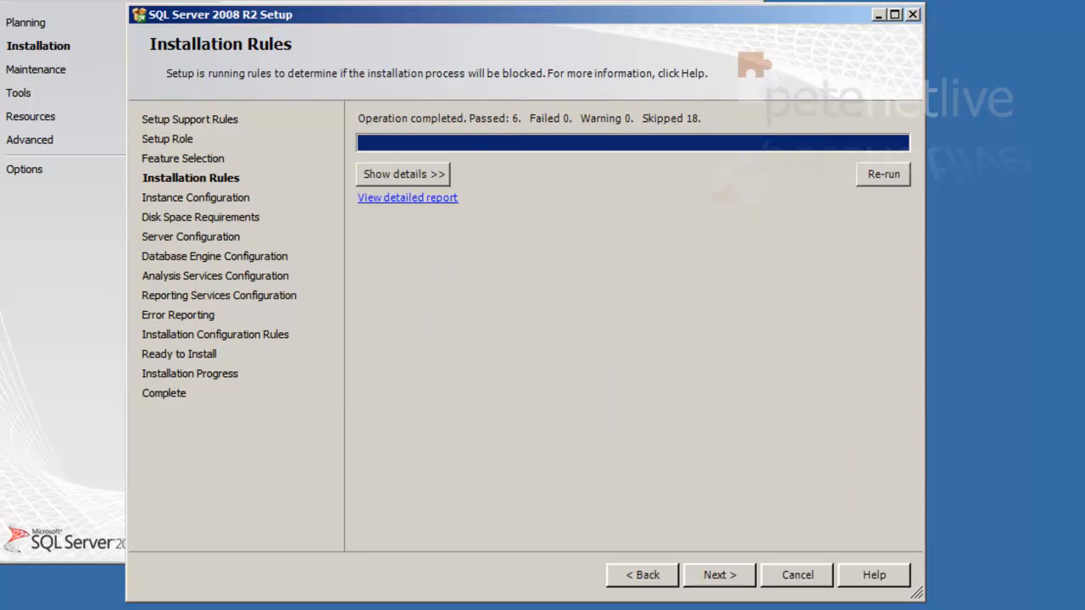
{"action": "mouse_move", "coordinate": [720, 575]}
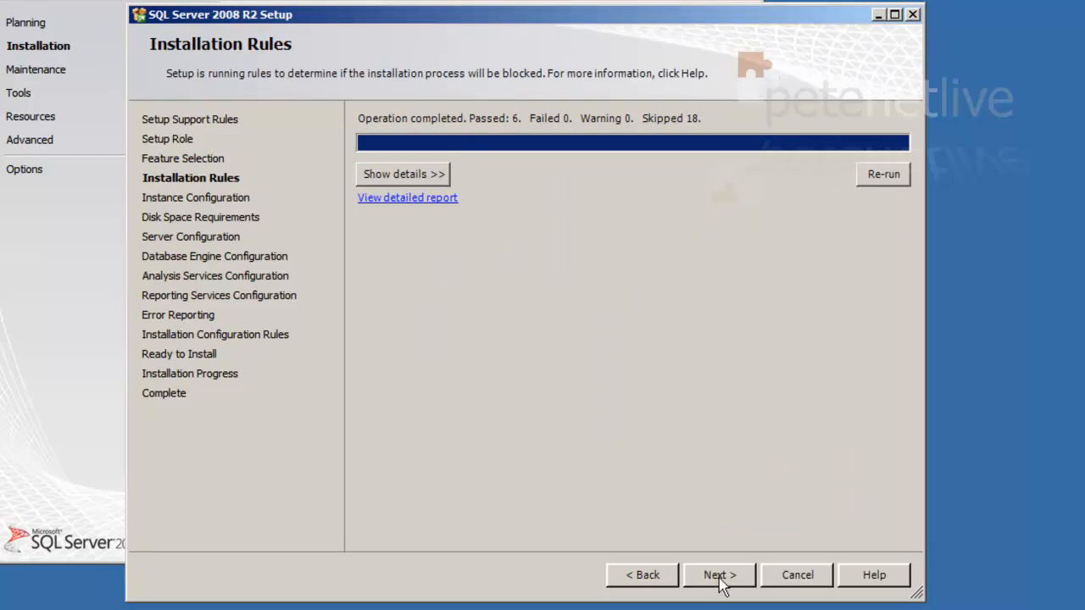
Step: Keep the MSSQLSERVER default instance and accept the 6109 MB disk space summary
{"action": "left_click", "coordinate": [720, 575]}
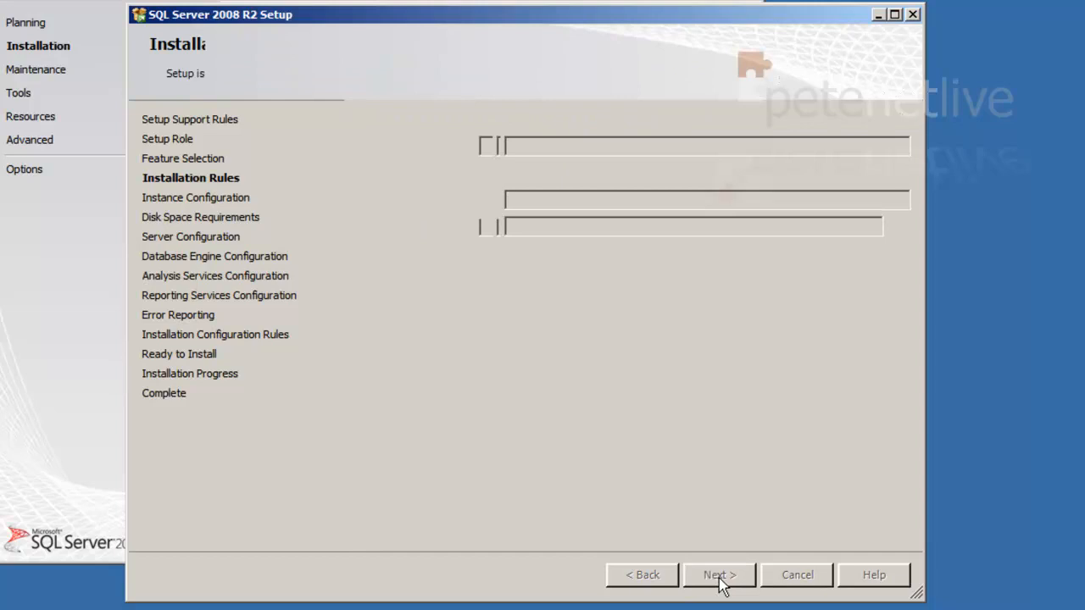
{"action": "left_click", "coordinate": [719, 575]}
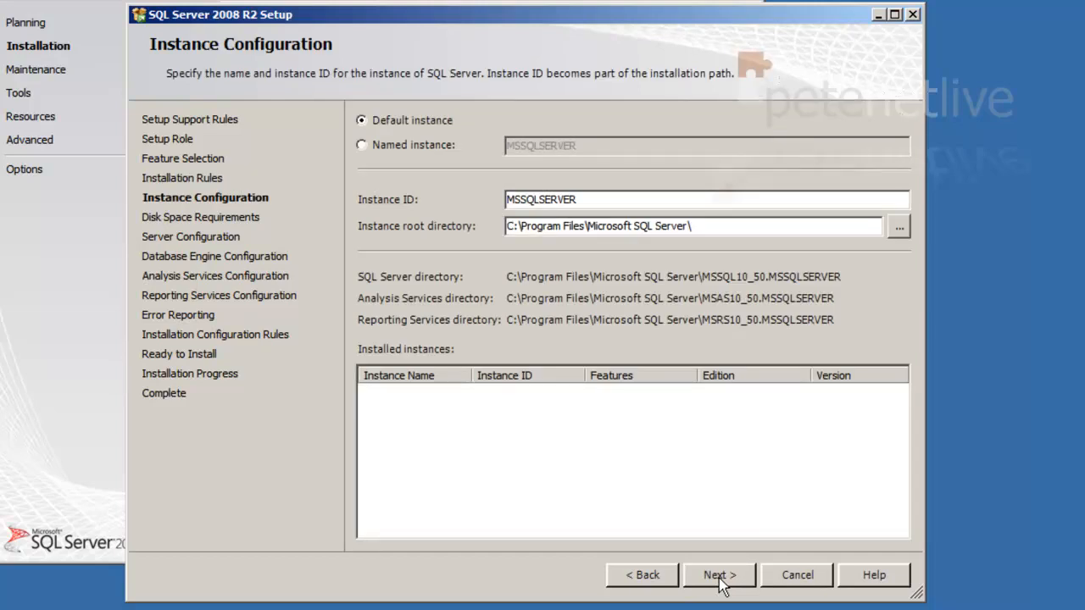
{"action": "mouse_move", "coordinate": [435, 167]}
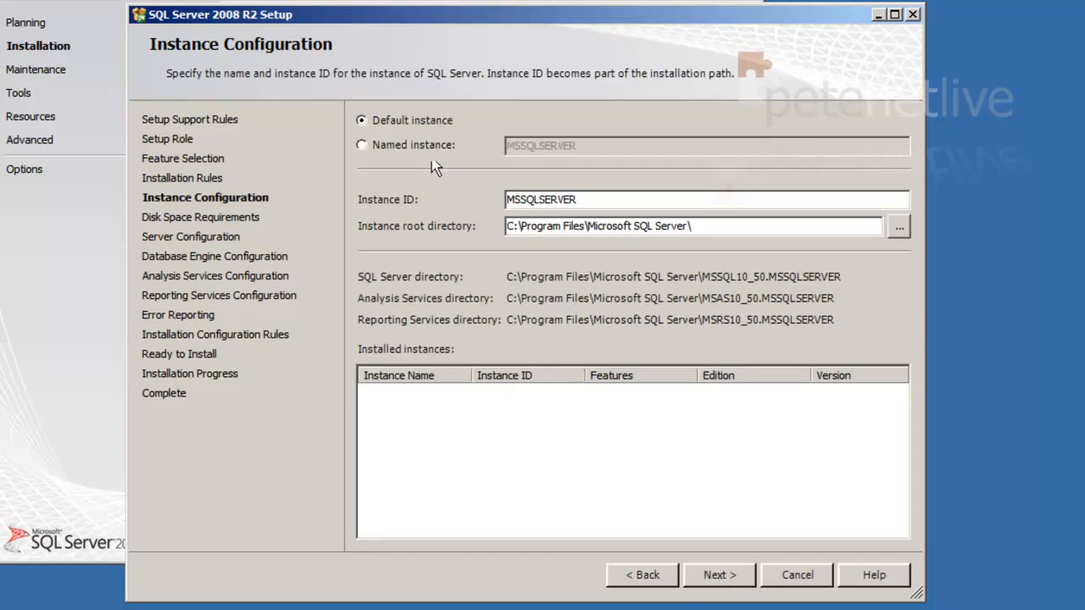
{"action": "mouse_move", "coordinate": [635, 119]}
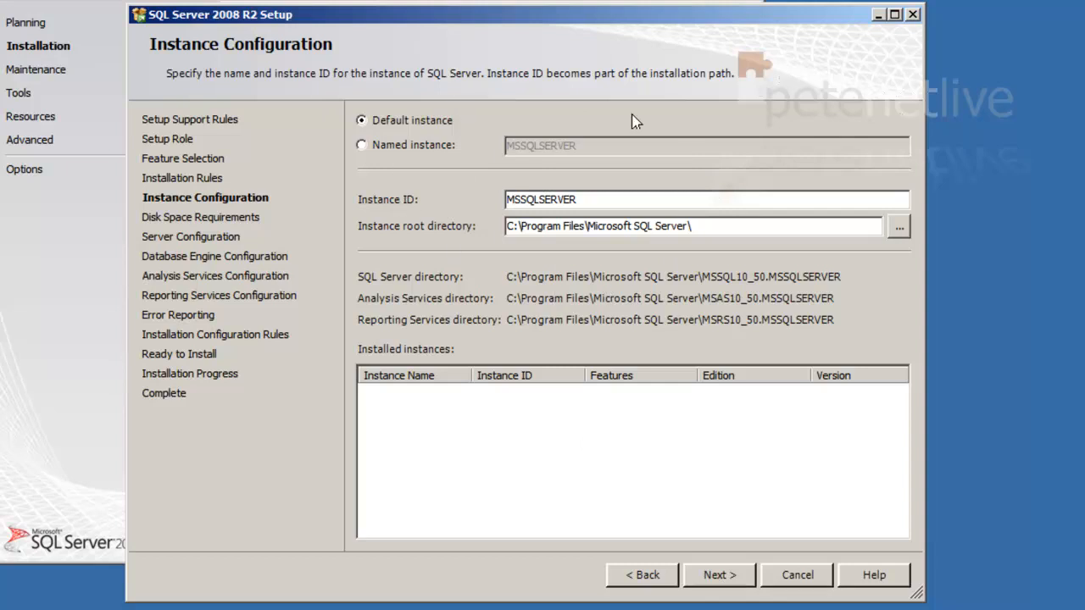
{"action": "mouse_move", "coordinate": [737, 316]}
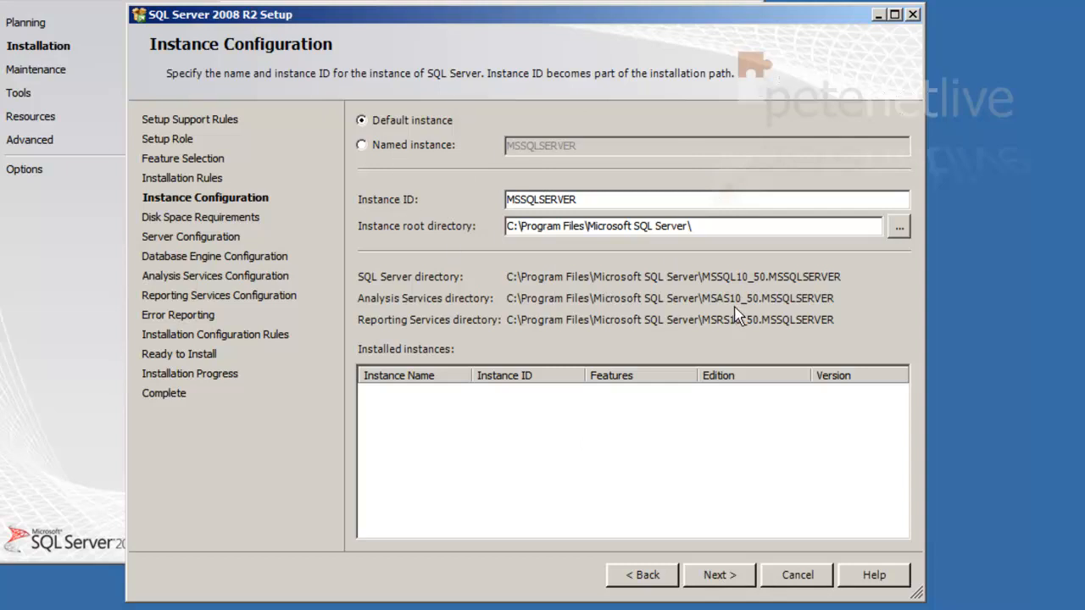
{"action": "mouse_move", "coordinate": [720, 583]}
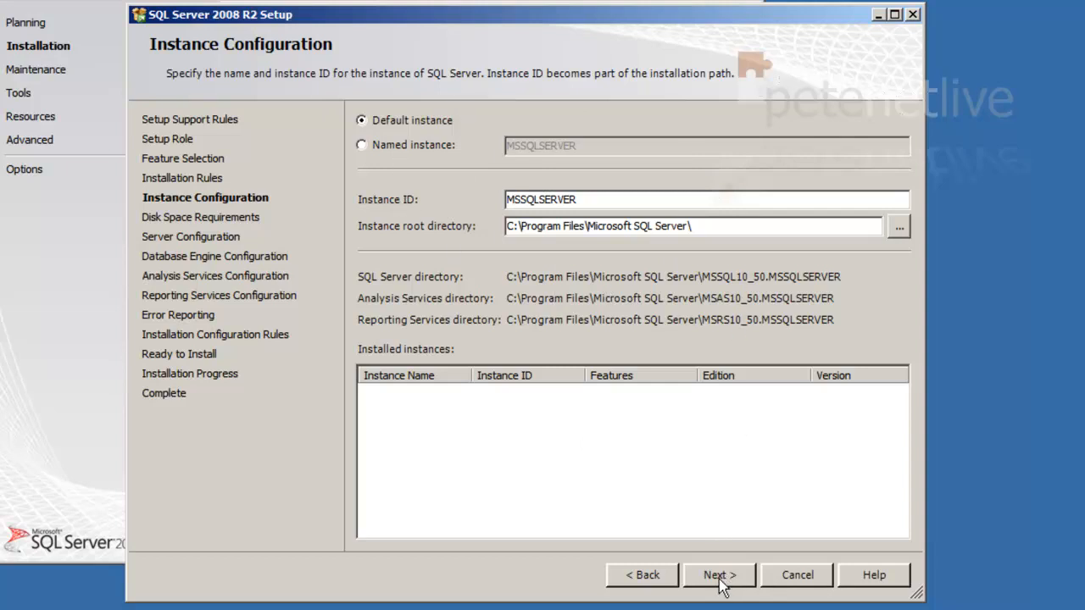
{"action": "left_click", "coordinate": [719, 575]}
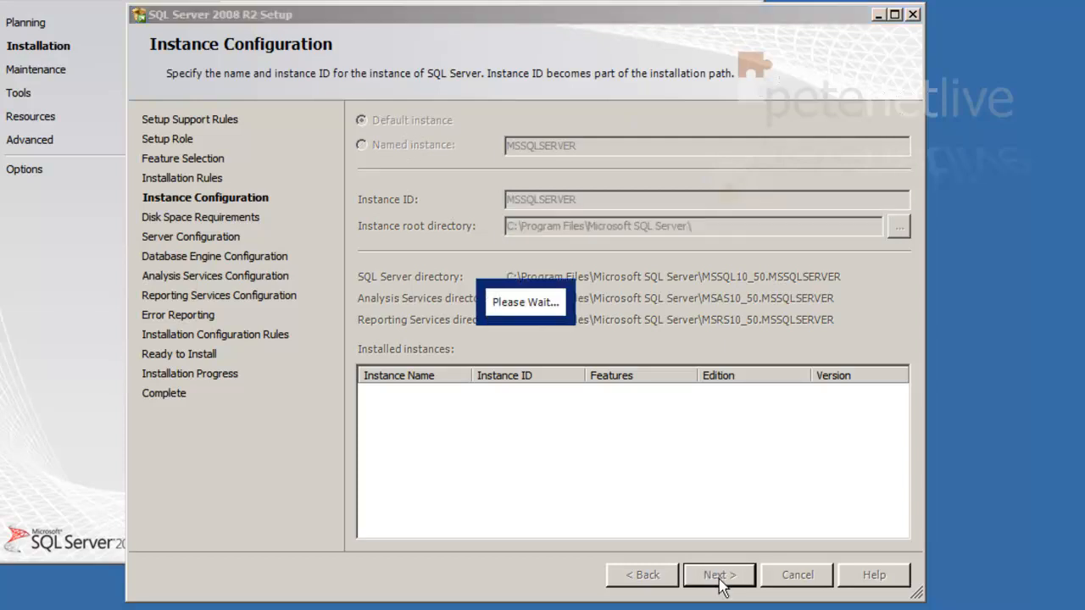
{"action": "mouse_move", "coordinate": [721, 585]}
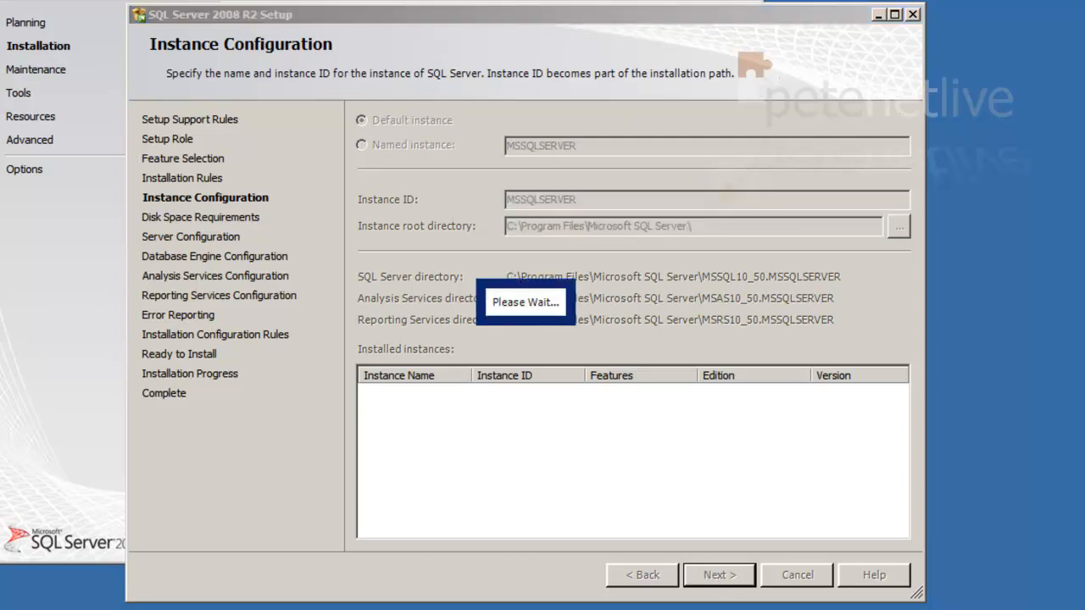
{"action": "left_click", "coordinate": [718, 575]}
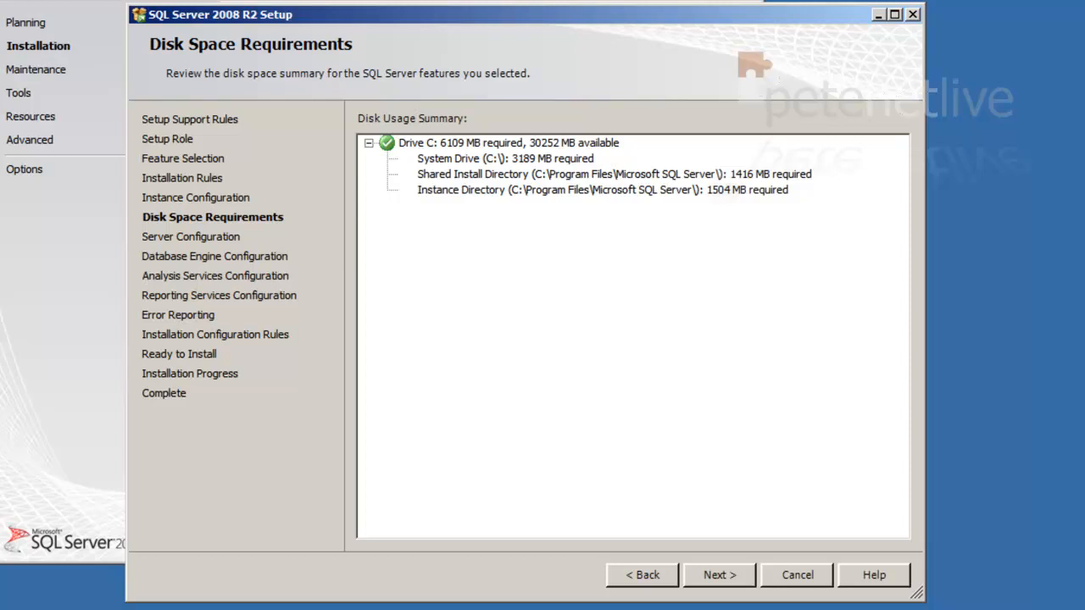
{"action": "mouse_move", "coordinate": [189, 519]}
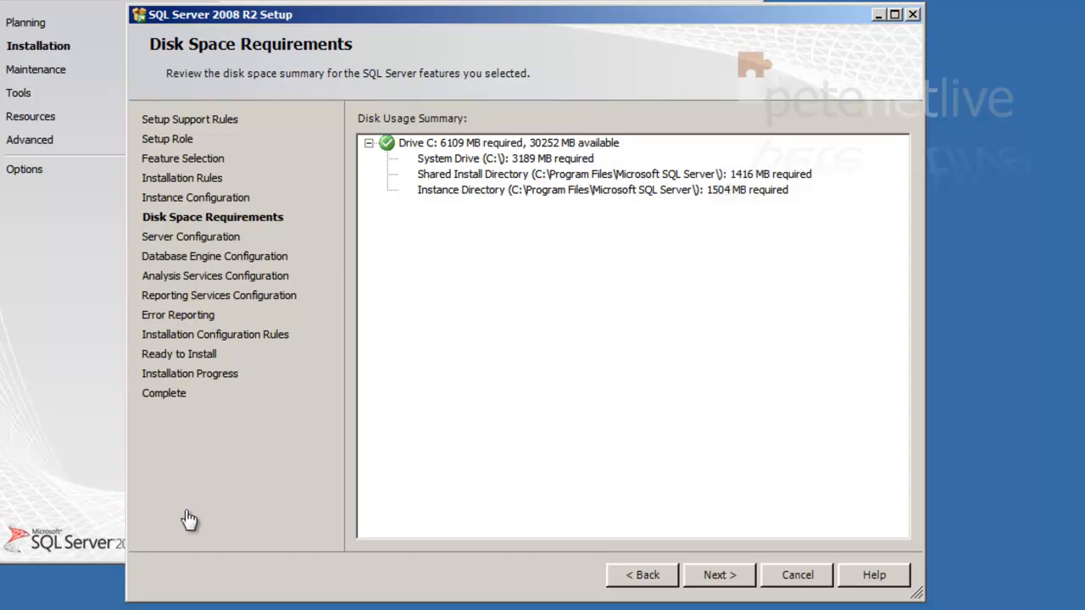
{"action": "mouse_move", "coordinate": [466, 547]}
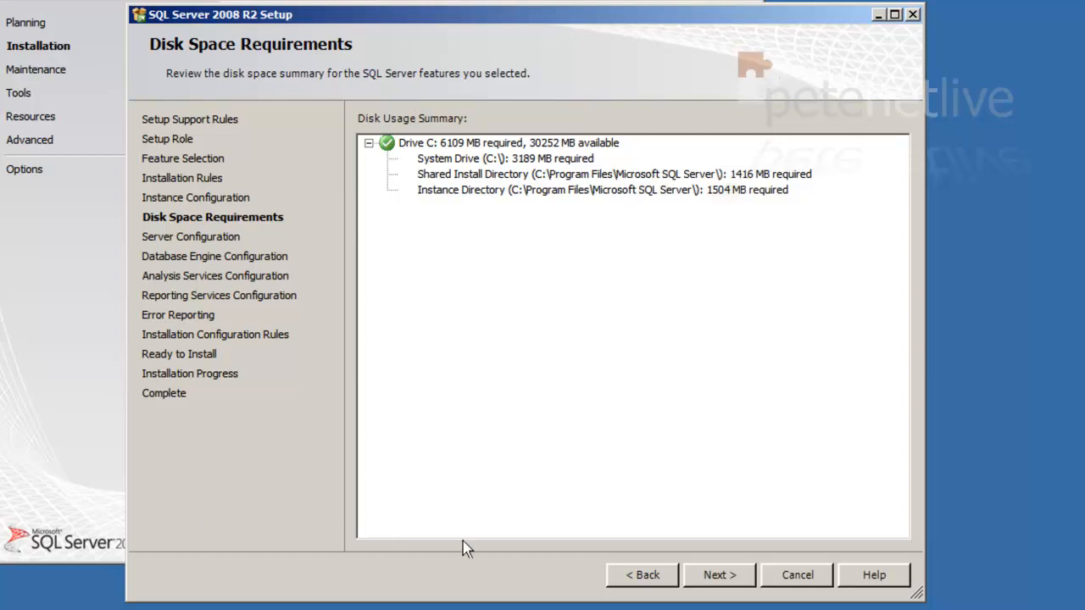
{"action": "left_click", "coordinate": [719, 574]}
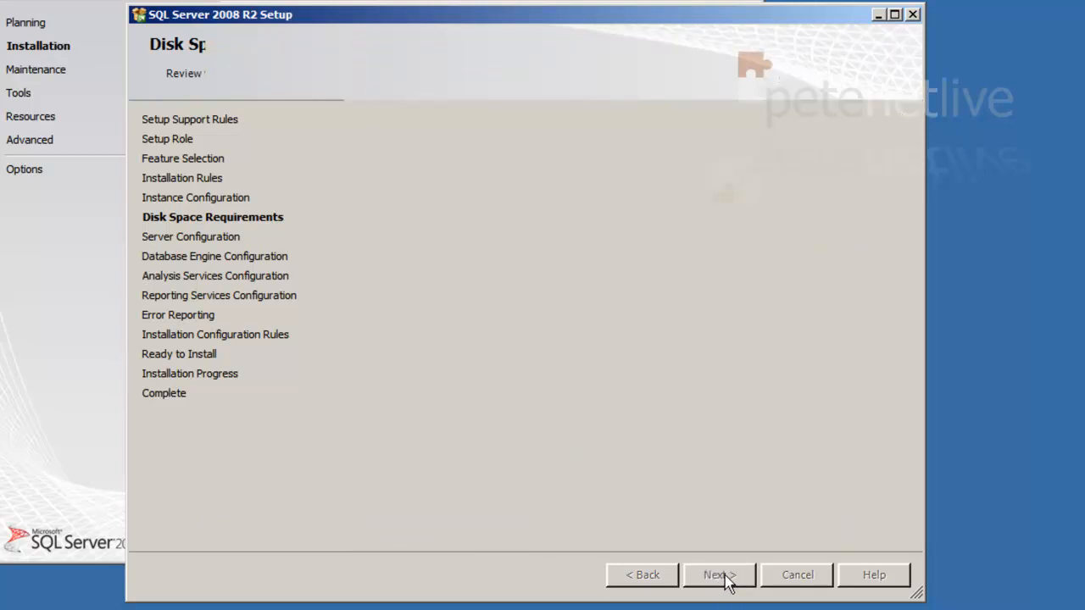
Step: Run the services as NT AUTHORITY\SYSTEM and set SQL Server Agent startup to Automatic
{"action": "left_click", "coordinate": [718, 575]}
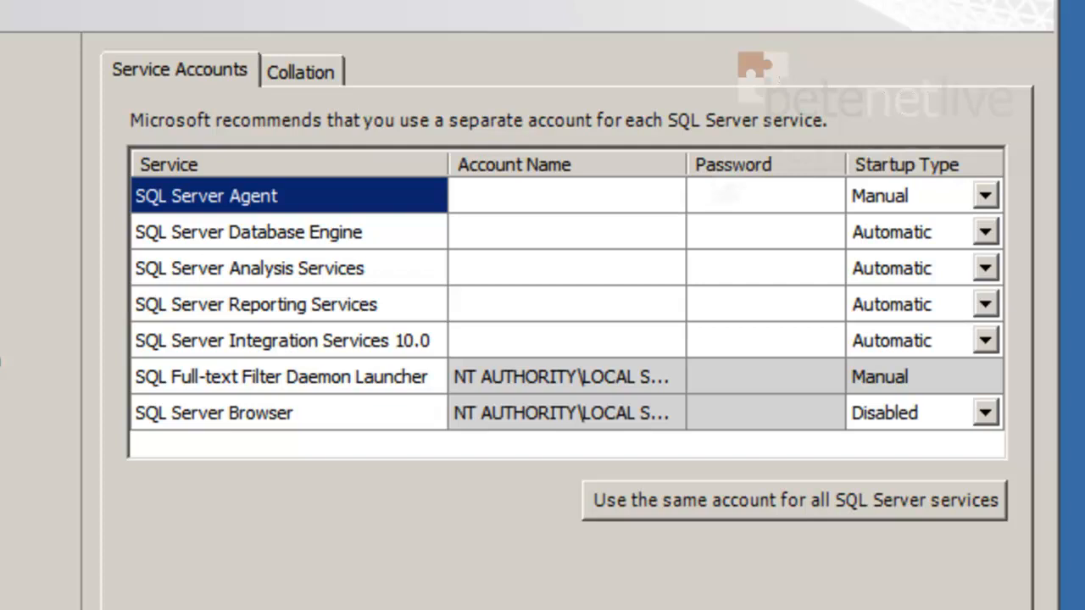
{"action": "mouse_move", "coordinate": [559, 173]}
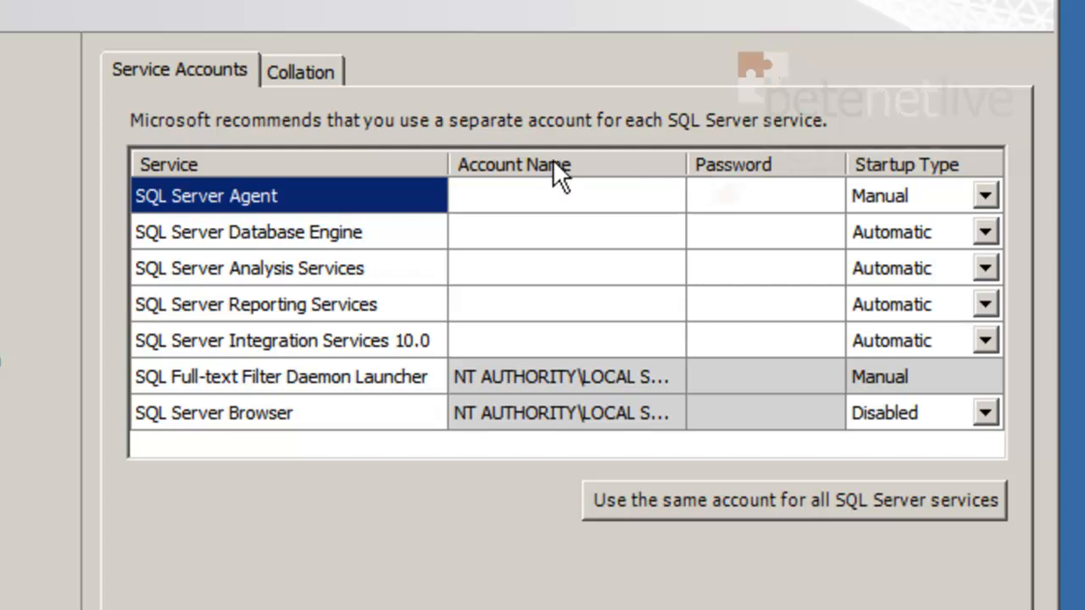
{"action": "left_click", "coordinate": [668, 196]}
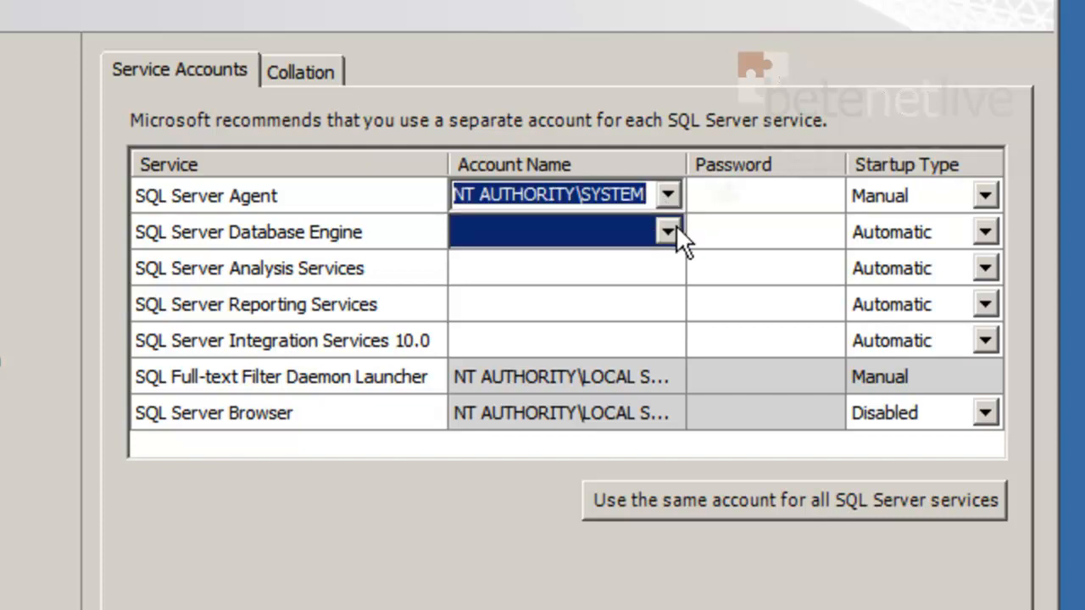
{"action": "left_click", "coordinate": [668, 340]}
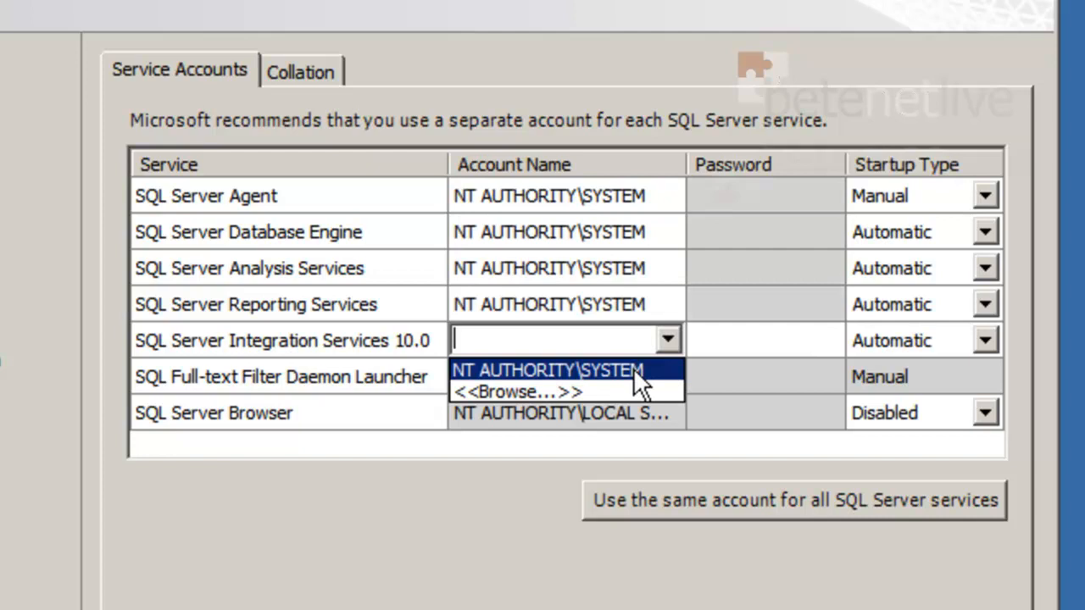
{"action": "left_click", "coordinate": [547, 369]}
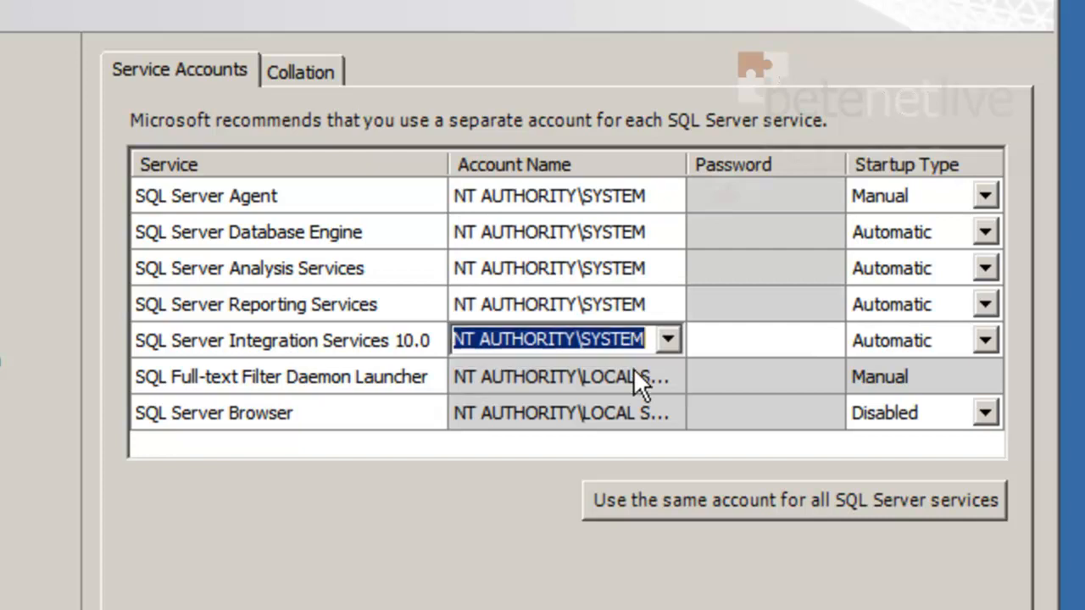
{"action": "mouse_move", "coordinate": [1000, 208]}
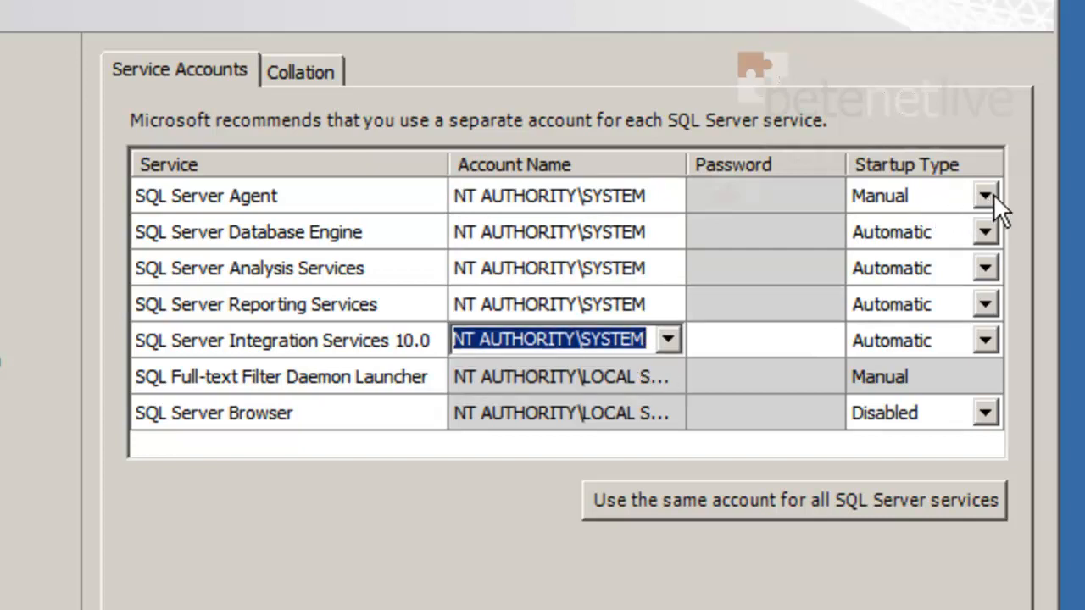
{"action": "left_click", "coordinate": [983, 196]}
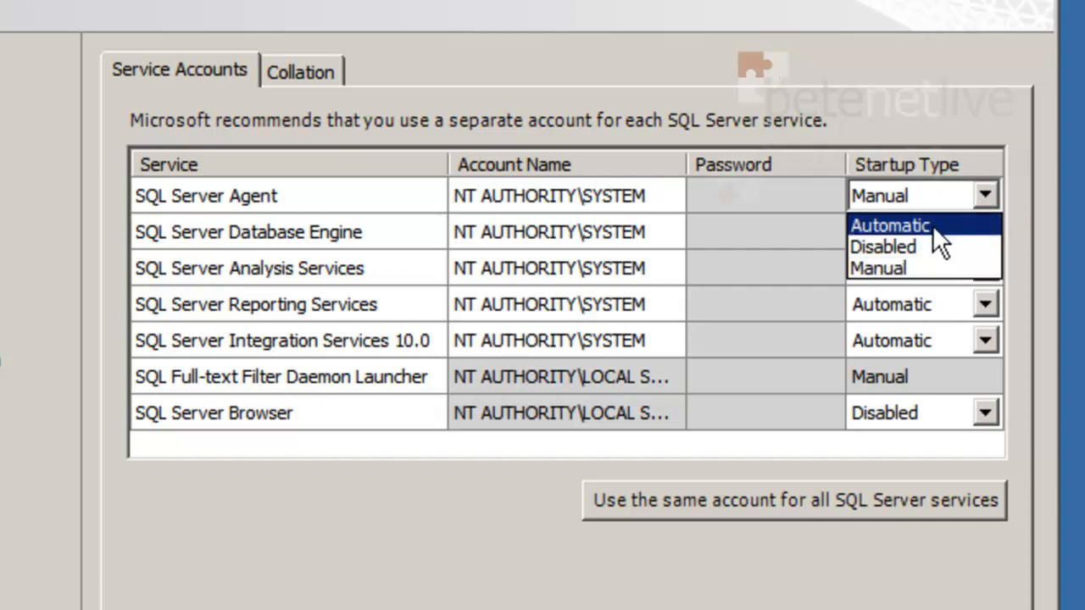
{"action": "left_click", "coordinate": [890, 226]}
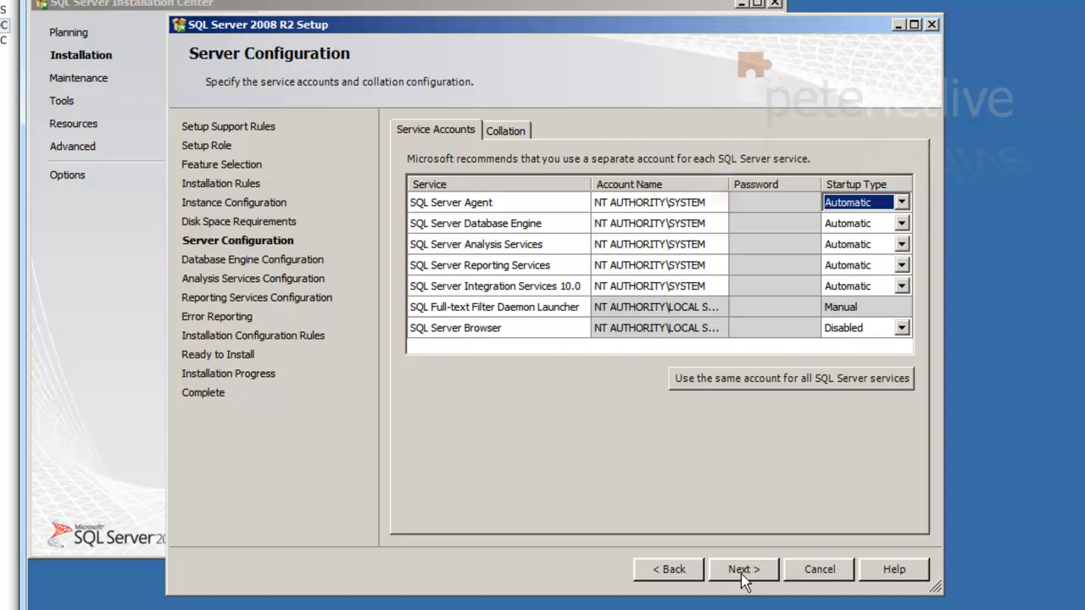
{"action": "left_click", "coordinate": [744, 568]}
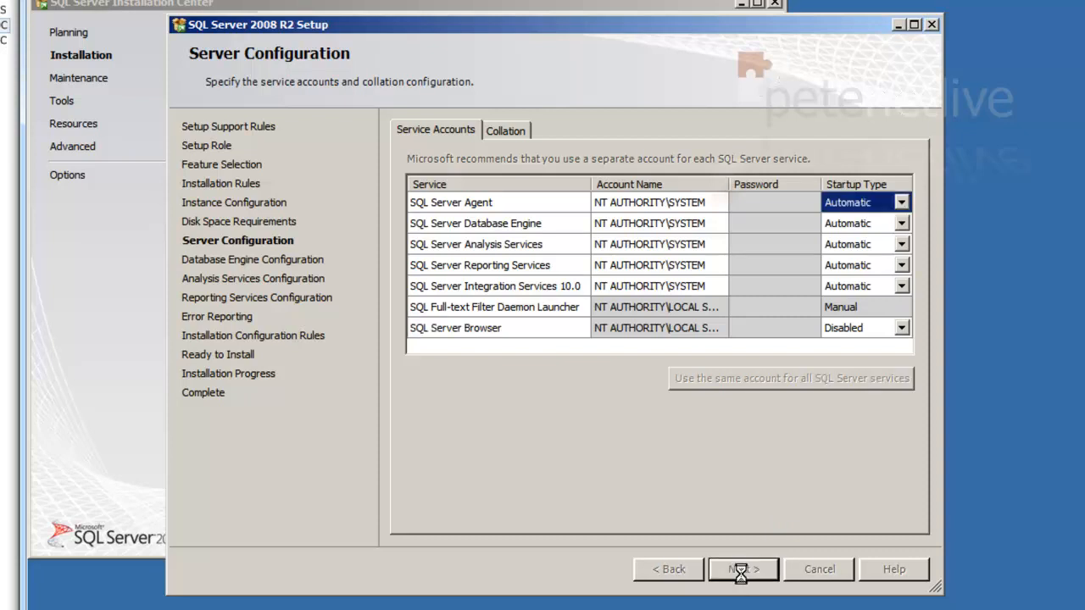
{"action": "left_click", "coordinate": [742, 569]}
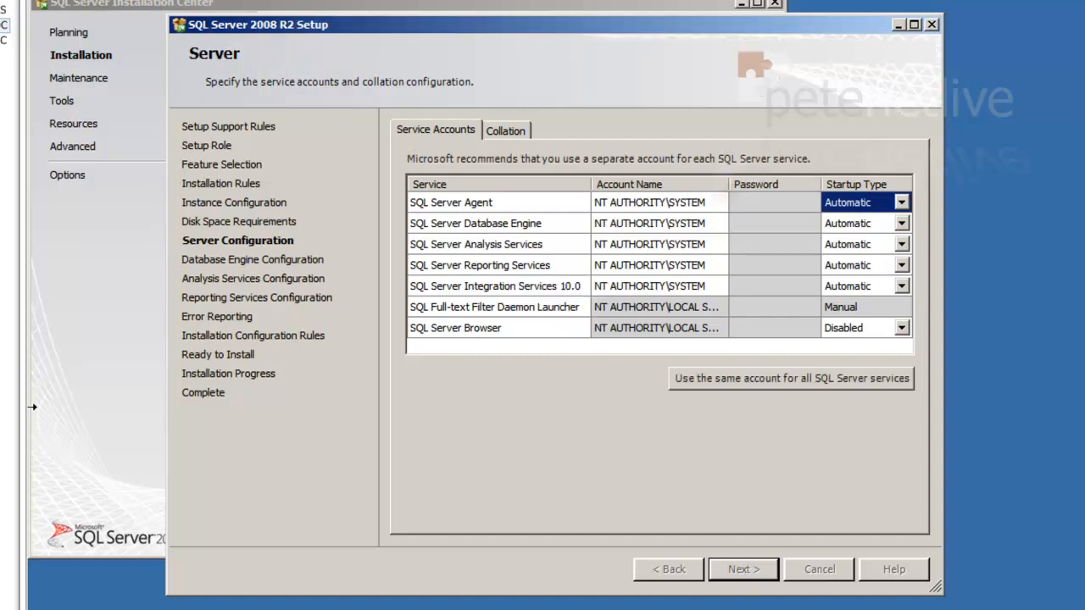
Step: Switch Database Engine authentication to Mixed Mode and enter and confirm the sa password
{"action": "left_click", "coordinate": [742, 569]}
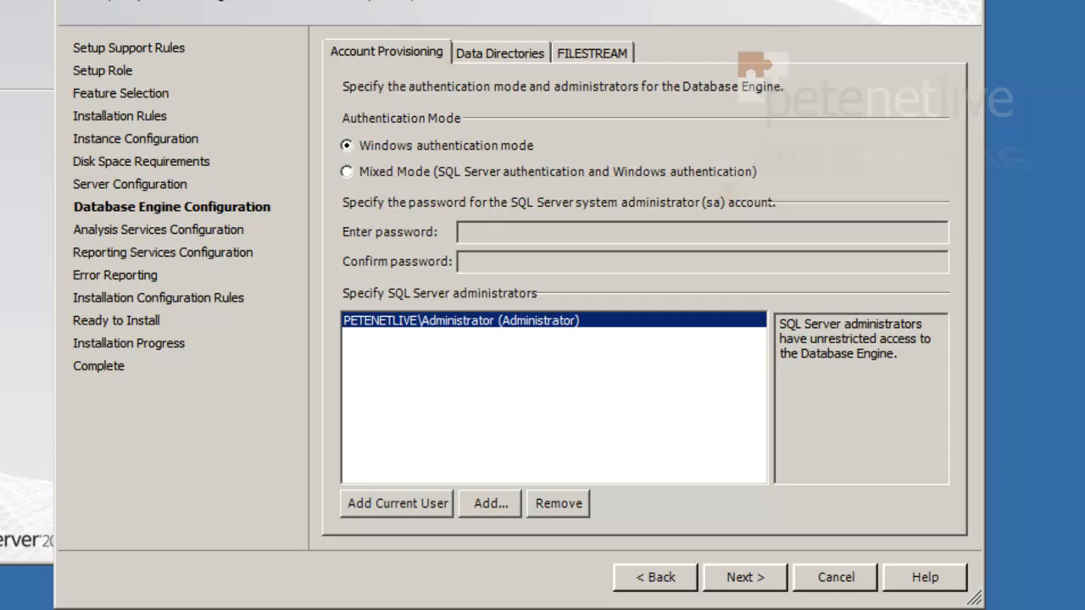
{"action": "mouse_move", "coordinate": [377, 156]}
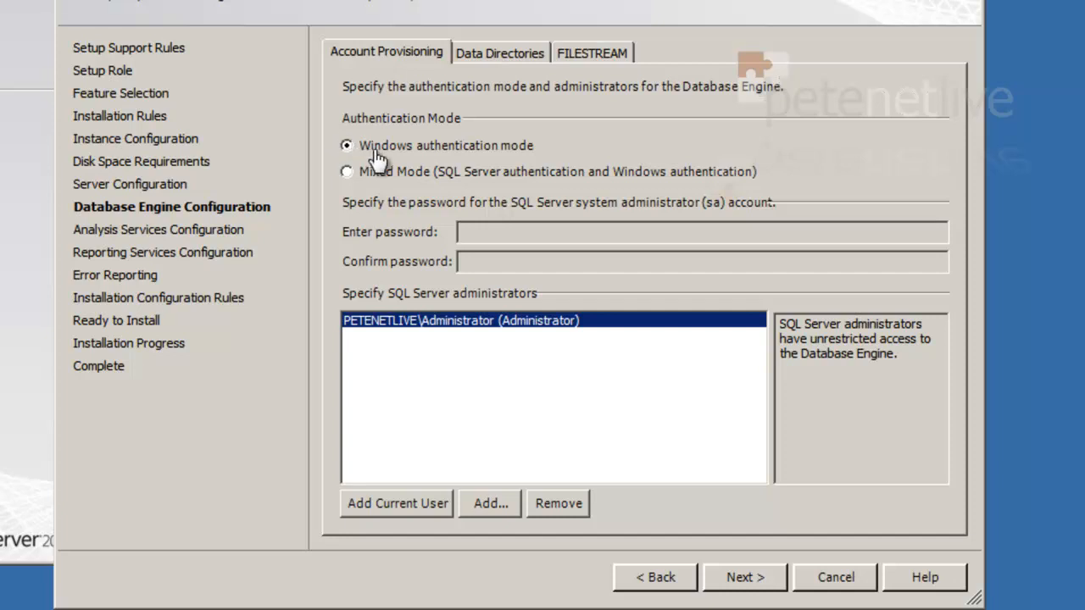
{"action": "left_click", "coordinate": [345, 171]}
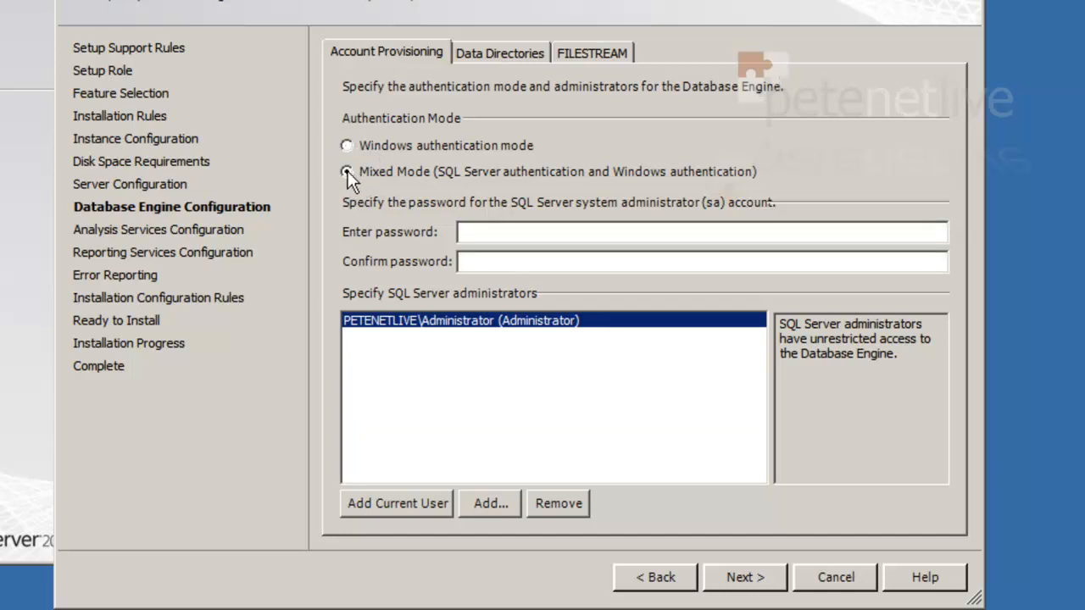
{"action": "left_click", "coordinate": [346, 172]}
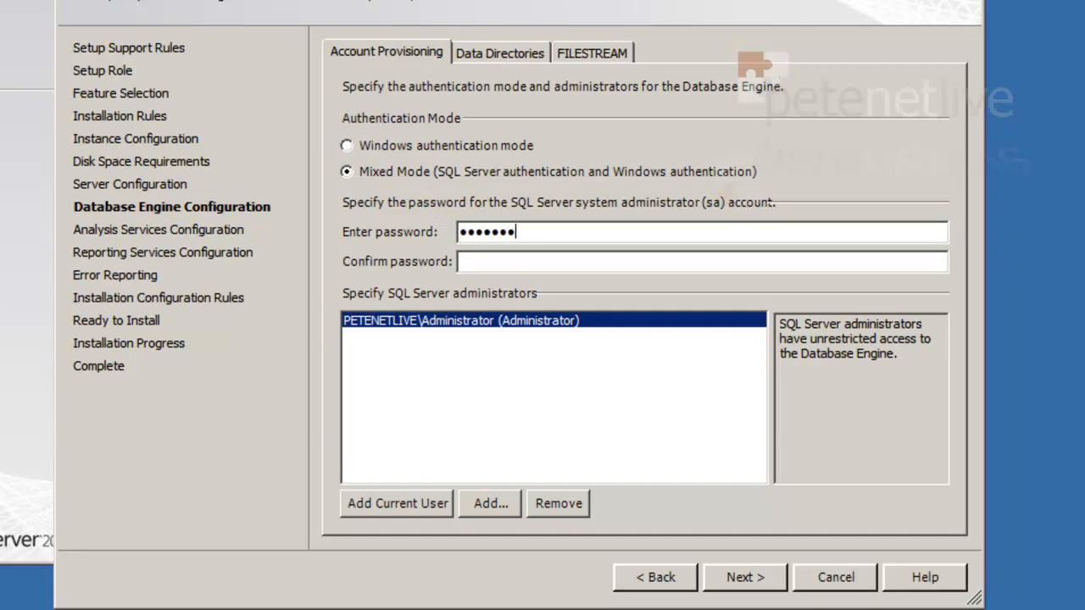
{"action": "left_click", "coordinate": [702, 261]}
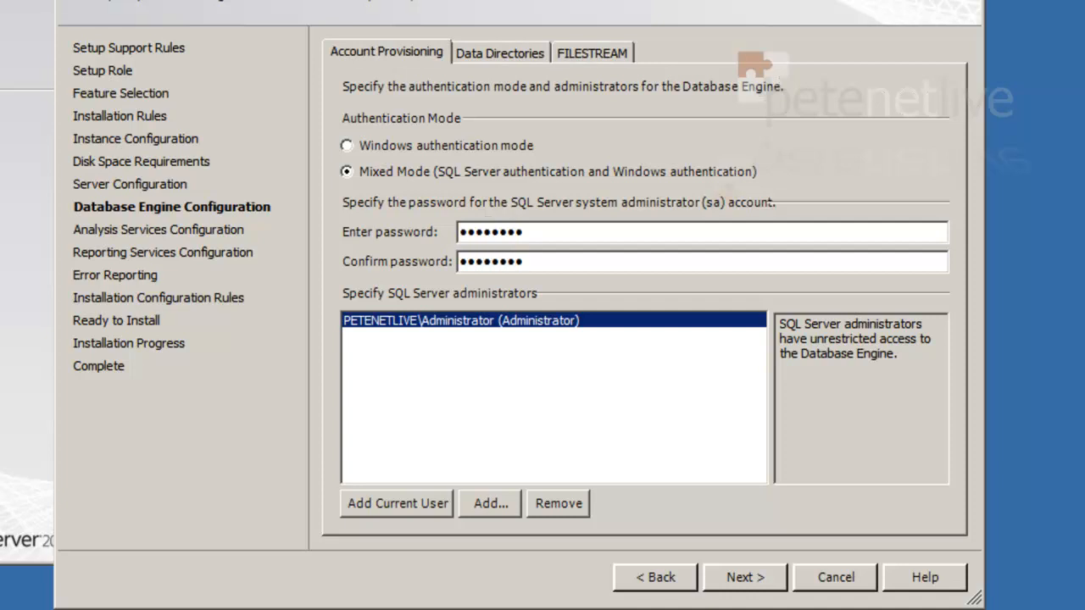
{"action": "mouse_move", "coordinate": [405, 318]}
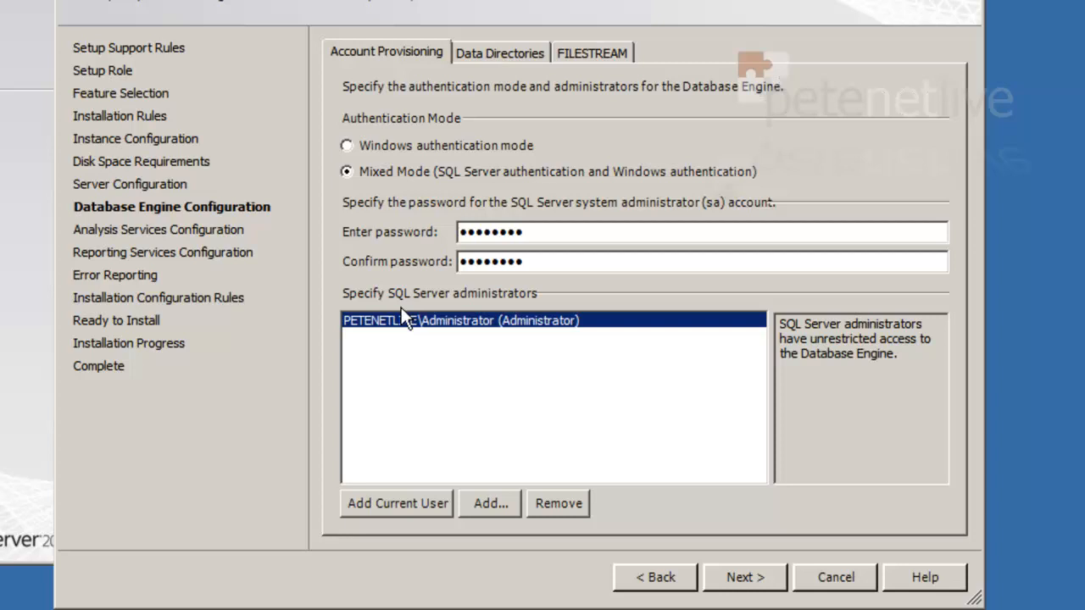
{"action": "mouse_move", "coordinate": [560, 353]}
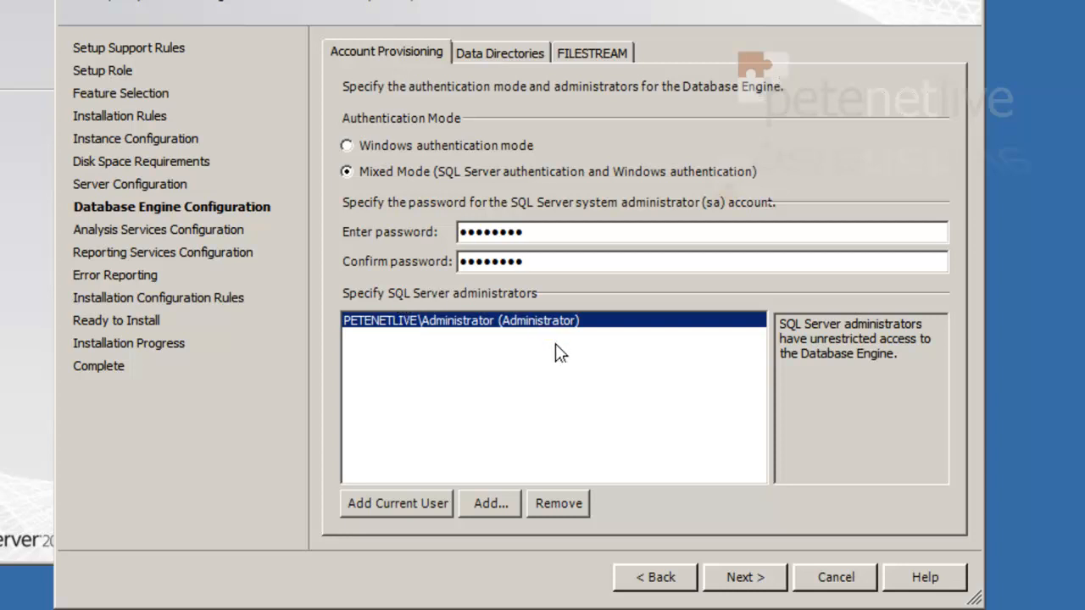
{"action": "mouse_move", "coordinate": [744, 577]}
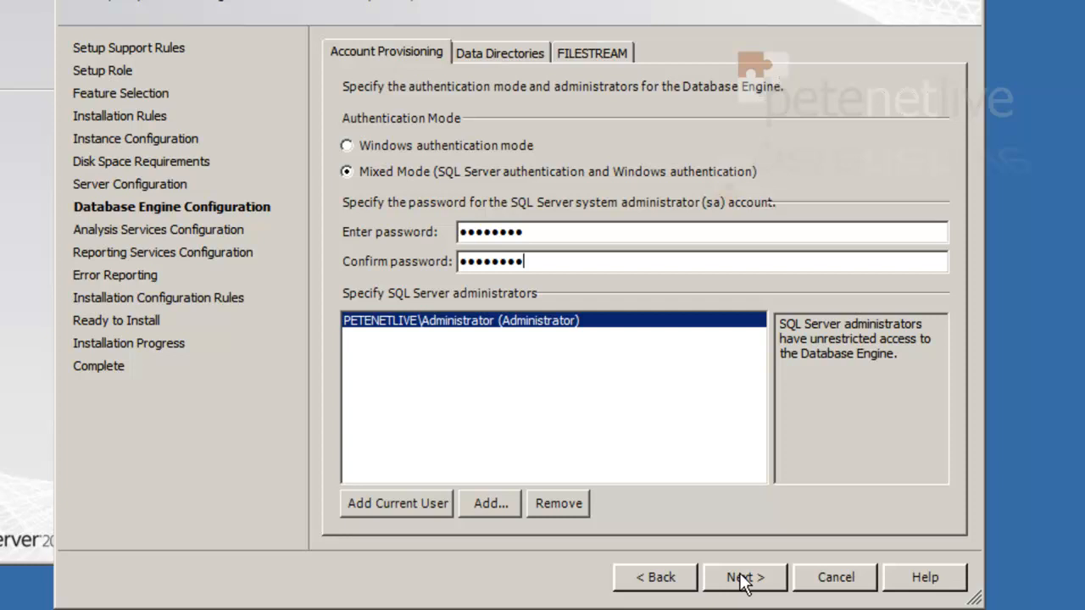
Step: Add PETENETLIVE\Administrator as an Analysis Services administrator
{"action": "left_click", "coordinate": [744, 577]}
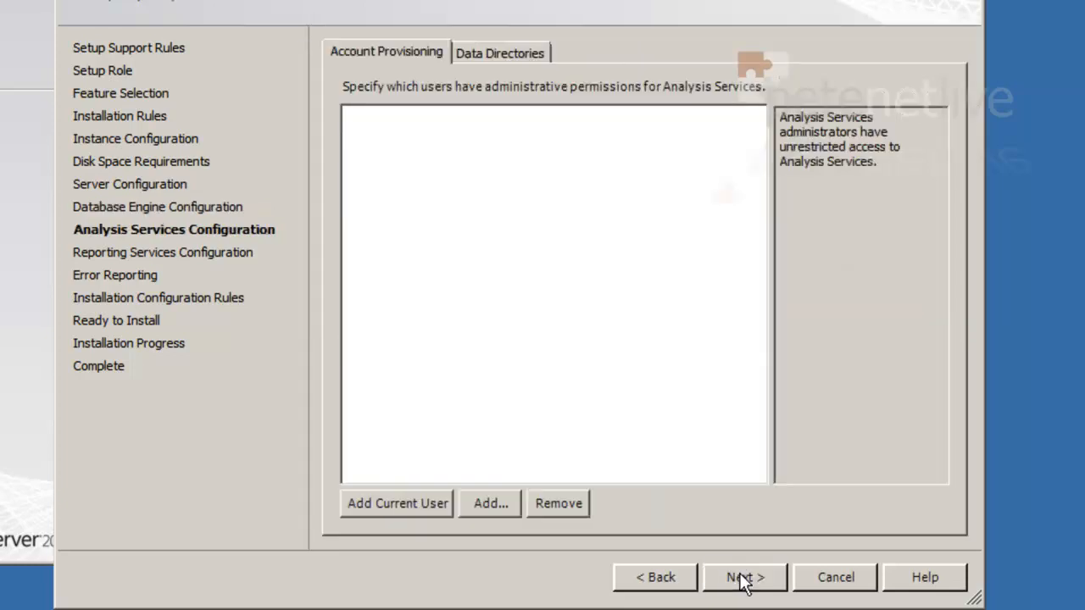
{"action": "mouse_move", "coordinate": [744, 582]}
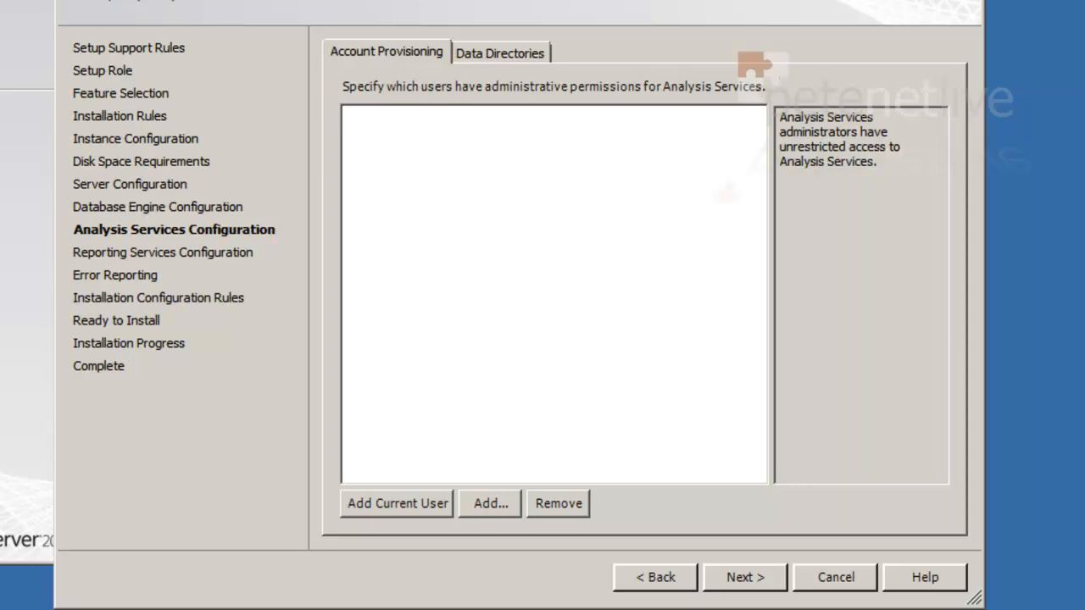
{"action": "mouse_move", "coordinate": [135, 436]}
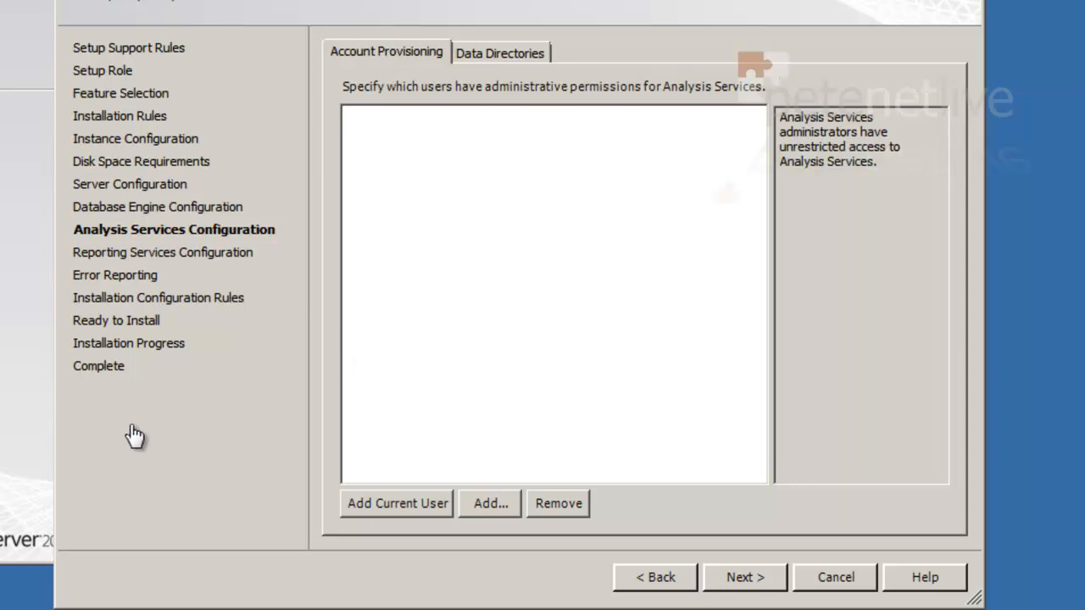
{"action": "mouse_move", "coordinate": [398, 508]}
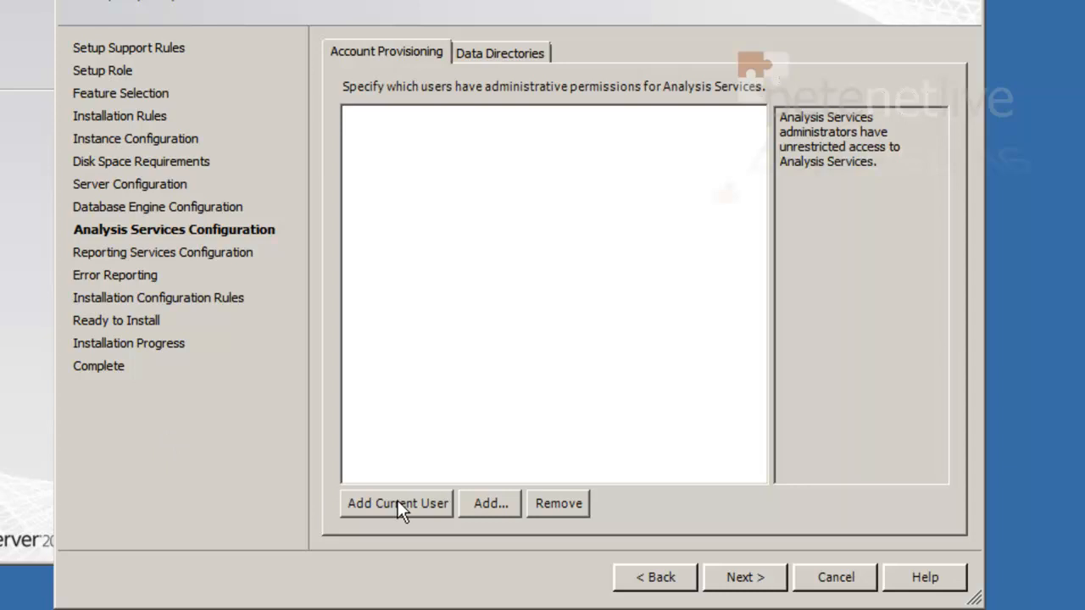
{"action": "left_click", "coordinate": [397, 502]}
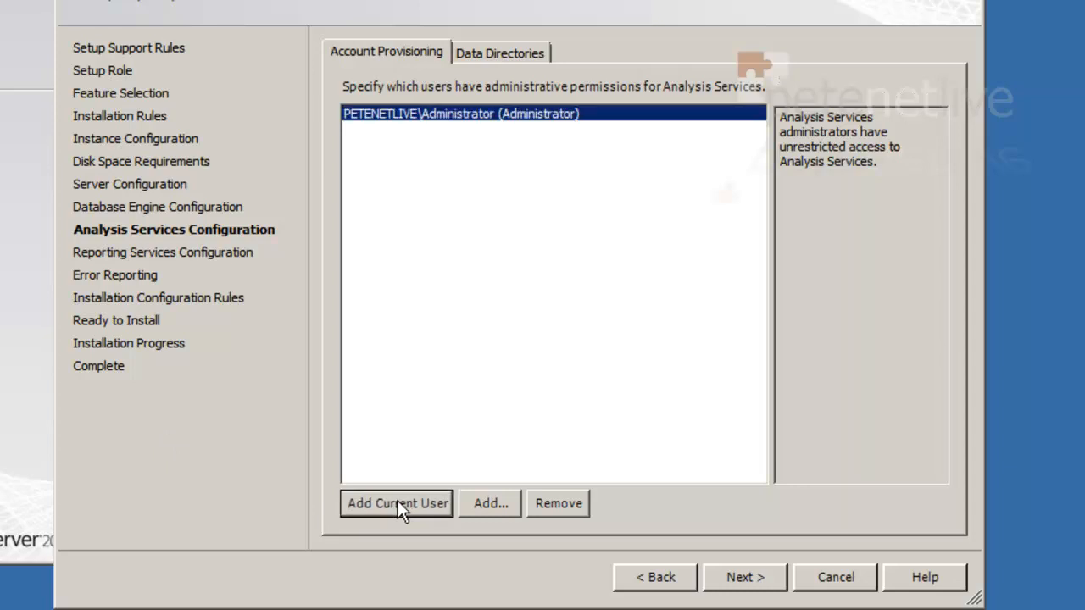
{"action": "mouse_move", "coordinate": [744, 577]}
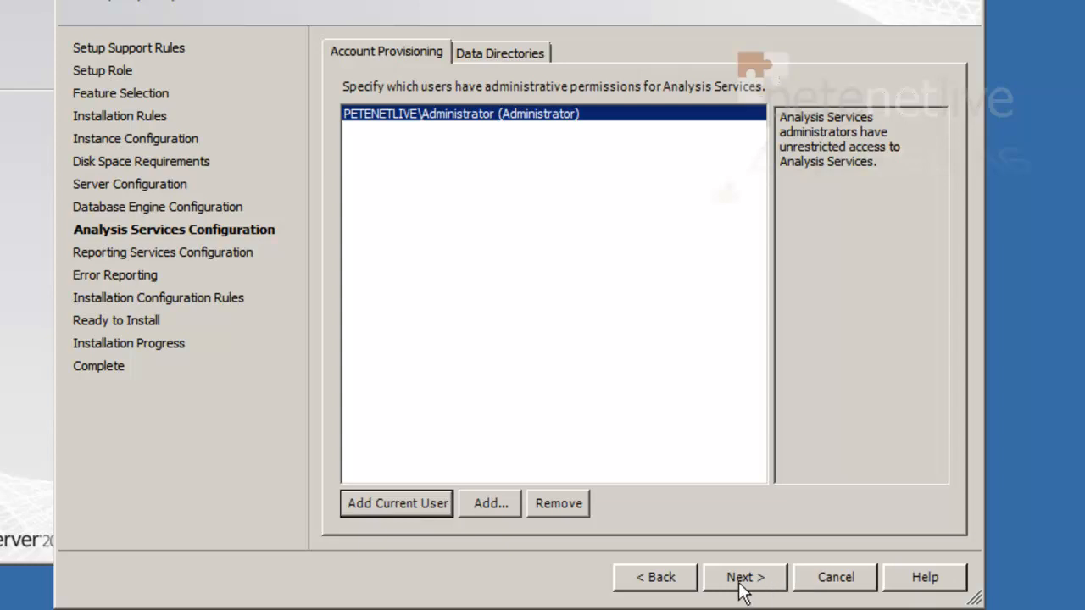
Step: Keep the native mode default Reporting Services configuration and leave error reporting unsent
{"action": "left_click", "coordinate": [744, 577]}
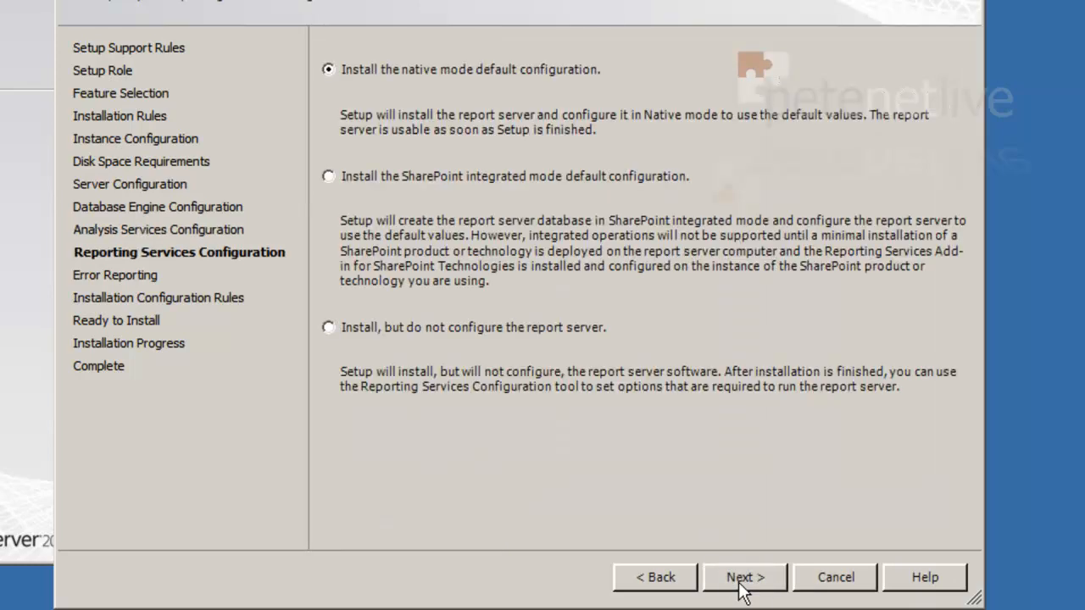
{"action": "mouse_move", "coordinate": [744, 577]}
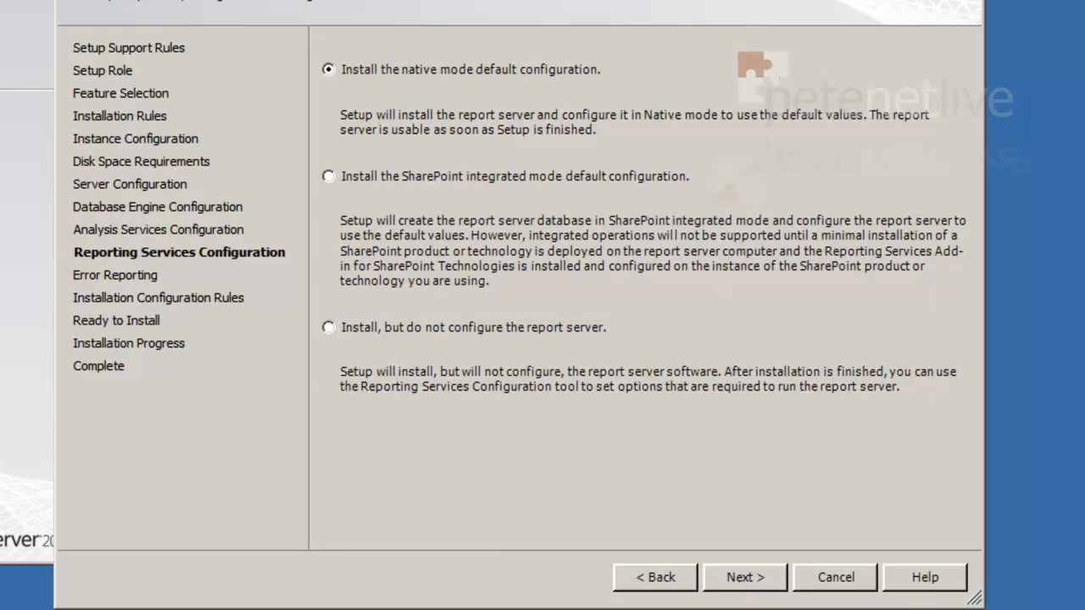
{"action": "mouse_move", "coordinate": [775, 76]}
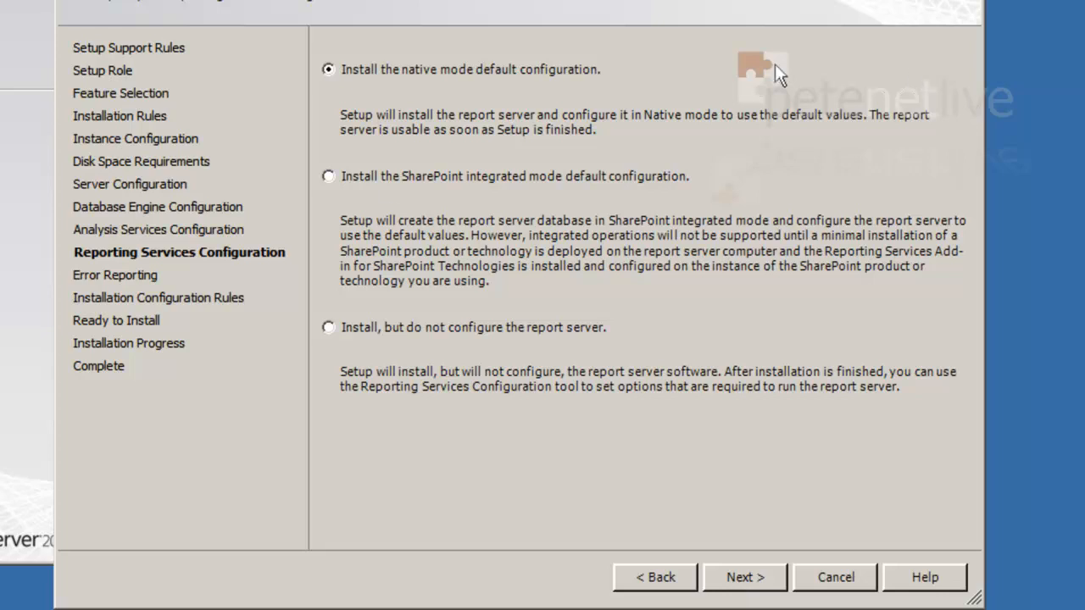
{"action": "mouse_move", "coordinate": [333, 91]}
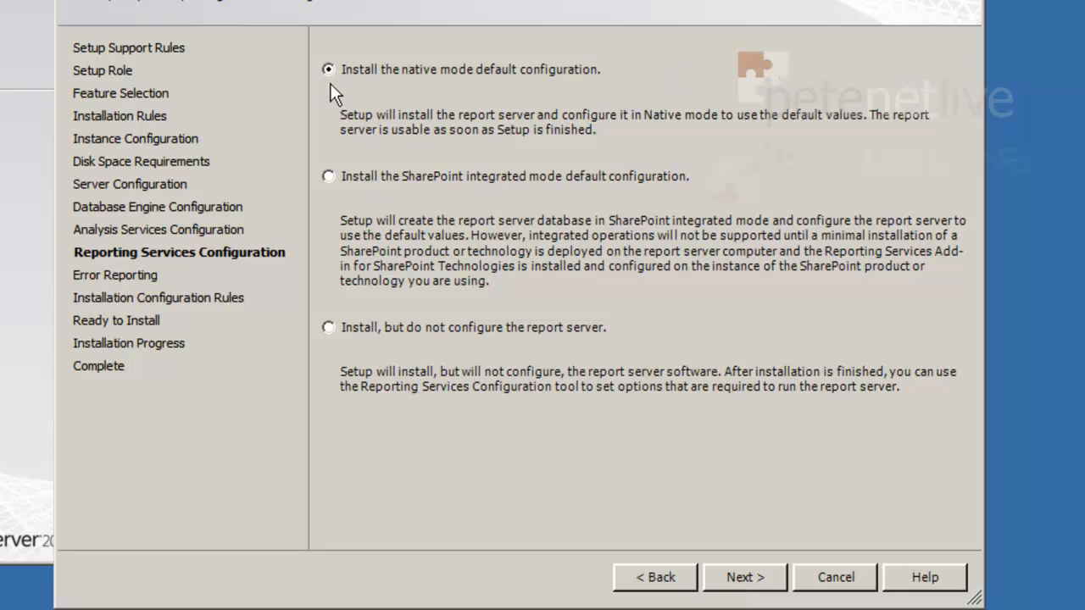
{"action": "mouse_move", "coordinate": [755, 569]}
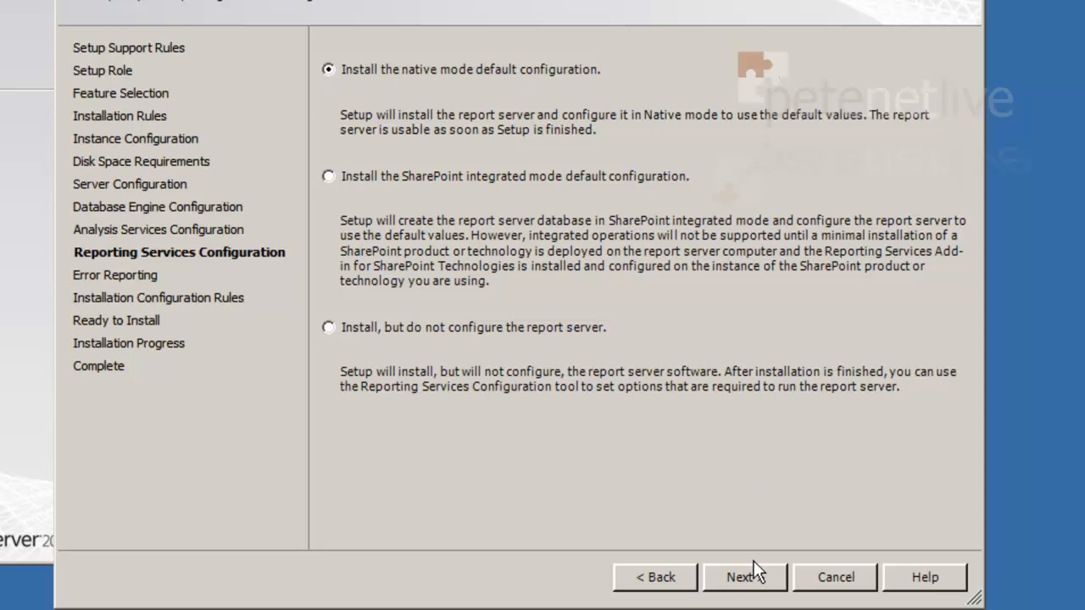
{"action": "left_click", "coordinate": [744, 577]}
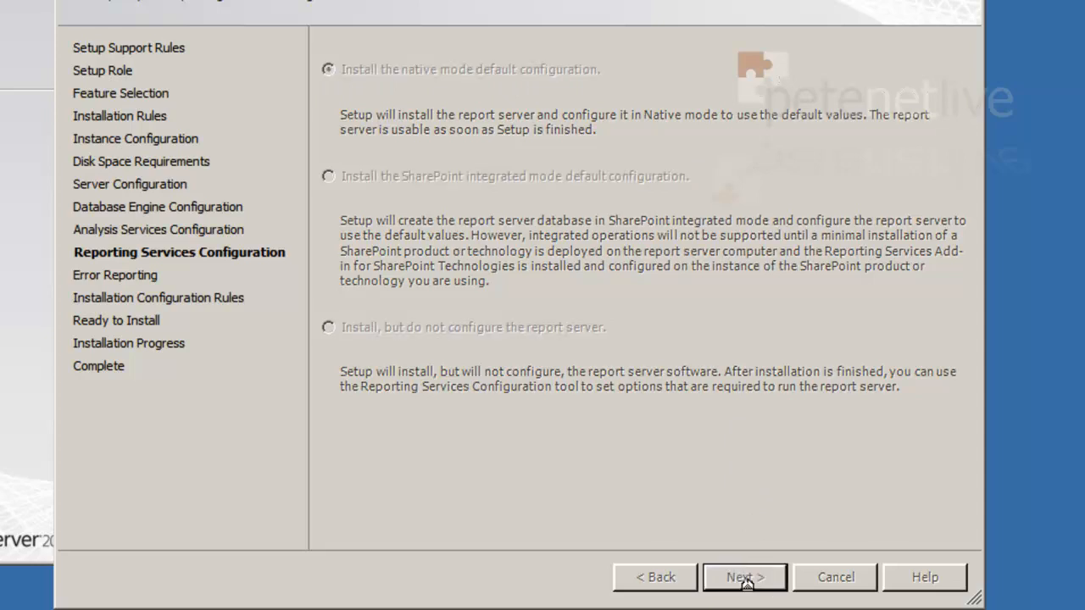
{"action": "left_click", "coordinate": [744, 577]}
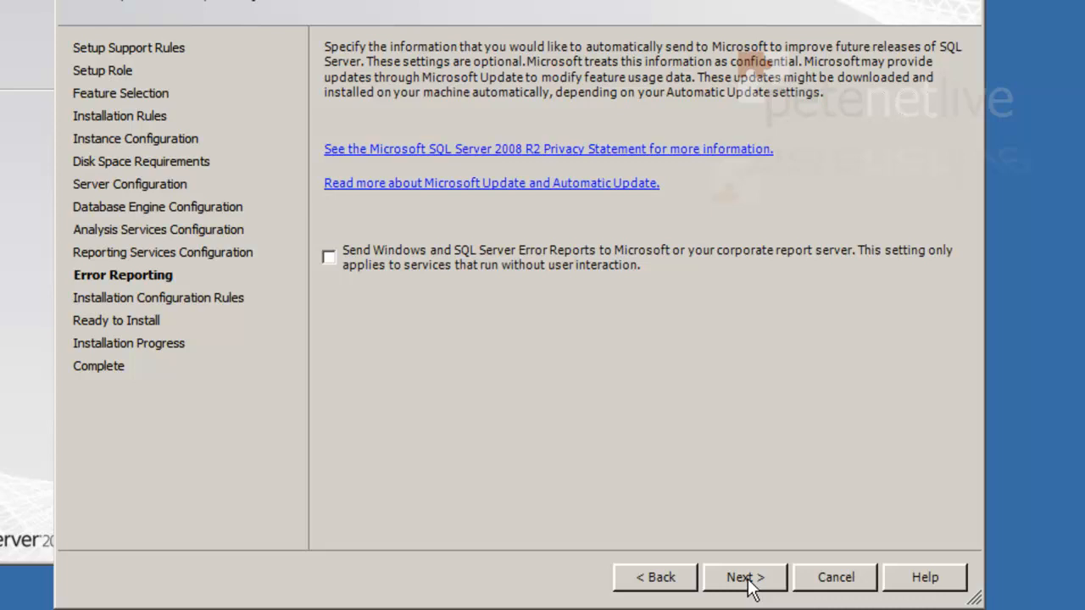
{"action": "left_click", "coordinate": [744, 578]}
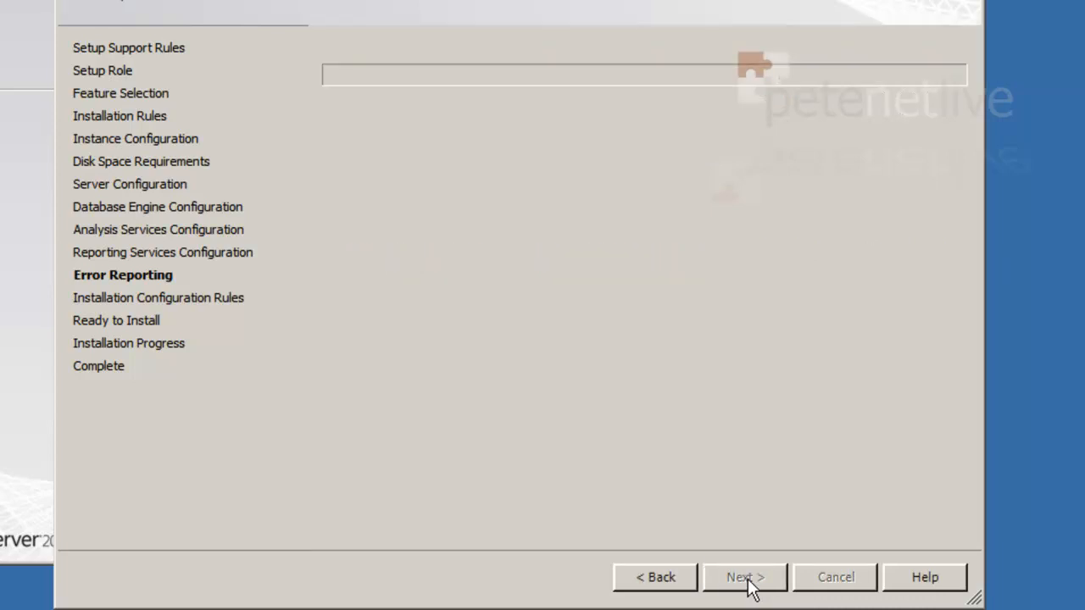
Step: Continue once the configuration rules pass (6 passed, 0 failed) to the Ready to Install summary
{"action": "left_click", "coordinate": [744, 577]}
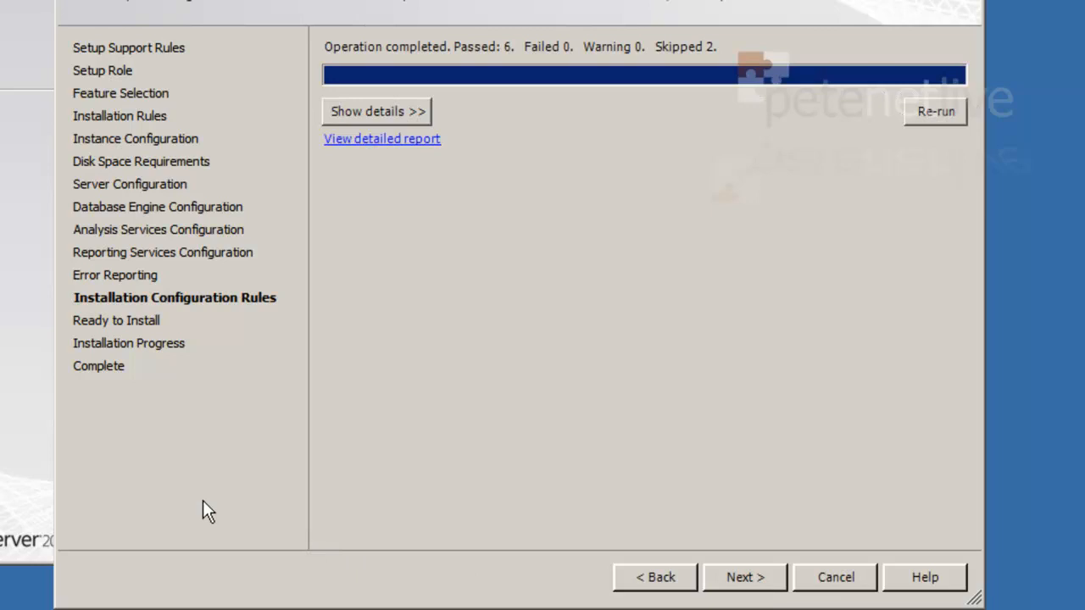
{"action": "mouse_move", "coordinate": [744, 577]}
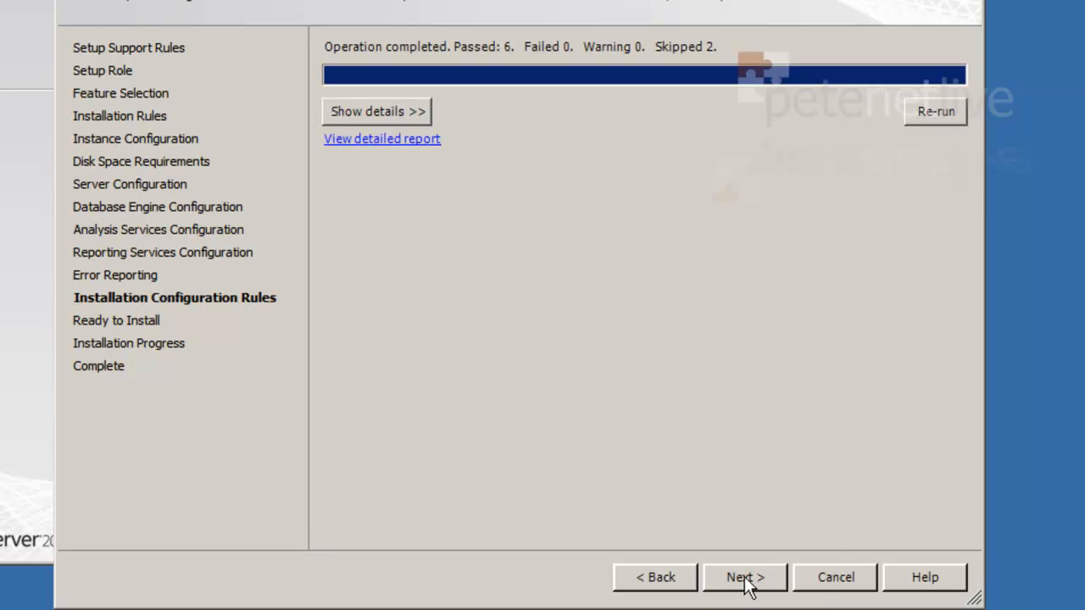
{"action": "left_click", "coordinate": [744, 577]}
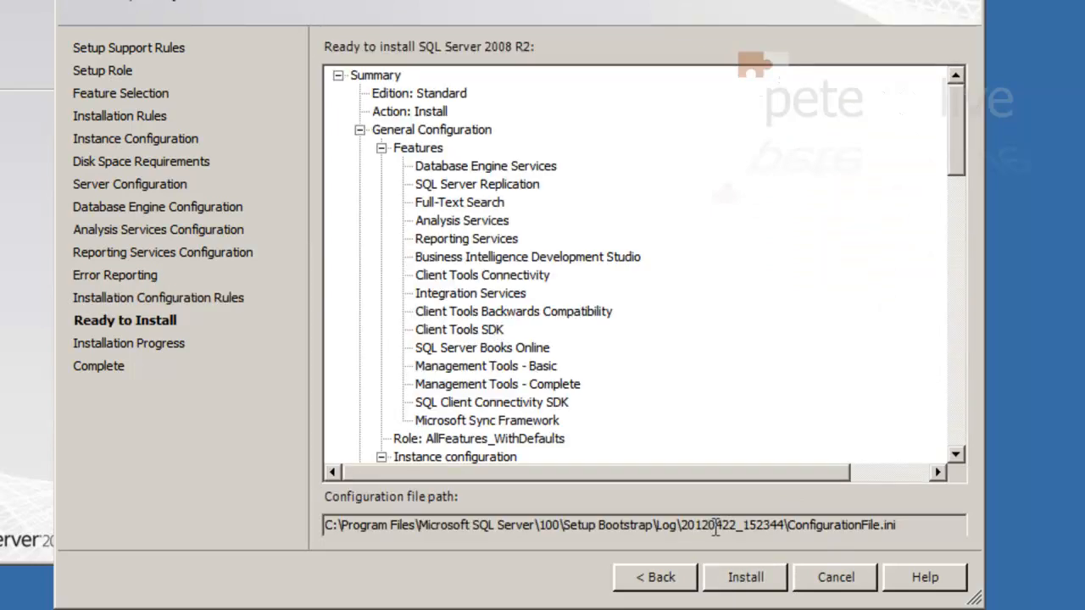
{"action": "mouse_move", "coordinate": [464, 439]}
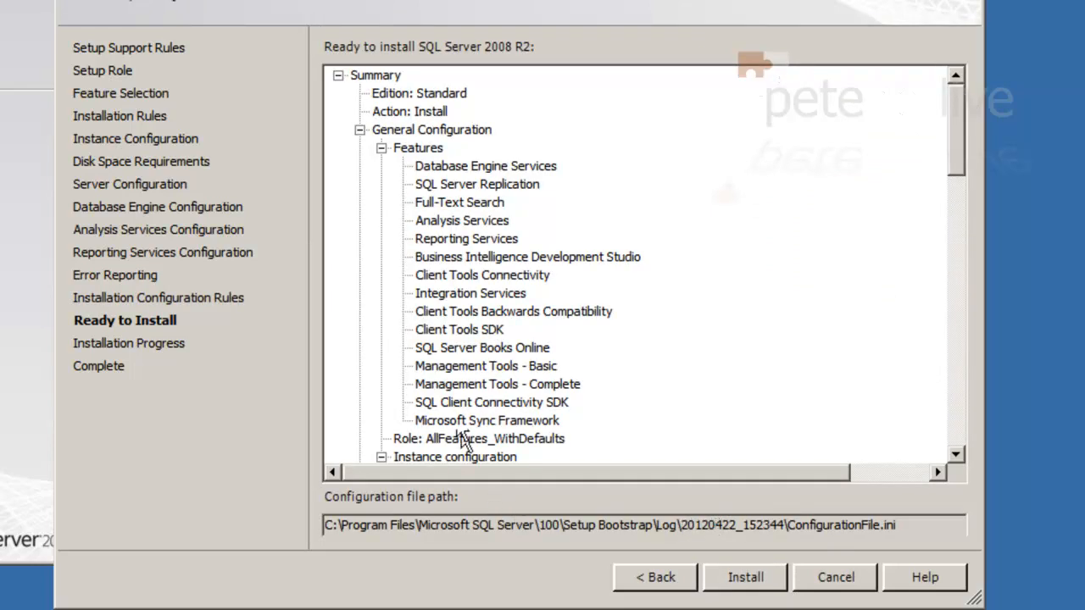
{"action": "mouse_move", "coordinate": [745, 577]}
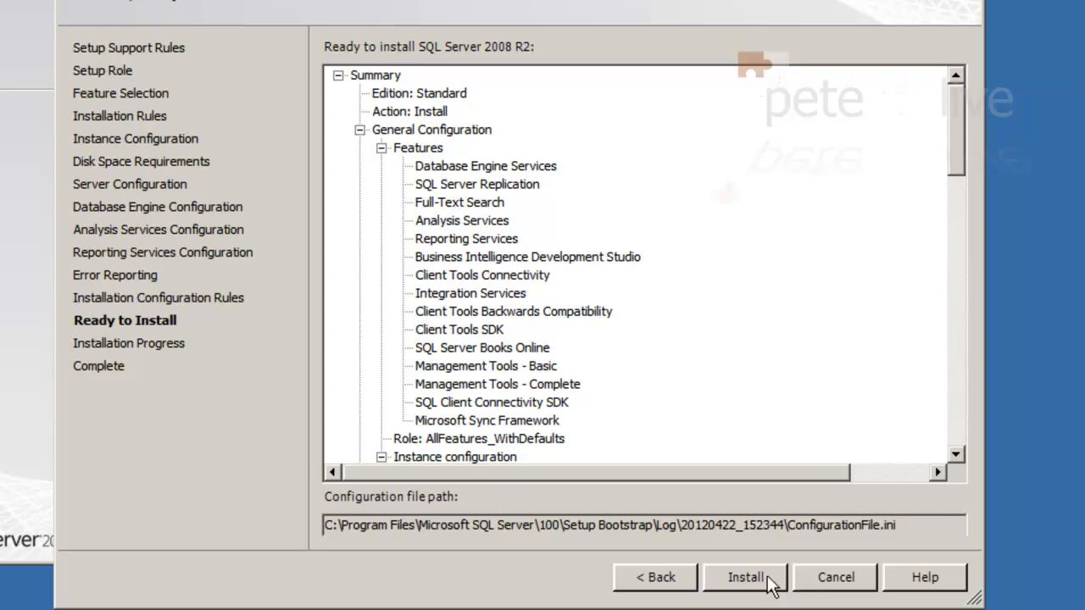
Step: Install SQL Server 2008 R2 Standard from the Ready to Install summary
{"action": "left_click", "coordinate": [745, 577]}
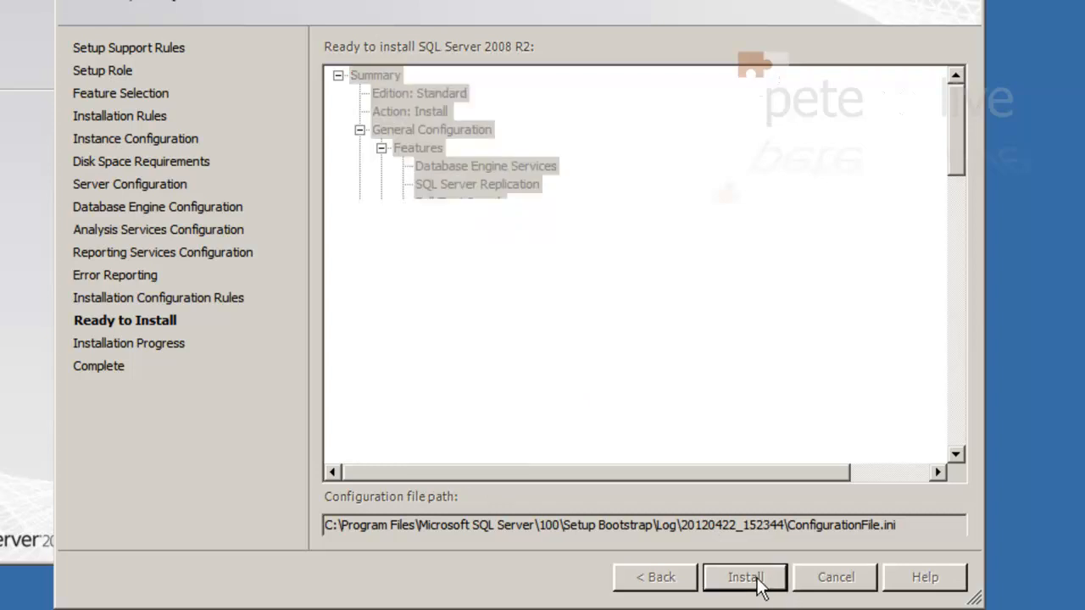
{"action": "left_click", "coordinate": [744, 577]}
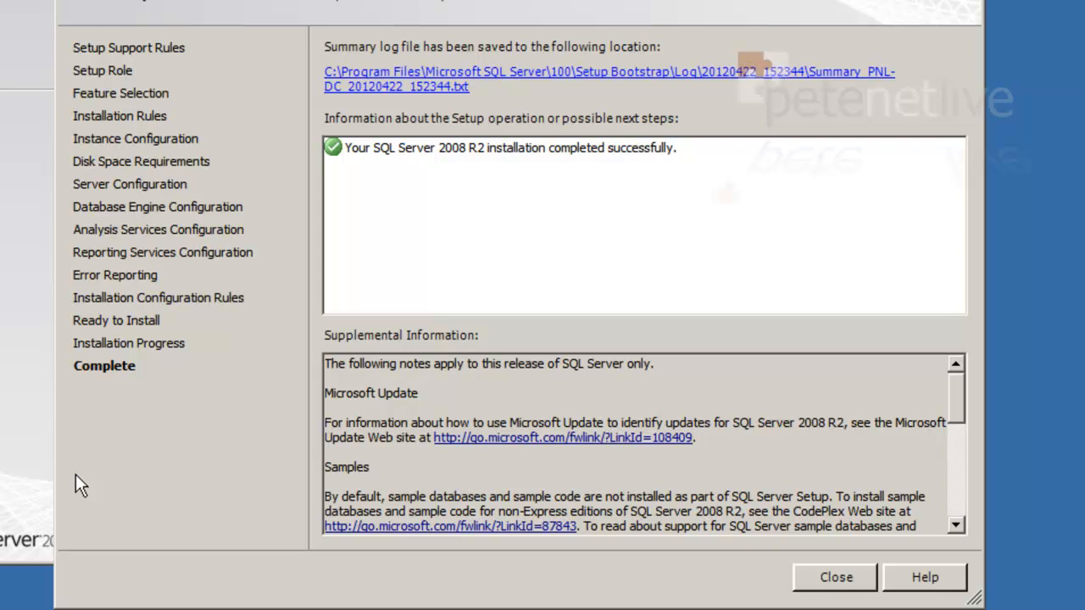
{"action": "mouse_move", "coordinate": [292, 185]}
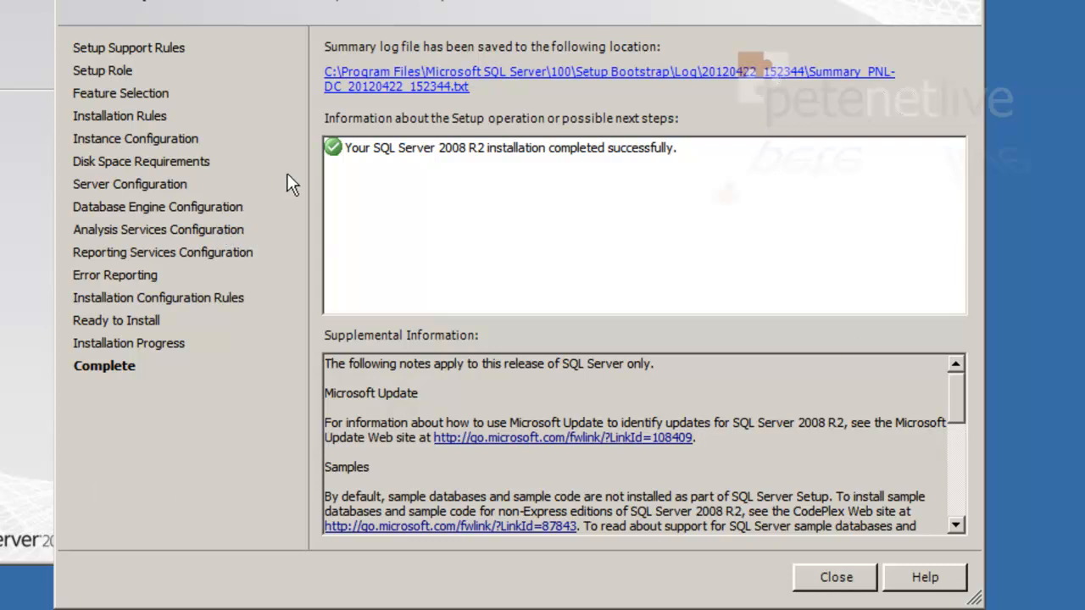
{"action": "mouse_move", "coordinate": [720, 172]}
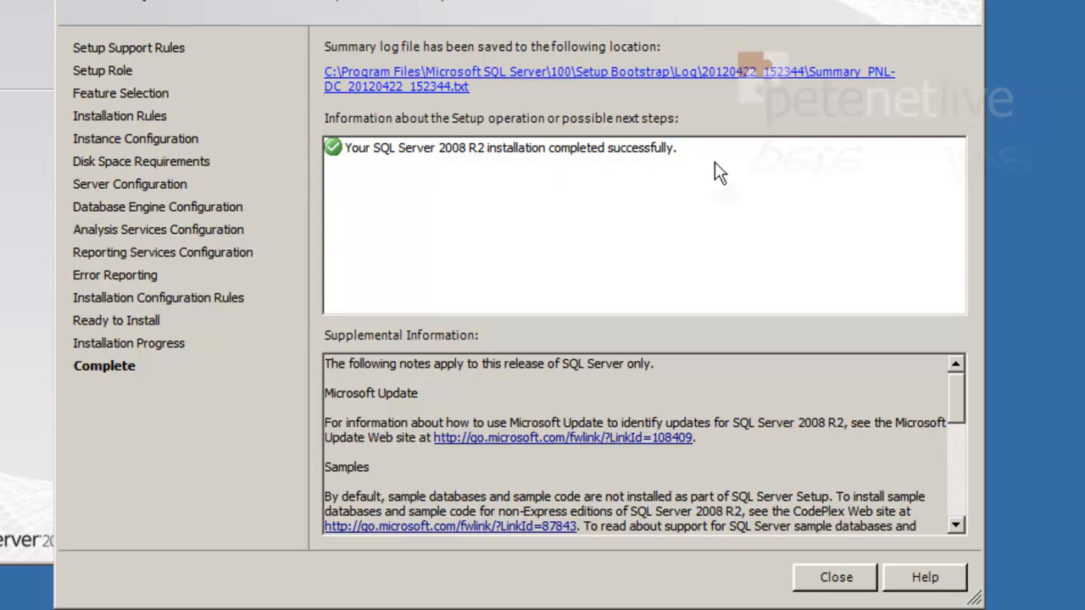
{"action": "mouse_move", "coordinate": [816, 580]}
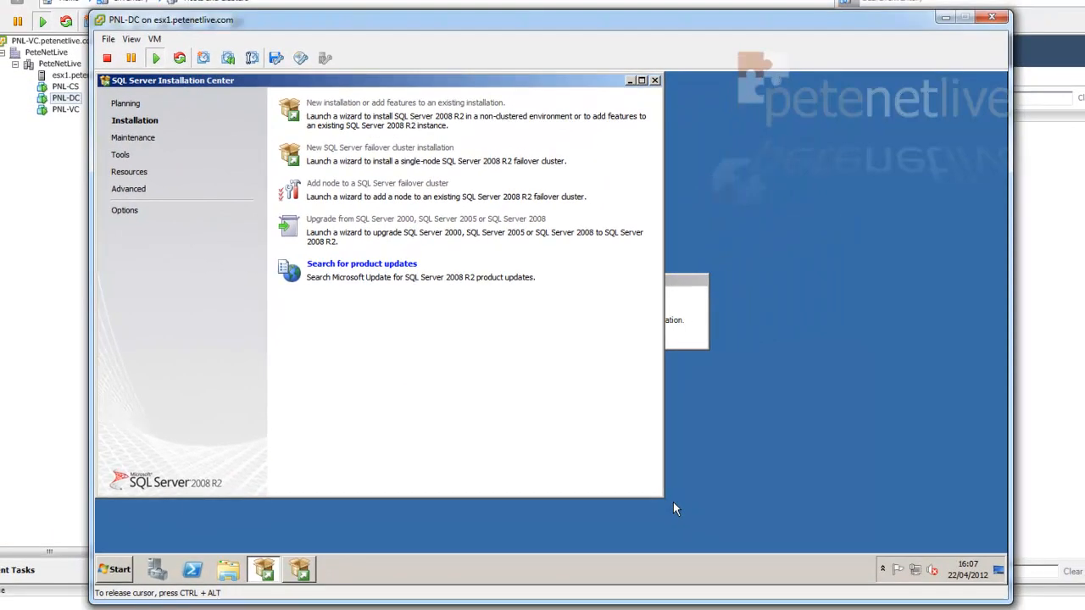
{"action": "mouse_move", "coordinate": [648, 150]}
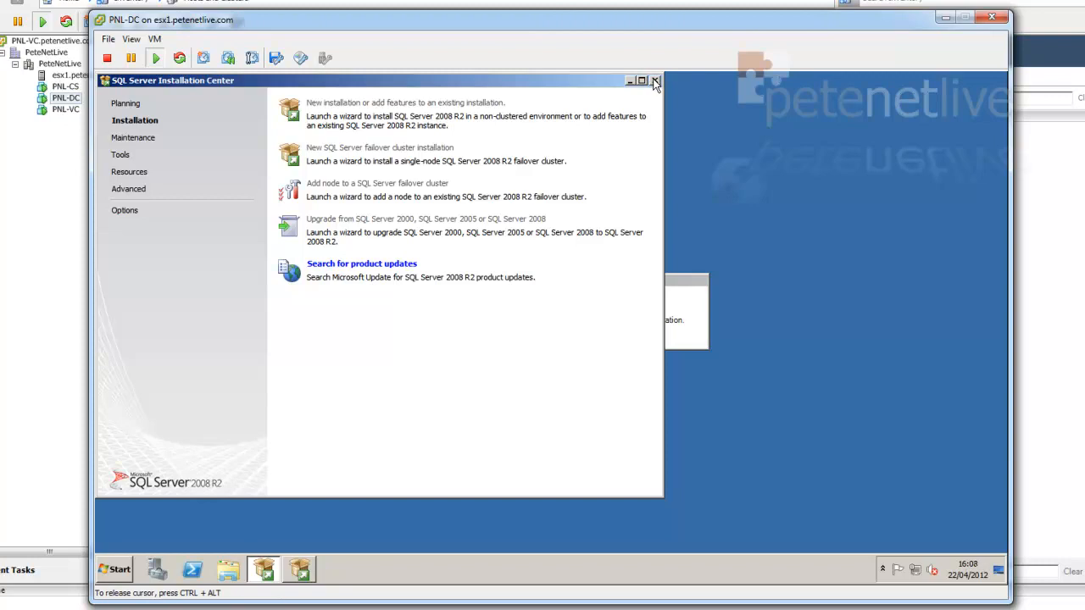
Step: Close the SQL Server Installation Center window
{"action": "left_click", "coordinate": [654, 80]}
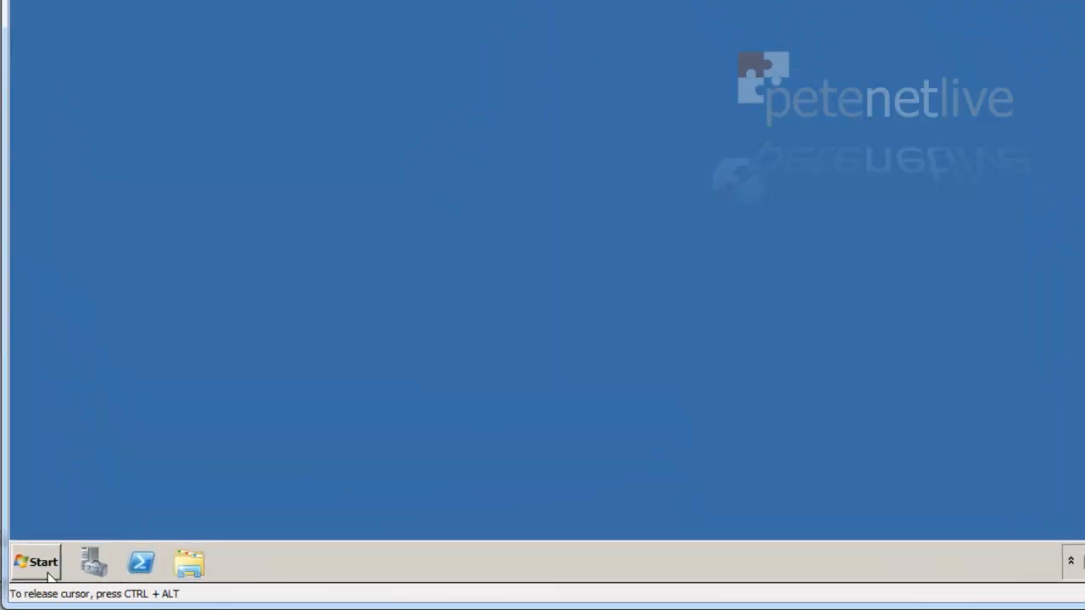
Step: Send SQL Server Management Studio to the desktop as a shortcut and launch it
{"action": "left_click", "coordinate": [36, 562]}
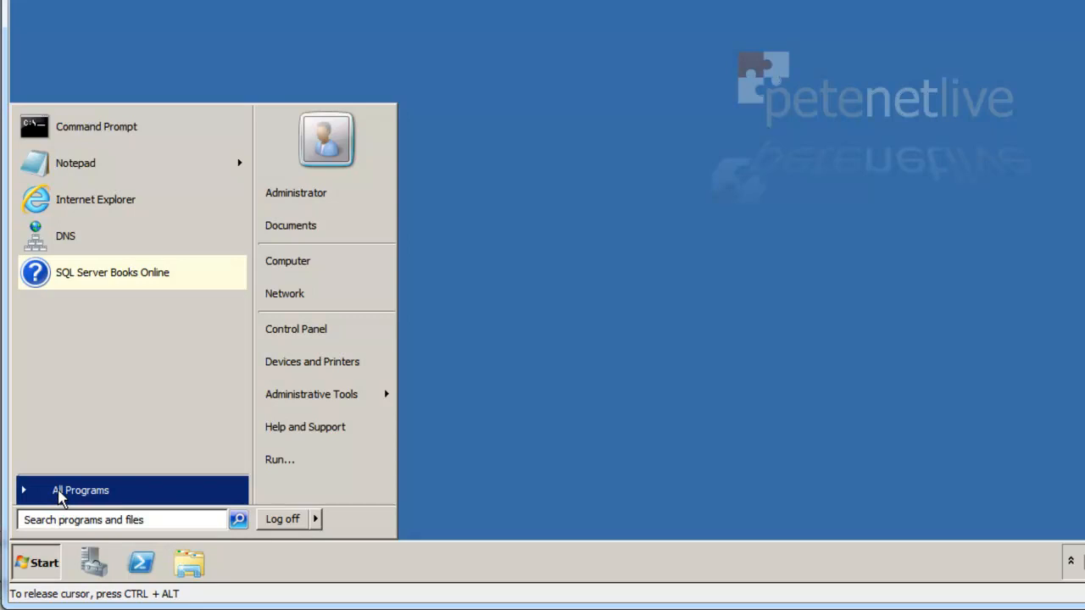
{"action": "left_click", "coordinate": [80, 489]}
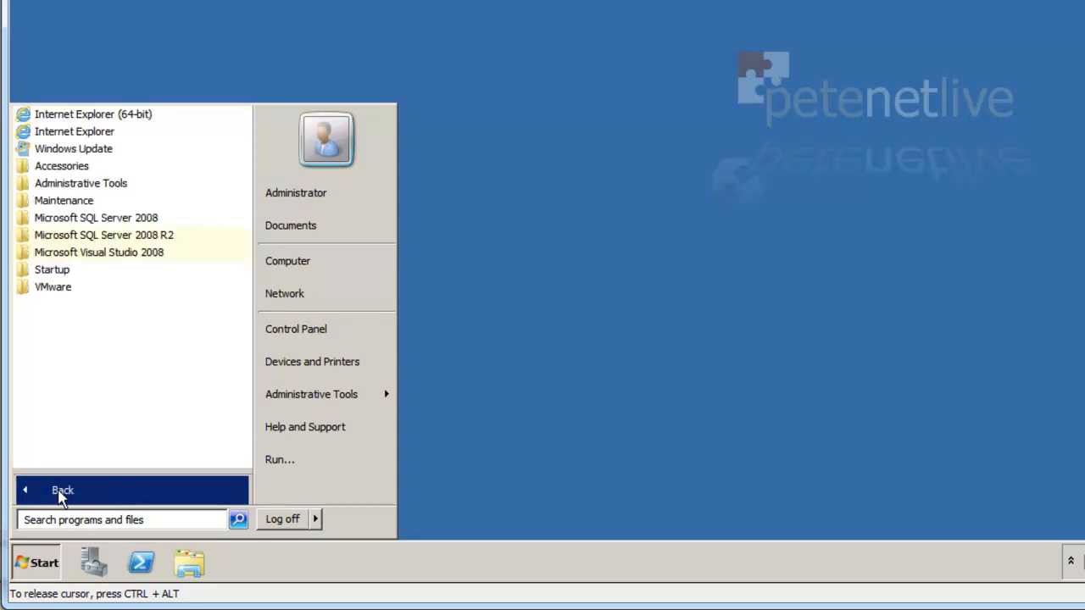
{"action": "mouse_move", "coordinate": [103, 235]}
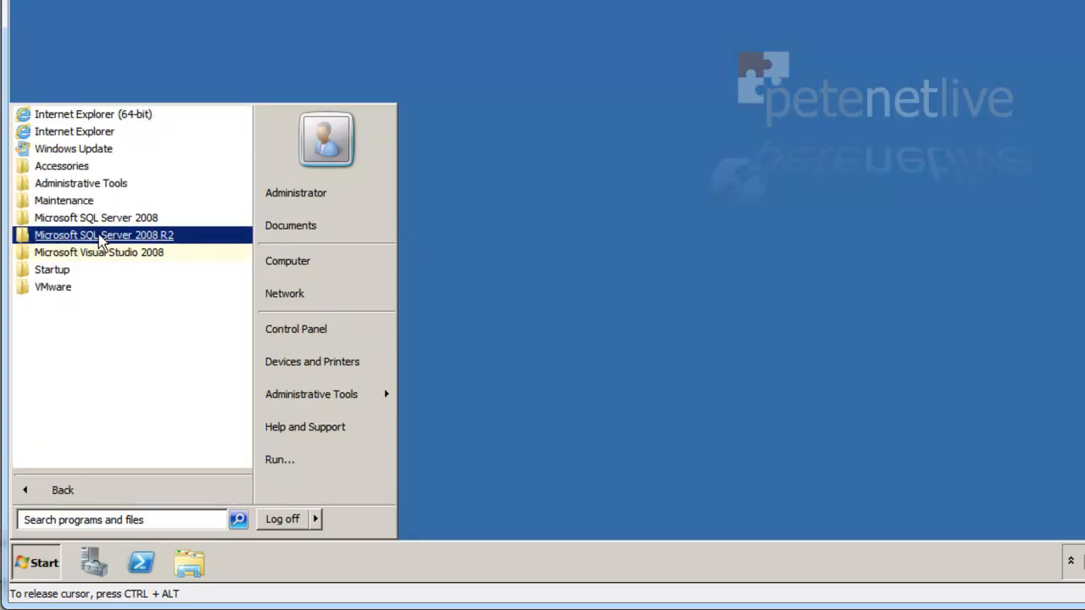
{"action": "left_click", "coordinate": [103, 235]}
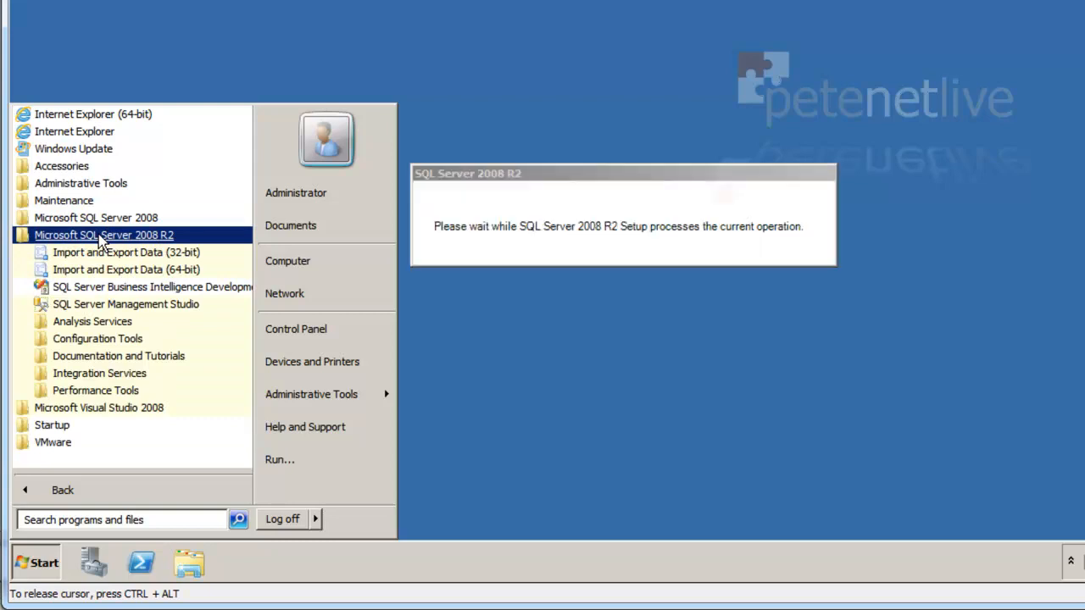
{"action": "mouse_move", "coordinate": [125, 303]}
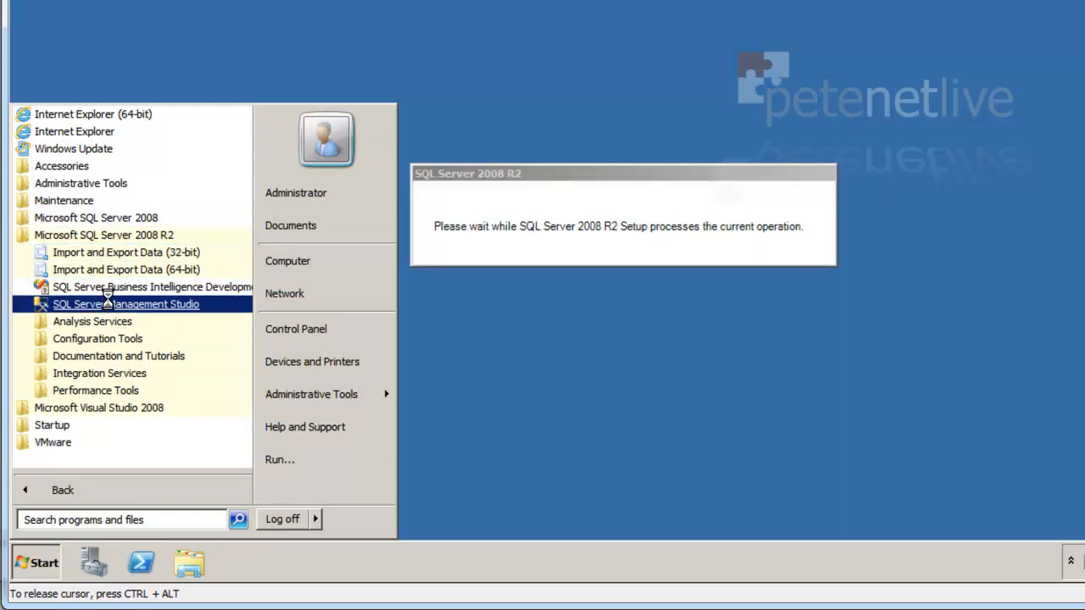
{"action": "right_click", "coordinate": [126, 303]}
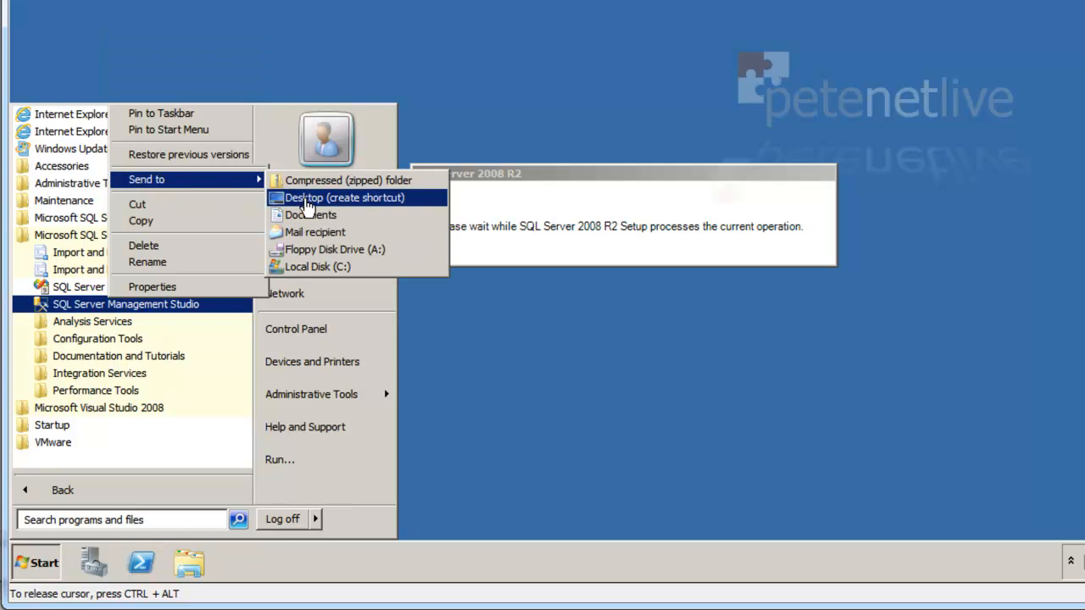
{"action": "left_click", "coordinate": [344, 197]}
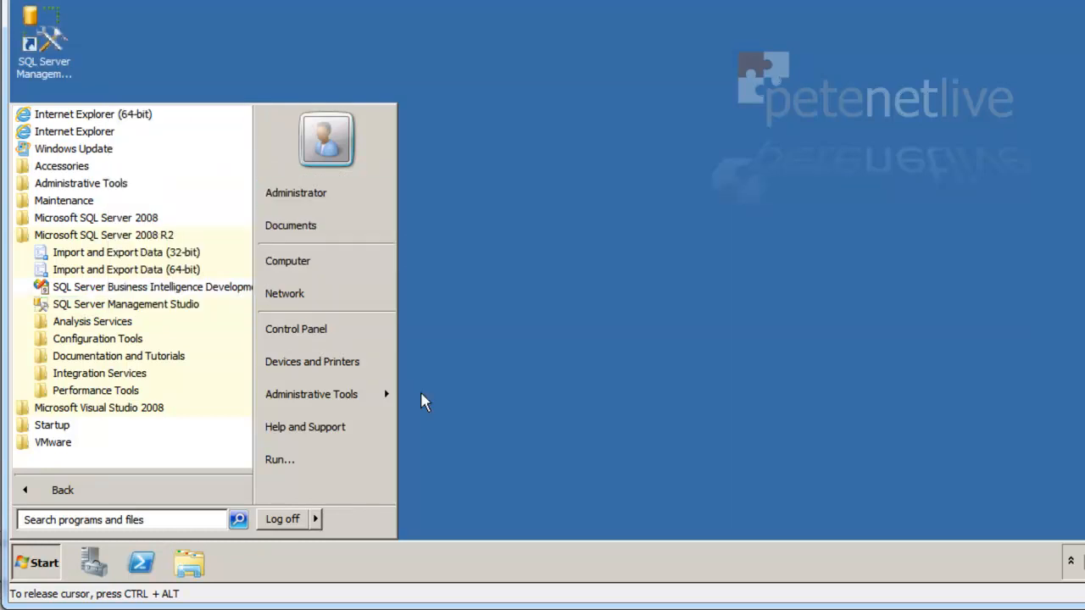
{"action": "left_click", "coordinate": [448, 464]}
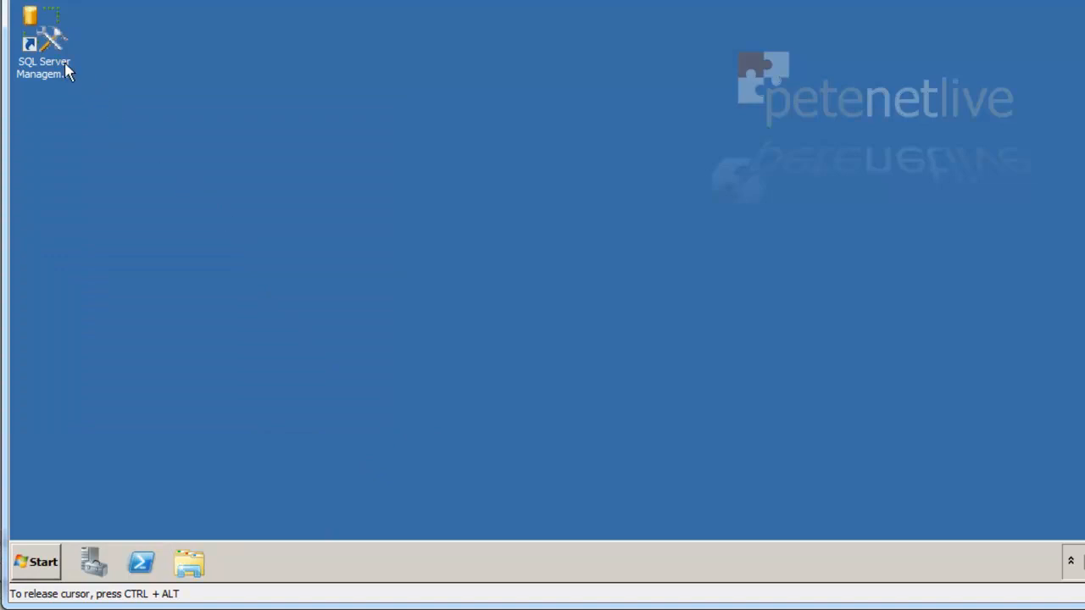
{"action": "right_click", "coordinate": [43, 39]}
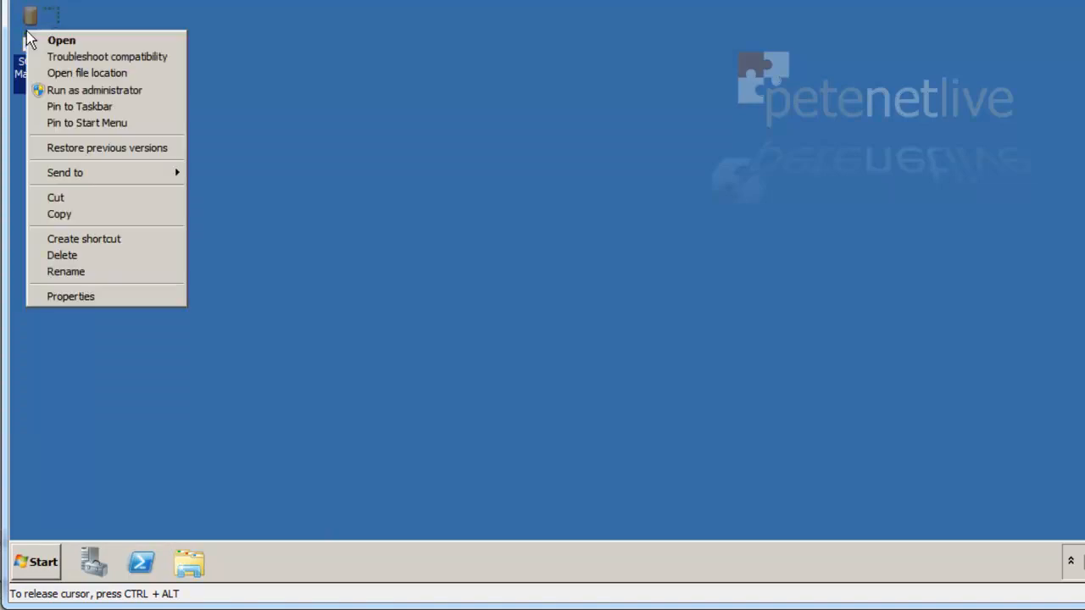
{"action": "mouse_move", "coordinate": [76, 57]}
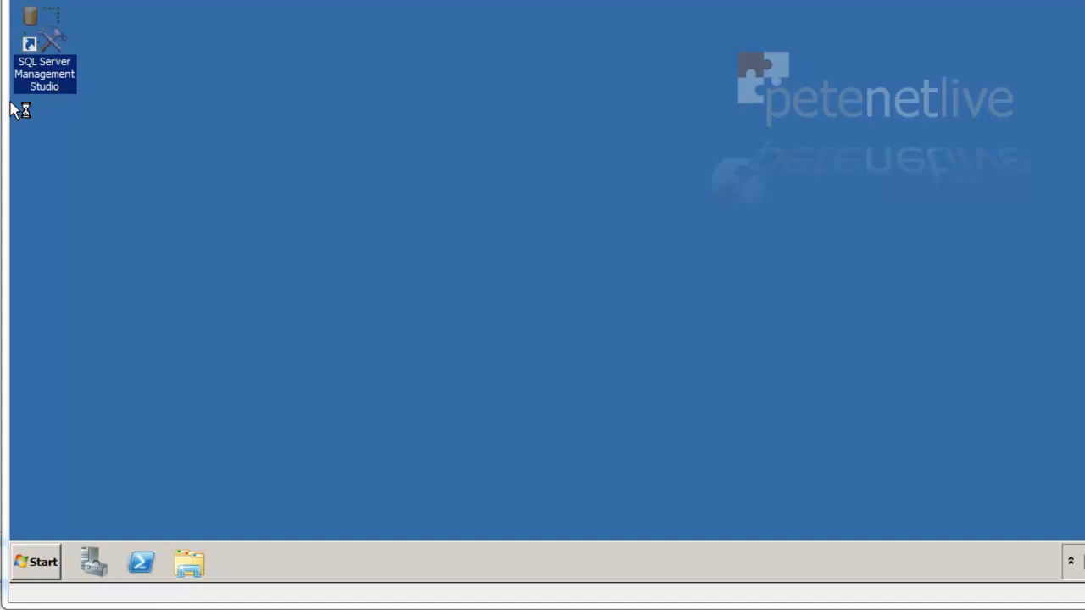
{"action": "double_click", "coordinate": [44, 43]}
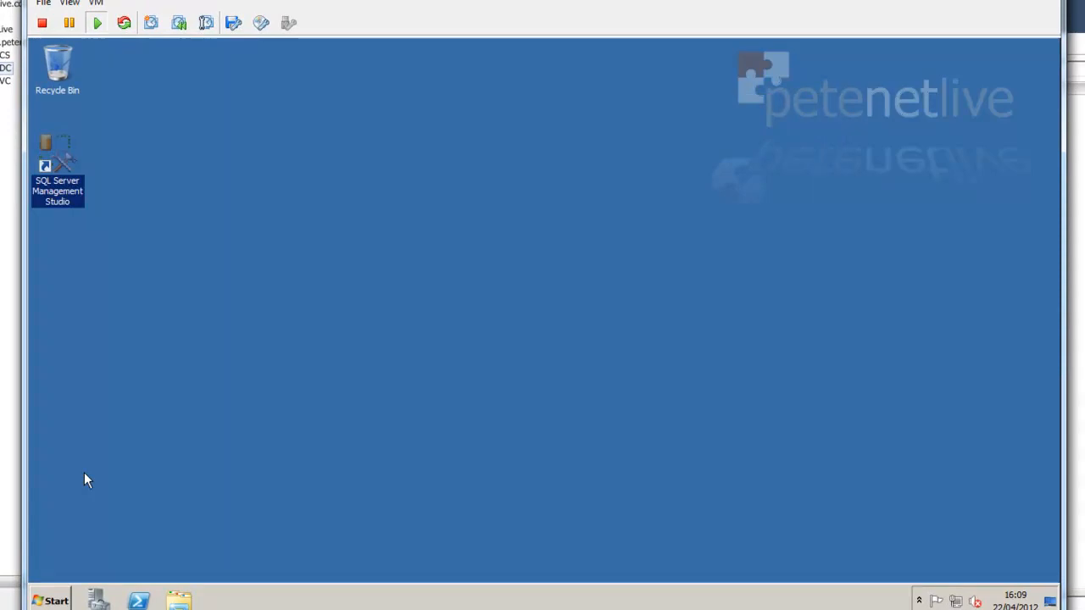
Step: Connect Management Studio to server 'localhost' using Windows Authentication
{"action": "double_click", "coordinate": [57, 165]}
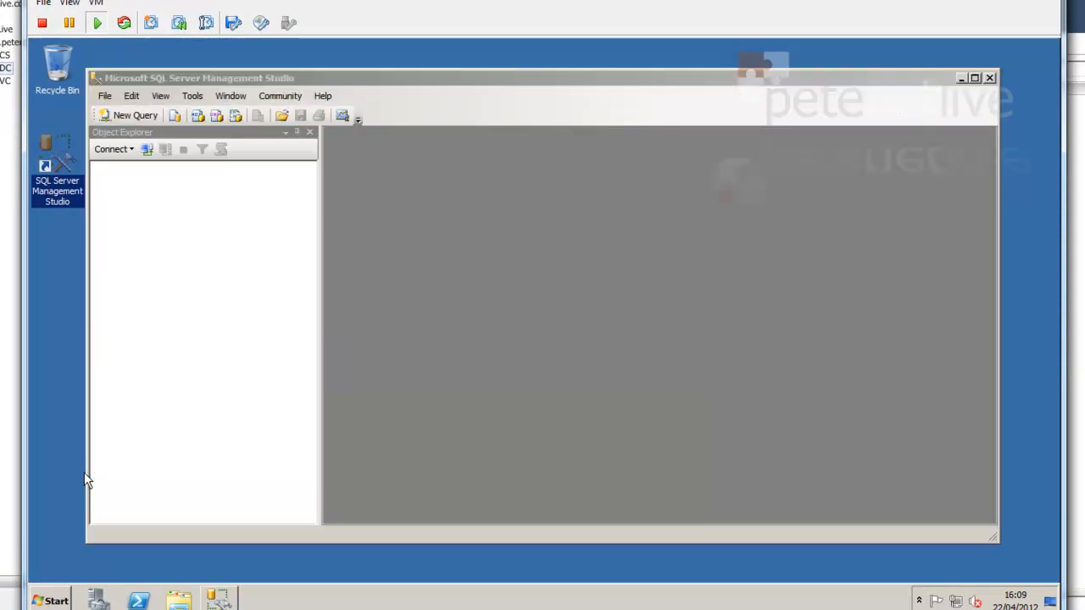
{"action": "left_click", "coordinate": [114, 149]}
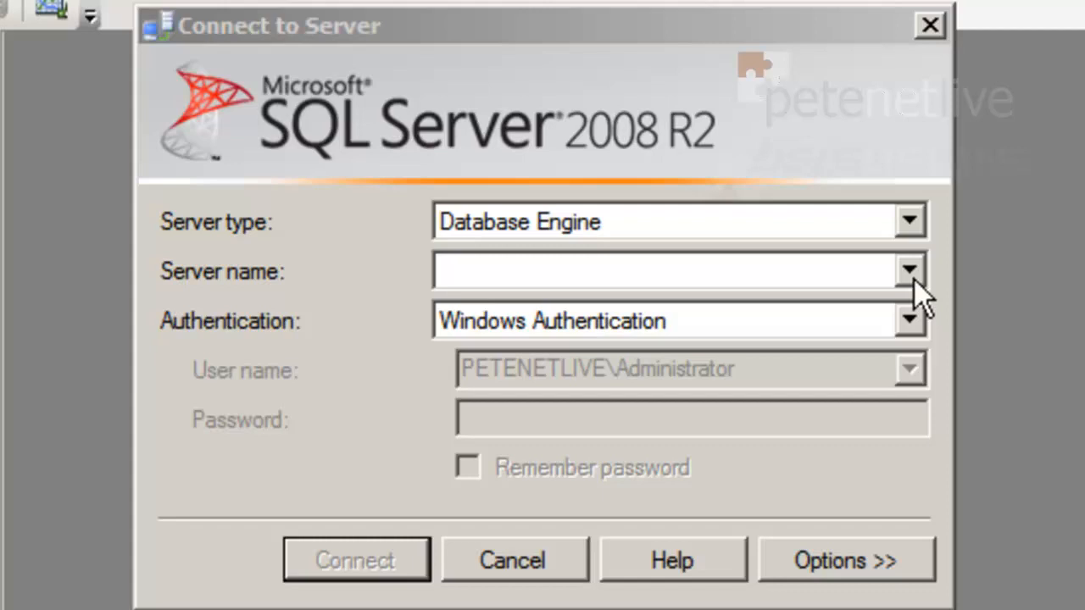
{"action": "left_click", "coordinate": [909, 270]}
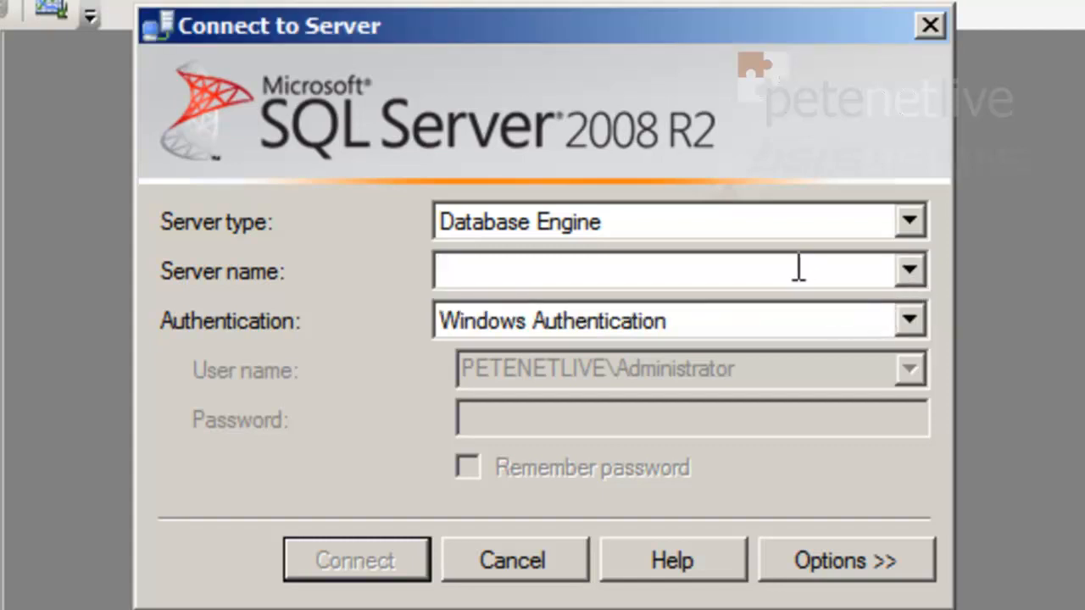
{"action": "type", "text": "localhos"}
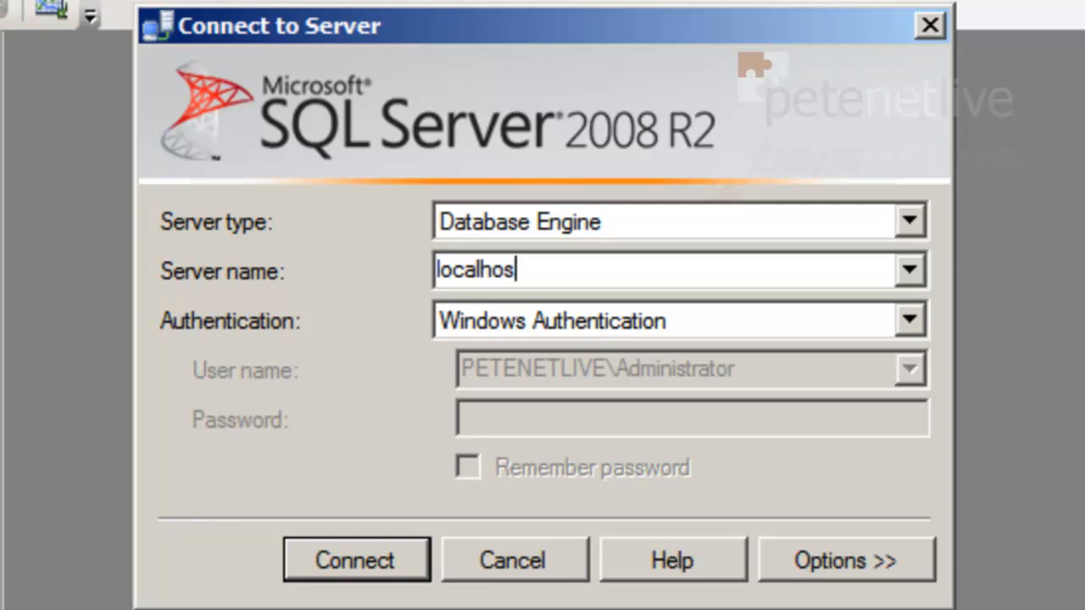
{"action": "type", "text": "t"}
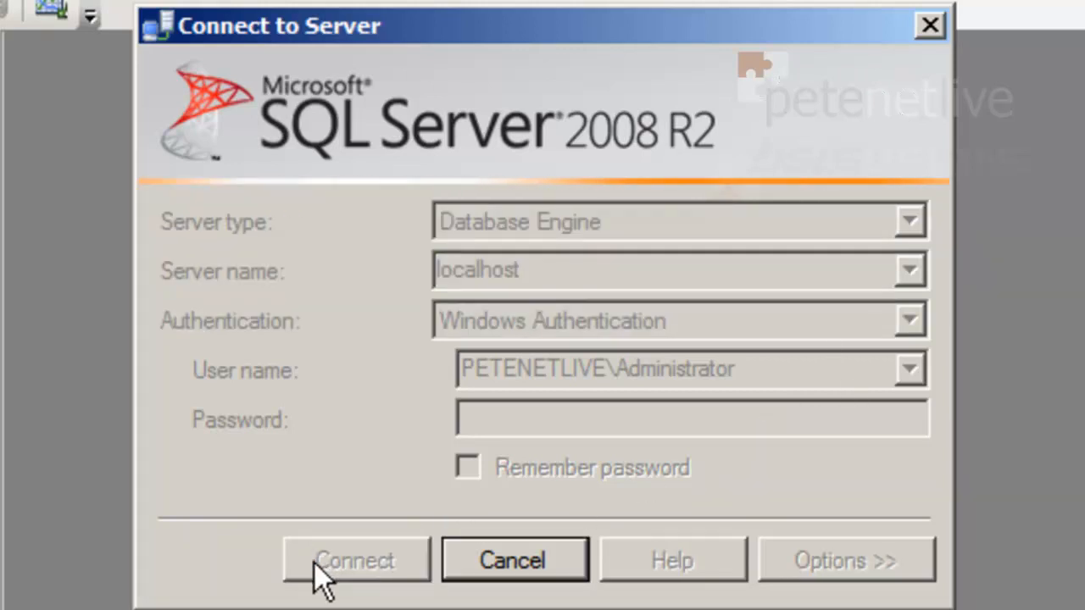
{"action": "left_click", "coordinate": [355, 560]}
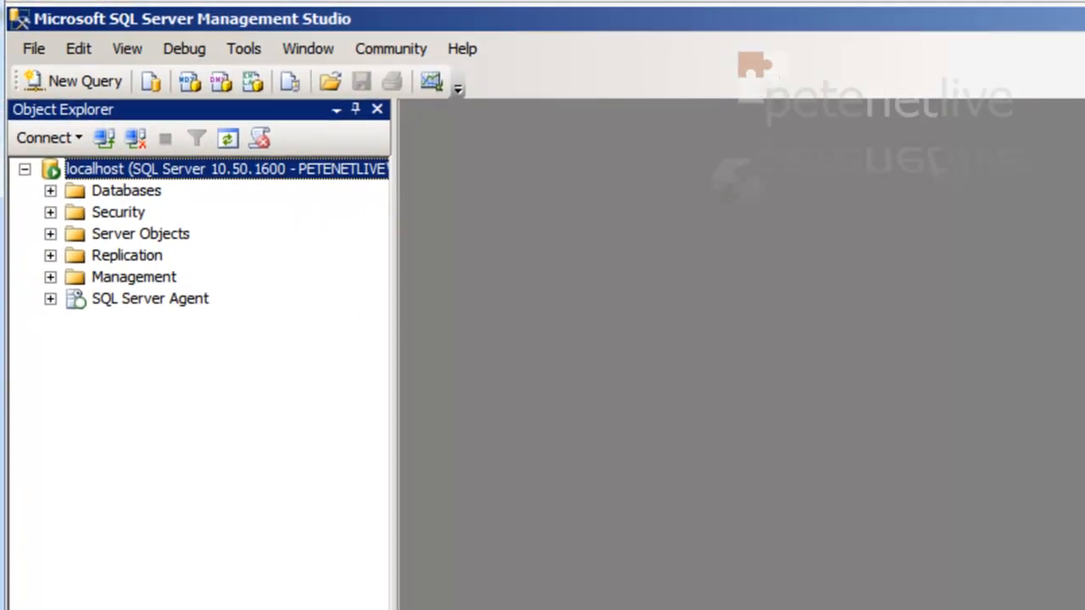
{"action": "mouse_move", "coordinate": [102, 208]}
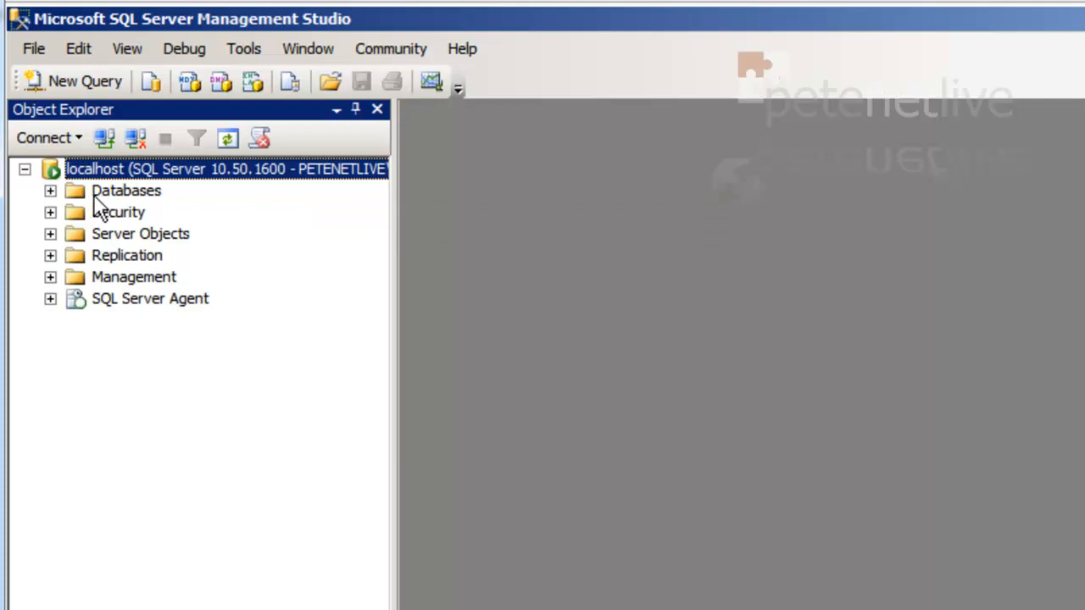
Step: Create database 'View5' with recovery model set to Simple
{"action": "right_click", "coordinate": [125, 190]}
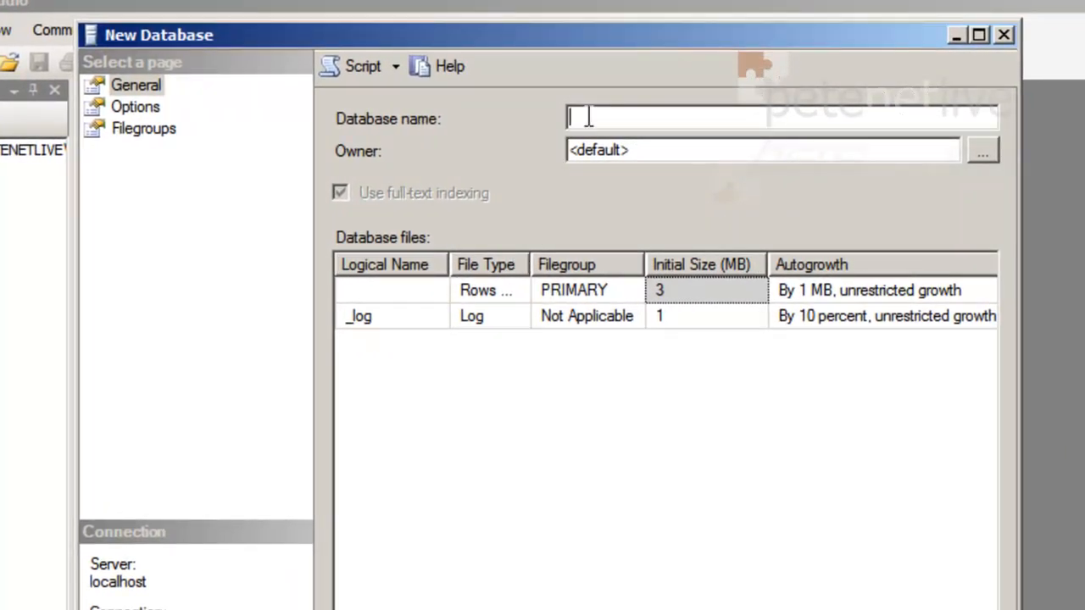
{"action": "type", "text": "View"}
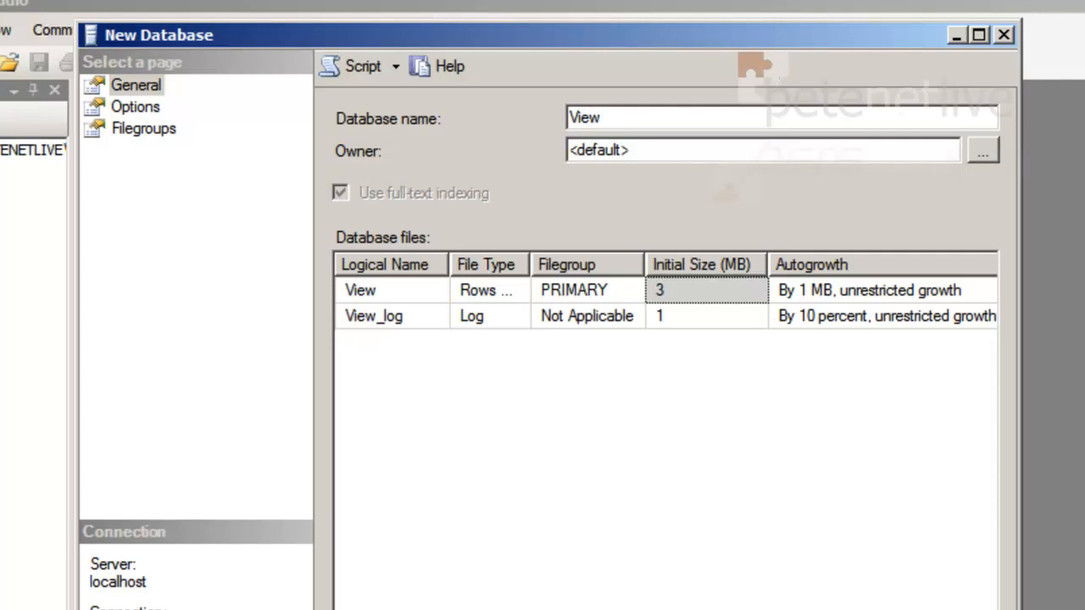
{"action": "type", "text": "5"}
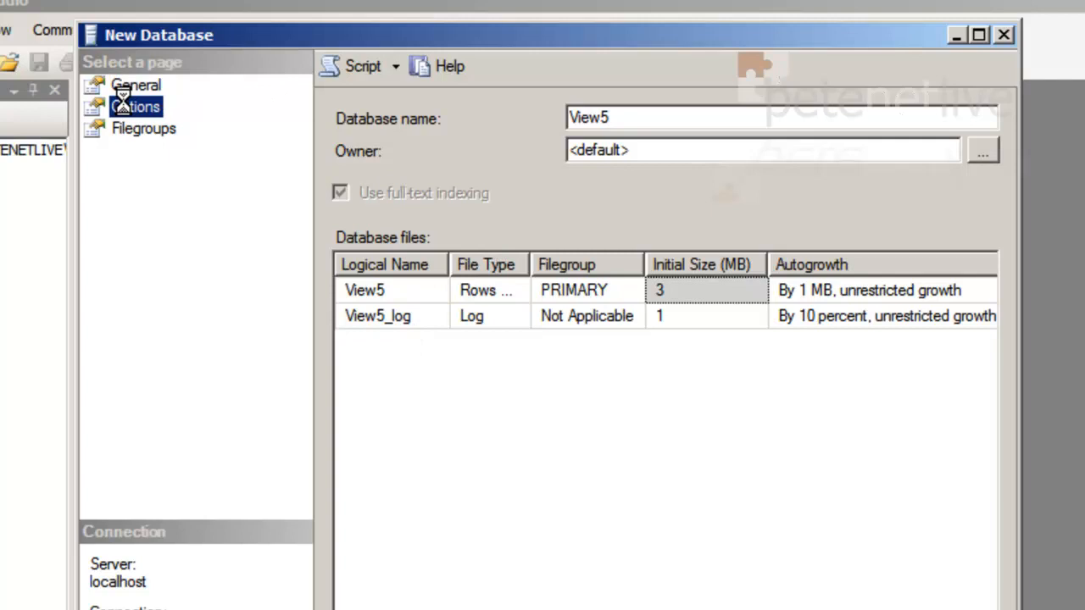
{"action": "left_click", "coordinate": [134, 107]}
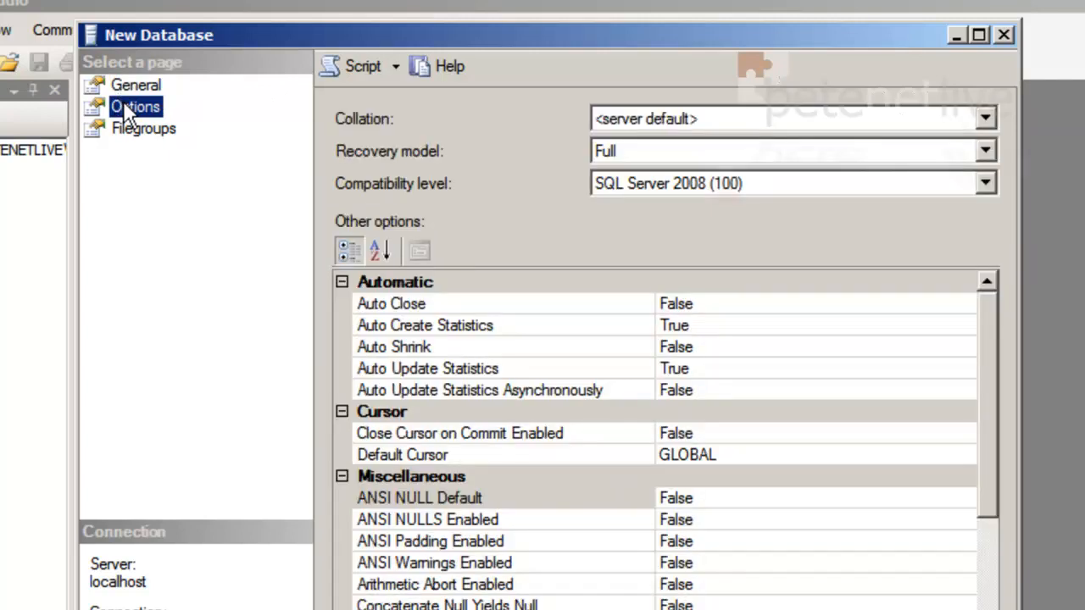
{"action": "left_click", "coordinate": [984, 151]}
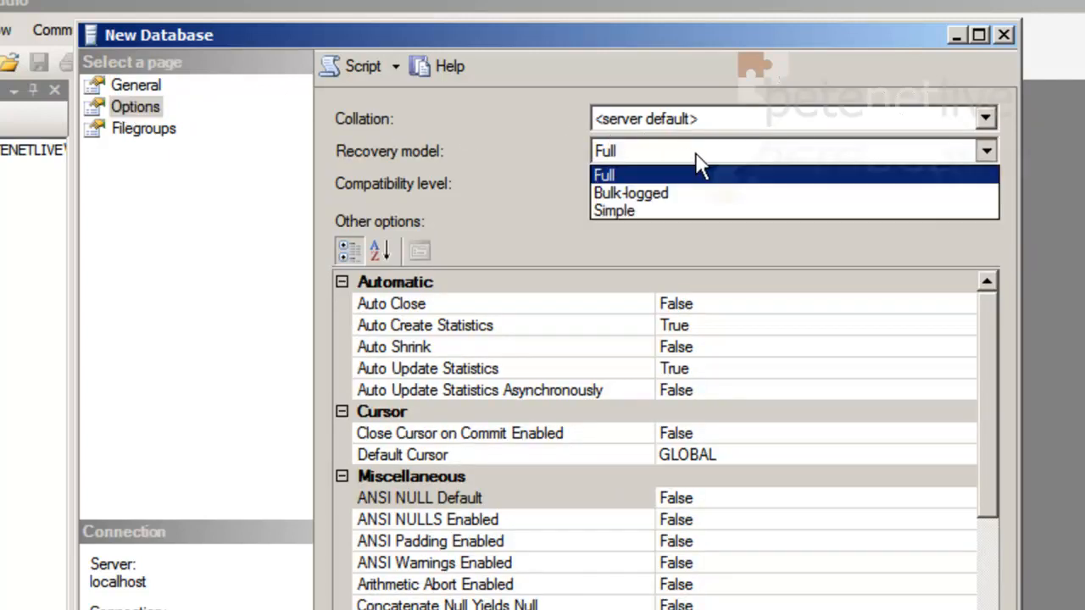
{"action": "mouse_move", "coordinate": [613, 210]}
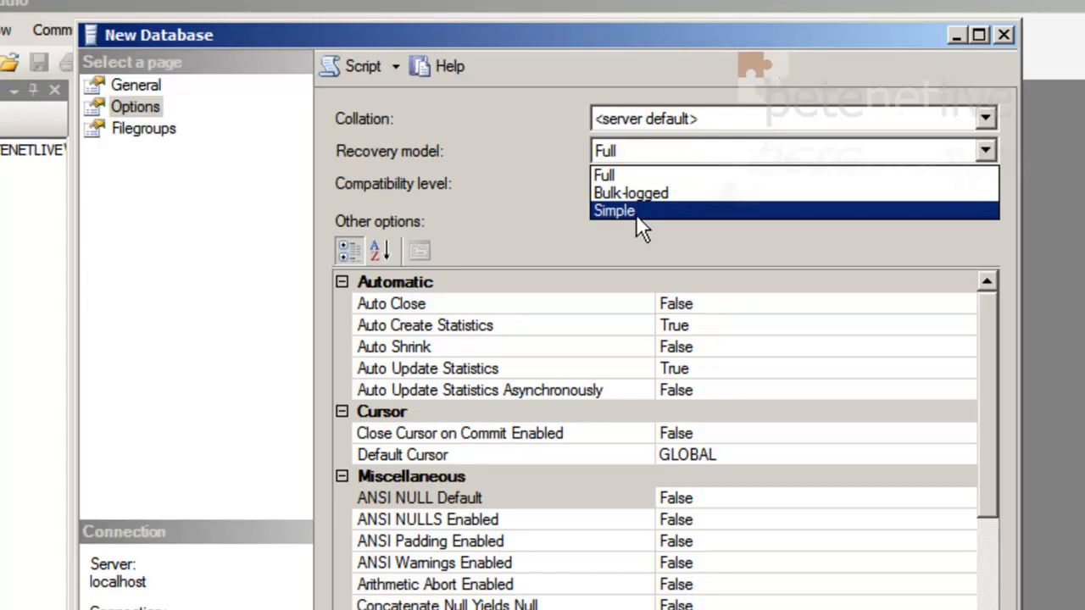
{"action": "left_click", "coordinate": [612, 210]}
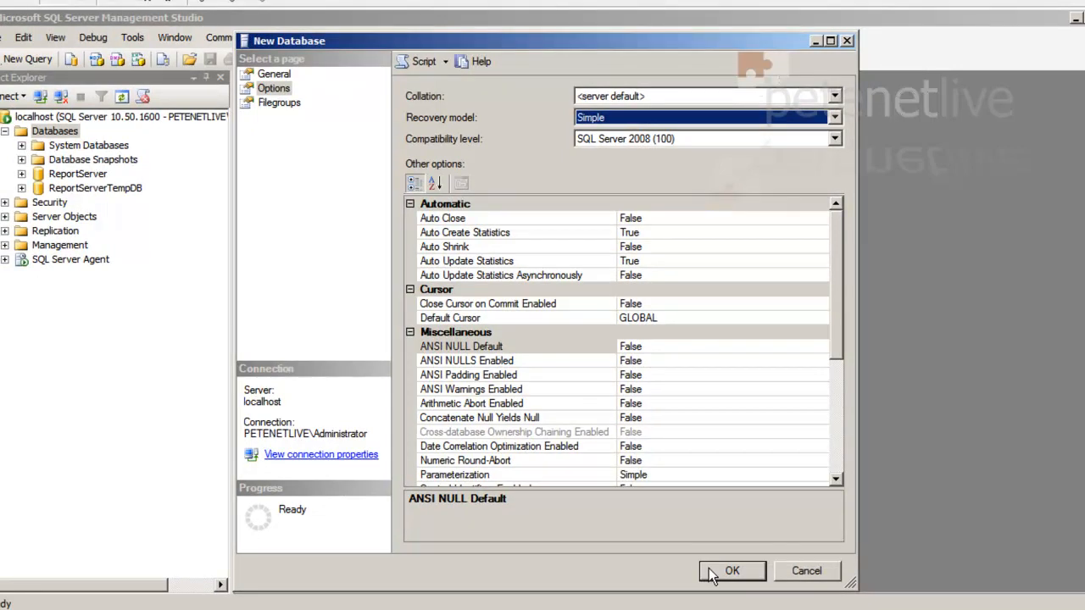
{"action": "left_click", "coordinate": [731, 570]}
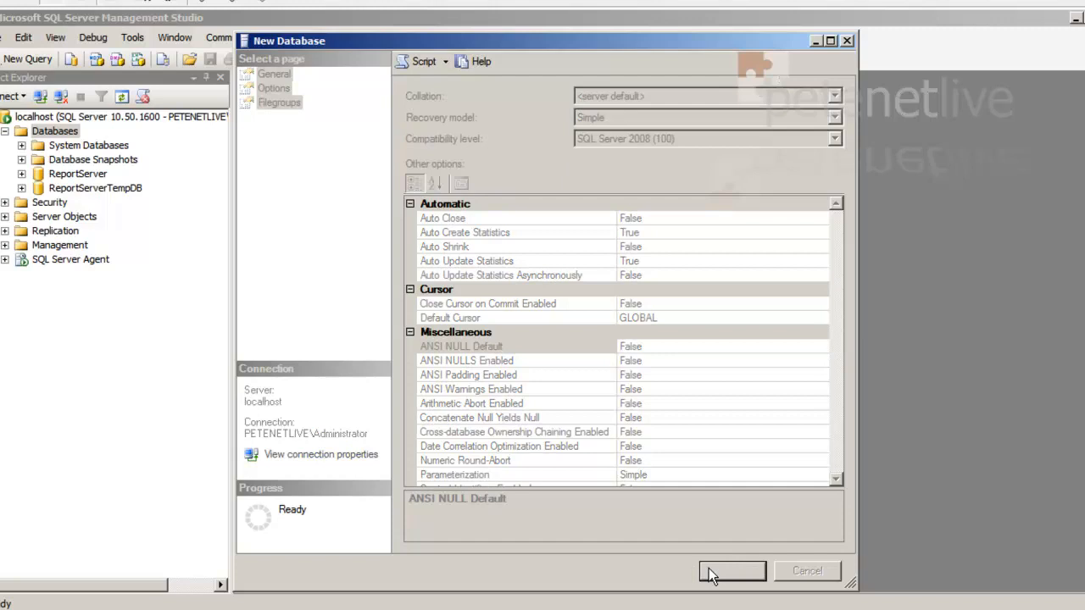
{"action": "left_click", "coordinate": [731, 571]}
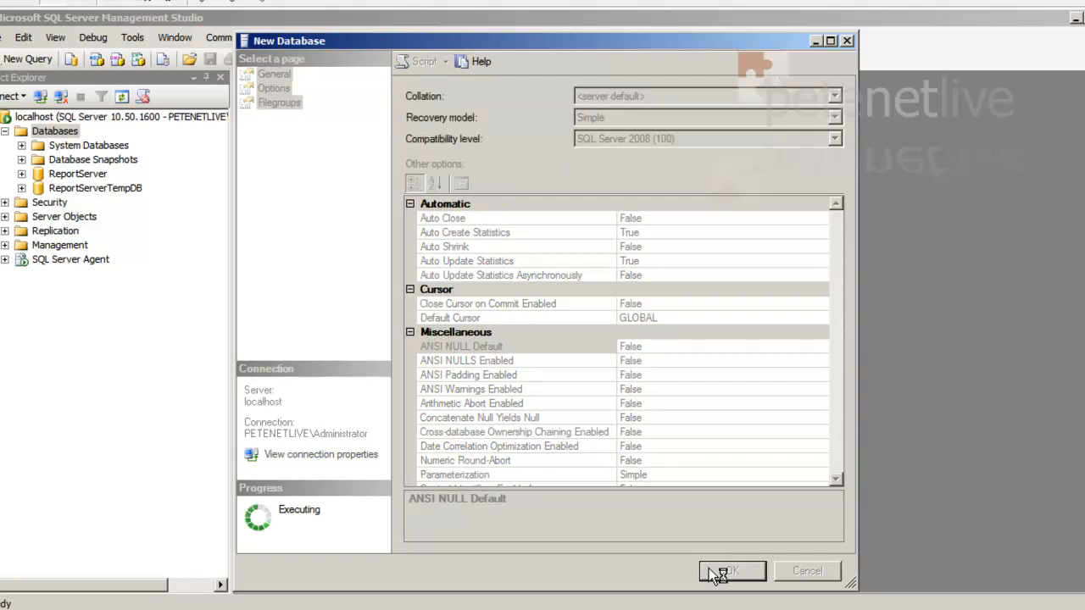
{"action": "left_click", "coordinate": [731, 571]}
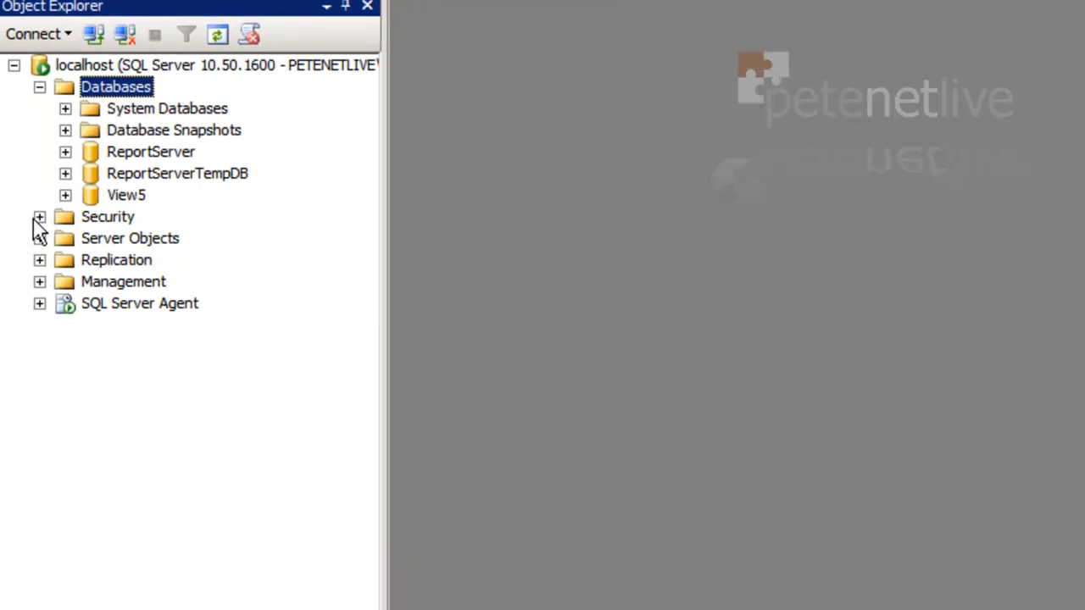
Step: Create SQL Server authentication login 'view5' with password expiration turned off
{"action": "left_click", "coordinate": [39, 216]}
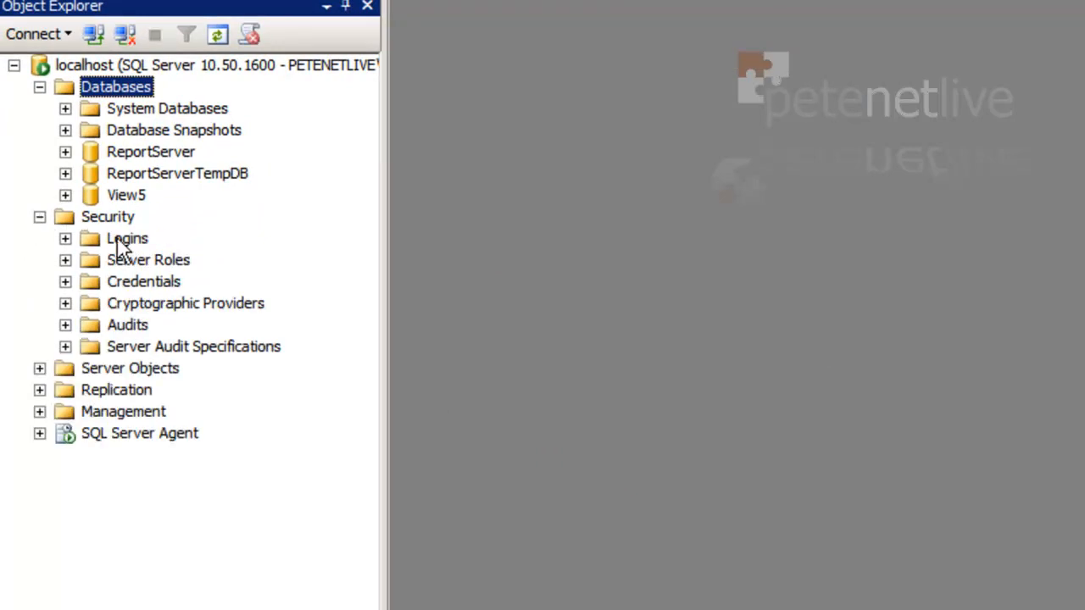
{"action": "right_click", "coordinate": [127, 238]}
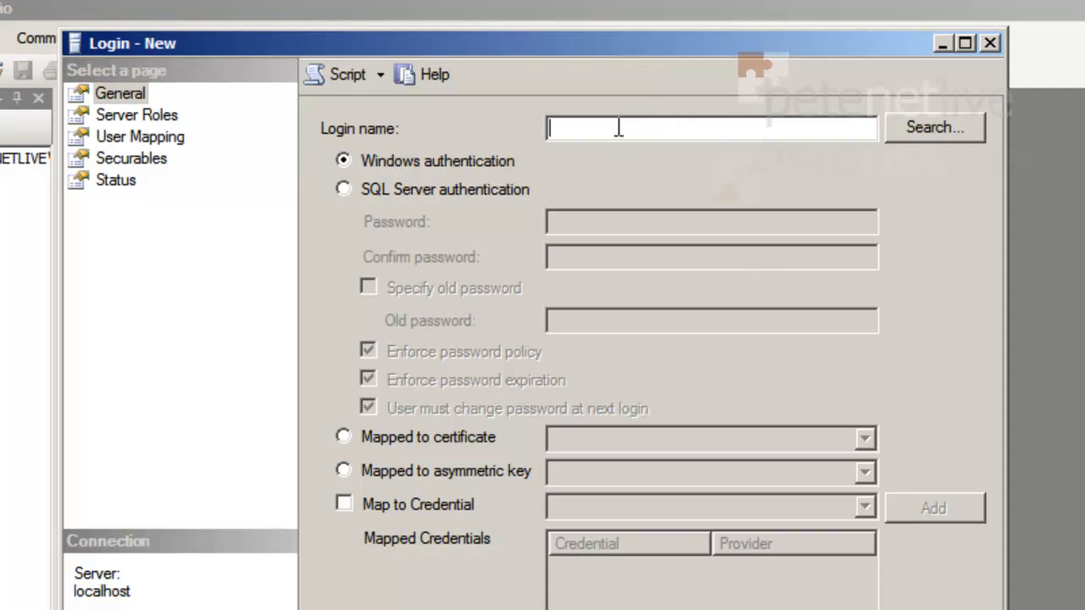
{"action": "type", "text": "vi"}
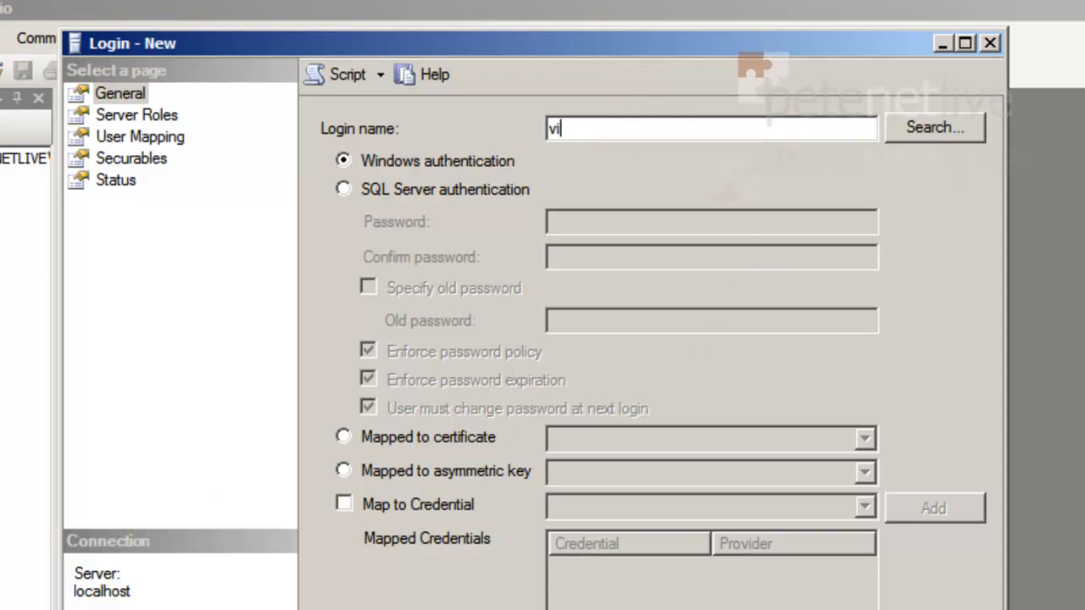
{"action": "type", "text": "ew5"}
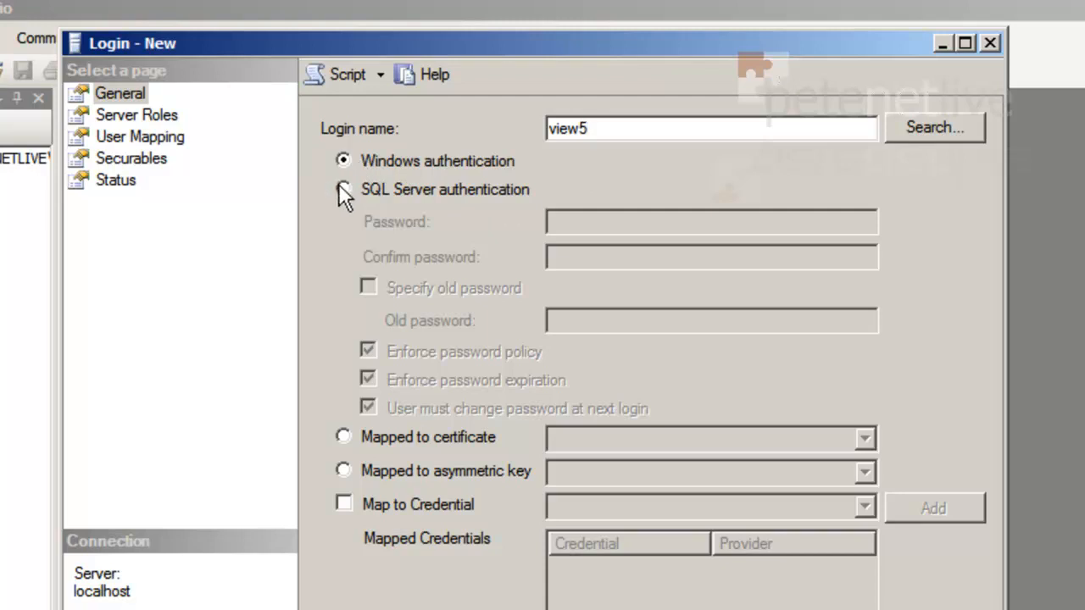
{"action": "left_click", "coordinate": [343, 189]}
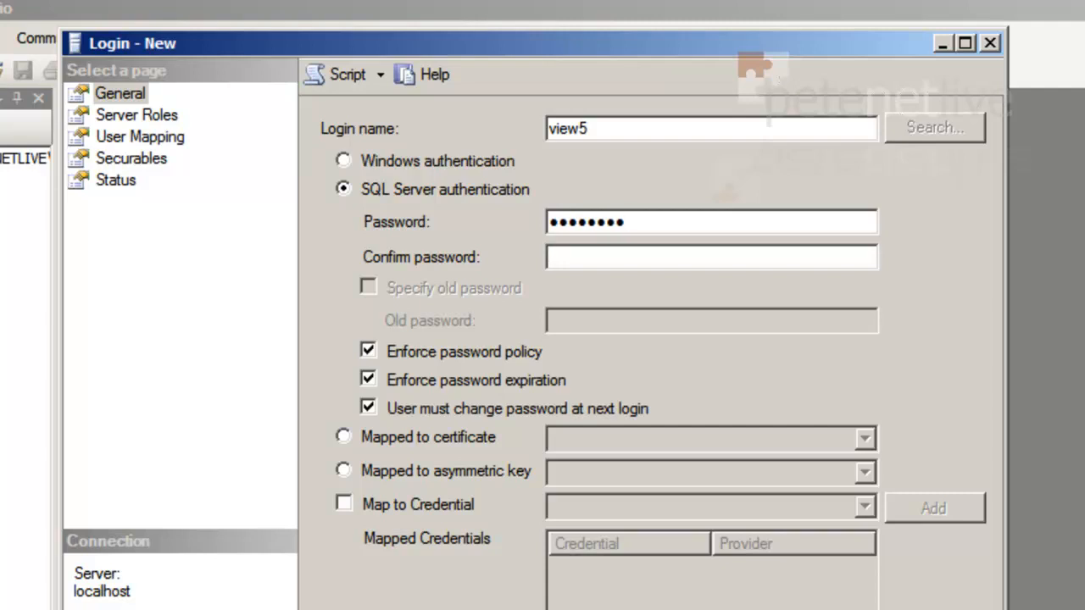
{"action": "type", "text": "••"}
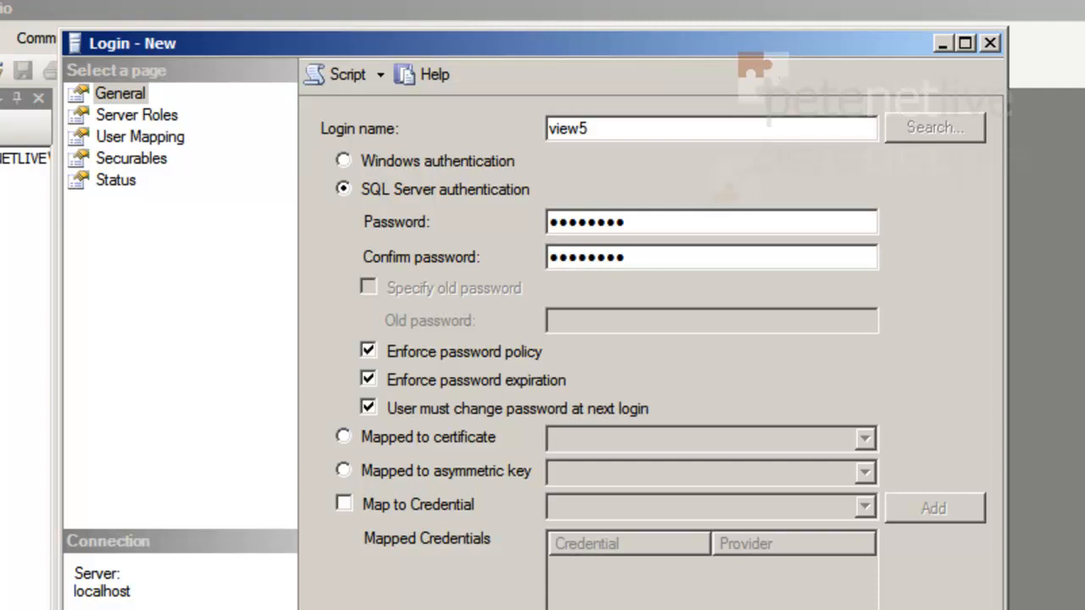
{"action": "mouse_move", "coordinate": [521, 415]}
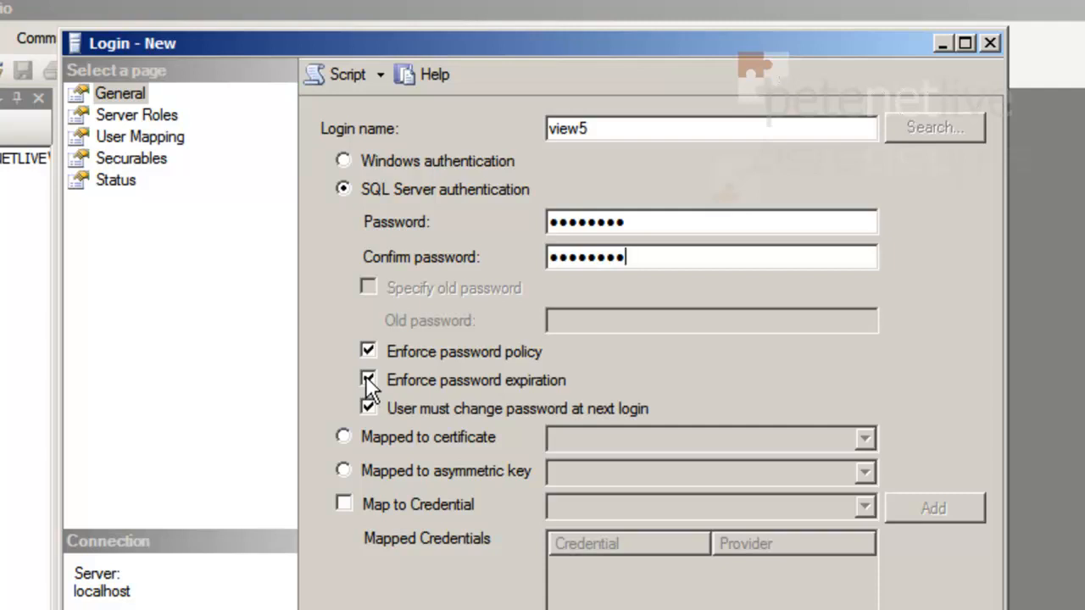
{"action": "left_click", "coordinate": [368, 380]}
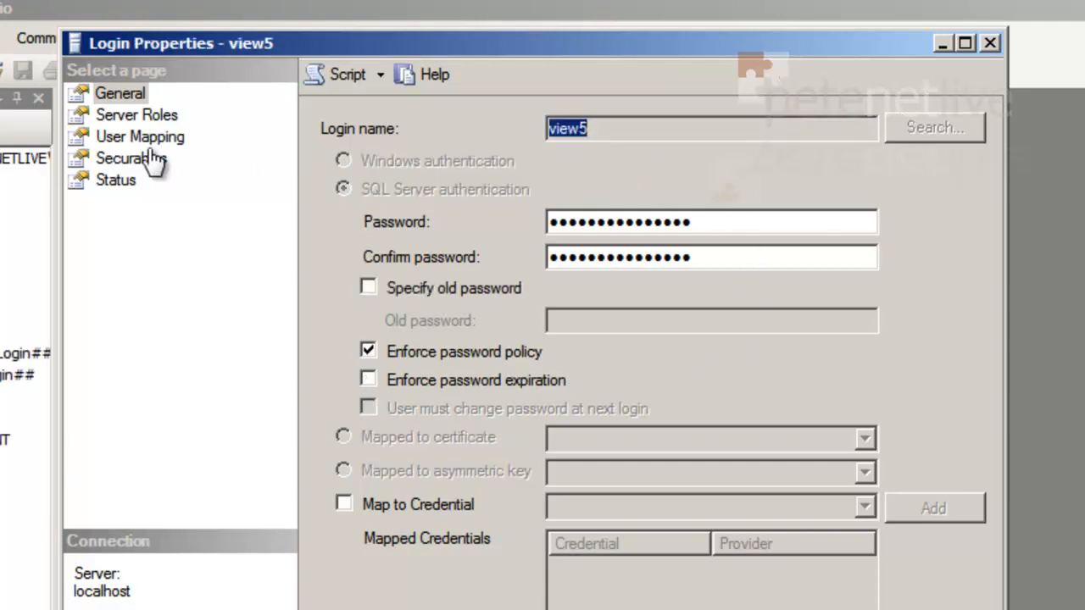
Step: Map the view5 login to the View5 database with db_owner role membership
{"action": "left_click", "coordinate": [140, 137]}
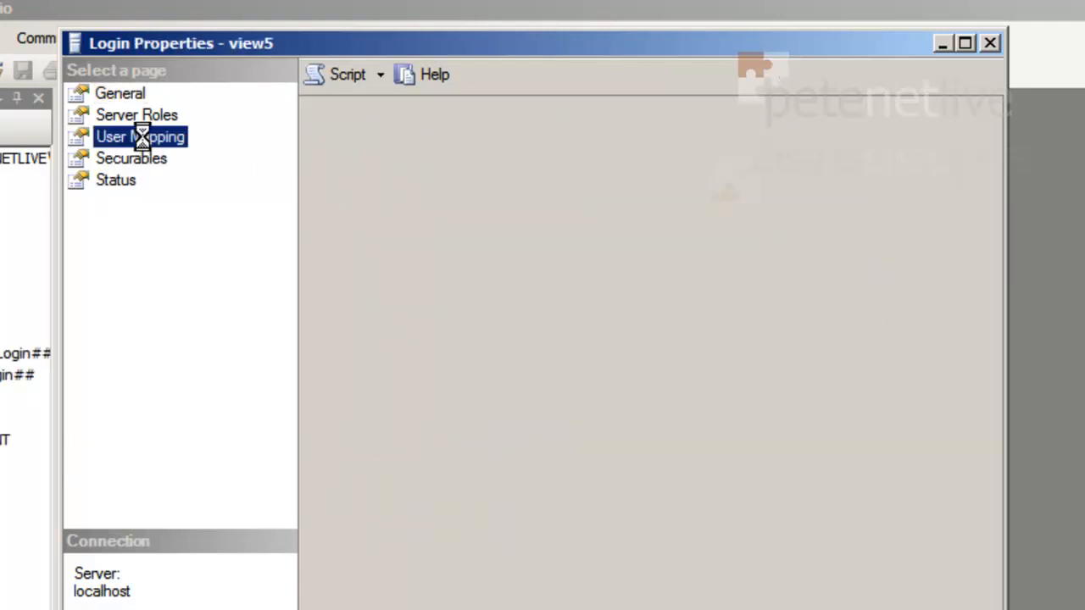
{"action": "left_click", "coordinate": [141, 136]}
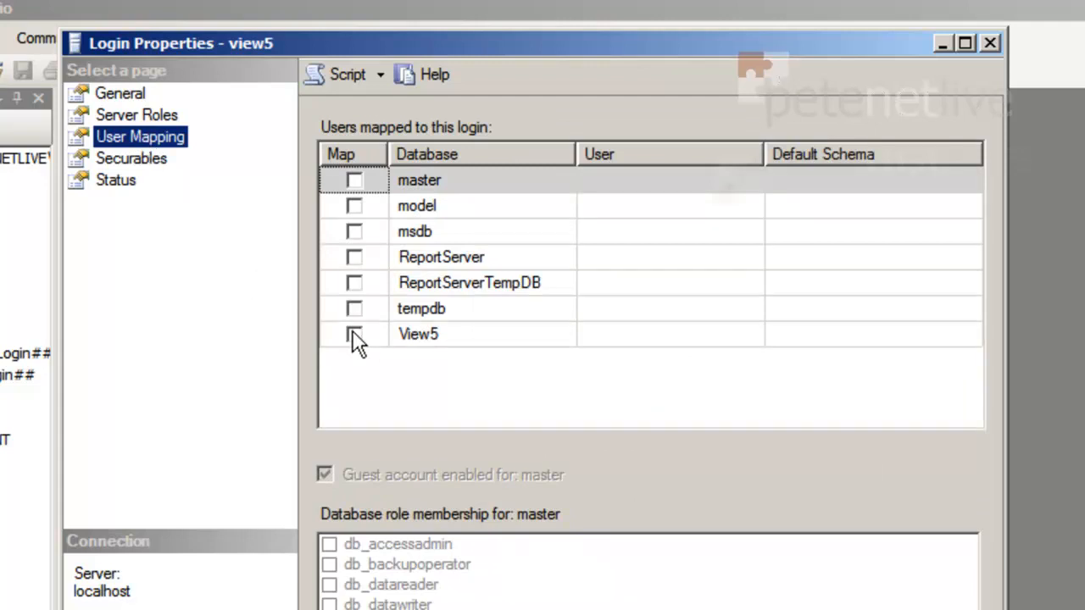
{"action": "left_click", "coordinate": [354, 334]}
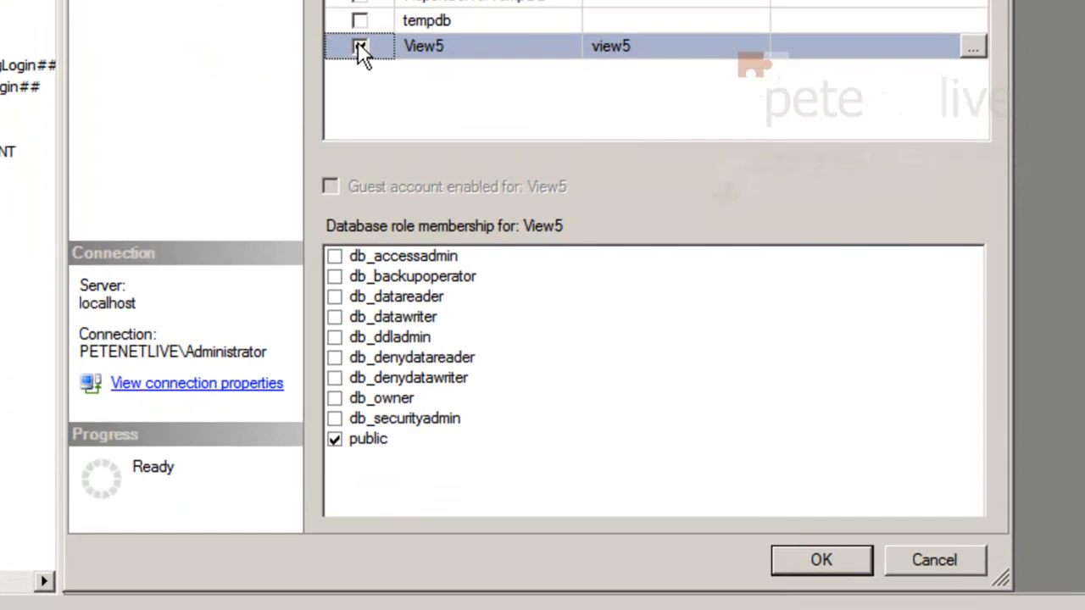
{"action": "left_click", "coordinate": [359, 45]}
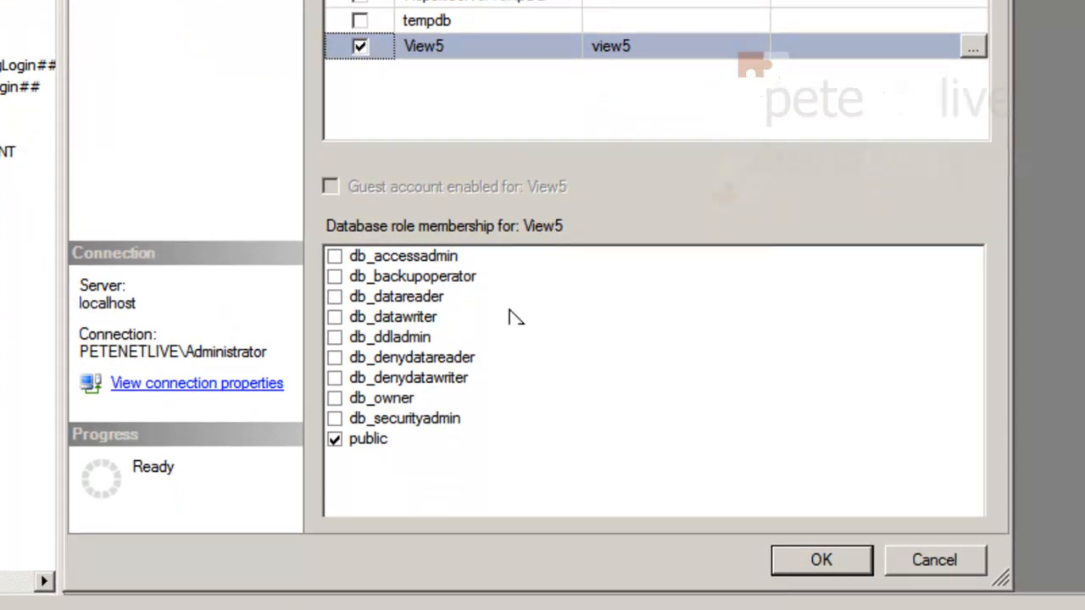
{"action": "left_click", "coordinate": [334, 397]}
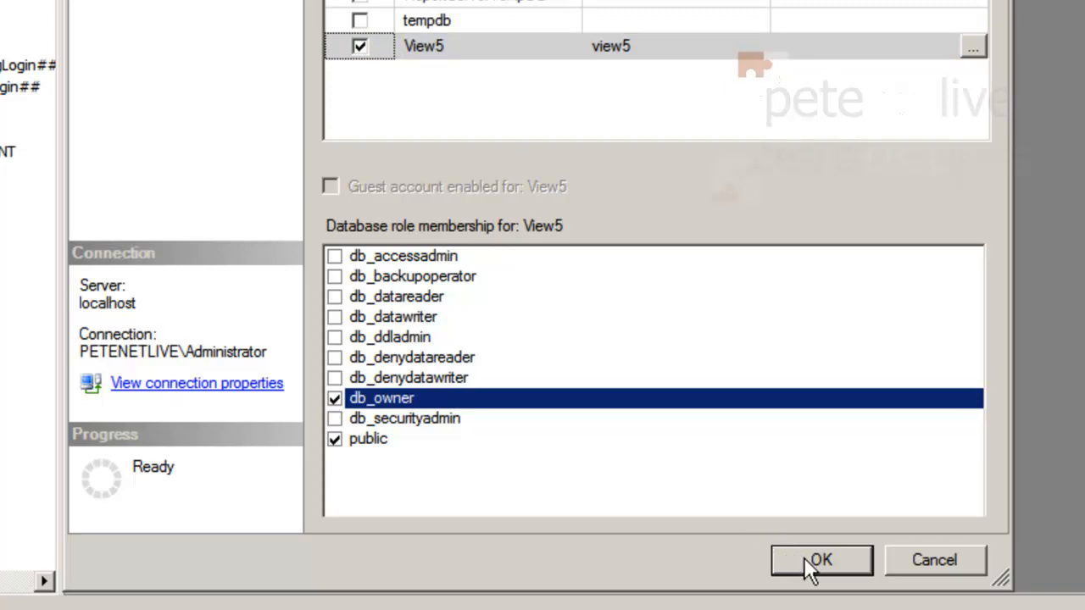
{"action": "left_click", "coordinate": [821, 560]}
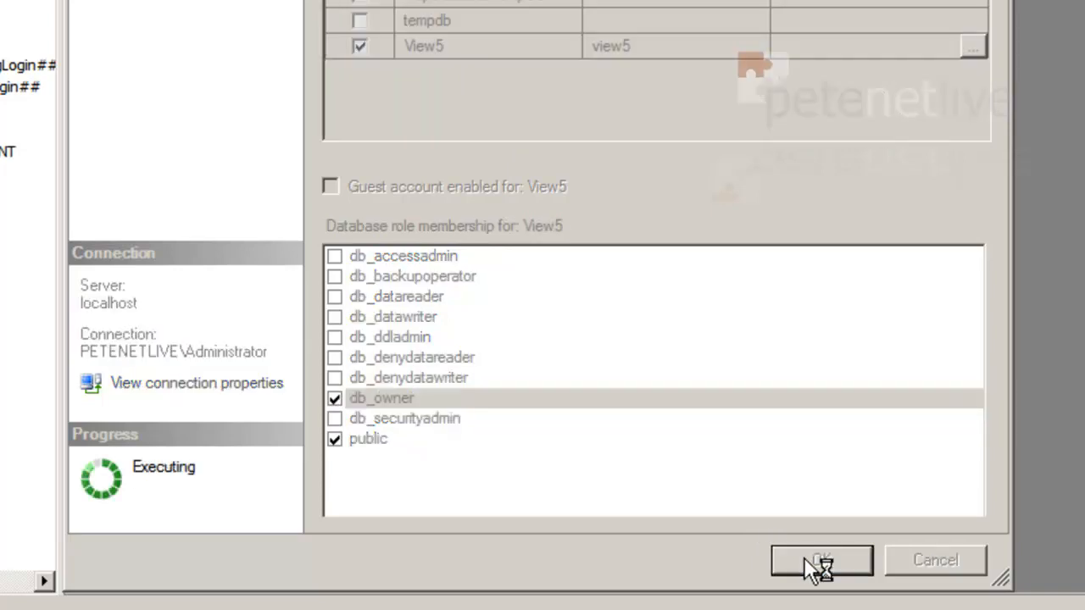
{"action": "left_click", "coordinate": [820, 561]}
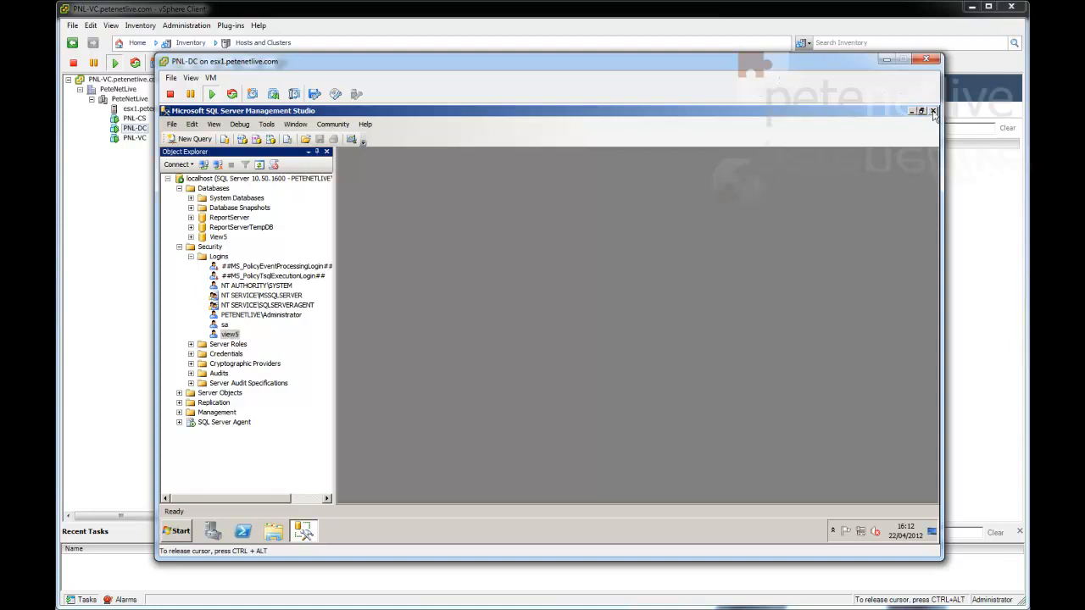
Step: Close Management Studio and the PNL-DC console, then open the PNL-VC console
{"action": "left_click", "coordinate": [933, 111]}
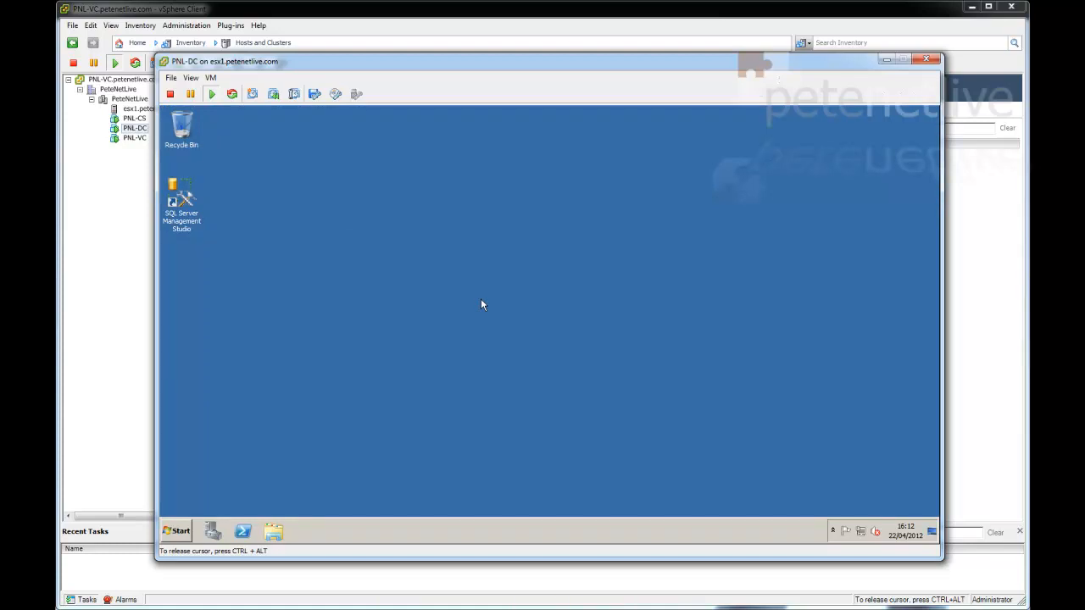
{"action": "mouse_move", "coordinate": [927, 60]}
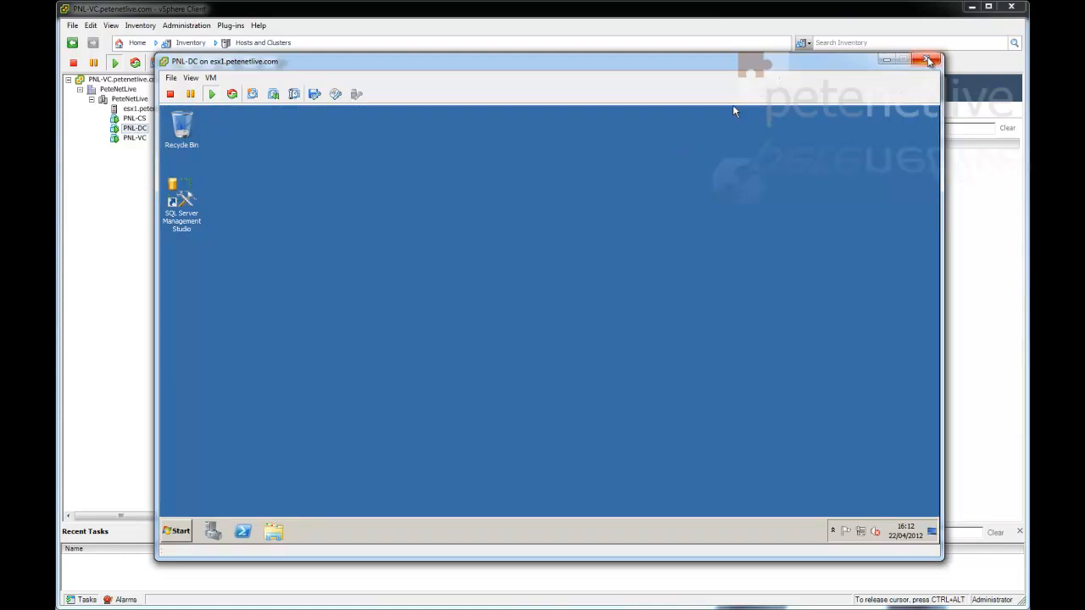
{"action": "mouse_move", "coordinate": [929, 60]}
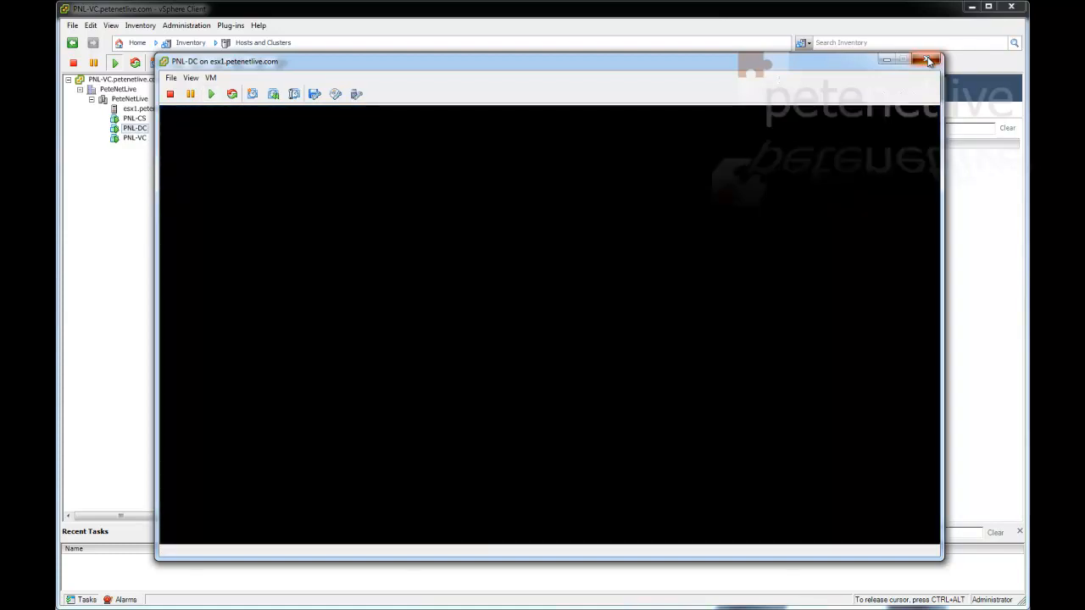
{"action": "left_click", "coordinate": [931, 60]}
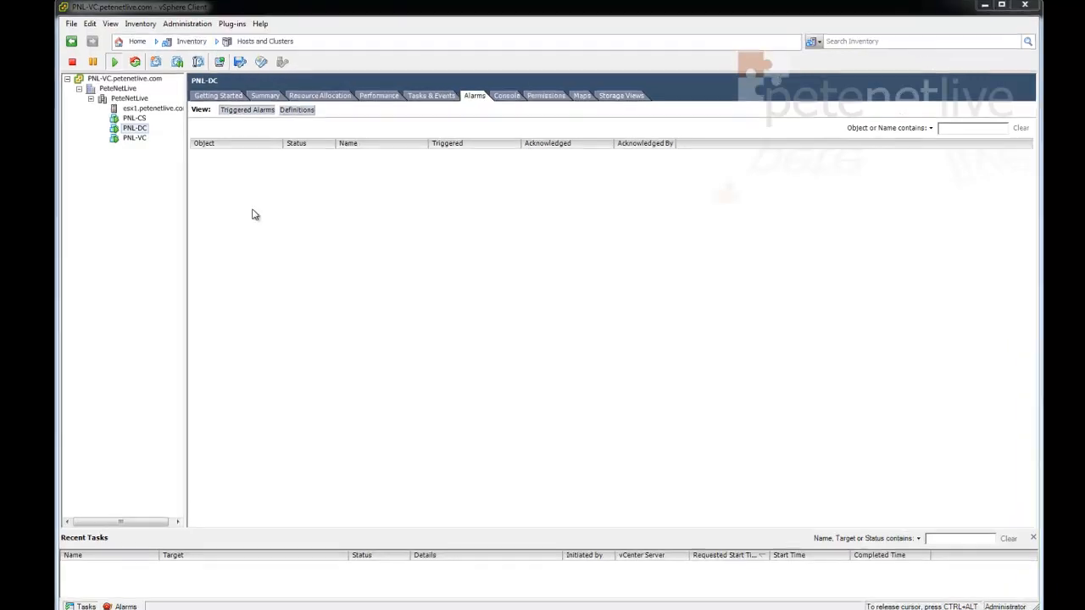
{"action": "left_click", "coordinate": [134, 137]}
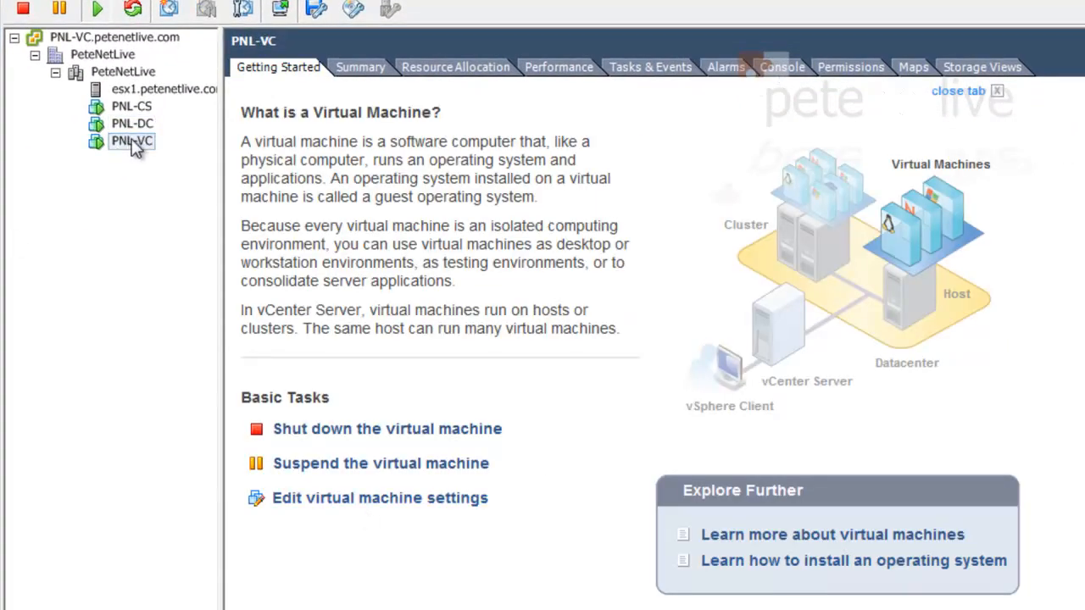
{"action": "right_click", "coordinate": [131, 141]}
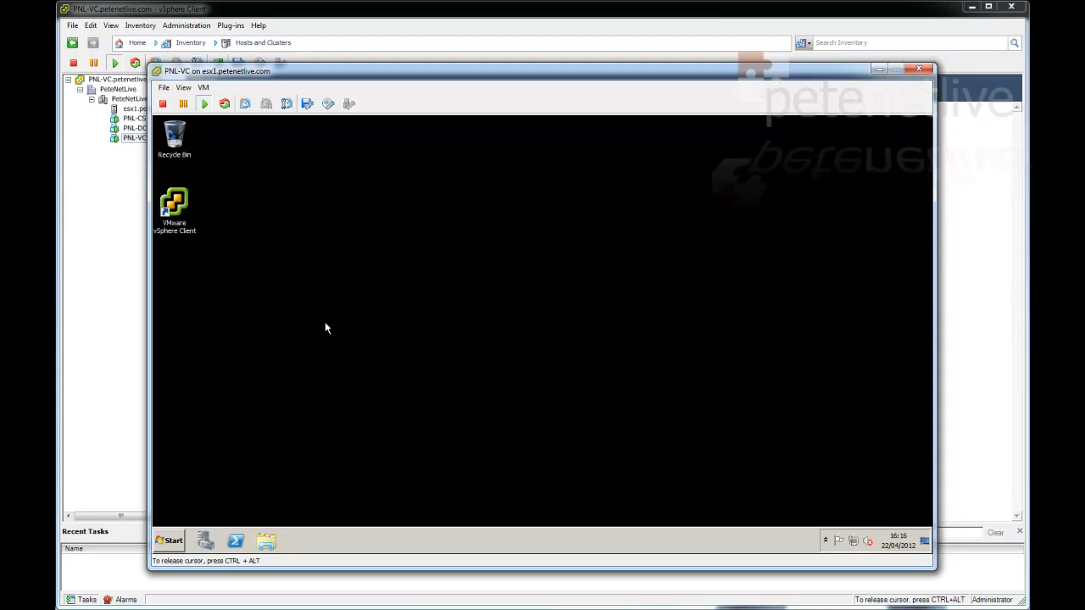
Step: Launch Data Sources (ODBC) from Administrative Tools on PNL-VC
{"action": "left_click", "coordinate": [173, 541]}
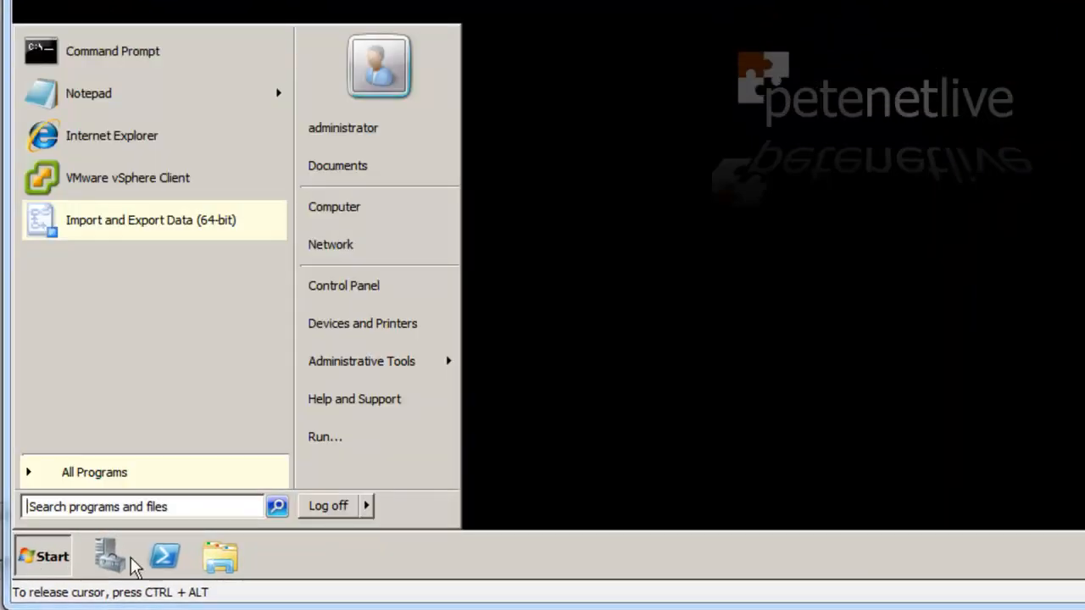
{"action": "mouse_move", "coordinate": [362, 361]}
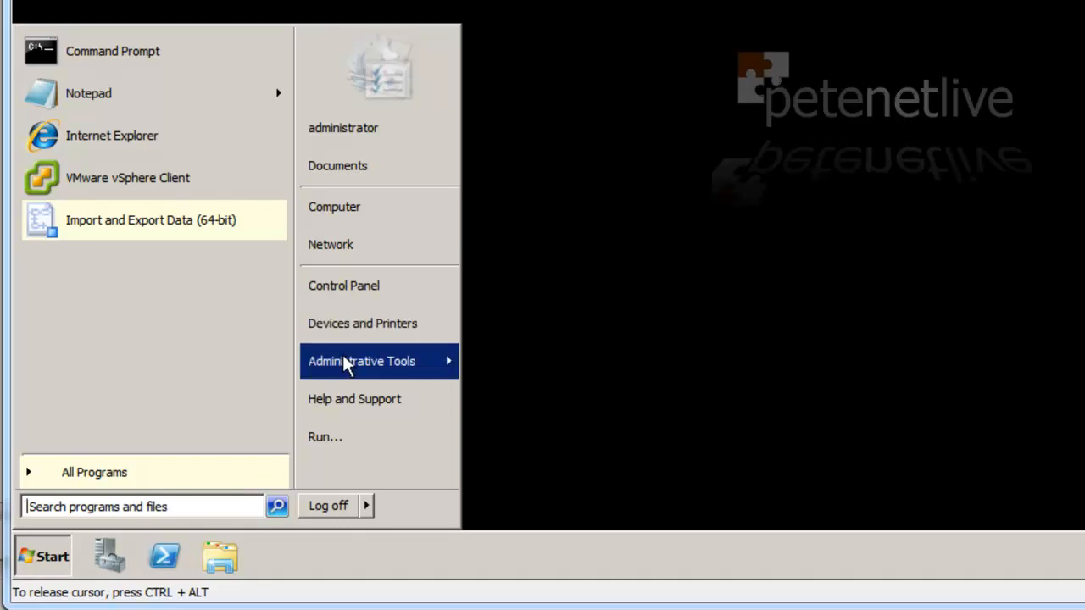
{"action": "left_click", "coordinate": [361, 361]}
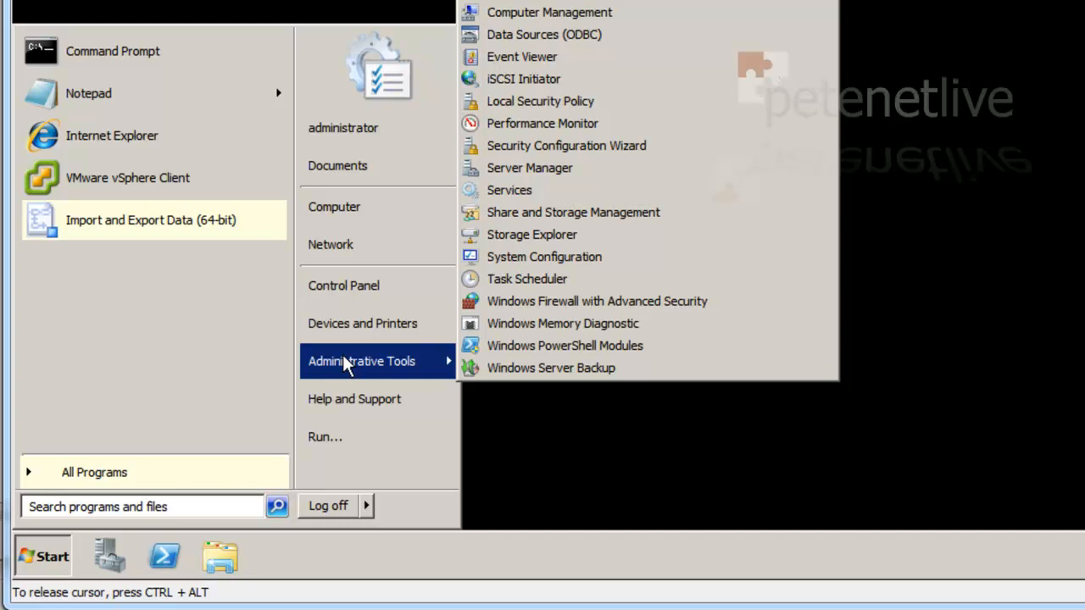
{"action": "mouse_move", "coordinate": [544, 34]}
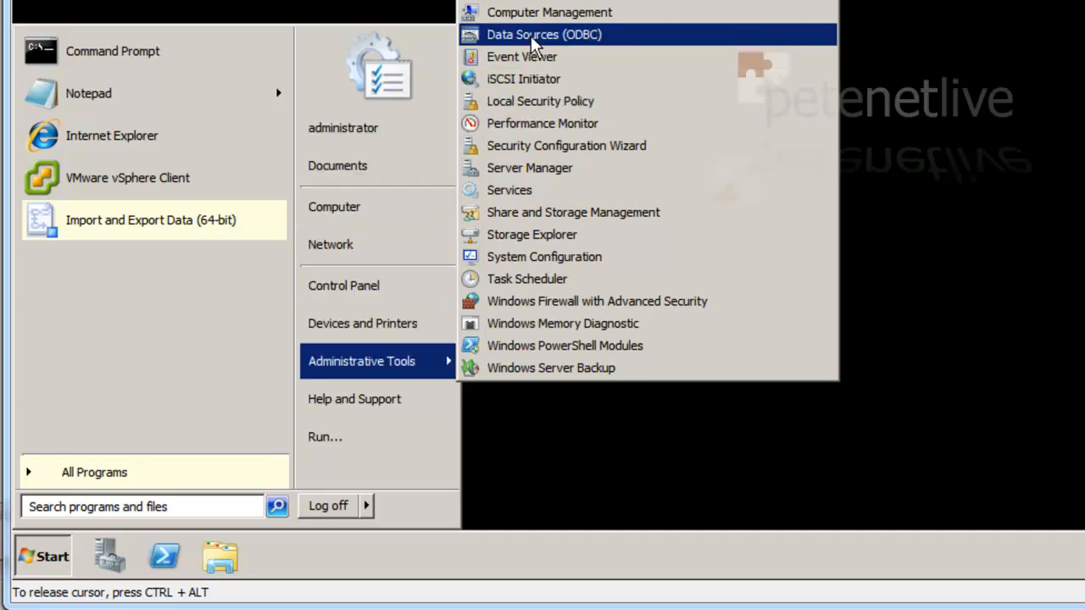
{"action": "left_click", "coordinate": [543, 34]}
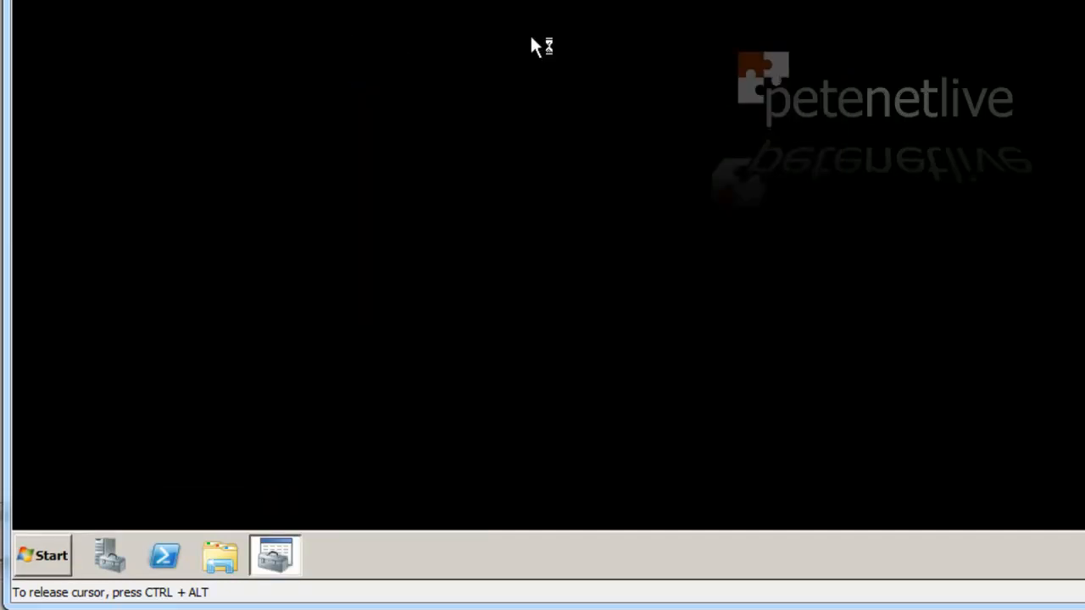
{"action": "left_click", "coordinate": [274, 555]}
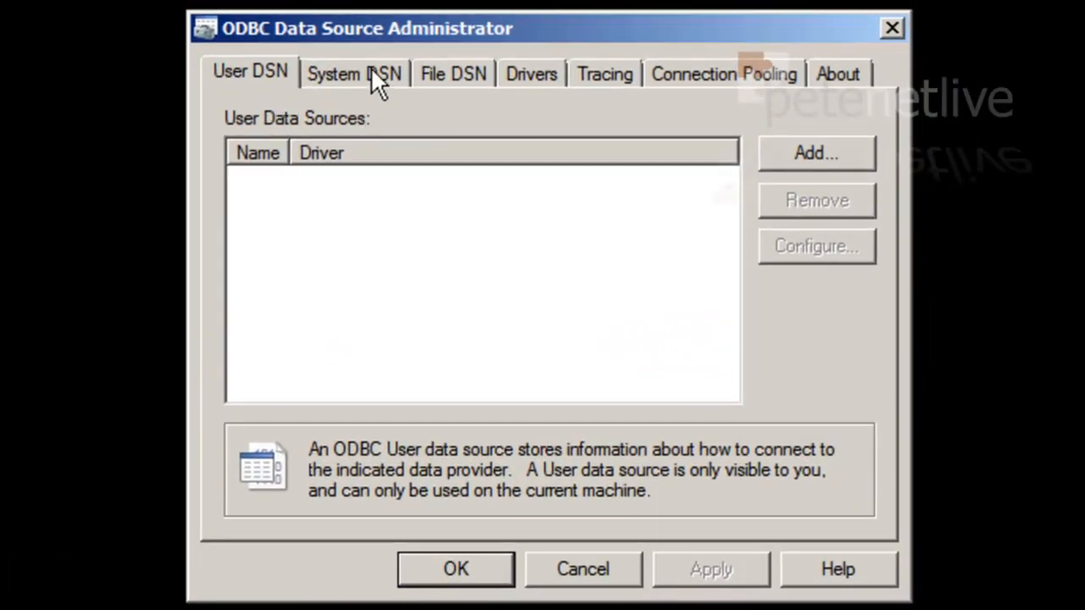
Step: Add a new system DSN using the SQL Server Native Client 10.0 driver
{"action": "left_click", "coordinate": [353, 73]}
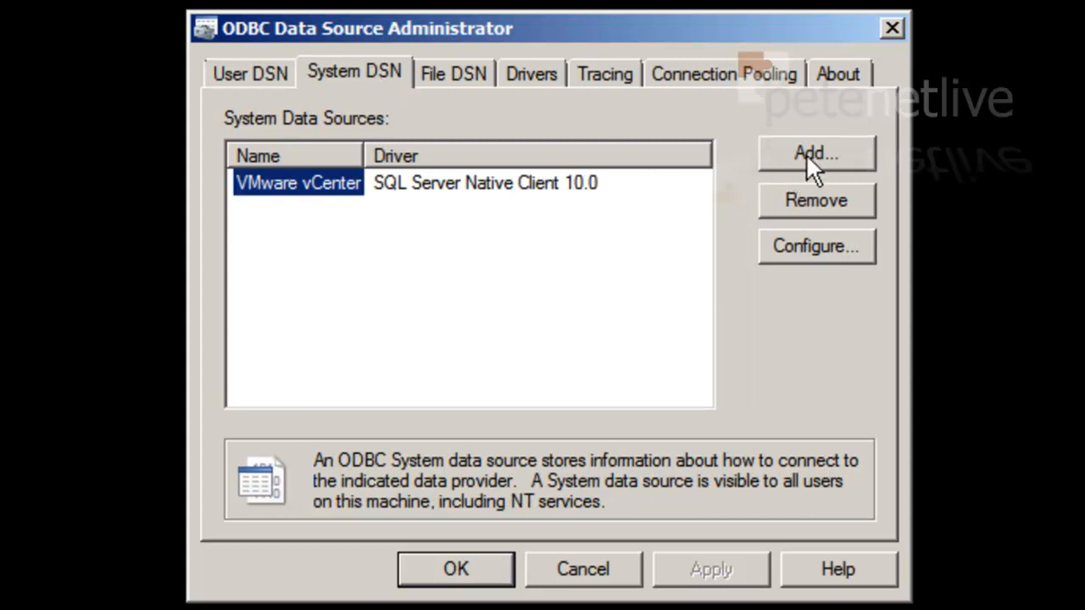
{"action": "left_click", "coordinate": [816, 153]}
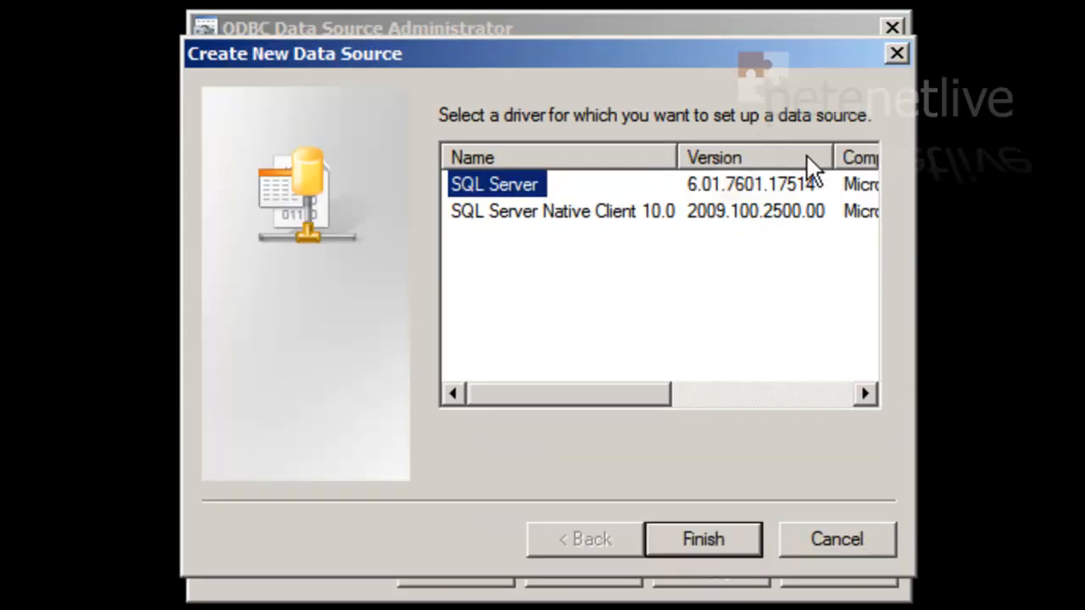
{"action": "left_click", "coordinate": [559, 211]}
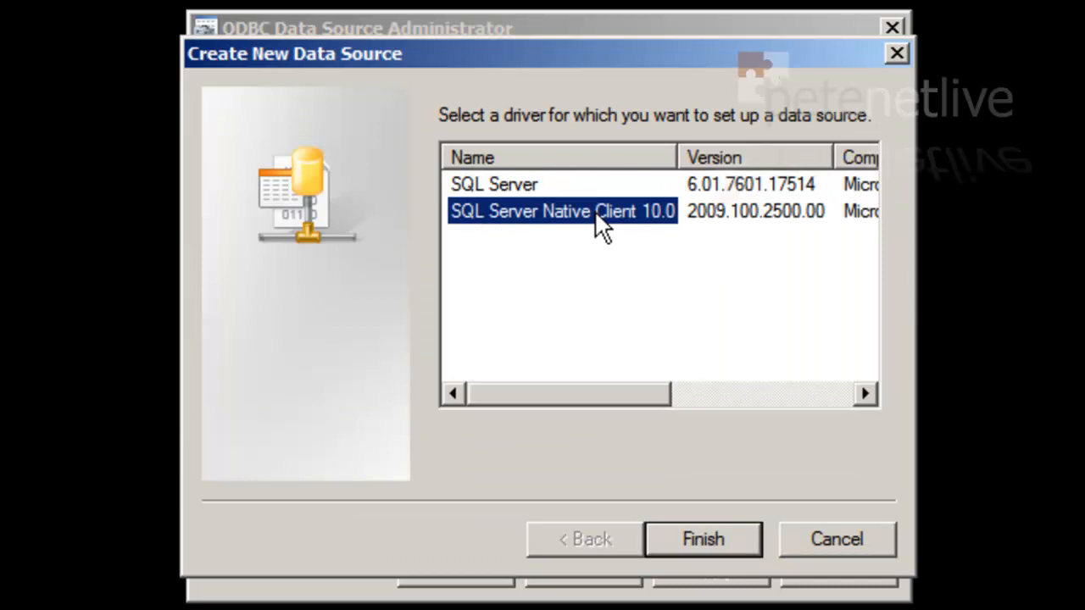
{"action": "mouse_move", "coordinate": [648, 369]}
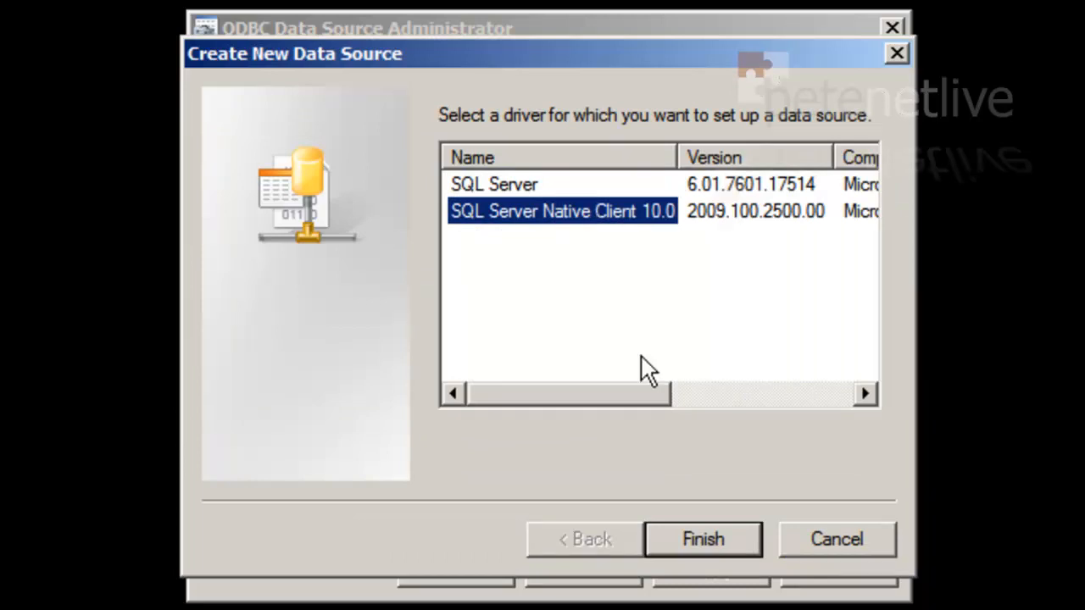
{"action": "left_click", "coordinate": [702, 538]}
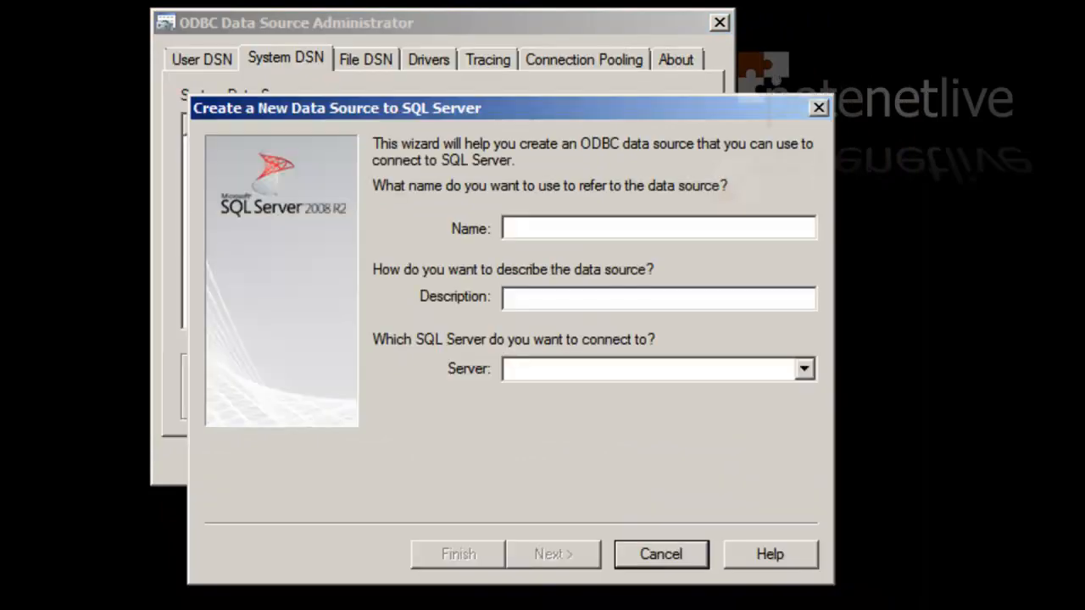
Step: Name the data source View5, describe it as 'VMware View Composer', and set server PNL-DC
{"action": "left_click", "coordinate": [658, 228]}
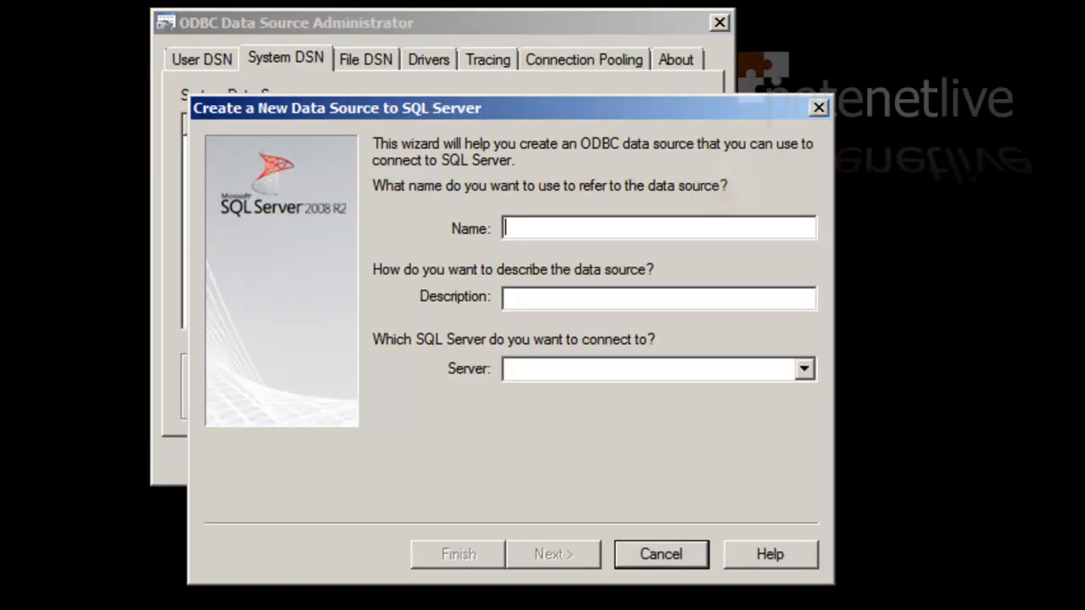
{"action": "mouse_move", "coordinate": [525, 231]}
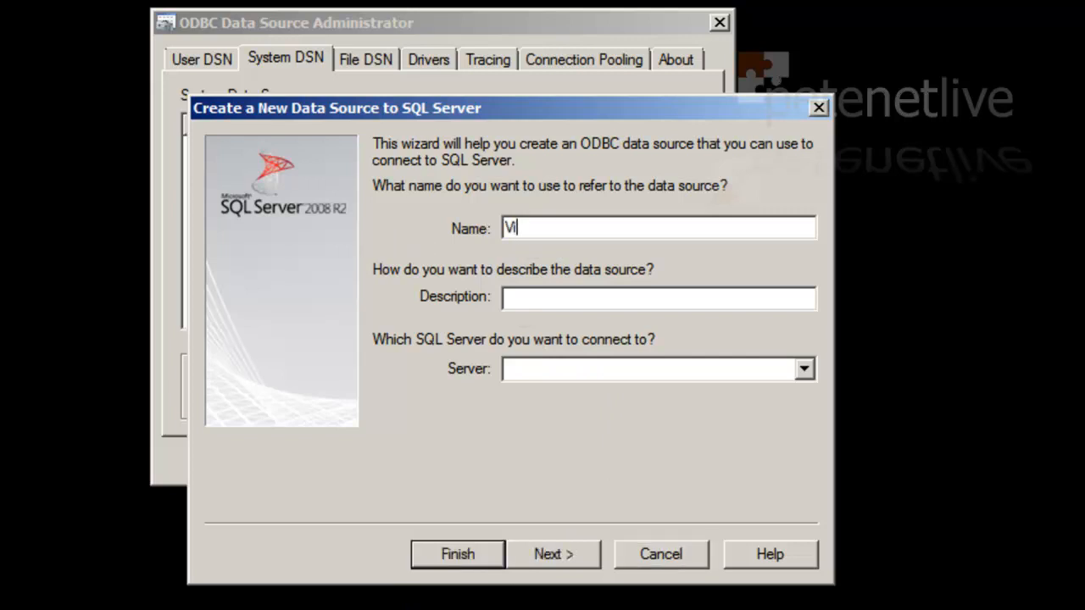
{"action": "type", "text": "ew5"}
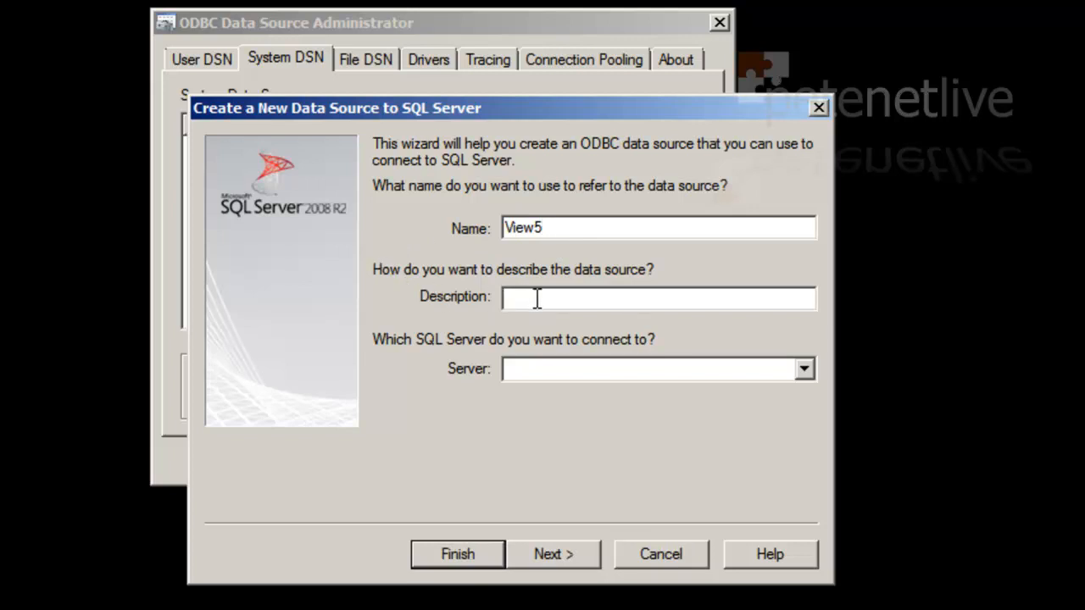
{"action": "type", "text": "VMware"}
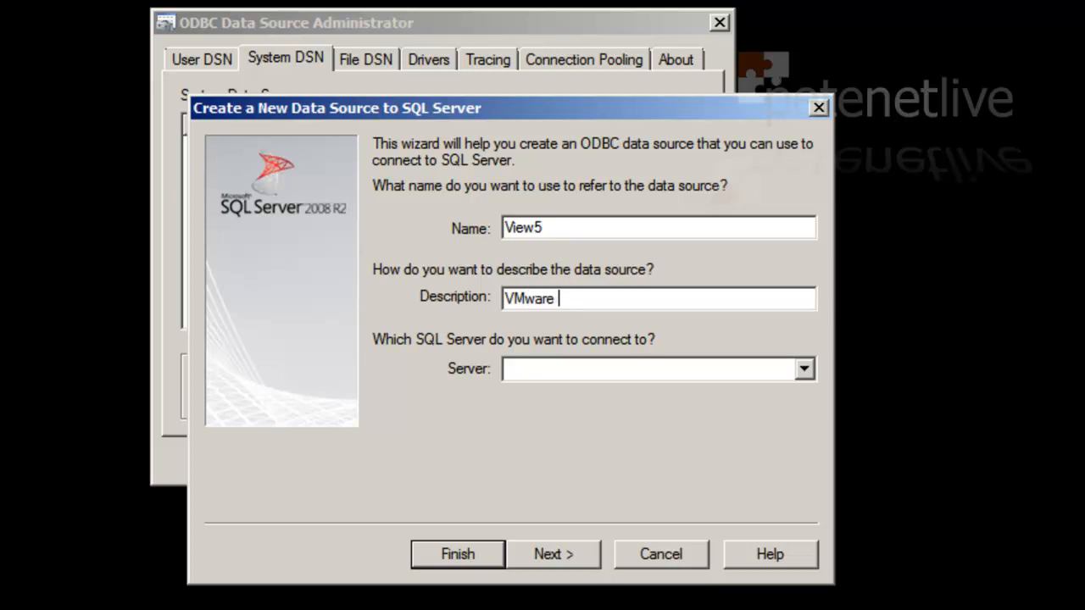
{"action": "type", "text": "View C"}
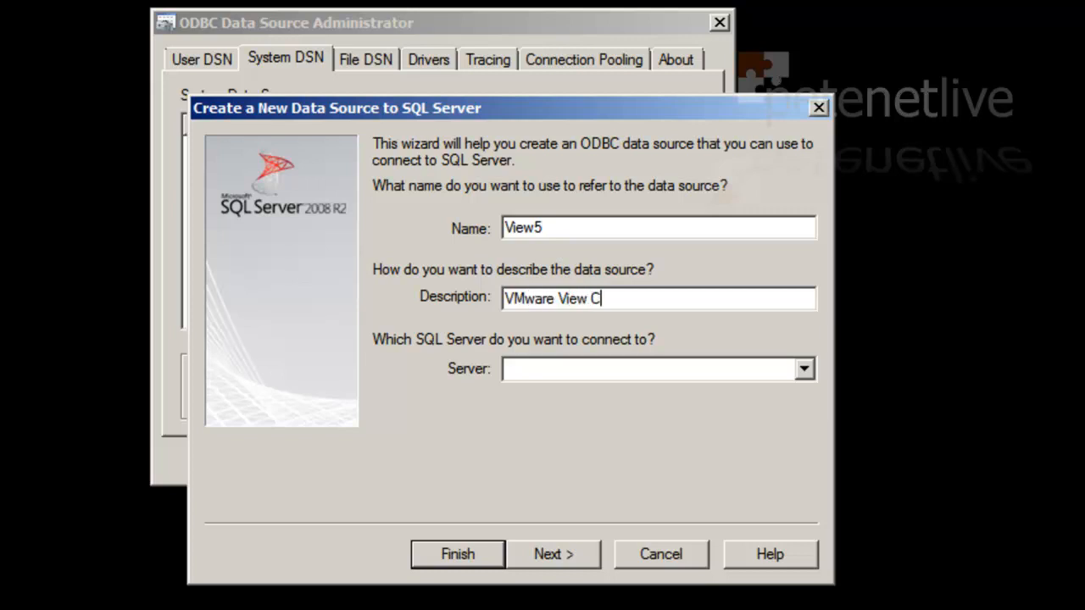
{"action": "type", "text": "omposer"}
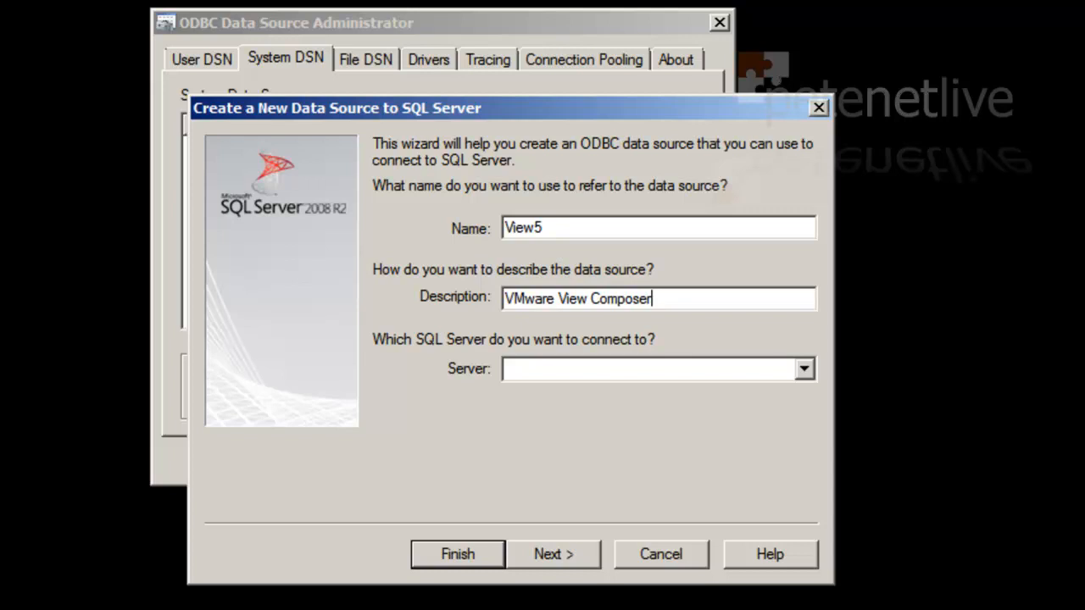
{"action": "mouse_move", "coordinate": [626, 374]}
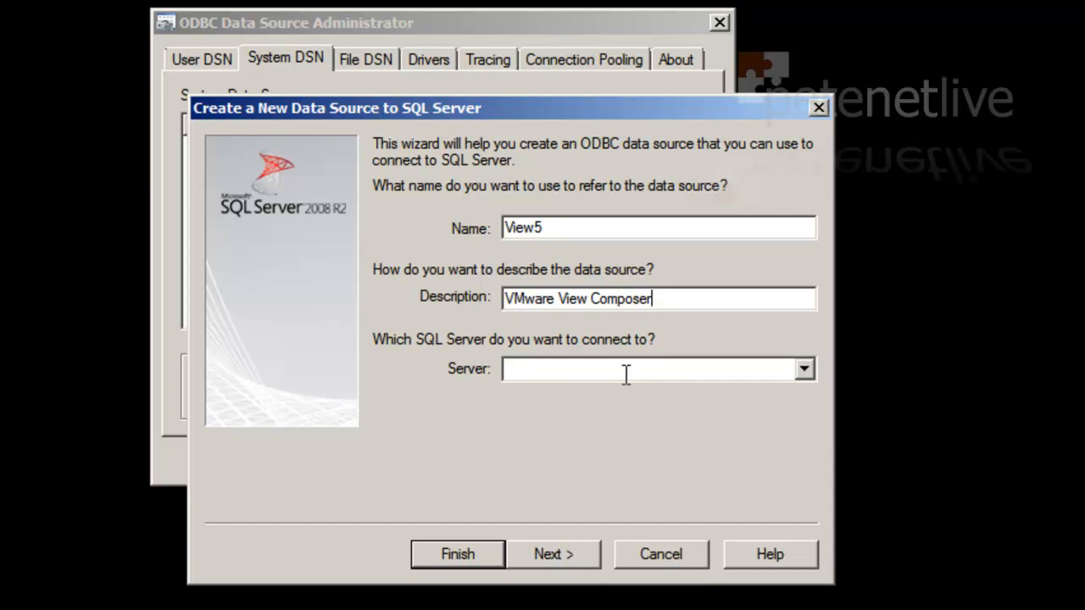
{"action": "type", "text": "PNL-"}
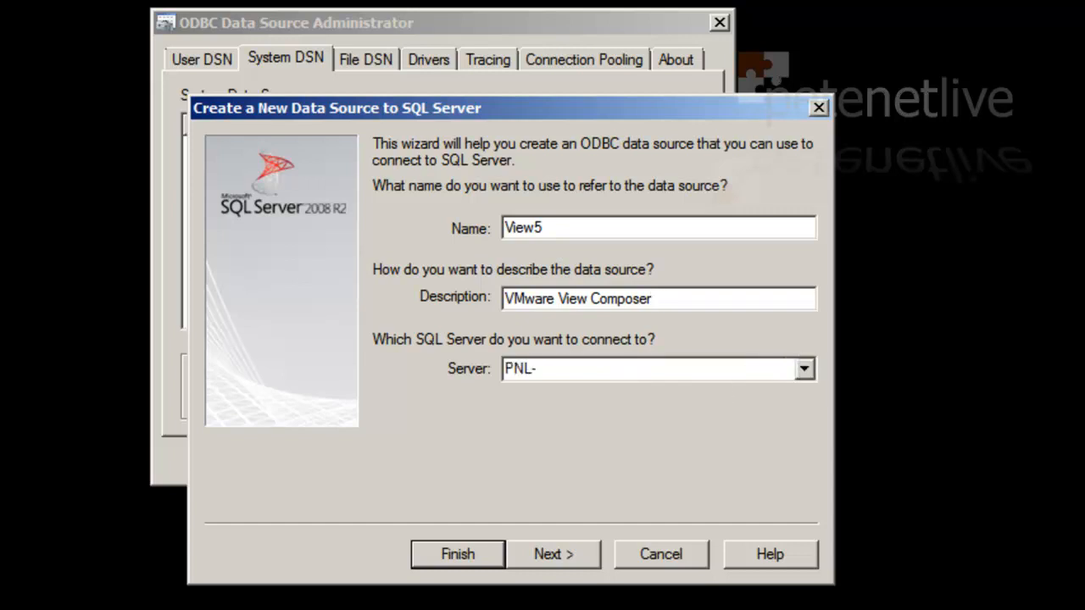
{"action": "type", "text": "DC"}
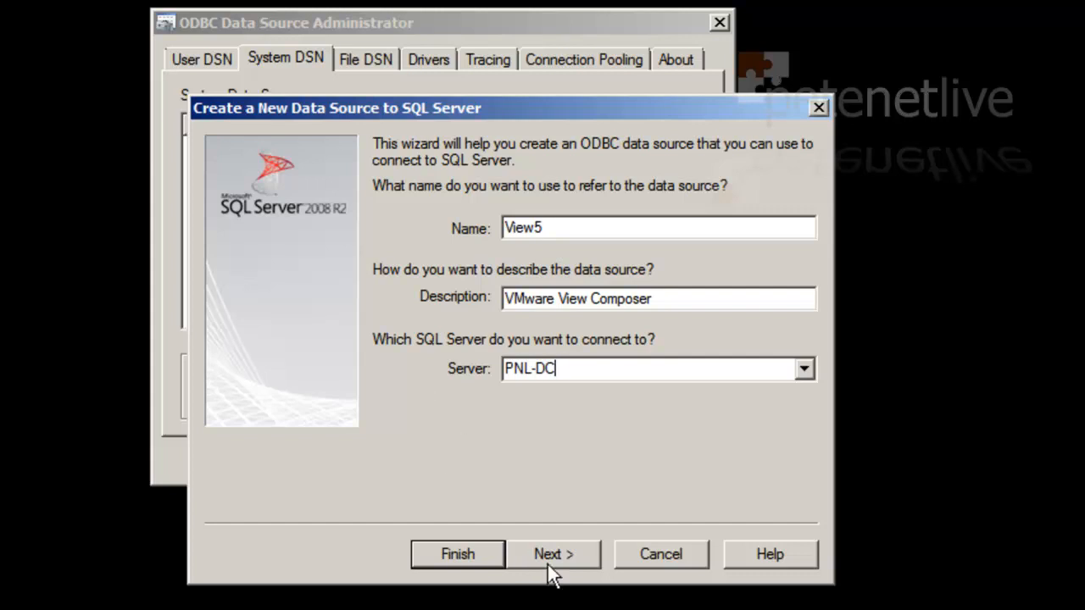
{"action": "left_click", "coordinate": [553, 553]}
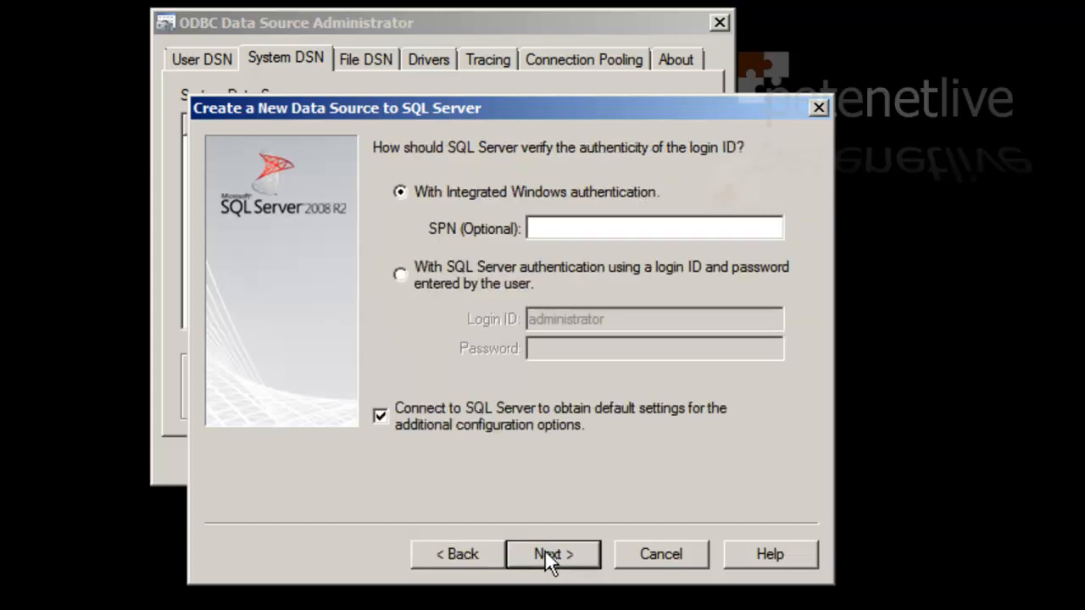
{"action": "mouse_move", "coordinate": [400, 280]}
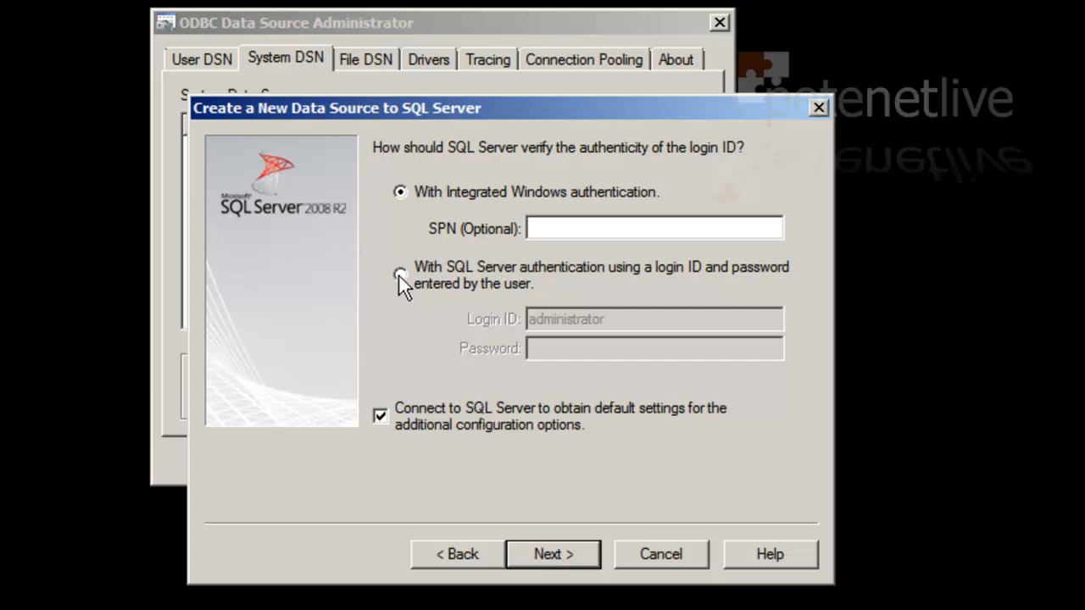
Step: Use SQL Server authentication with login ID view5 and its password
{"action": "left_click", "coordinate": [400, 274]}
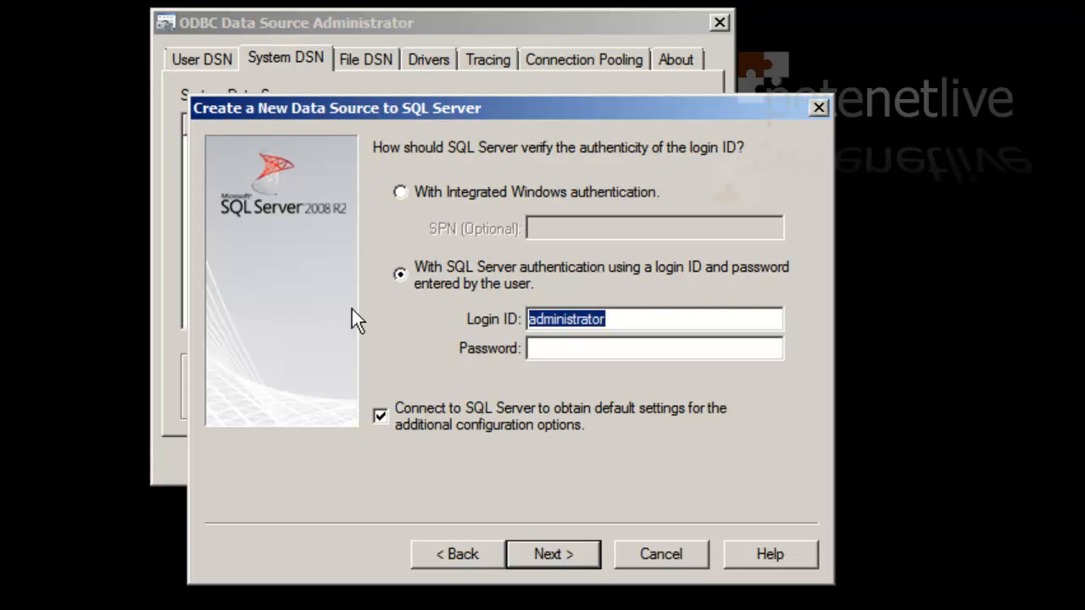
{"action": "type", "text": "view"}
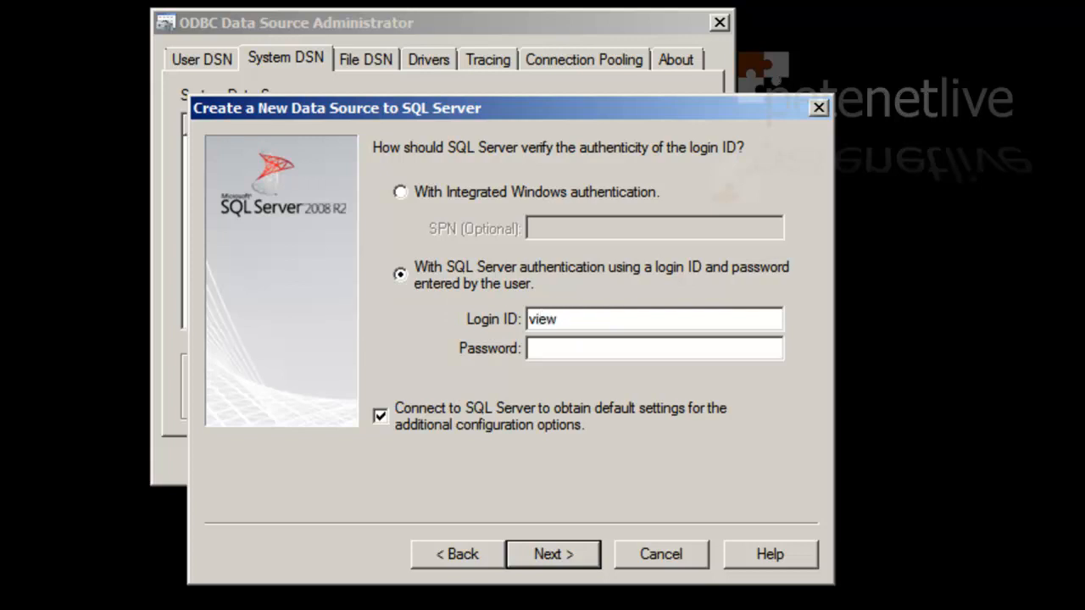
{"action": "type", "text": "5"}
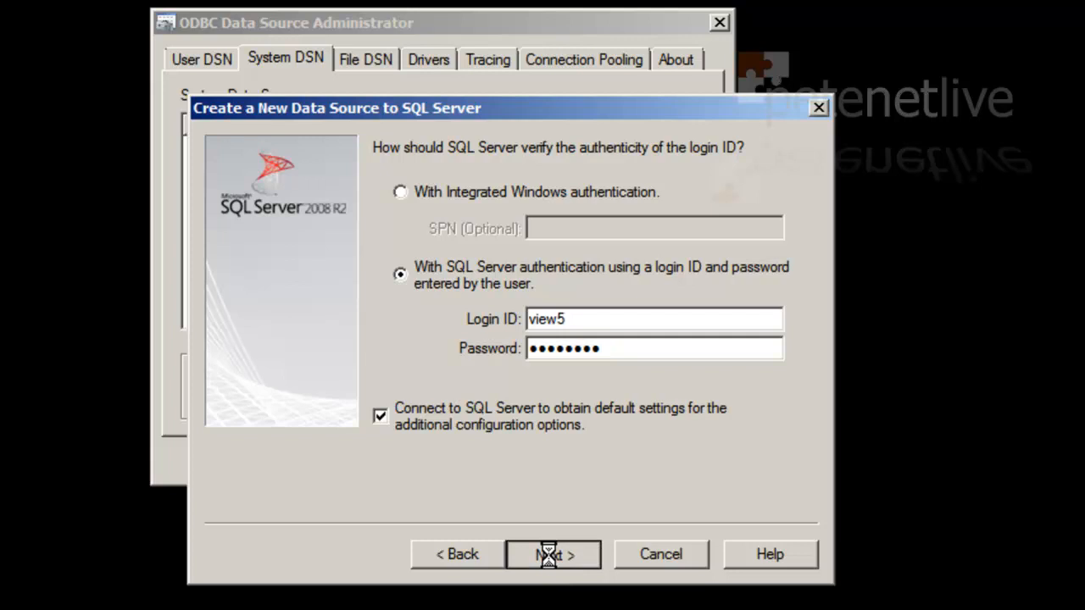
{"action": "left_click", "coordinate": [553, 555]}
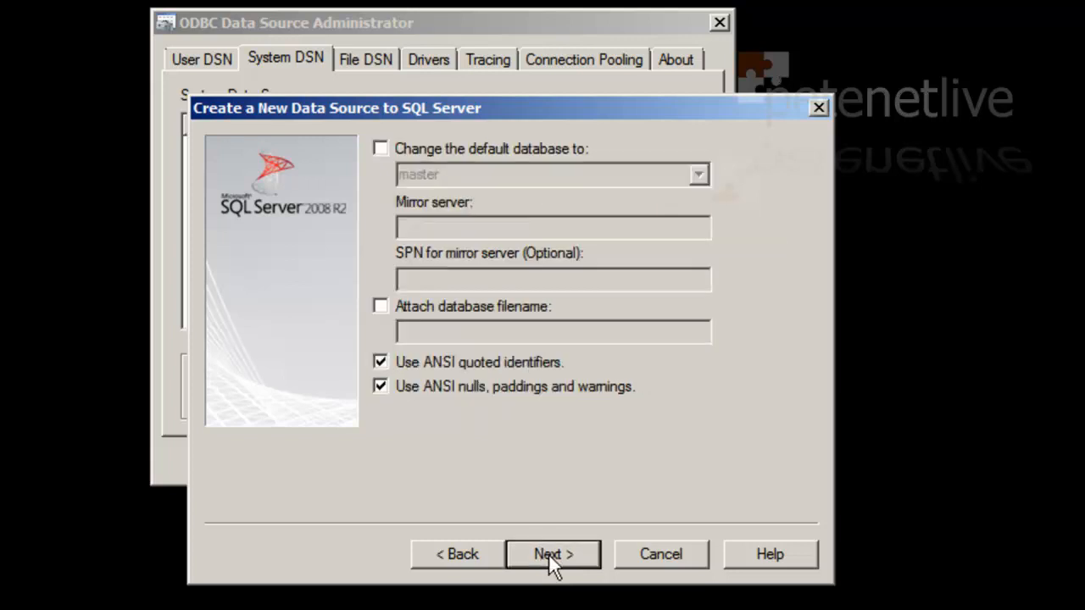
{"action": "mouse_move", "coordinate": [660, 142]}
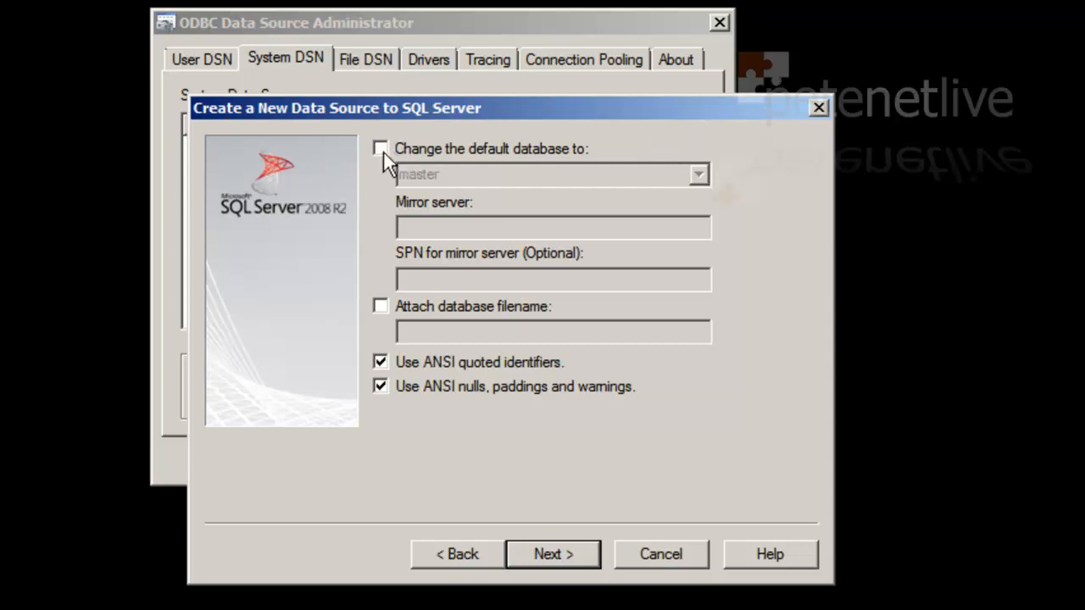
Step: Change the data source's default database to View5
{"action": "left_click", "coordinate": [380, 148]}
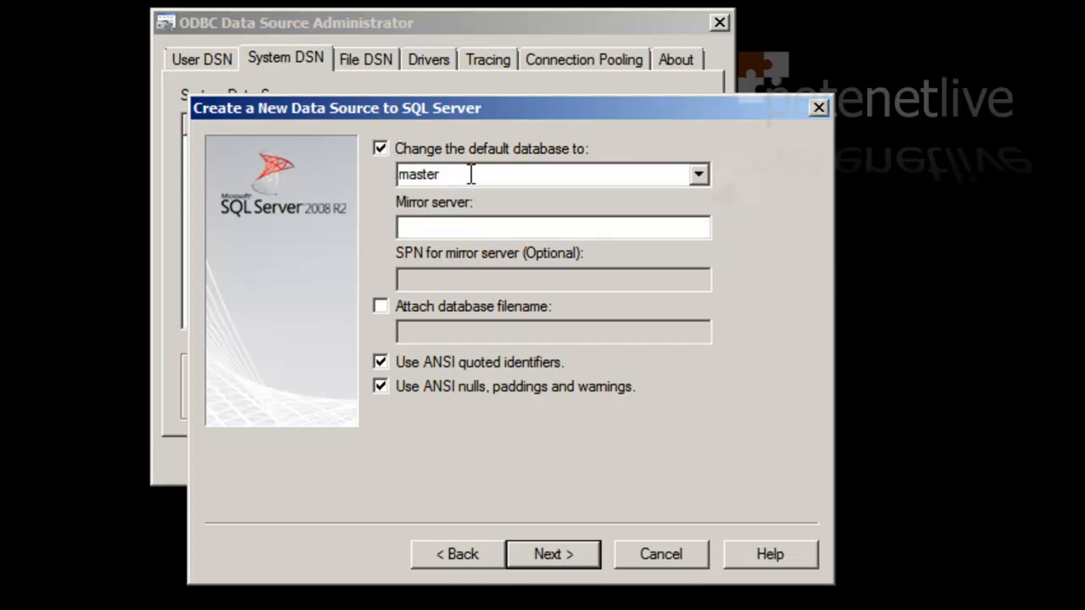
{"action": "left_click", "coordinate": [698, 174]}
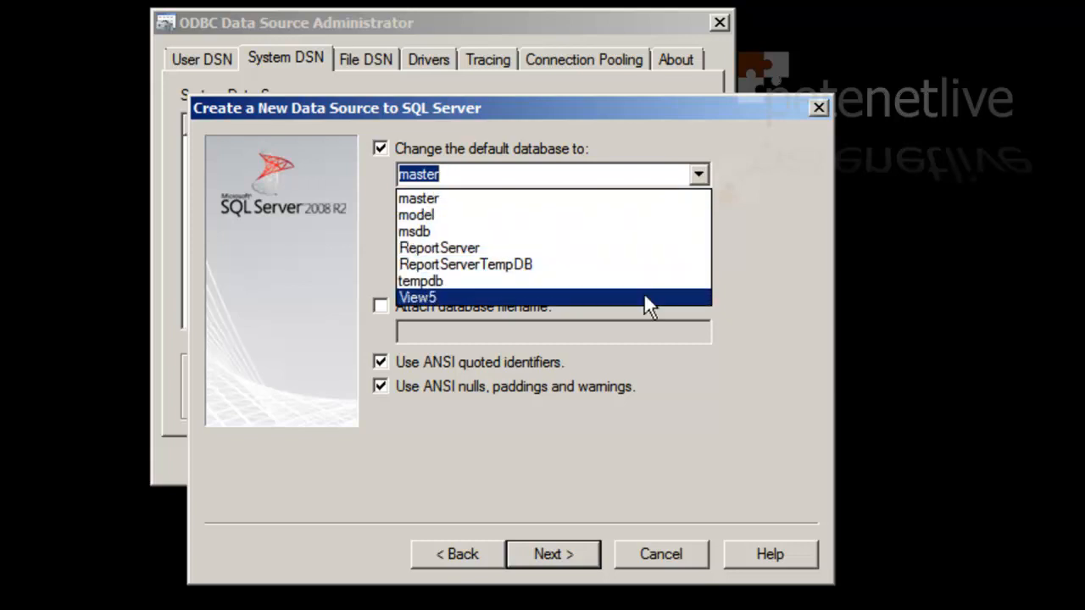
{"action": "left_click", "coordinate": [416, 296]}
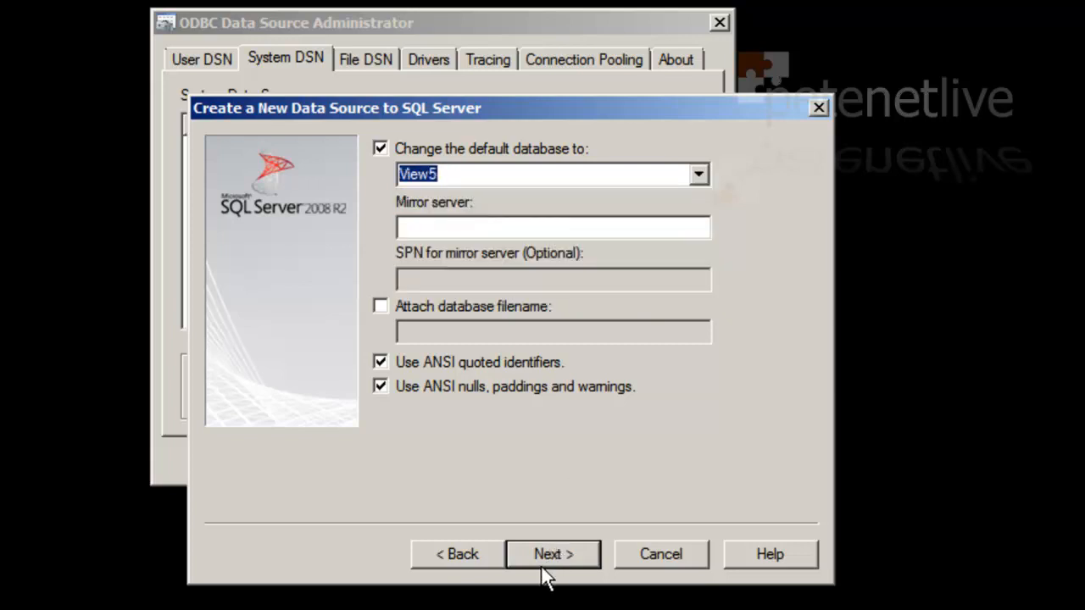
{"action": "left_click", "coordinate": [553, 554]}
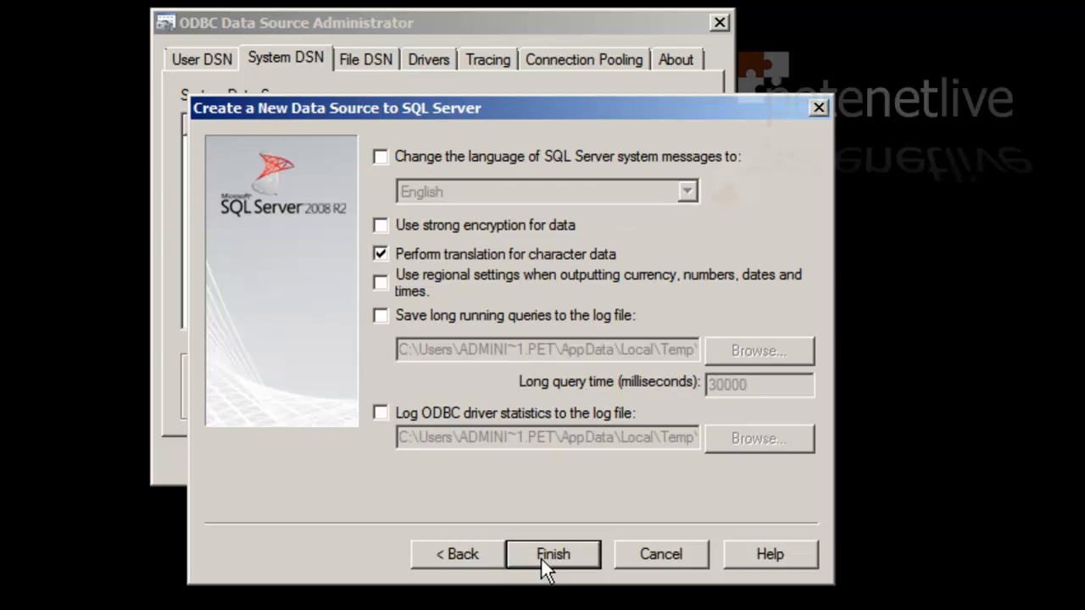
Step: Finish the View5 DSN, pass the connection test, and close ODBC Administrator
{"action": "left_click", "coordinate": [552, 553]}
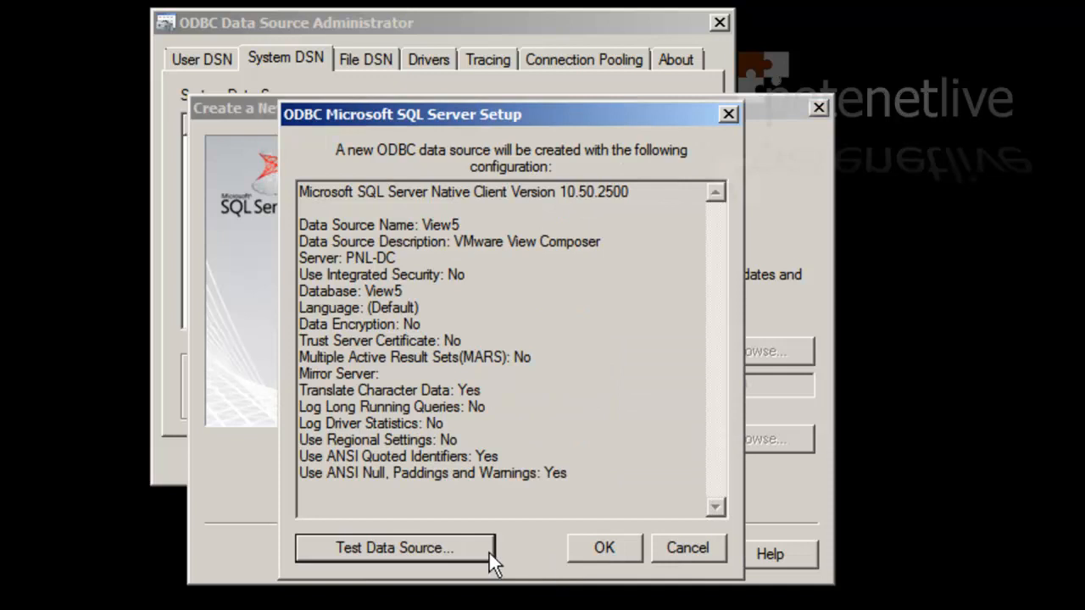
{"action": "left_click", "coordinate": [393, 547]}
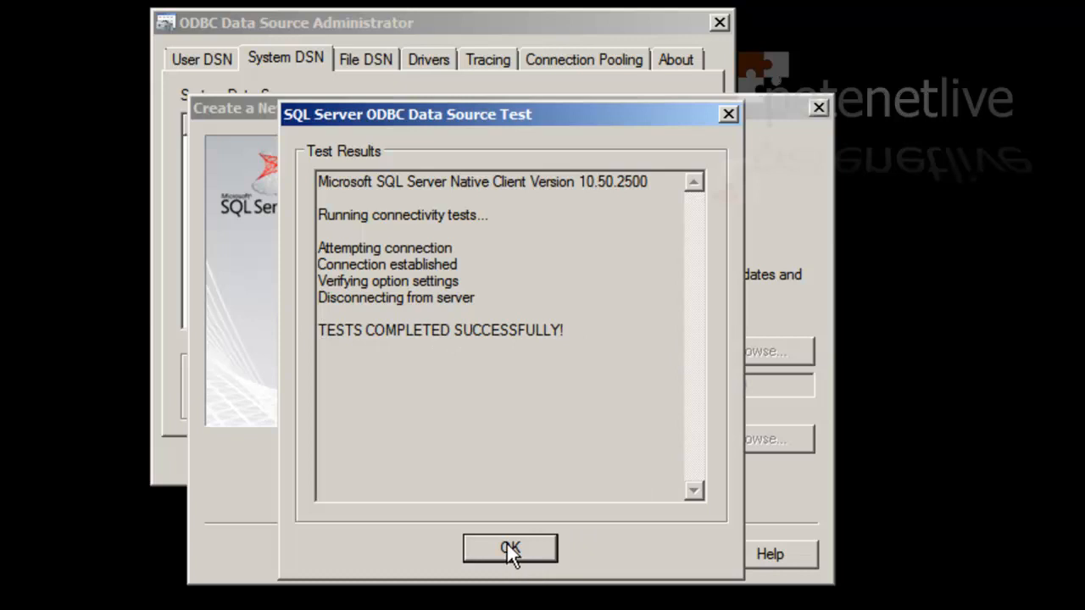
{"action": "left_click", "coordinate": [510, 548]}
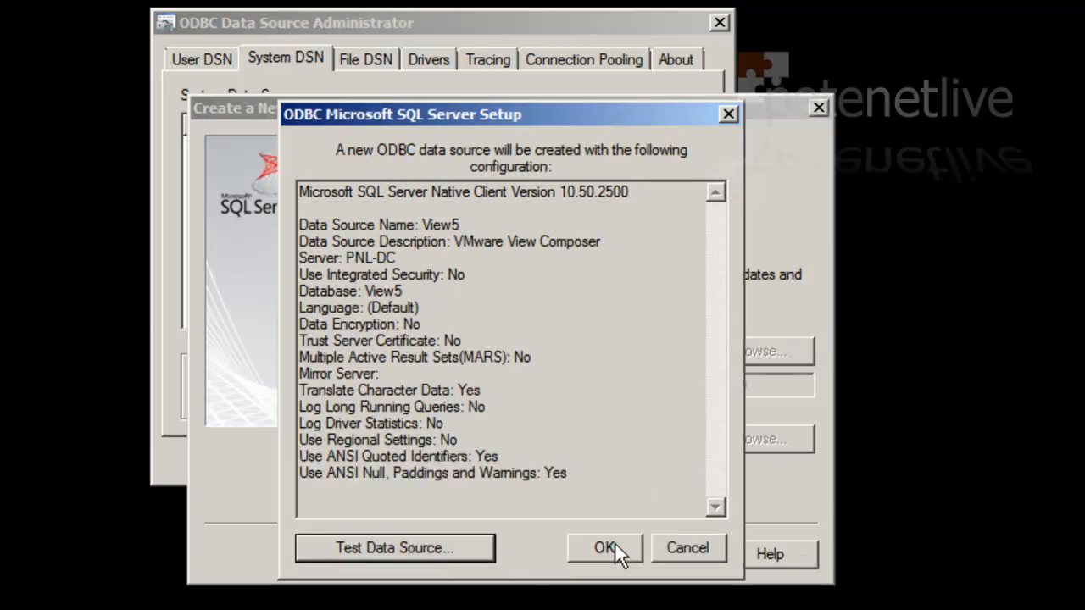
{"action": "left_click", "coordinate": [605, 547]}
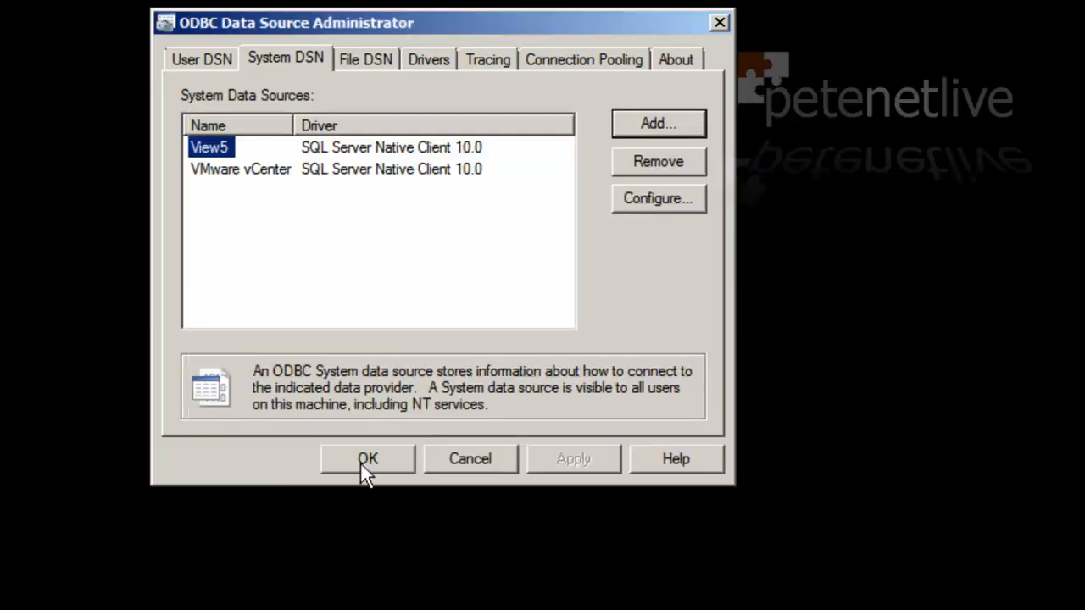
{"action": "left_click", "coordinate": [367, 459]}
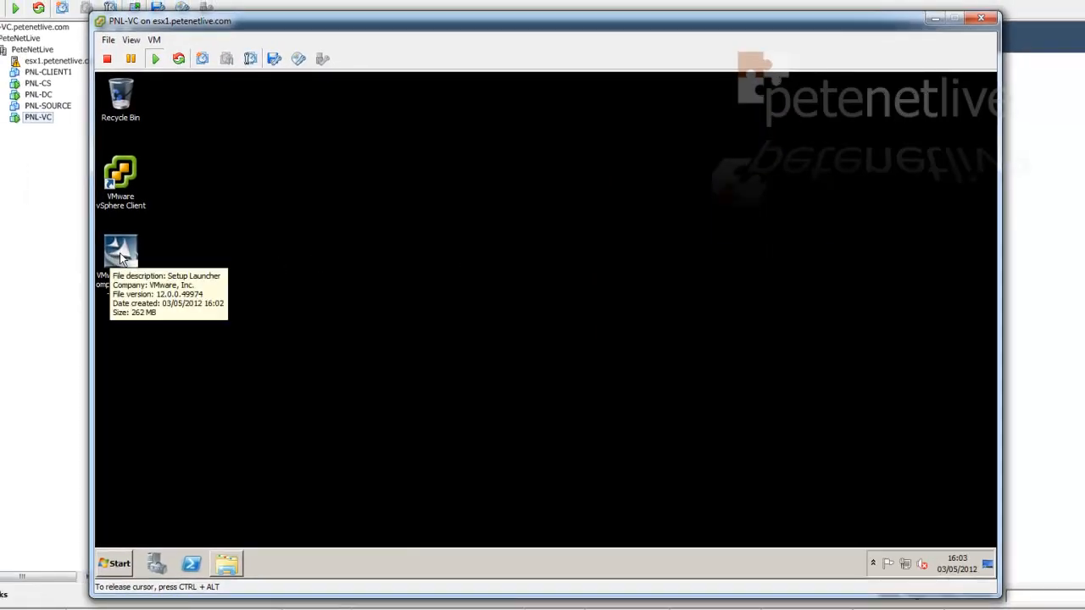
Step: Launch the View Composer installer, accept the license, and keep the default destination folder
{"action": "right_click", "coordinate": [121, 250]}
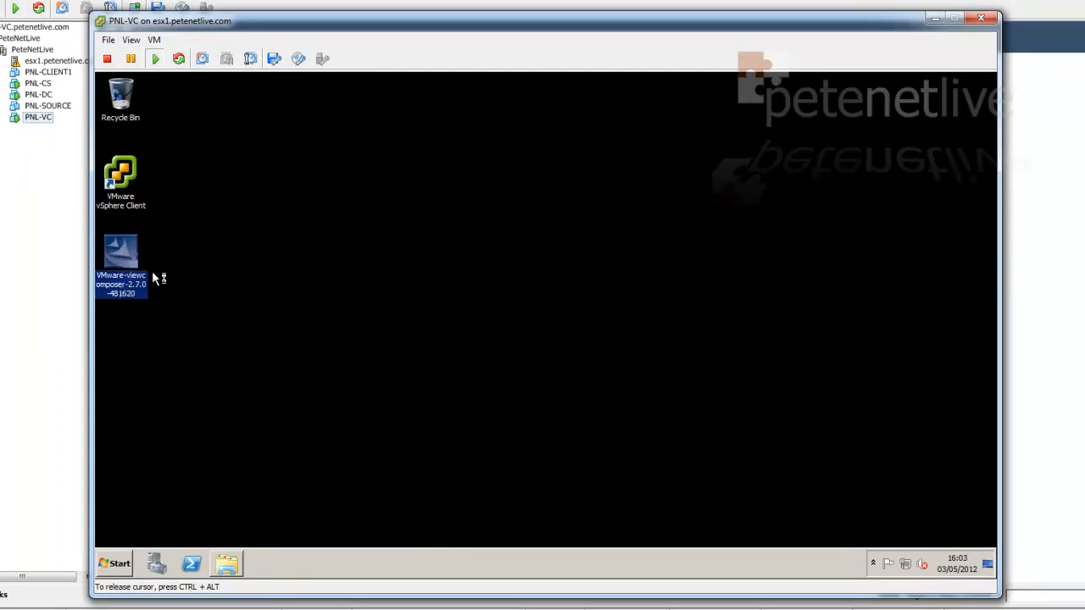
{"action": "double_click", "coordinate": [120, 254]}
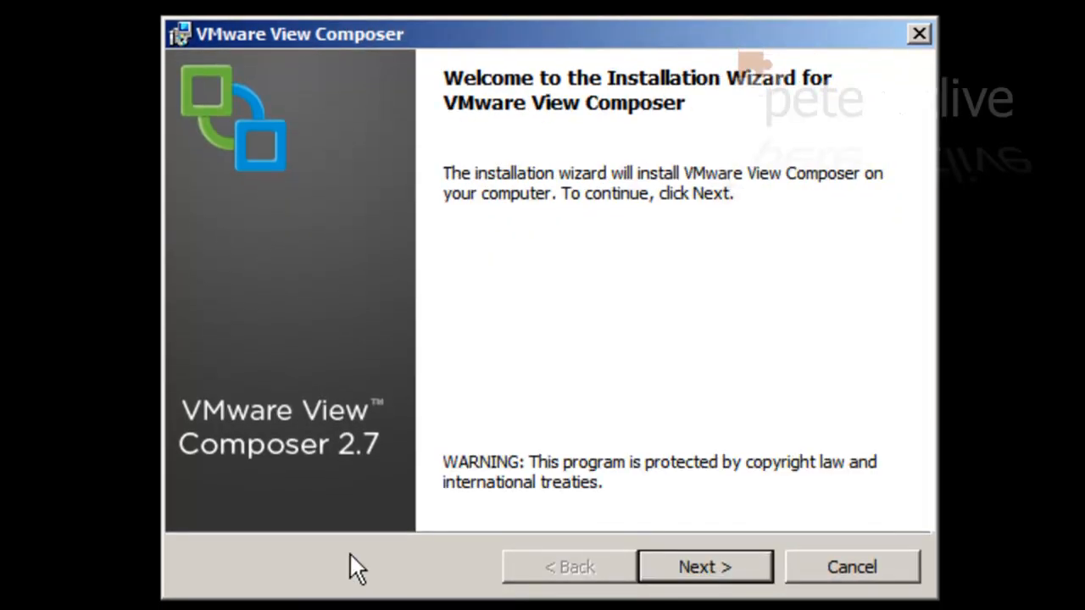
{"action": "left_click", "coordinate": [705, 566]}
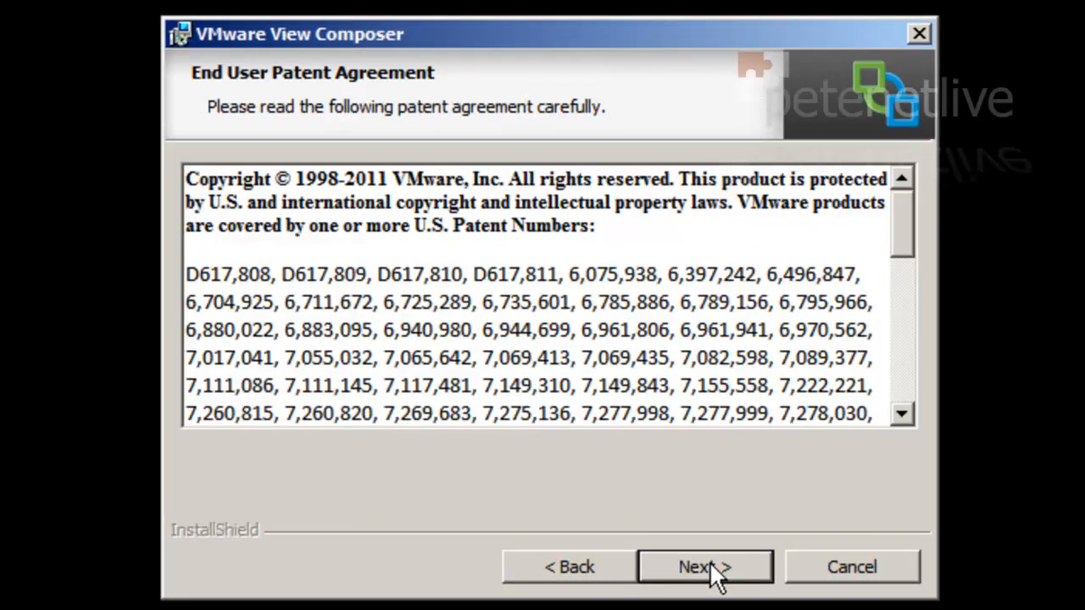
{"action": "left_click", "coordinate": [704, 566]}
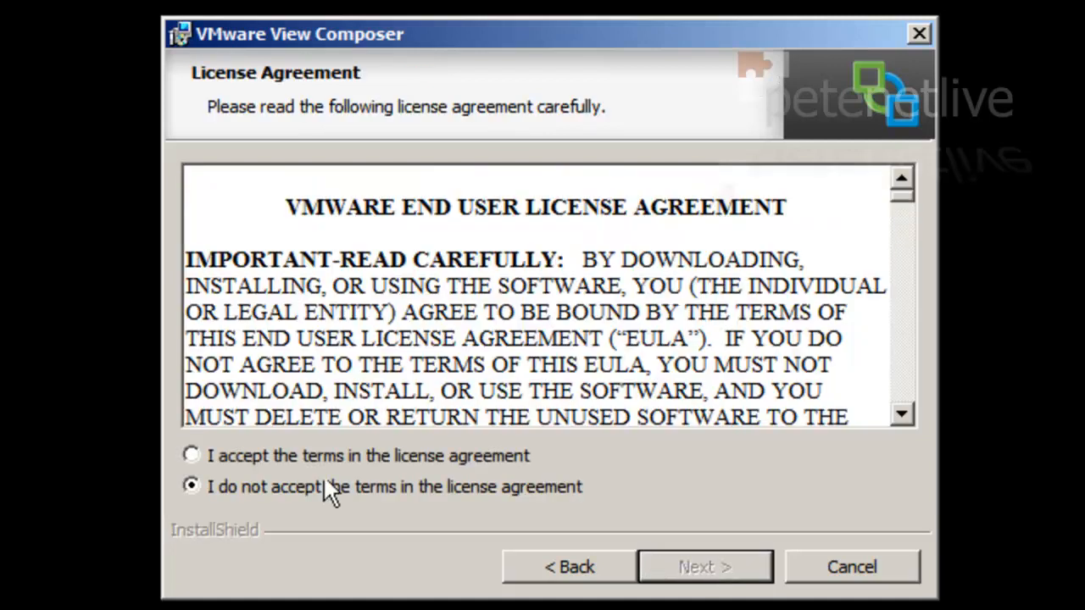
{"action": "left_click", "coordinate": [191, 455]}
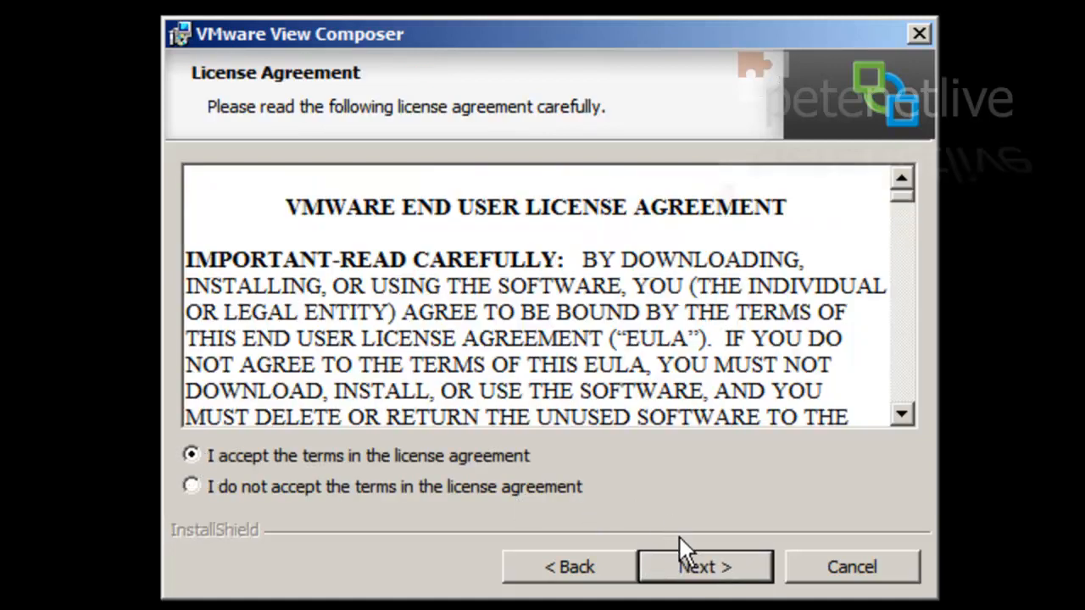
{"action": "left_click", "coordinate": [704, 567]}
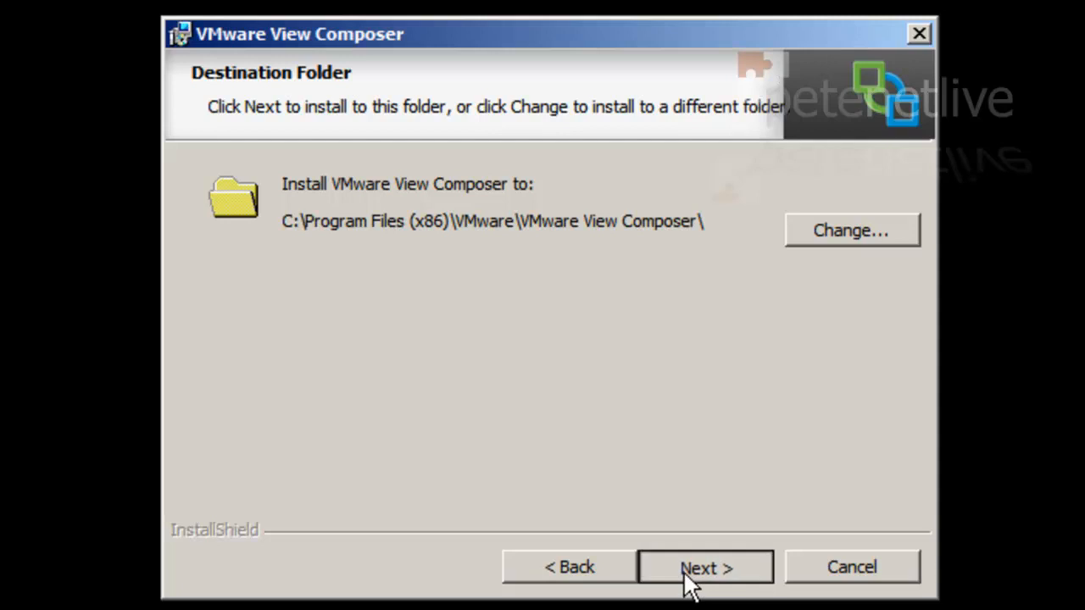
{"action": "left_click", "coordinate": [705, 566]}
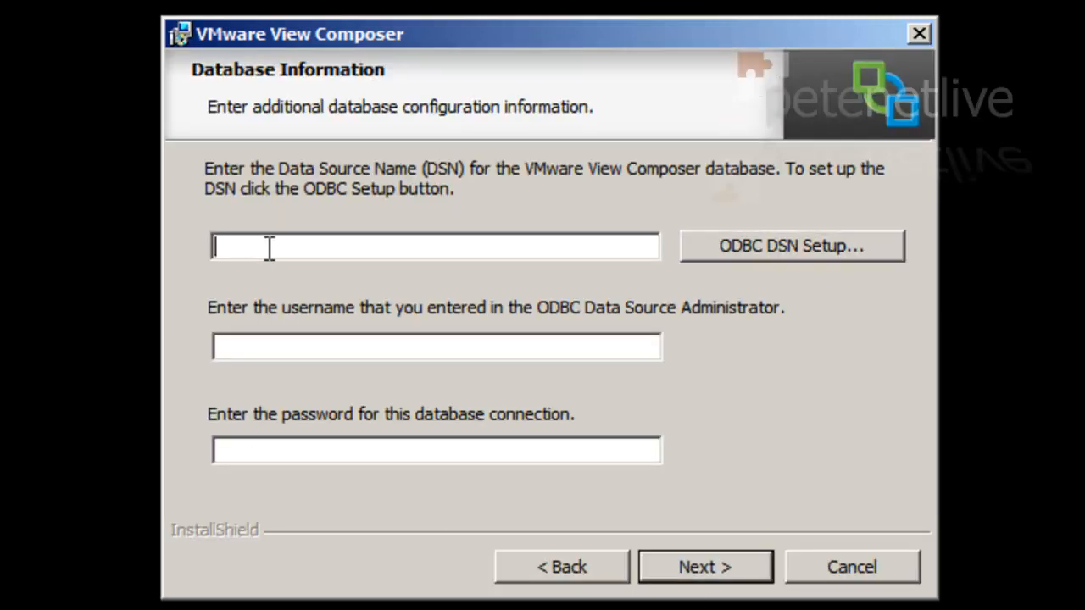
Step: Enter DSN View5, username view5 and its password on Database Information
{"action": "type", "text": "View"}
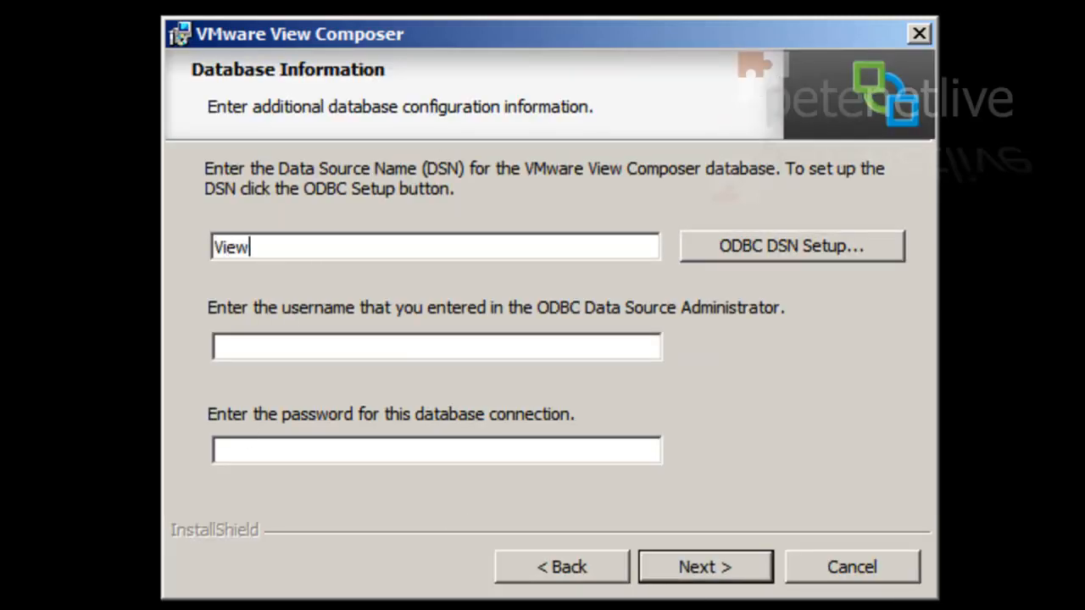
{"action": "type", "text": "5"}
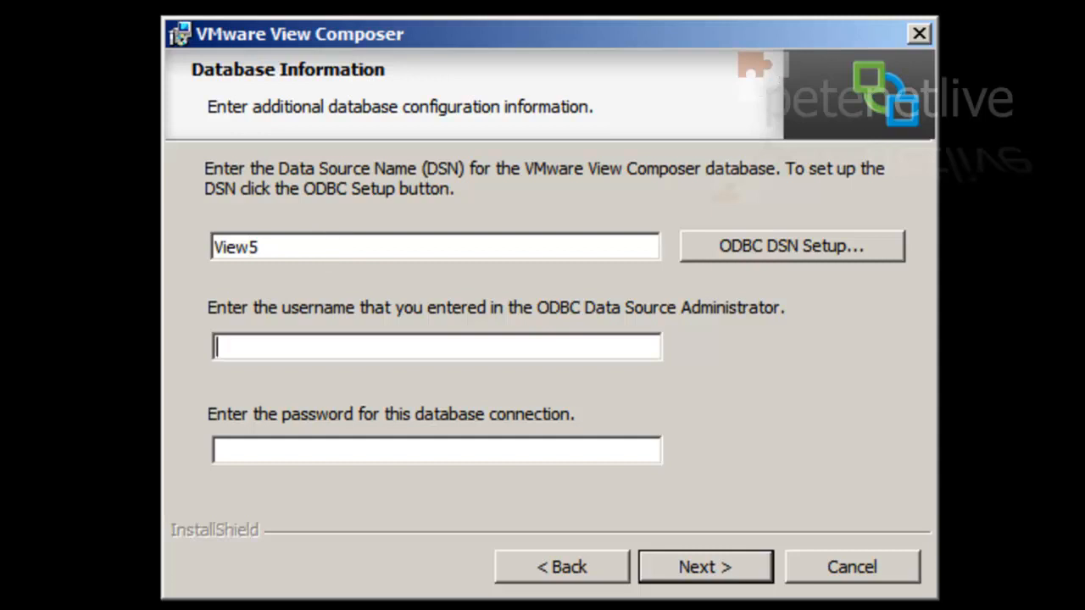
{"action": "type", "text": "view5"}
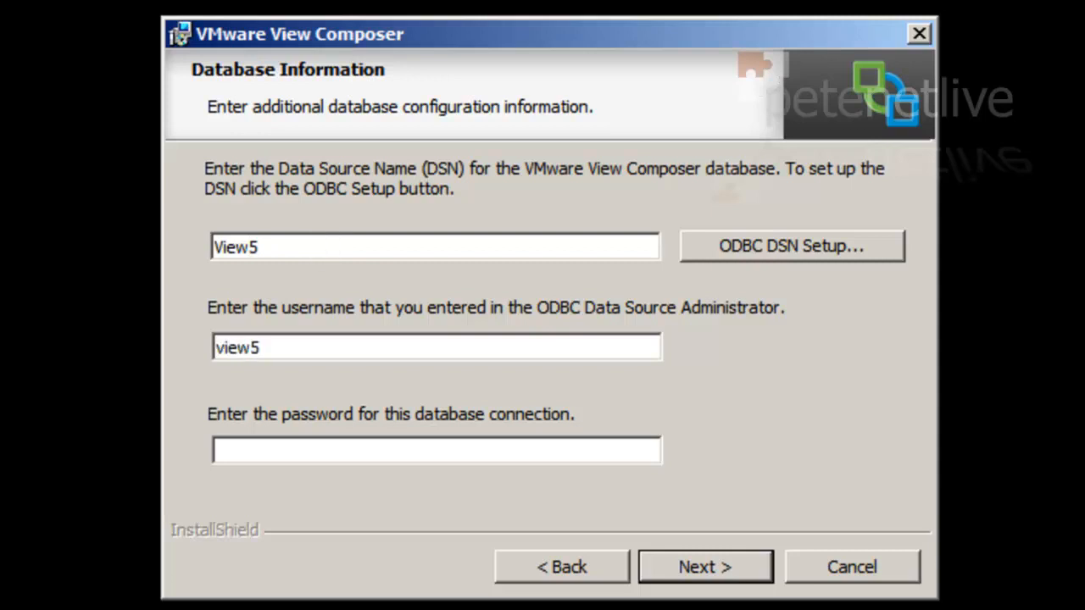
{"action": "type", "text": "password"}
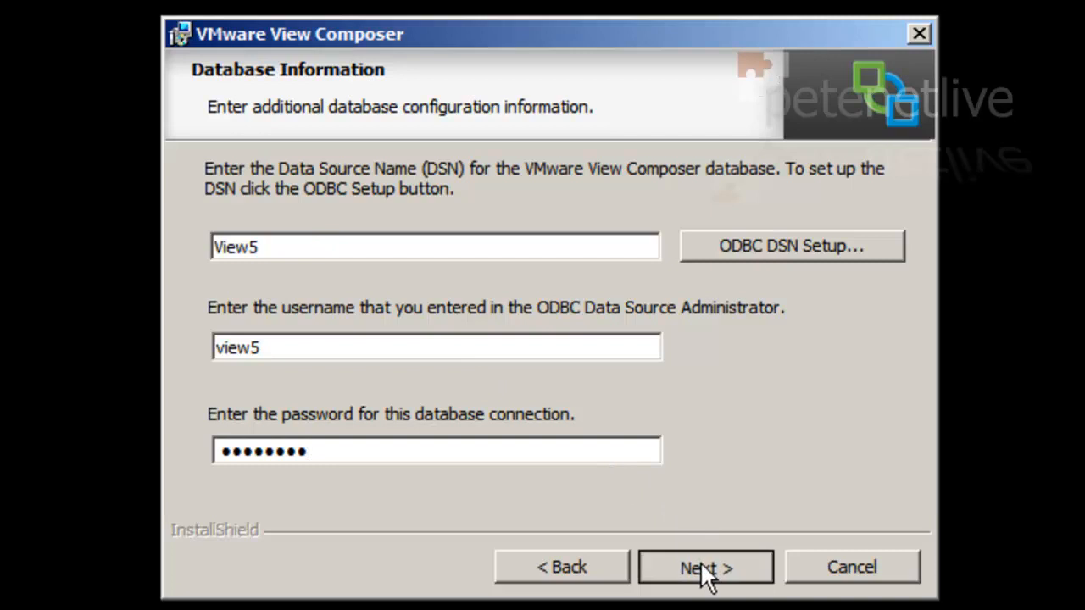
{"action": "left_click", "coordinate": [705, 567]}
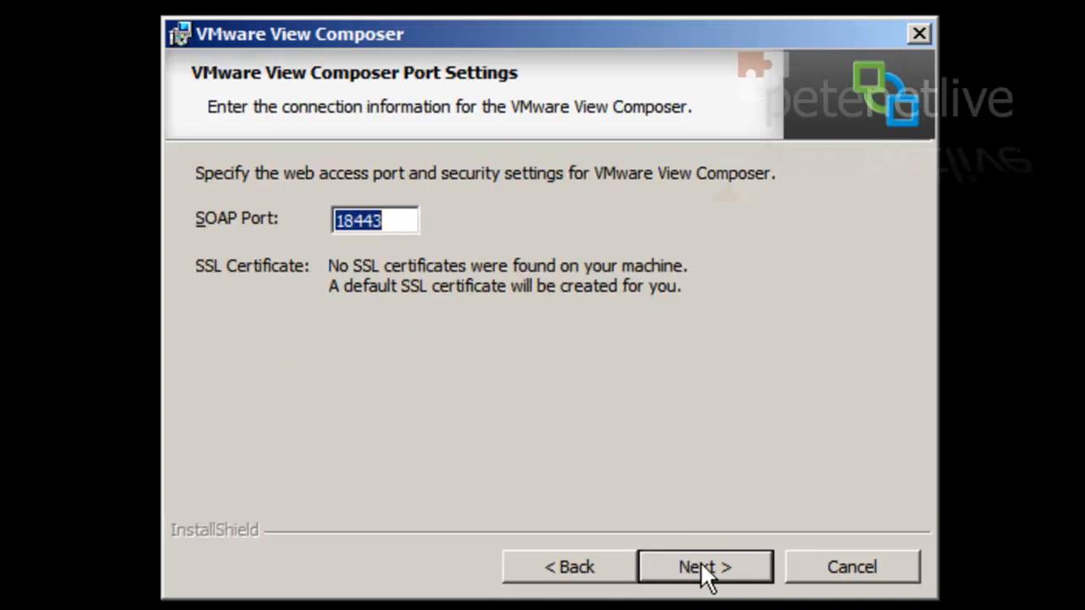
Step: Keep SOAP port 18443, install View Composer 2.7, and exit the wizard
{"action": "left_click", "coordinate": [704, 566]}
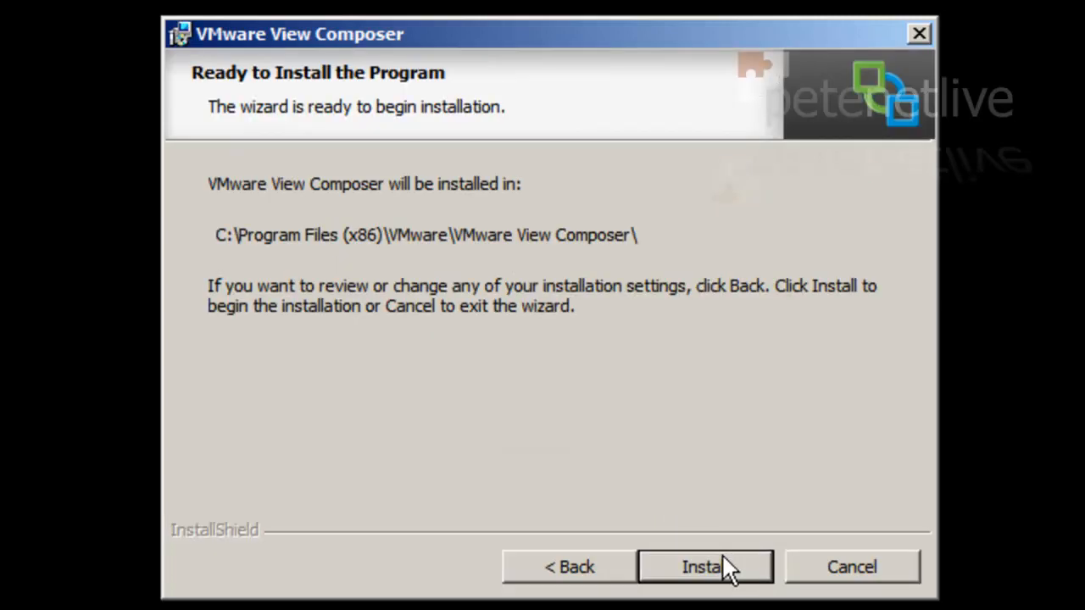
{"action": "left_click", "coordinate": [704, 566]}
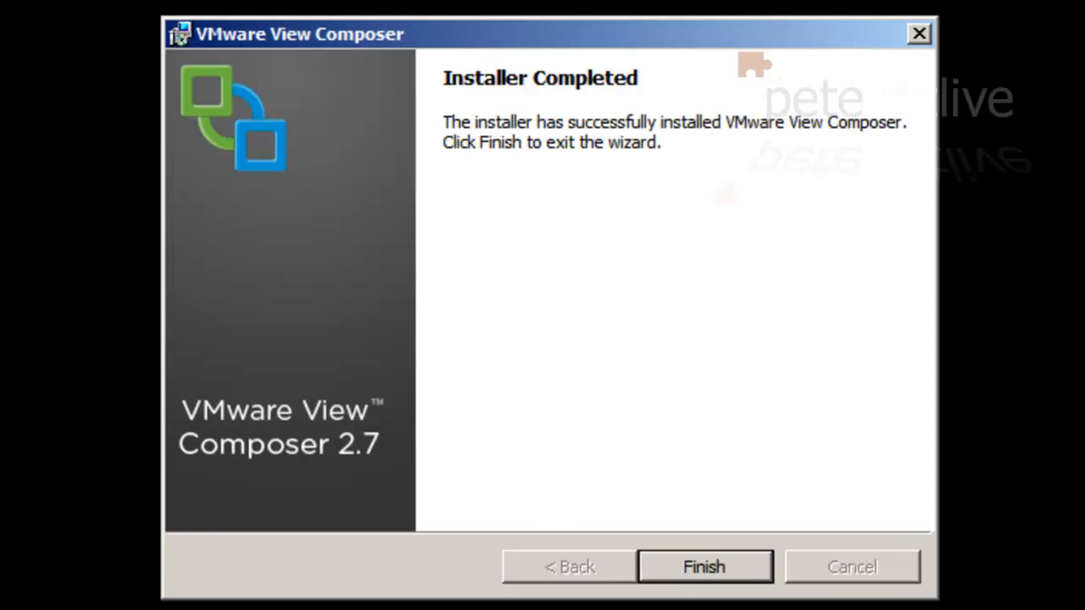
{"action": "left_click", "coordinate": [704, 566]}
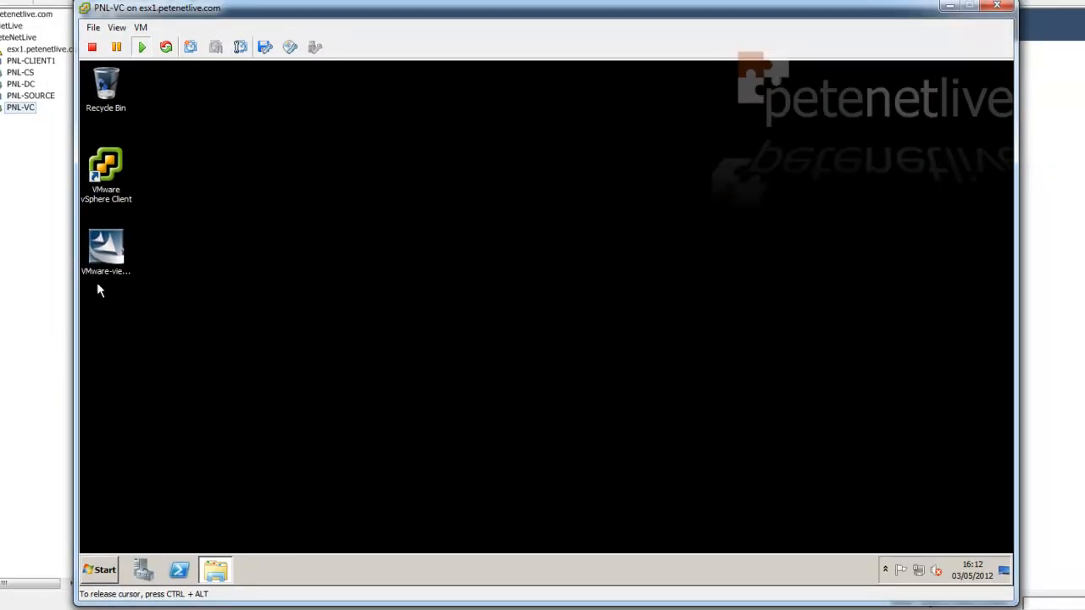
Step: Delete the View Composer setup file from the desktop and open the PNL-CS console
{"action": "right_click", "coordinate": [106, 250]}
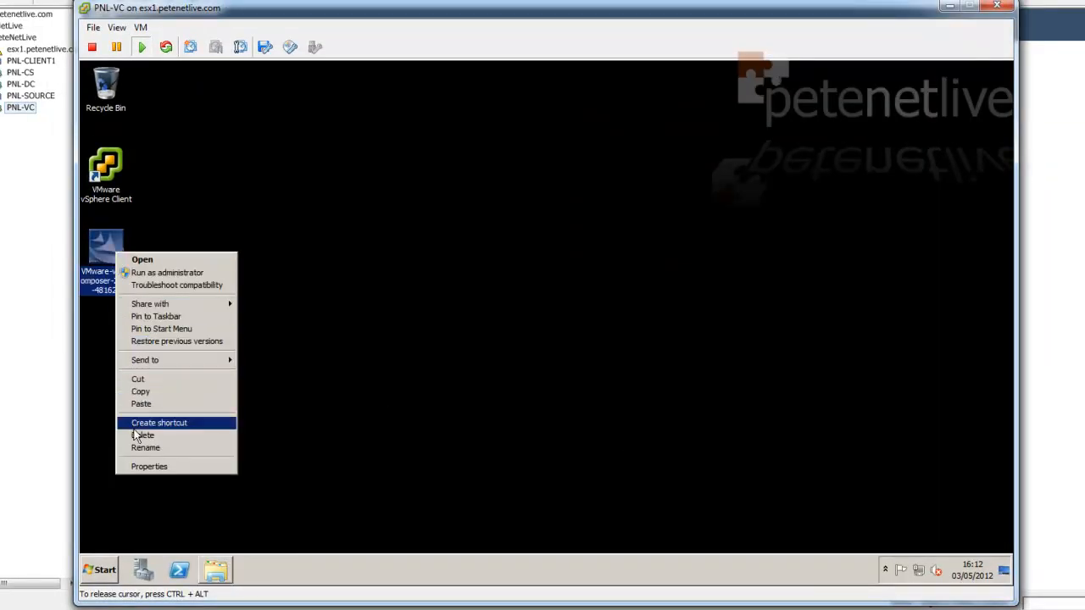
{"action": "left_click", "coordinate": [142, 434]}
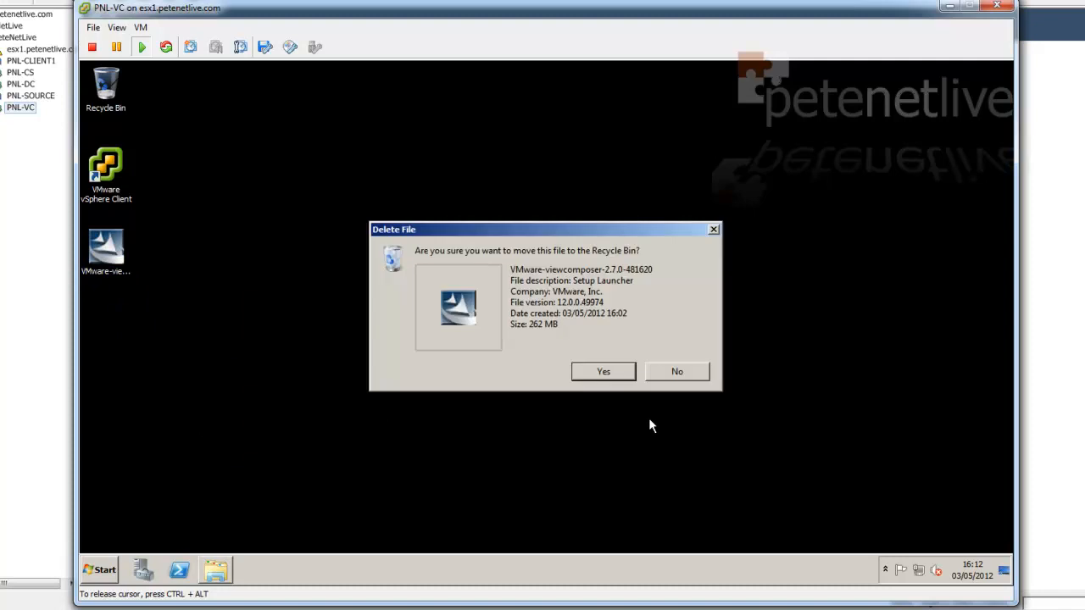
{"action": "left_click", "coordinate": [603, 371]}
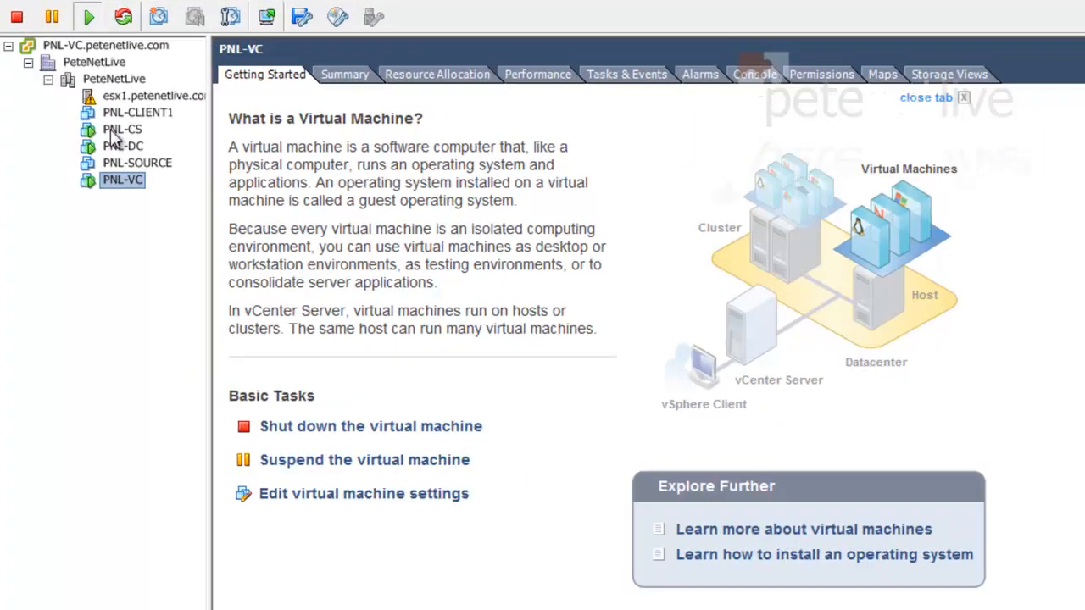
{"action": "right_click", "coordinate": [122, 129]}
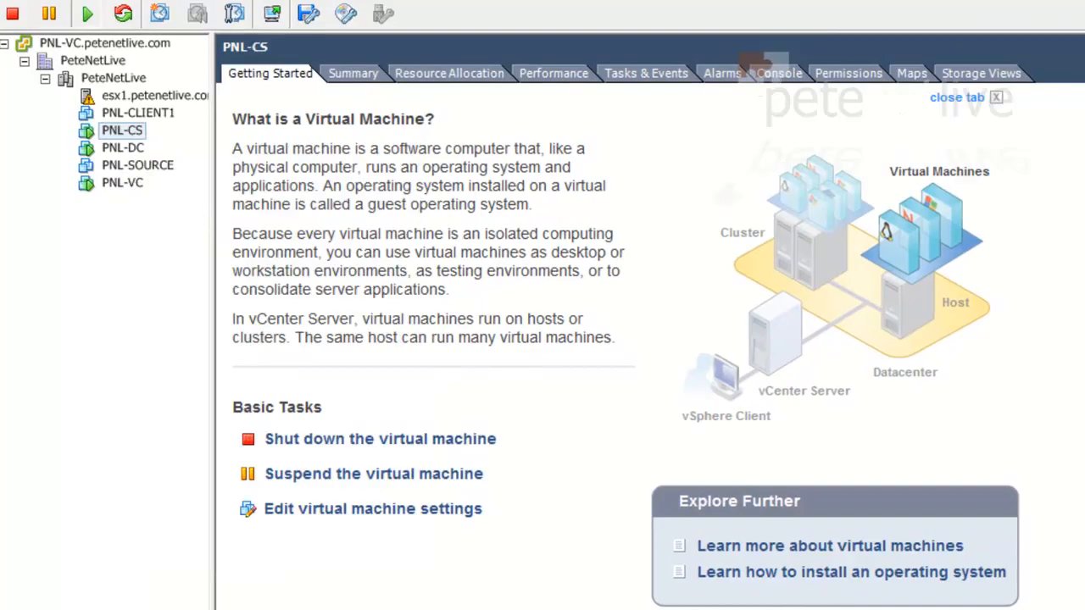
{"action": "left_click", "coordinate": [779, 73]}
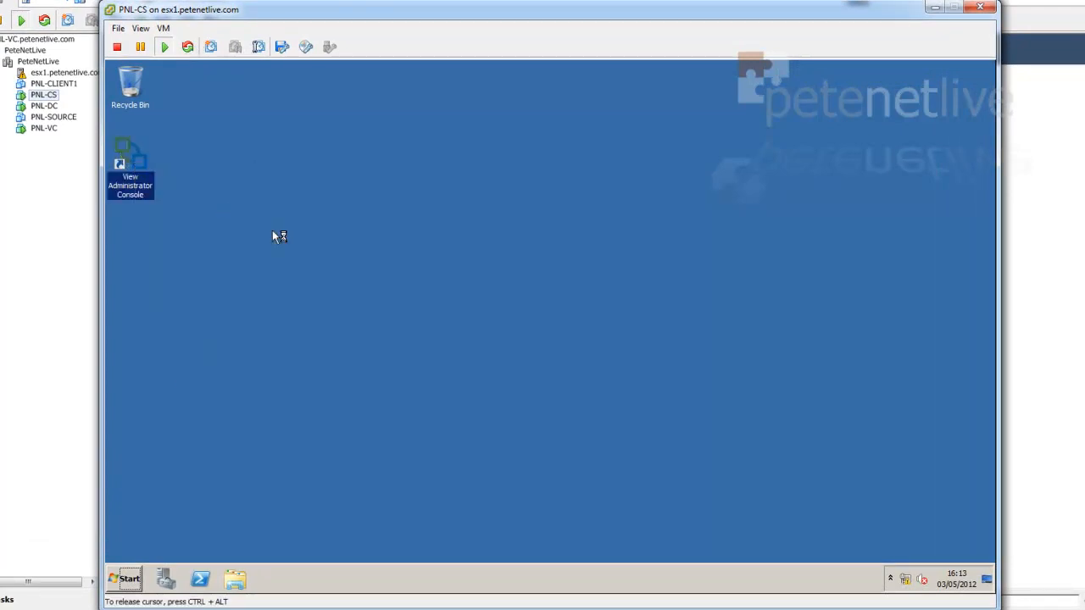
Step: Launch View Administrator Console, bypass the certificate warning, and log in
{"action": "double_click", "coordinate": [129, 161]}
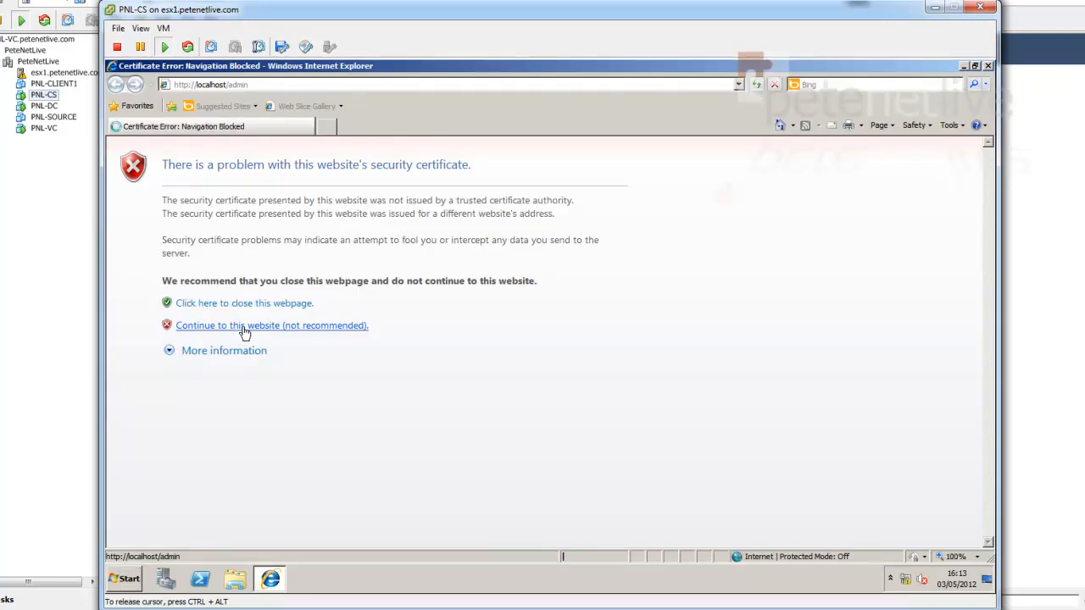
{"action": "left_click", "coordinate": [272, 325]}
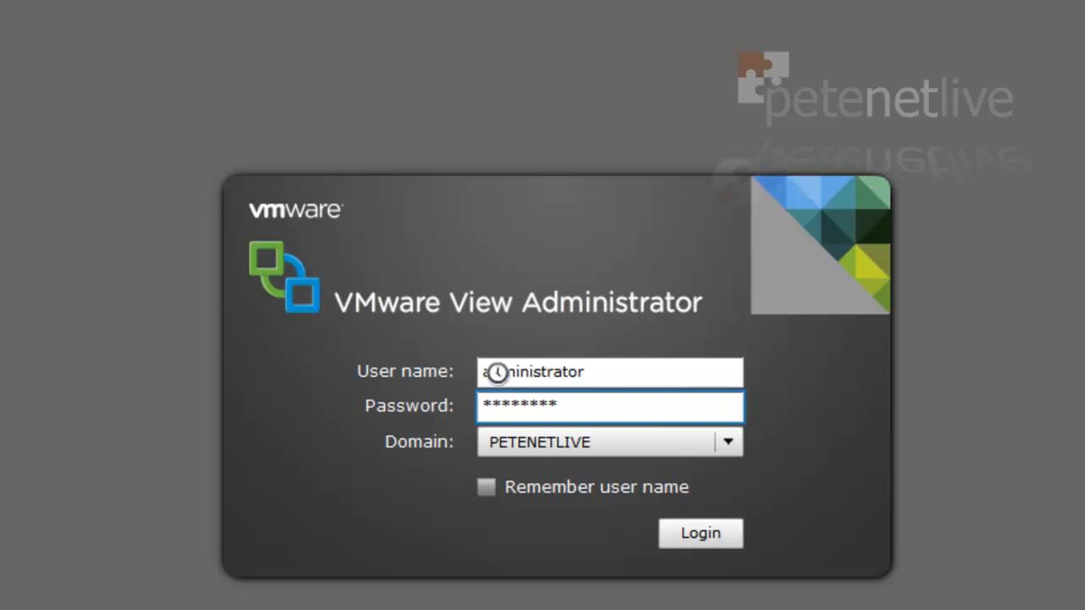
{"action": "left_click", "coordinate": [700, 533]}
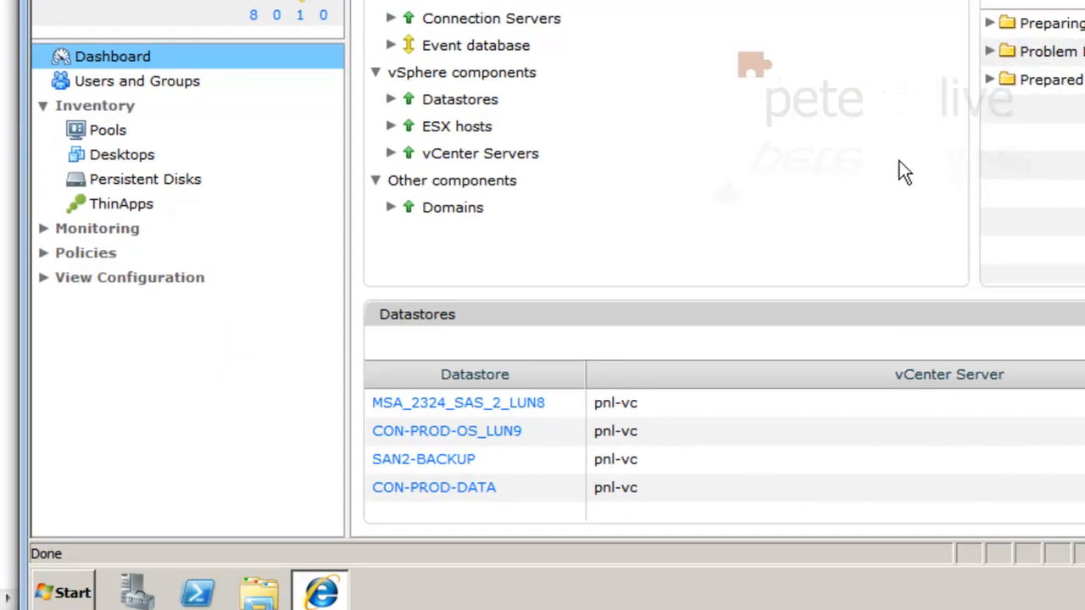
{"action": "mouse_move", "coordinate": [778, 191]}
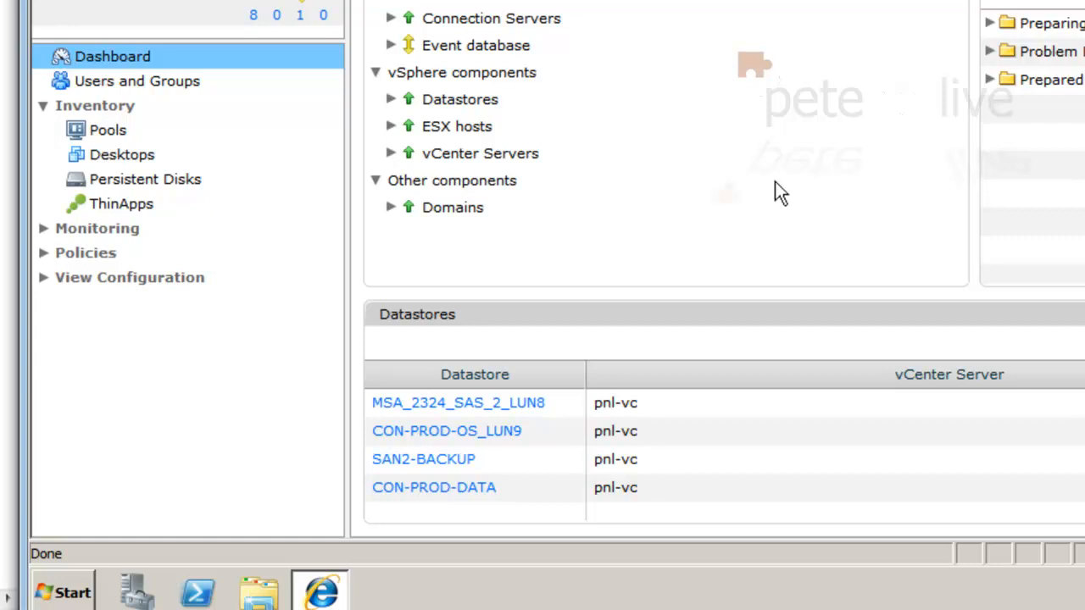
Step: Open the Edit vCenter Server dialog for pnl-vc from View Configuration > Servers
{"action": "left_click", "coordinate": [129, 277]}
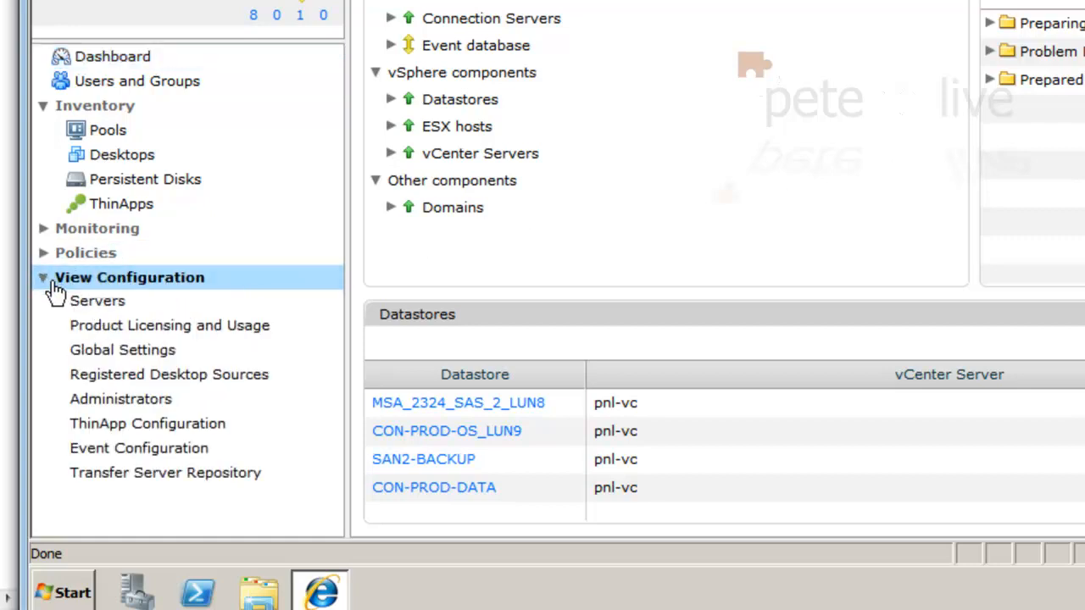
{"action": "left_click", "coordinate": [96, 301]}
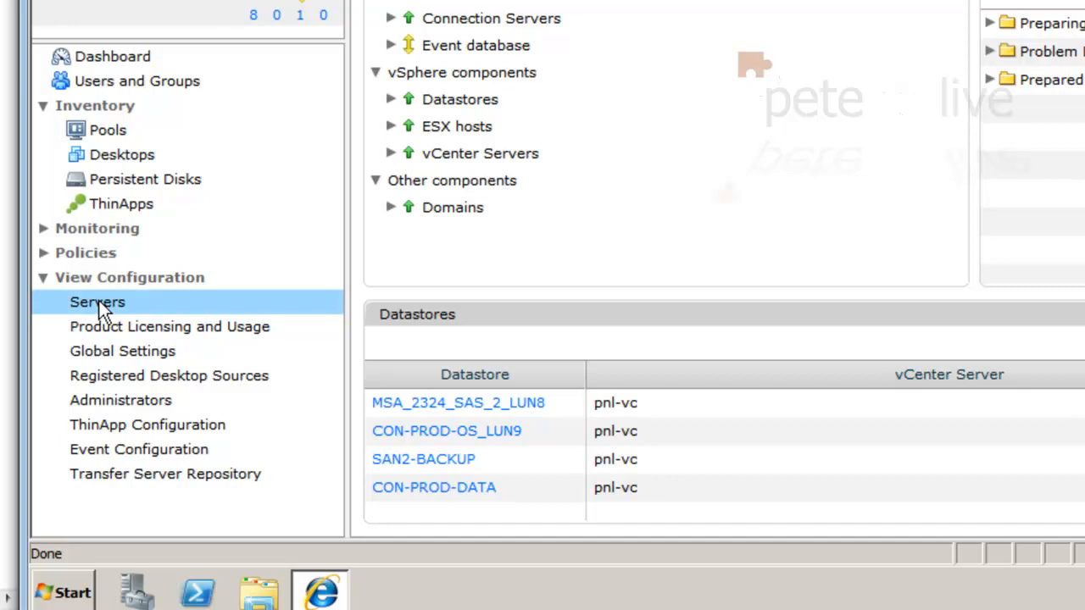
{"action": "left_click", "coordinate": [96, 301]}
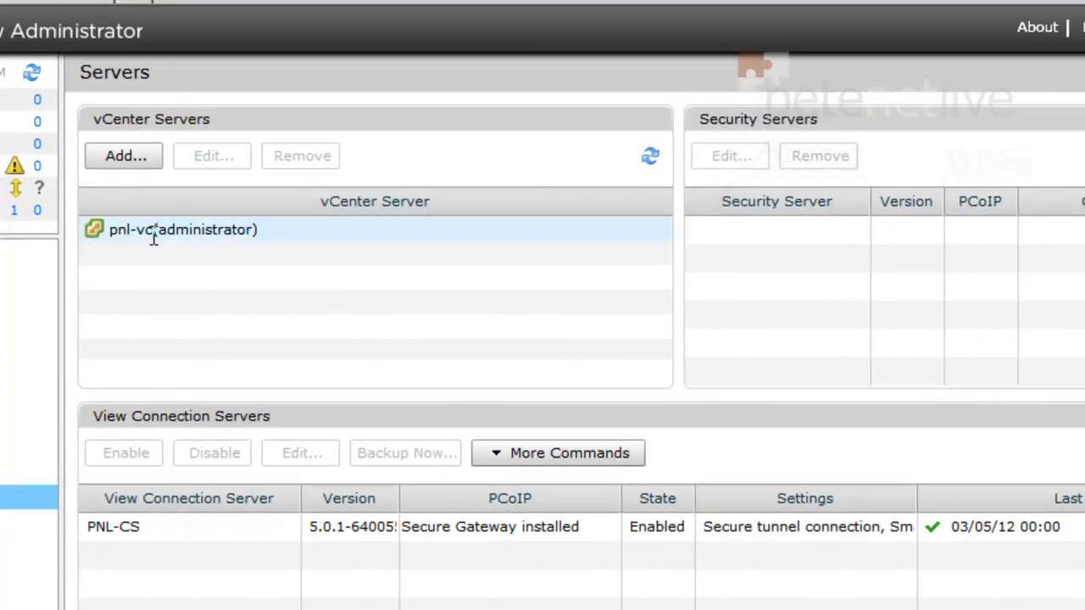
{"action": "left_click", "coordinate": [182, 229]}
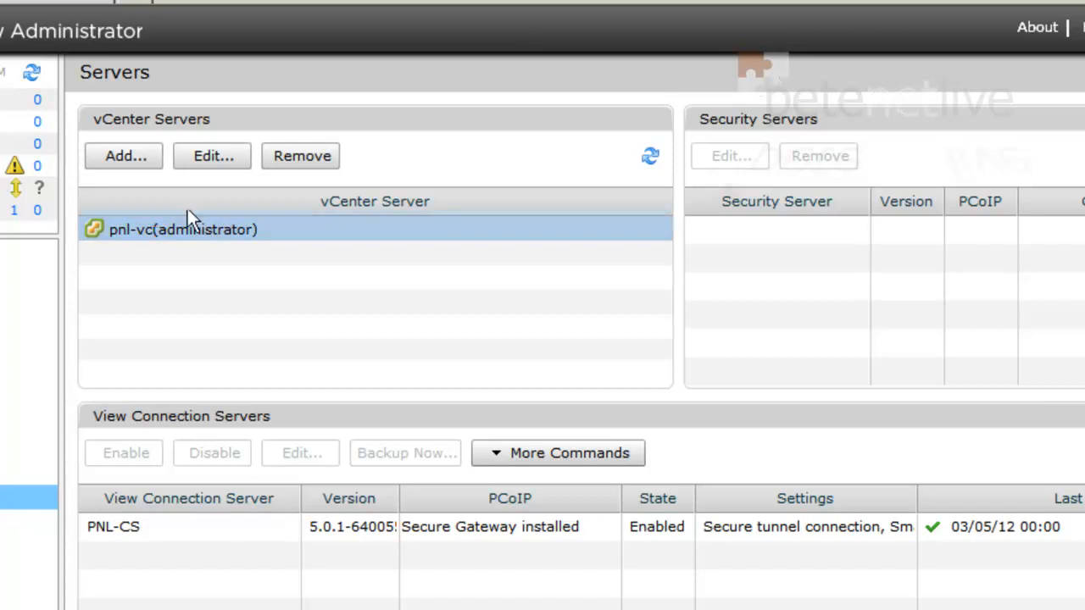
{"action": "left_click", "coordinate": [212, 156]}
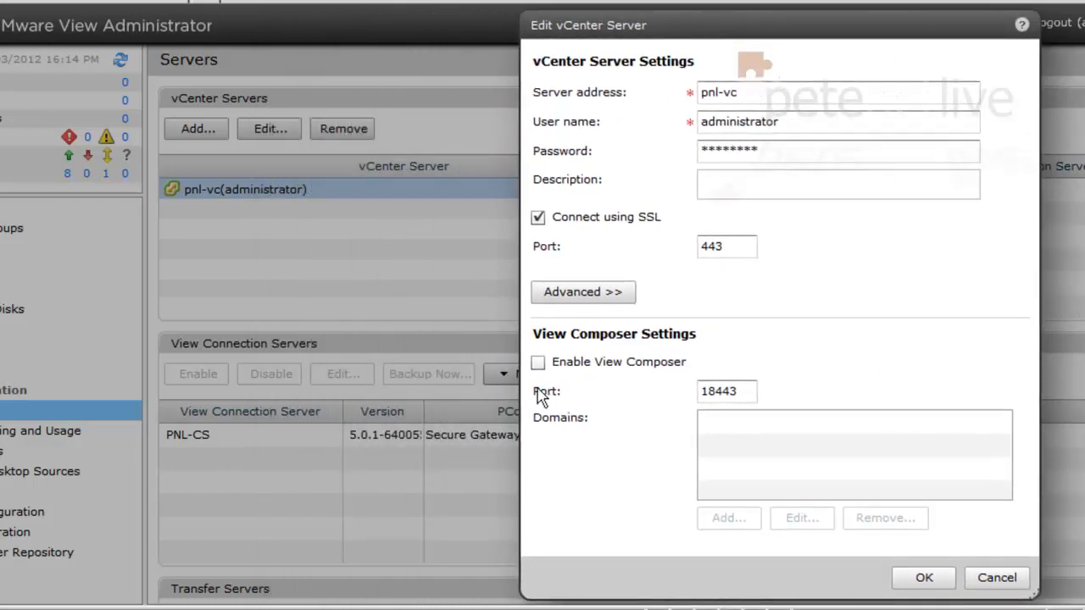
Step: Enable View Composer and add the petenetlive.com domain with administrator credentials
{"action": "left_click", "coordinate": [537, 362]}
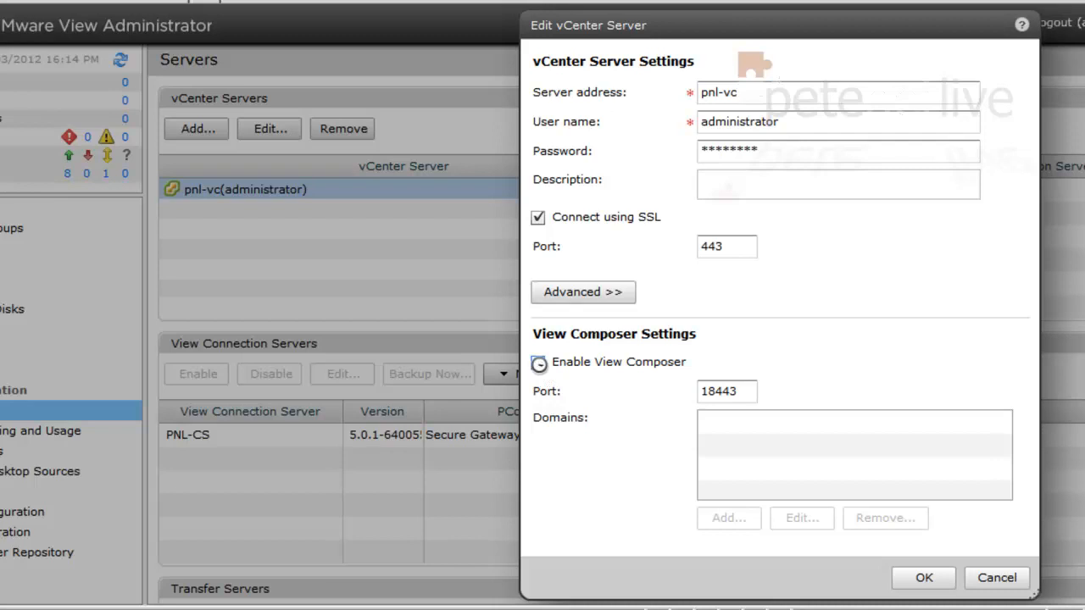
{"action": "left_click", "coordinate": [538, 362]}
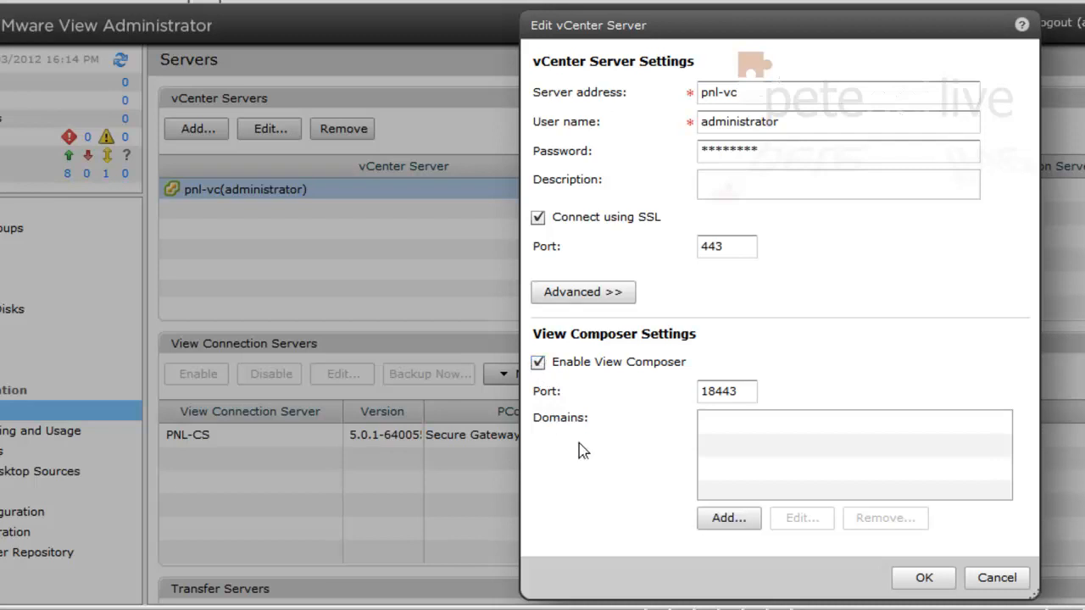
{"action": "left_click", "coordinate": [728, 518]}
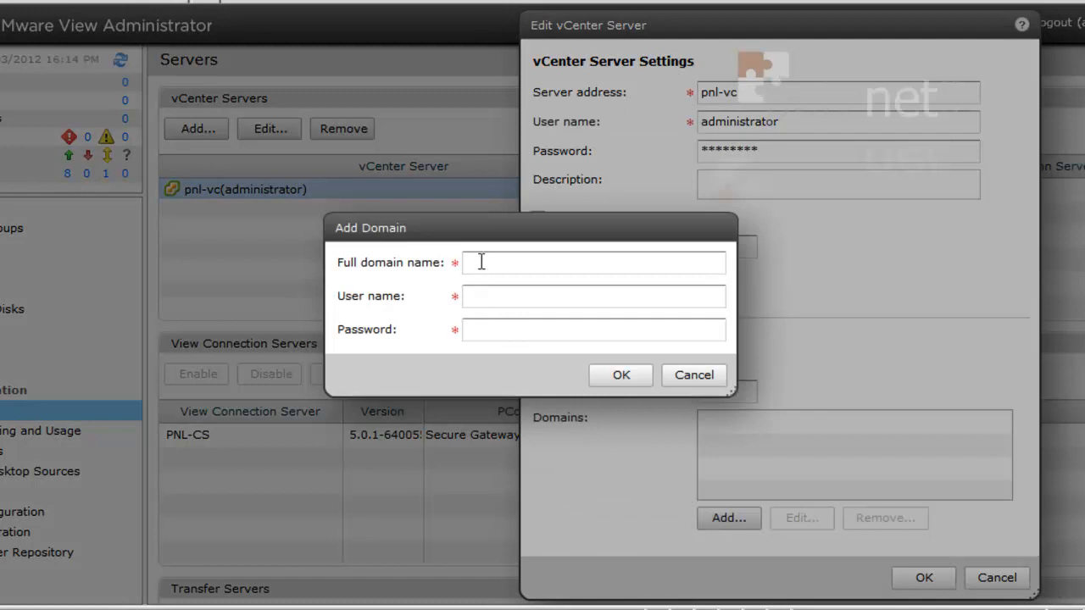
{"action": "type", "text": "petenetlive.com"}
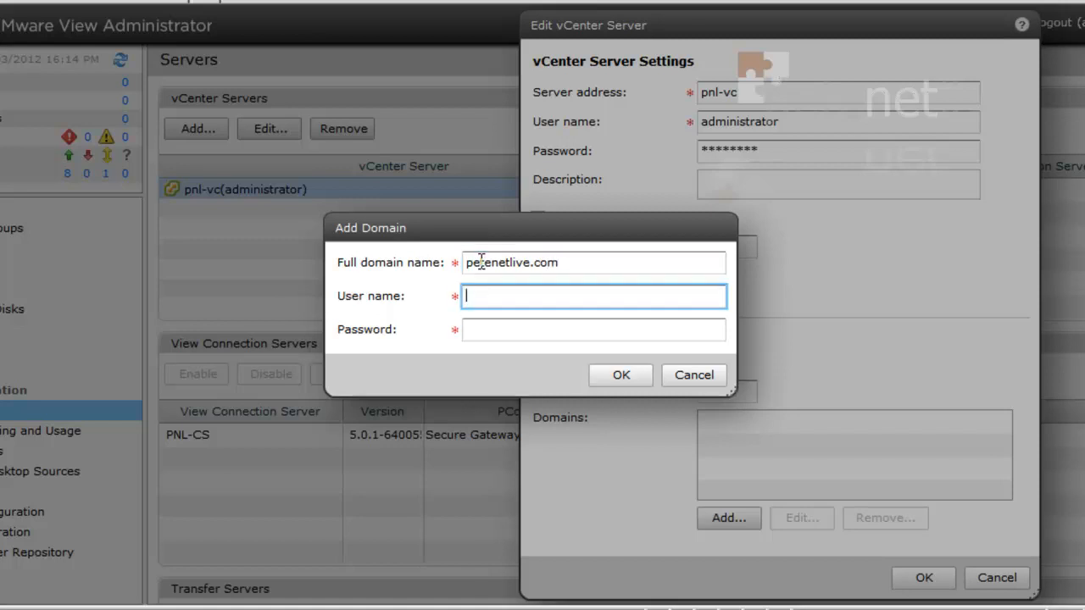
{"action": "type", "text": "administrator"}
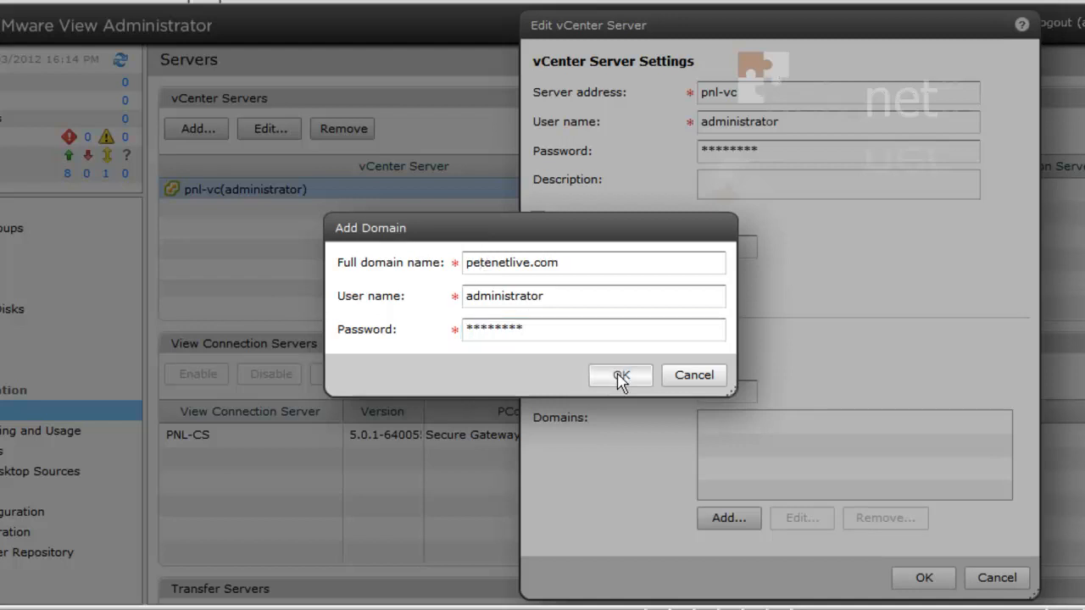
{"action": "left_click", "coordinate": [619, 375]}
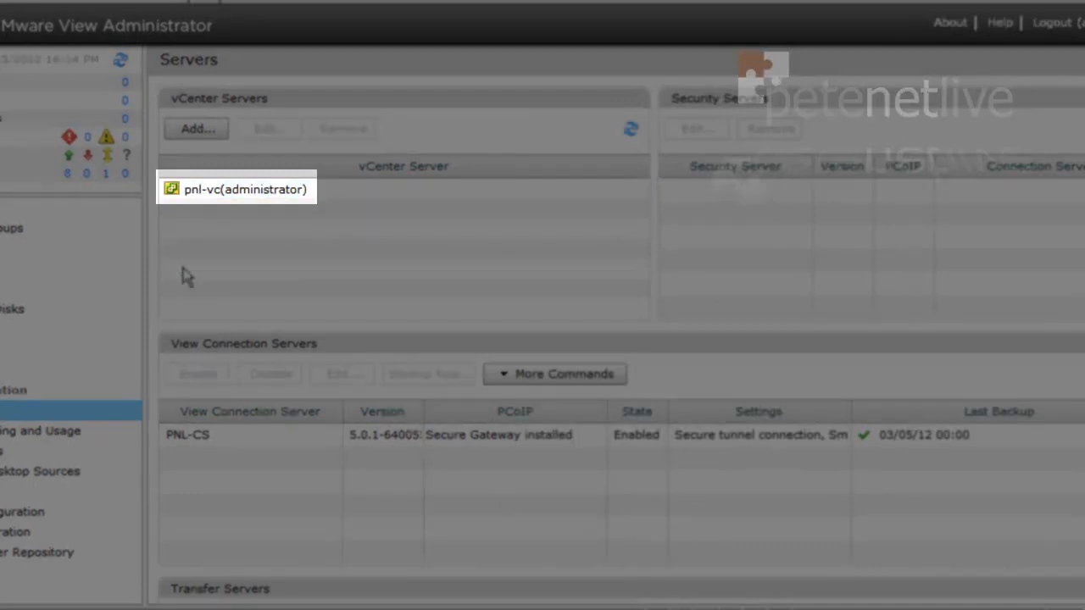
{"action": "mouse_move", "coordinate": [174, 157]}
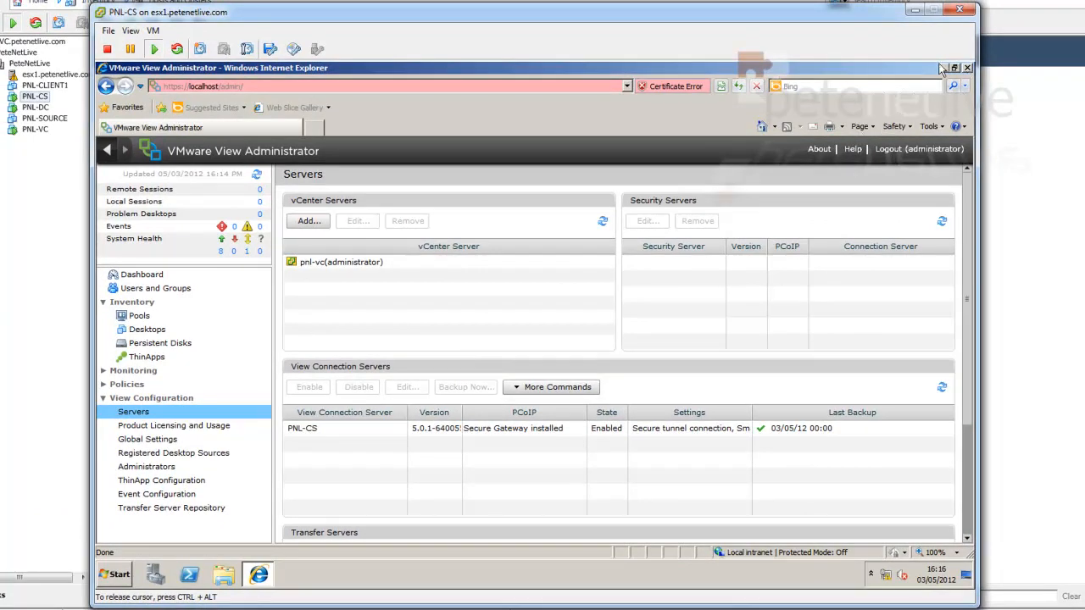
Step: Close the View Administrator browser window and the PNL-CS console
{"action": "left_click", "coordinate": [966, 68]}
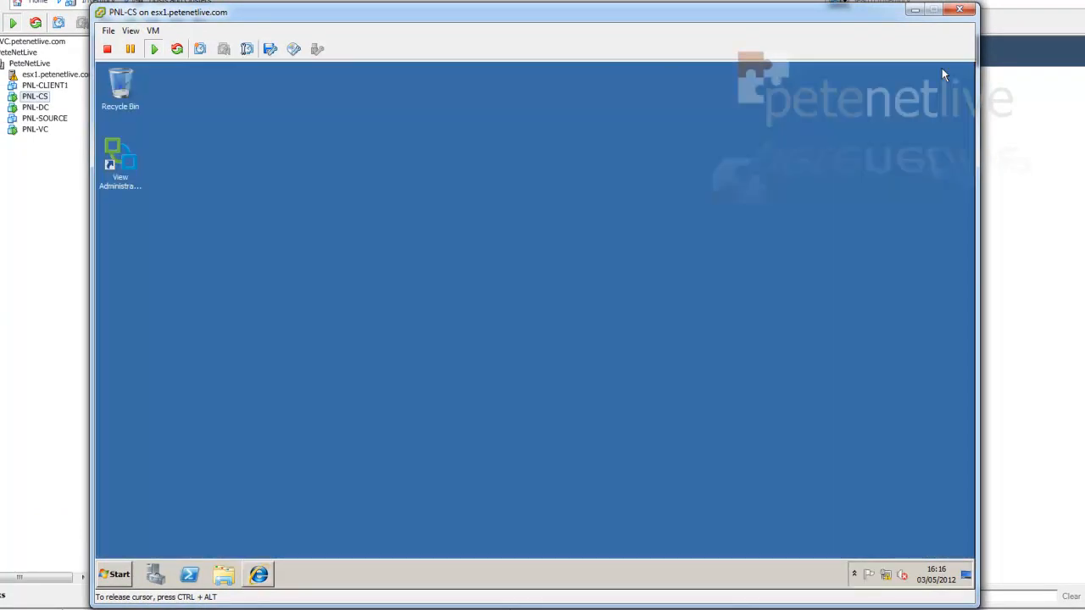
{"action": "mouse_move", "coordinate": [472, 285]}
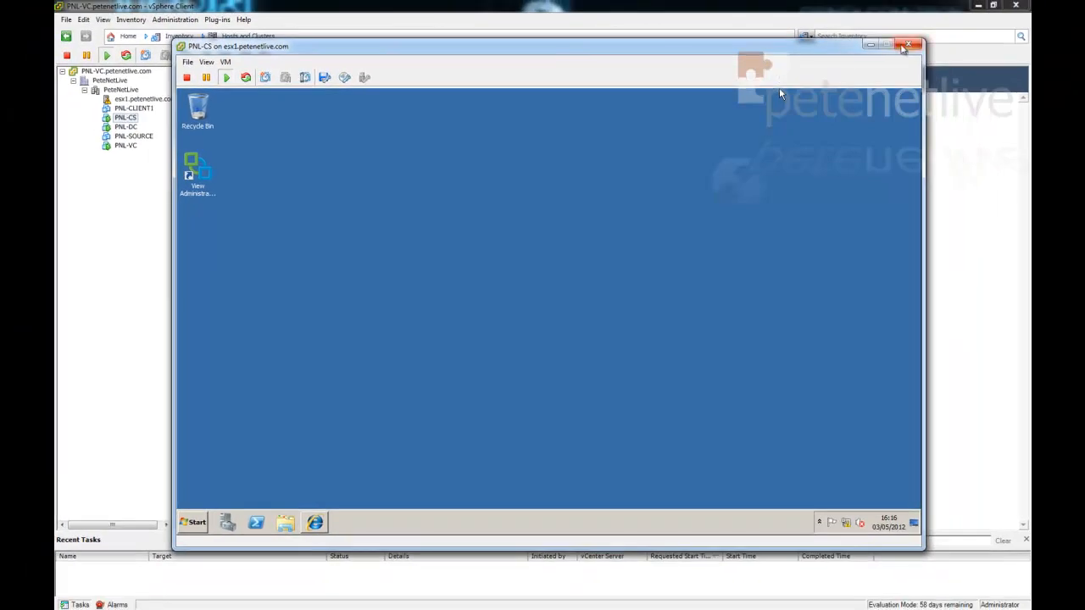
{"action": "left_click", "coordinate": [910, 45]}
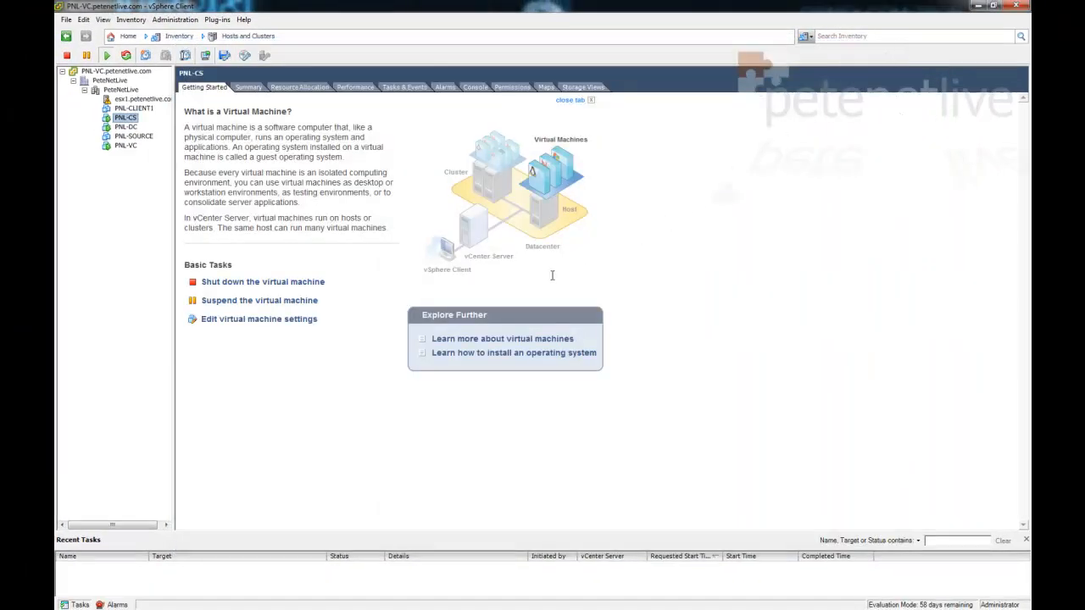
{"action": "mouse_move", "coordinate": [233, 478]}
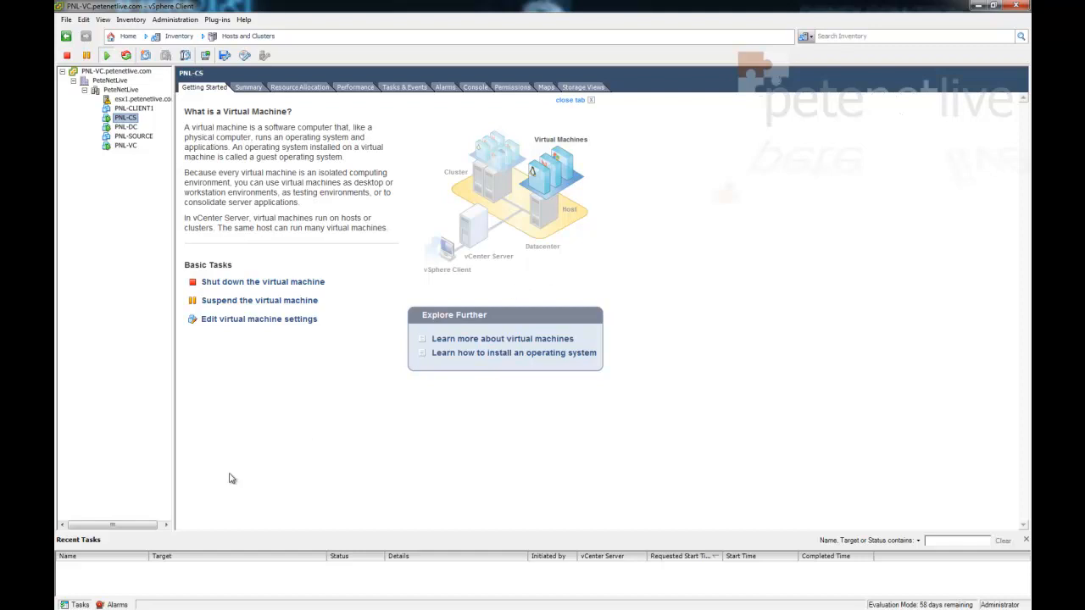